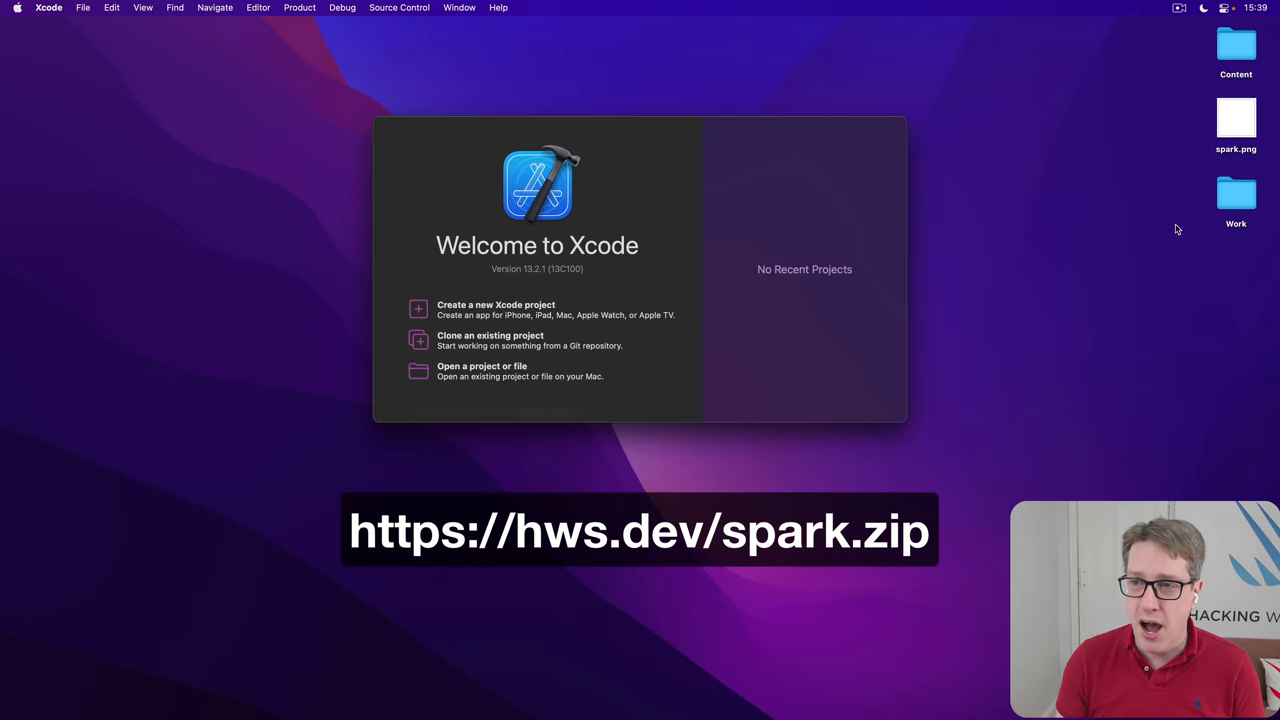
Create a new iOS App project with product name 'Motion', saved on the Desktop
{"action": "left_click", "coordinate": [1236, 115]}
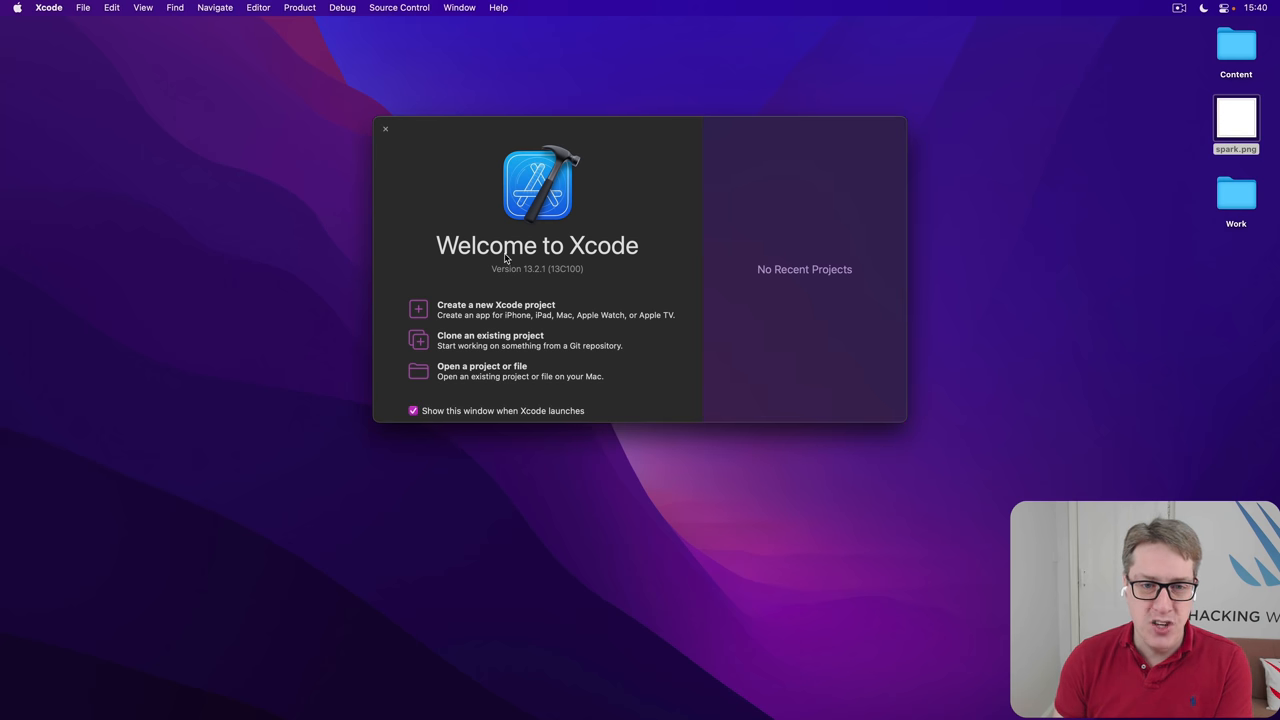
{"action": "left_click", "coordinate": [495, 309]}
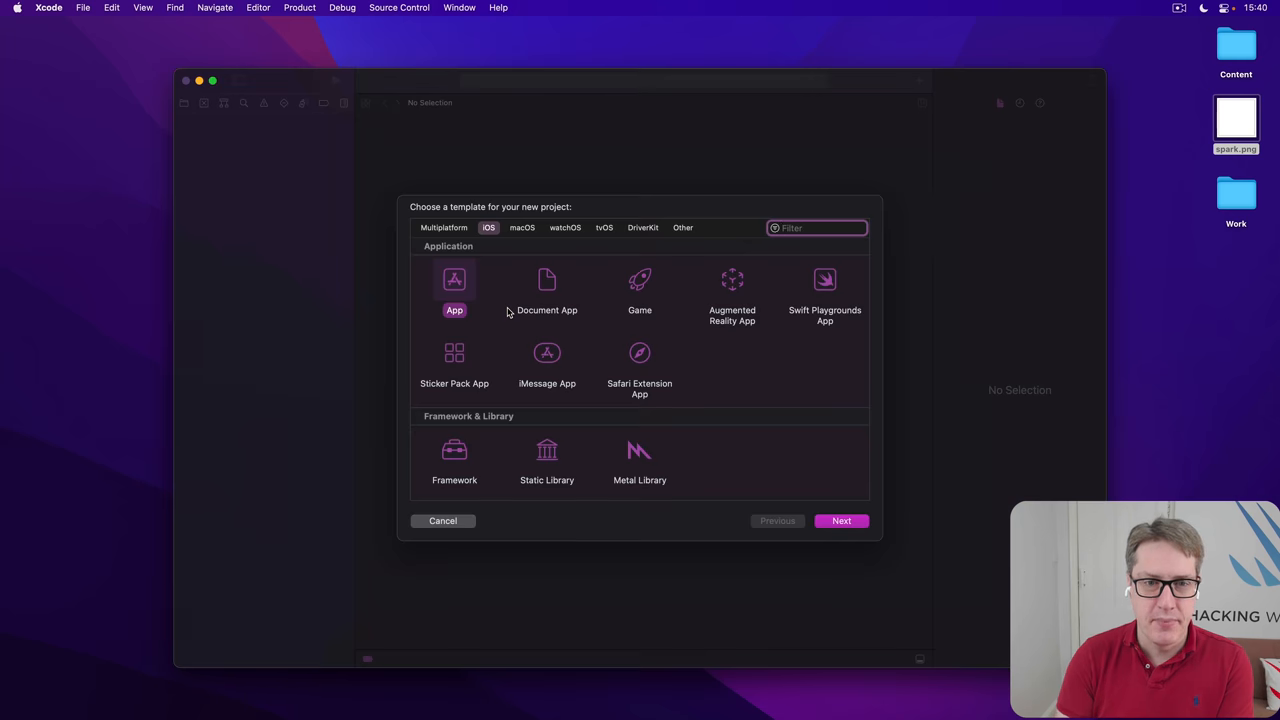
{"action": "mouse_move", "coordinate": [841, 520]}
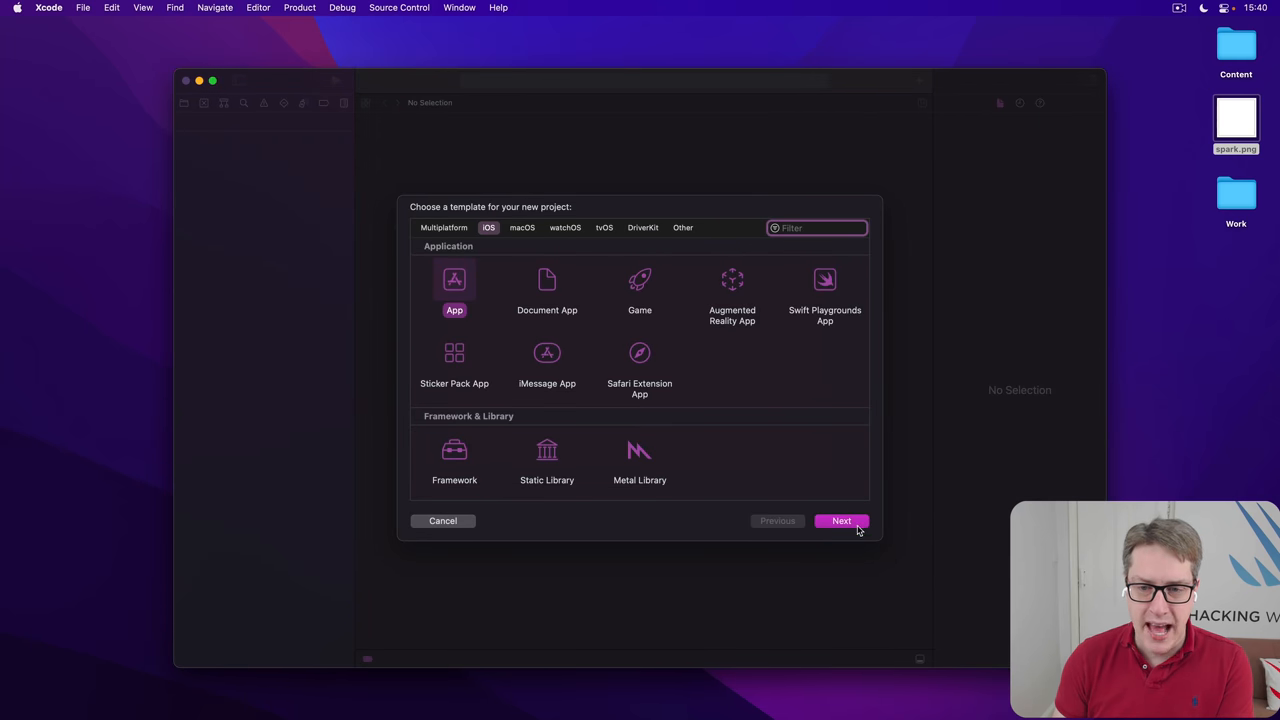
{"action": "left_click", "coordinate": [841, 520]}
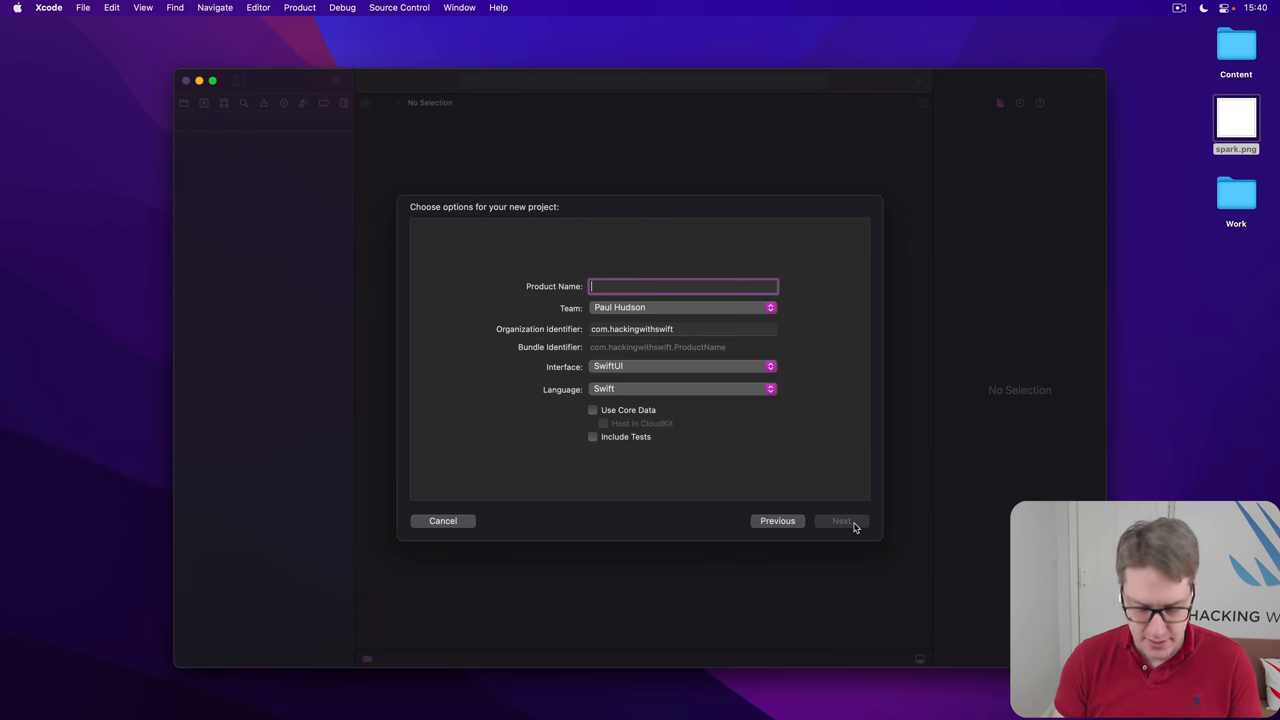
{"action": "type", "text": "Motion"}
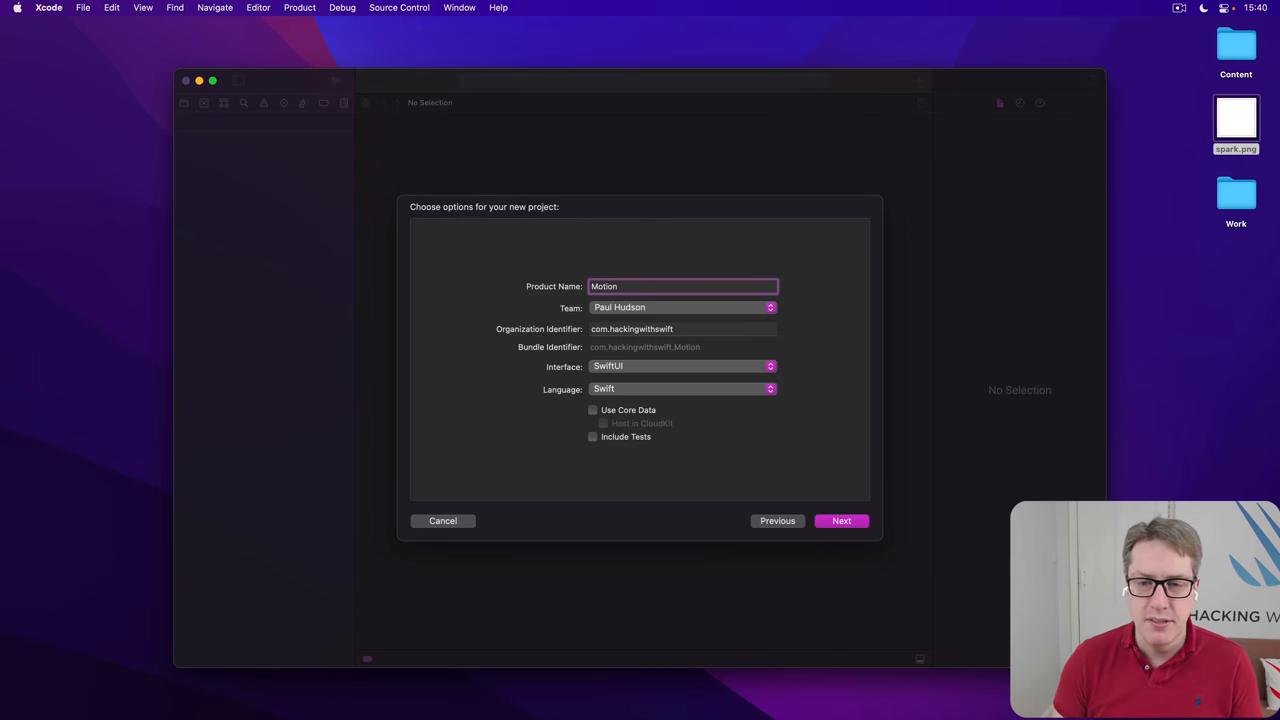
{"action": "left_click", "coordinate": [841, 520]}
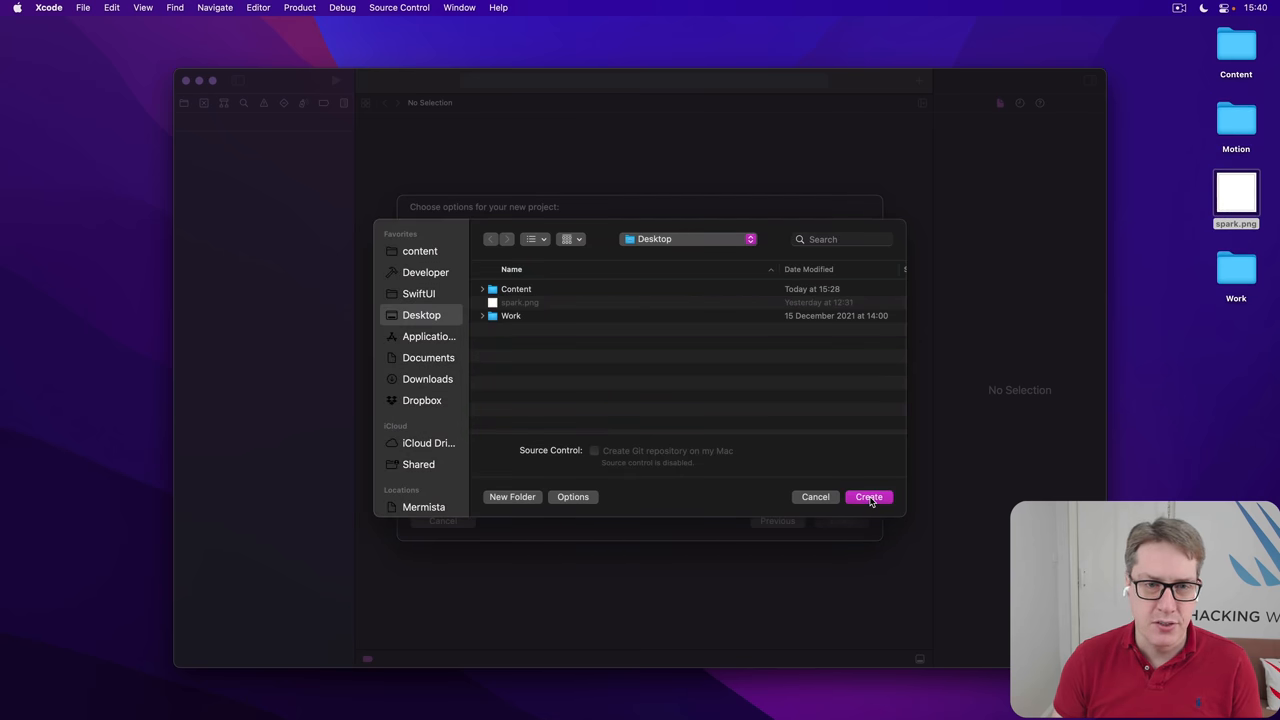
{"action": "left_click", "coordinate": [868, 497]}
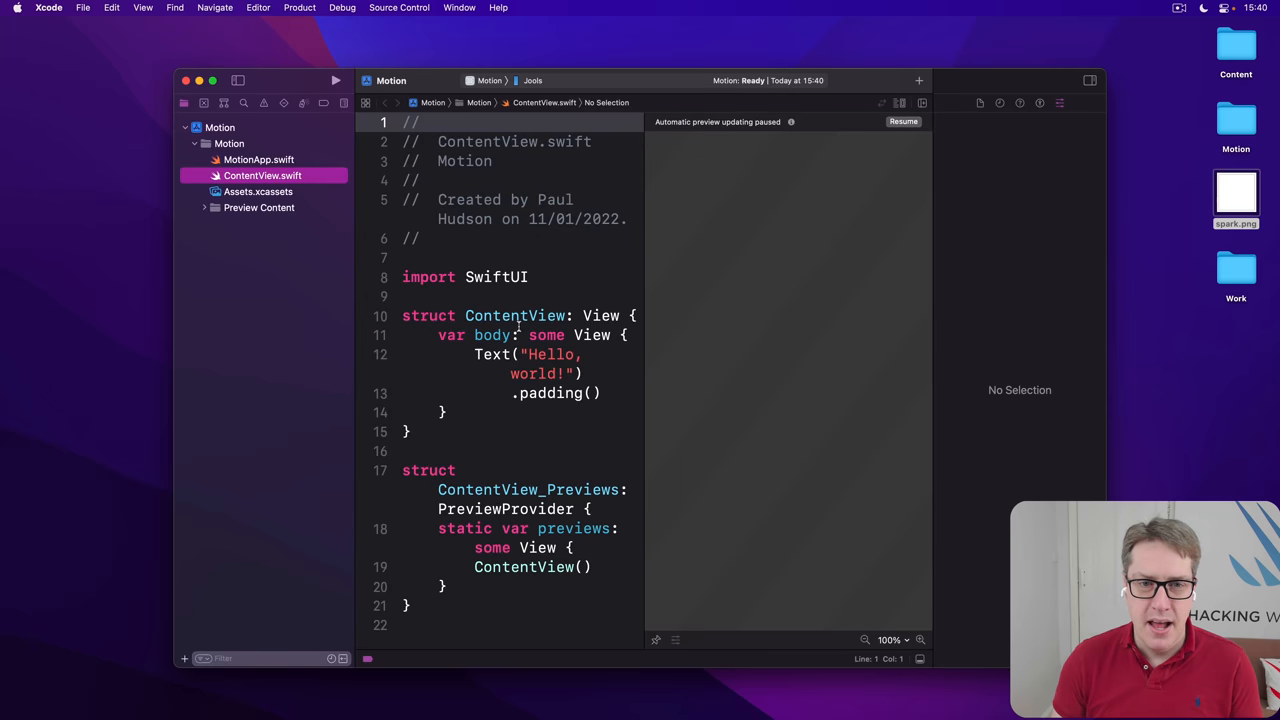
Drag spark.png into Assets.xcassets, then return to ContentView.swift
{"action": "left_click", "coordinate": [259, 191]}
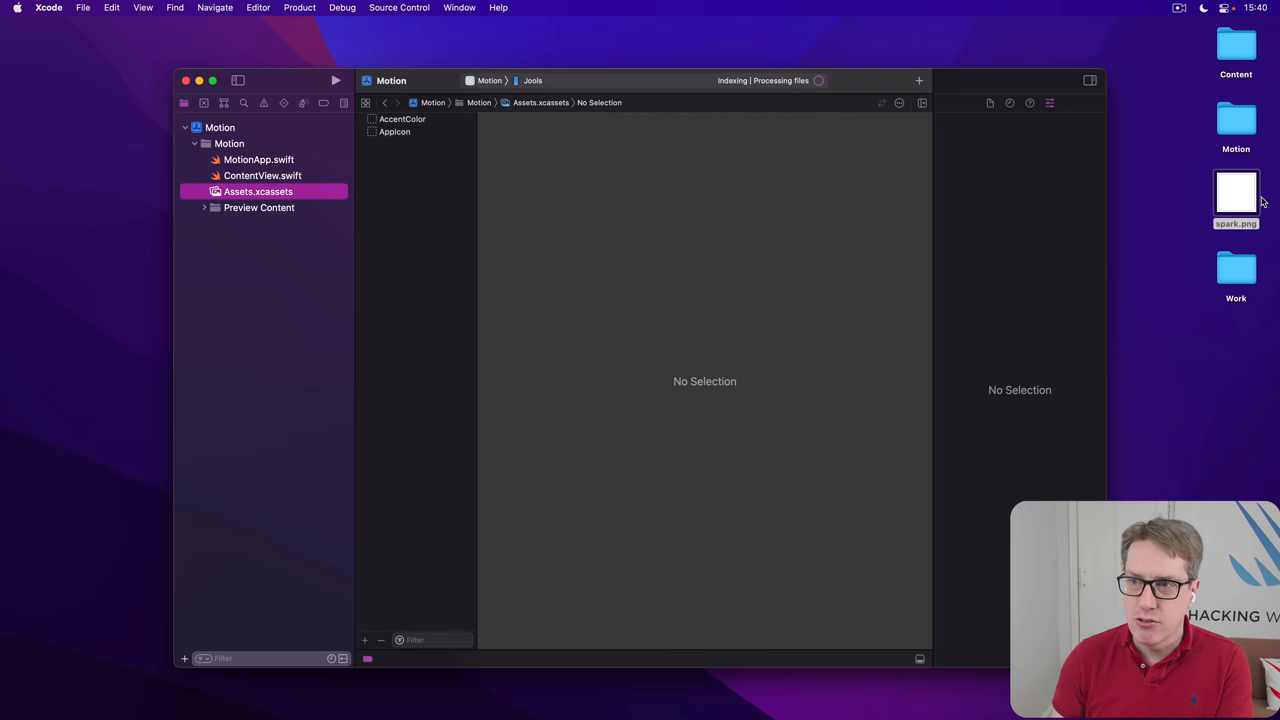
{"action": "left_click_drag", "start_coordinate": [1236, 193], "coordinate": [467, 280]}
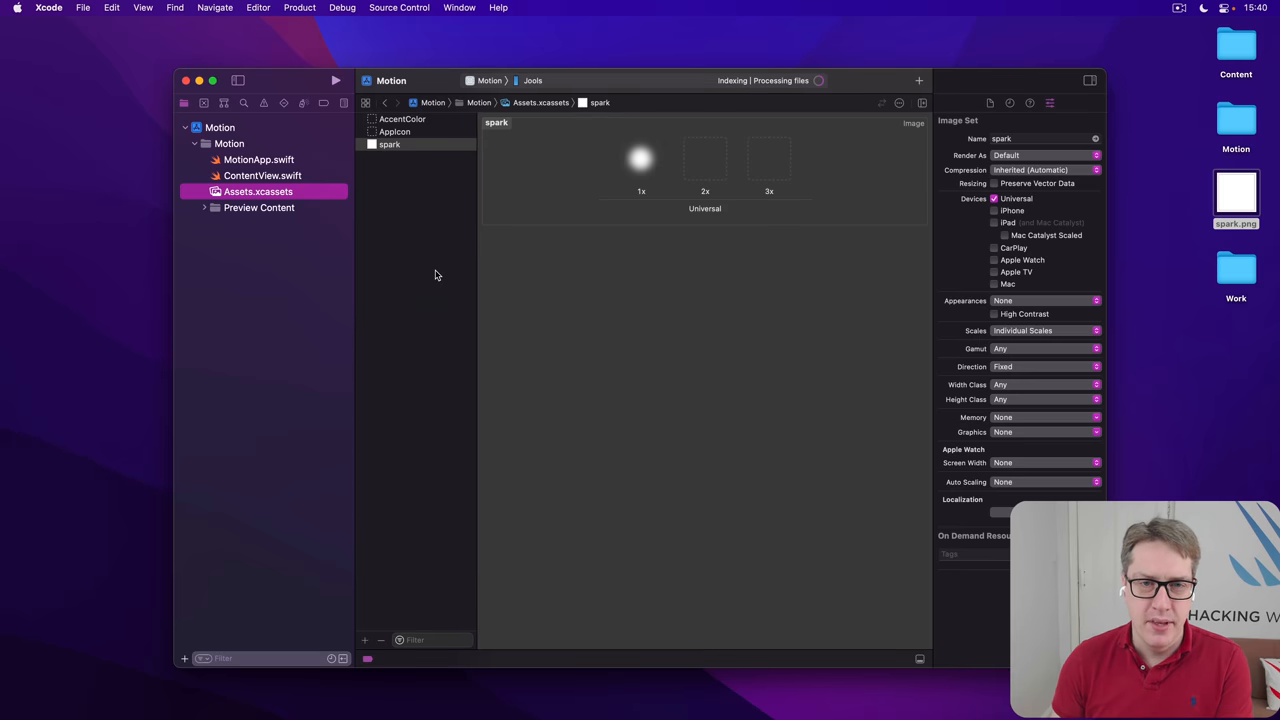
{"action": "left_click", "coordinate": [262, 175]}
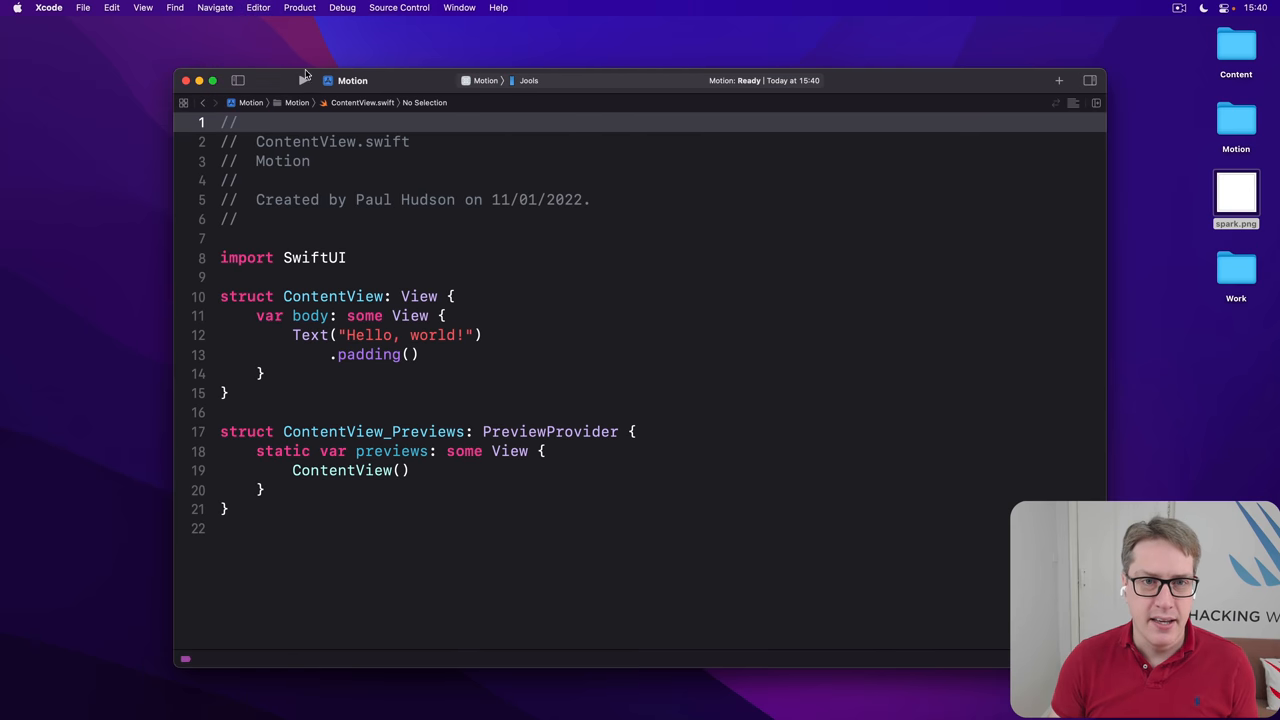
Maximise the Xcode window and bring up the new-file template chooser
{"action": "left_click", "coordinate": [212, 80]}
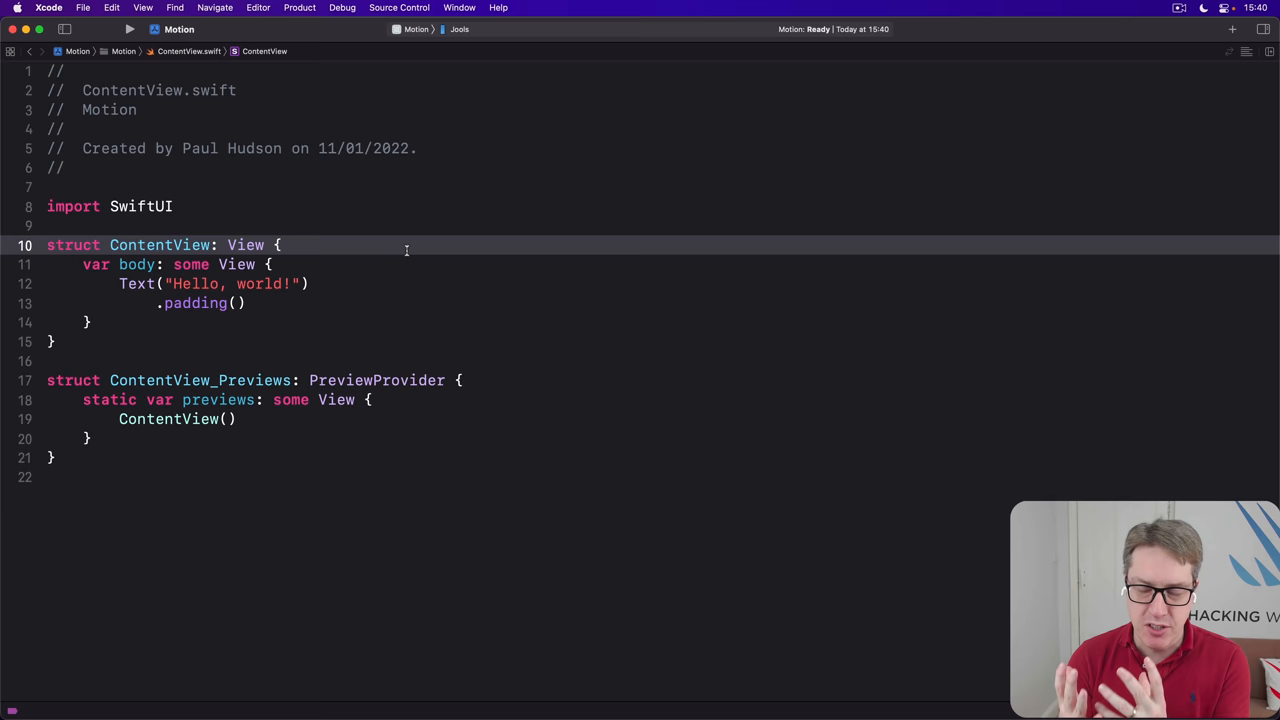
{"action": "left_click", "coordinate": [281, 245]}
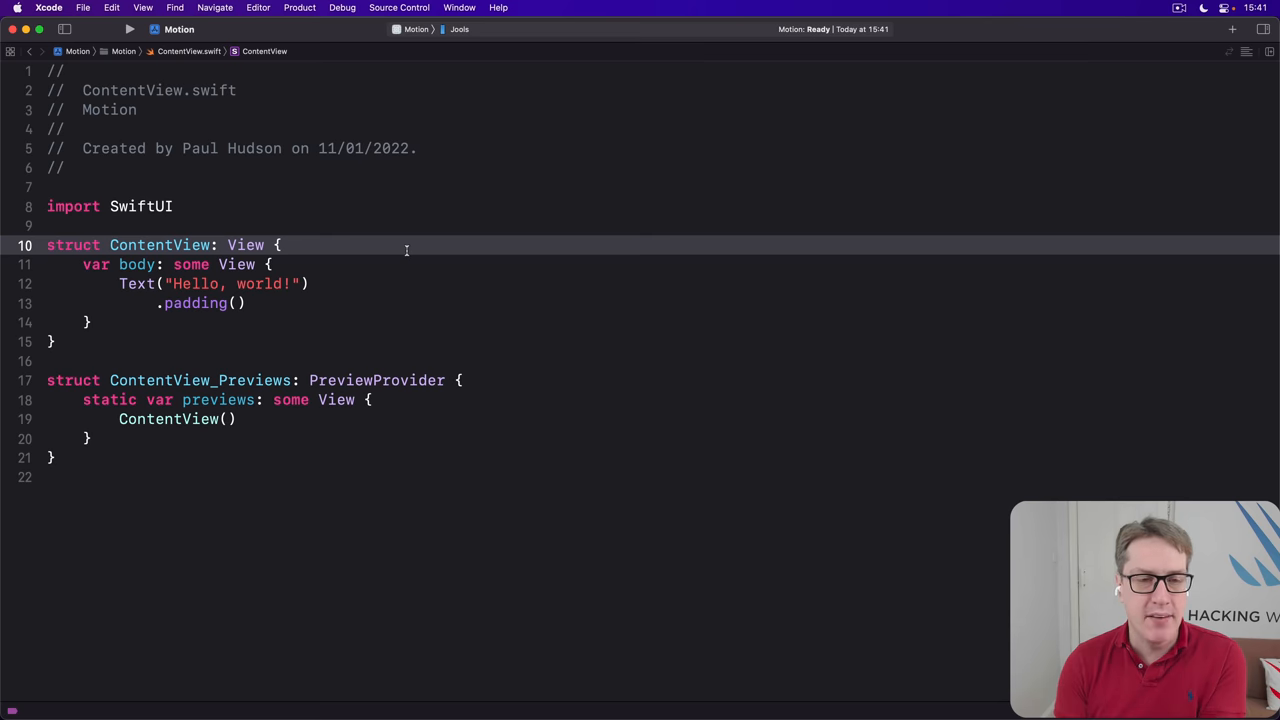
{"action": "left_click", "coordinate": [282, 245]}
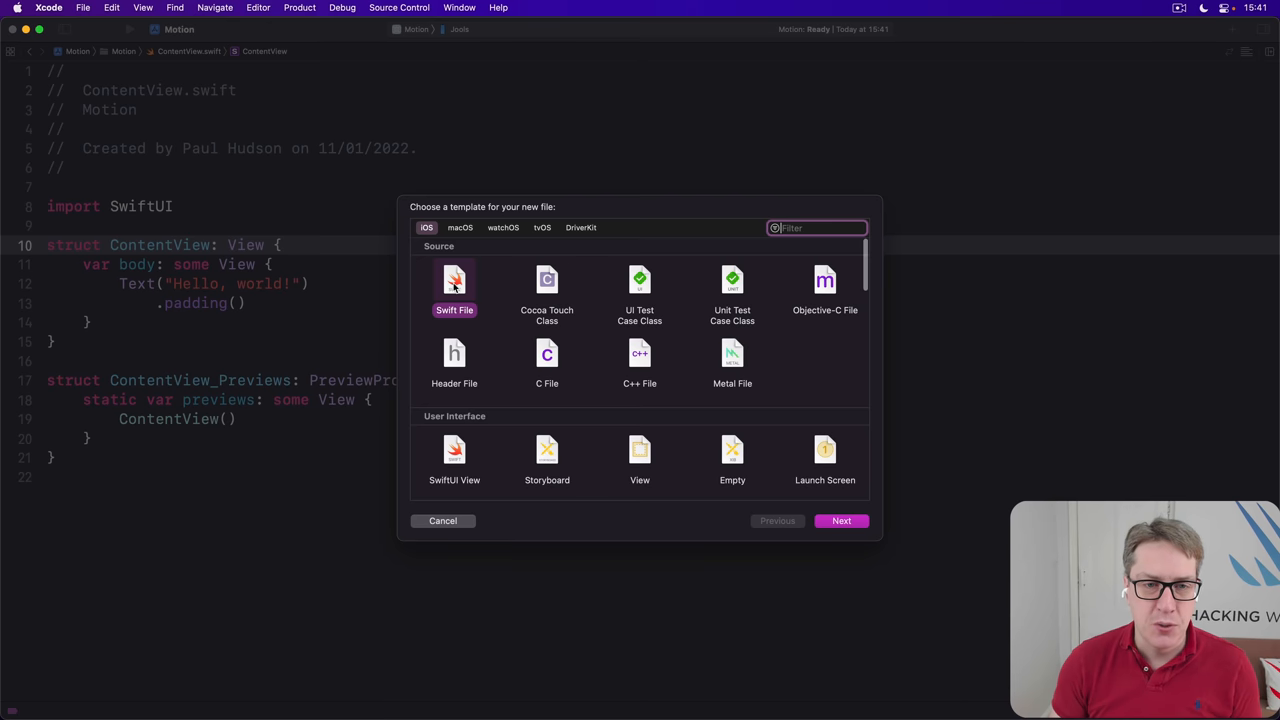
Create a Swift File named Particle.swift from the Swift File template
{"action": "left_click", "coordinate": [841, 520]}
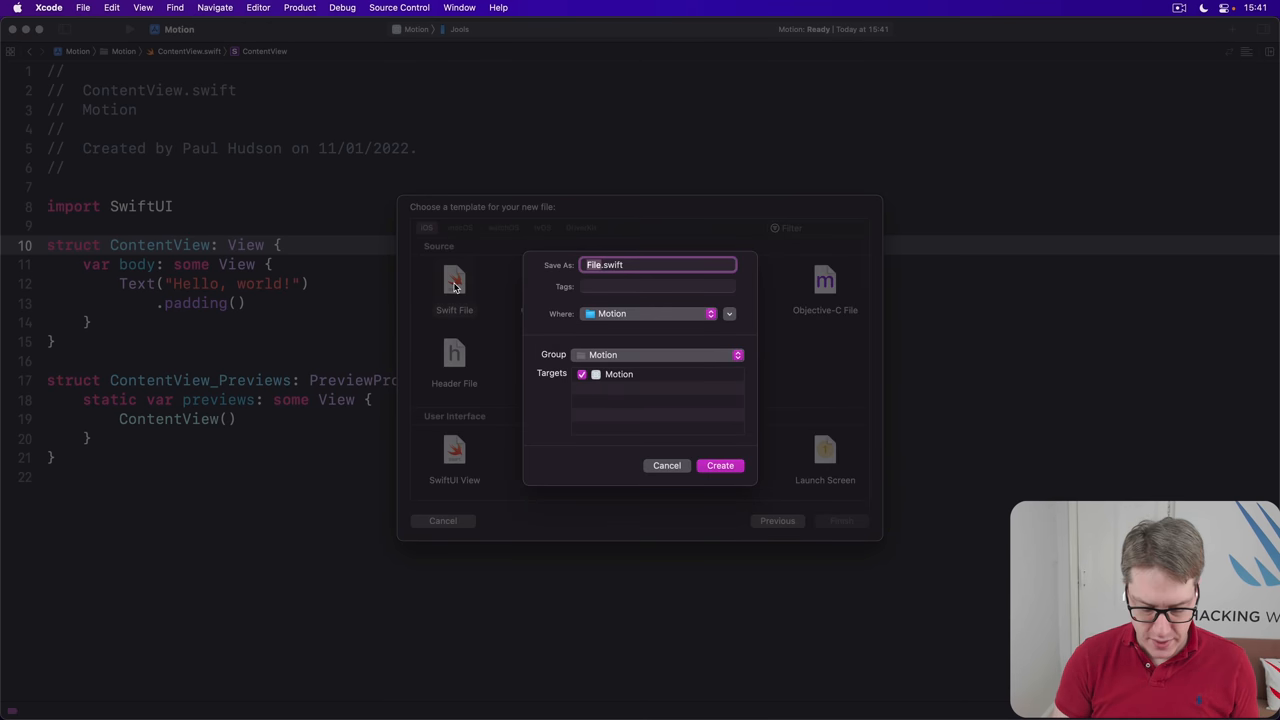
{"action": "type", "text": "Part"}
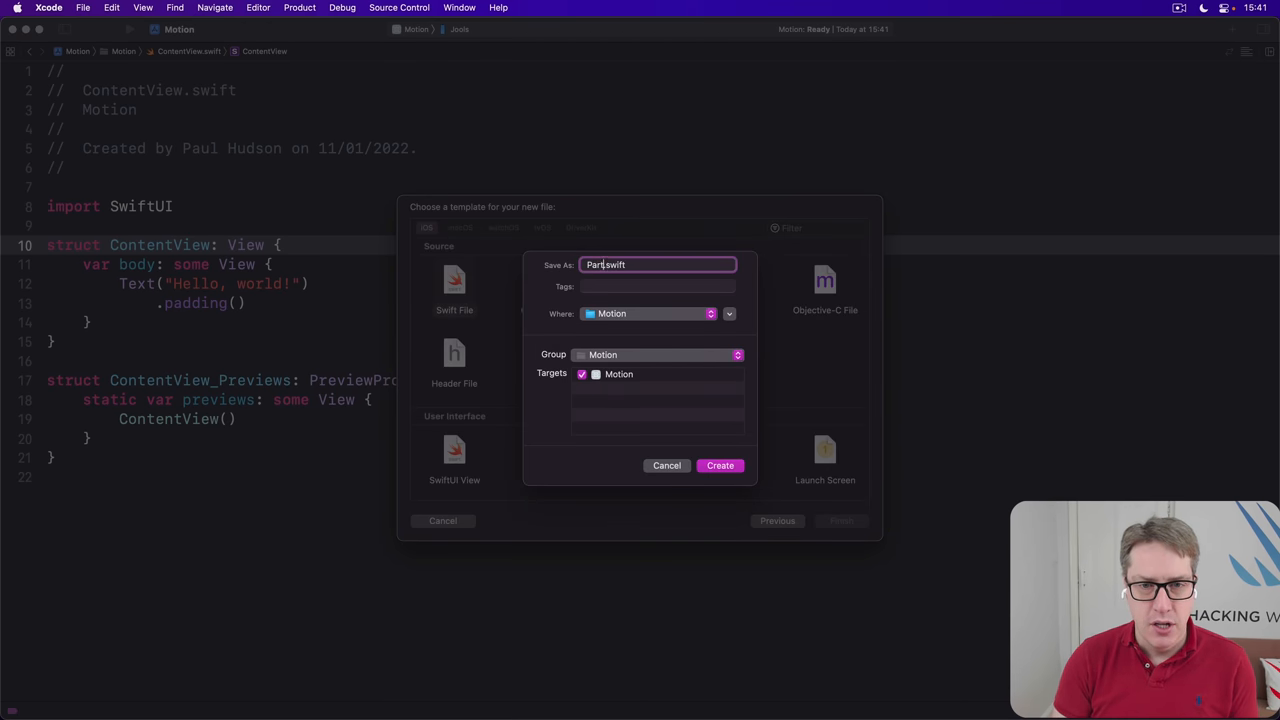
{"action": "left_click", "coordinate": [720, 465]}
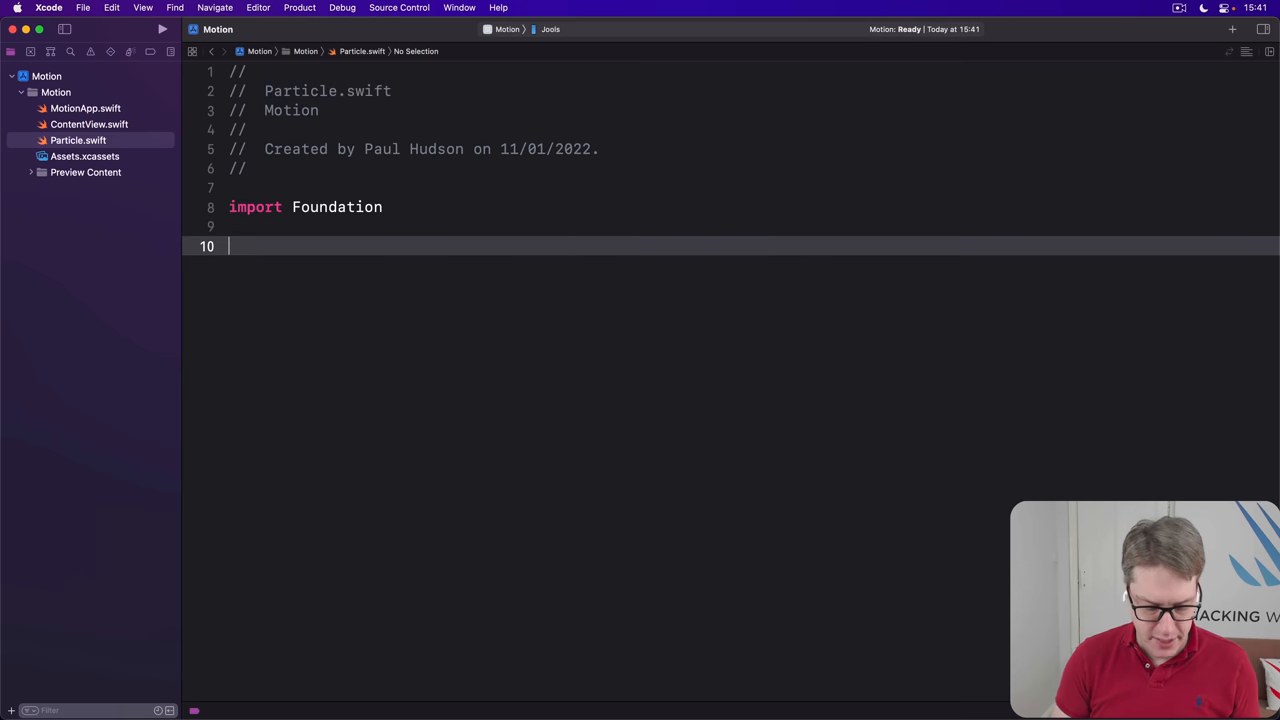
Write struct Particle: Hashable with x, y Doubles and a creationDate timestamp, then reopen the templates
{"action": "type", "text": "struct Particl"}
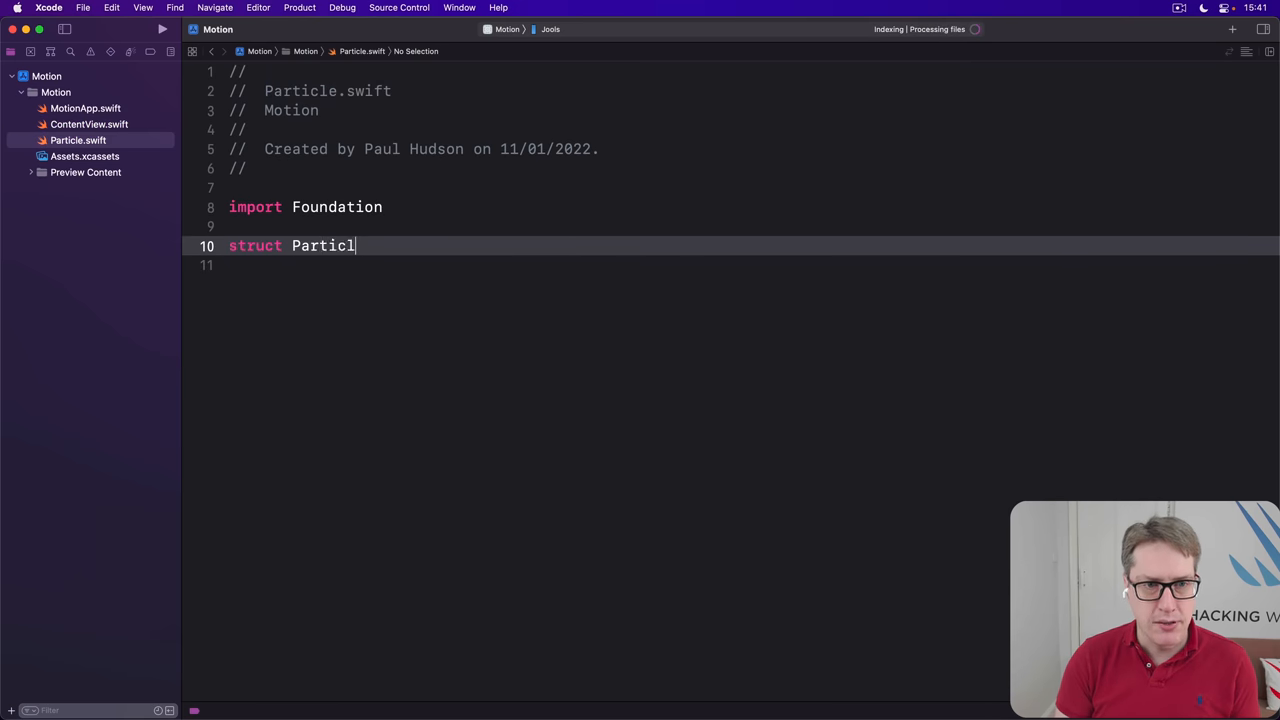
{"action": "type", "text": "e: Hashable {"}
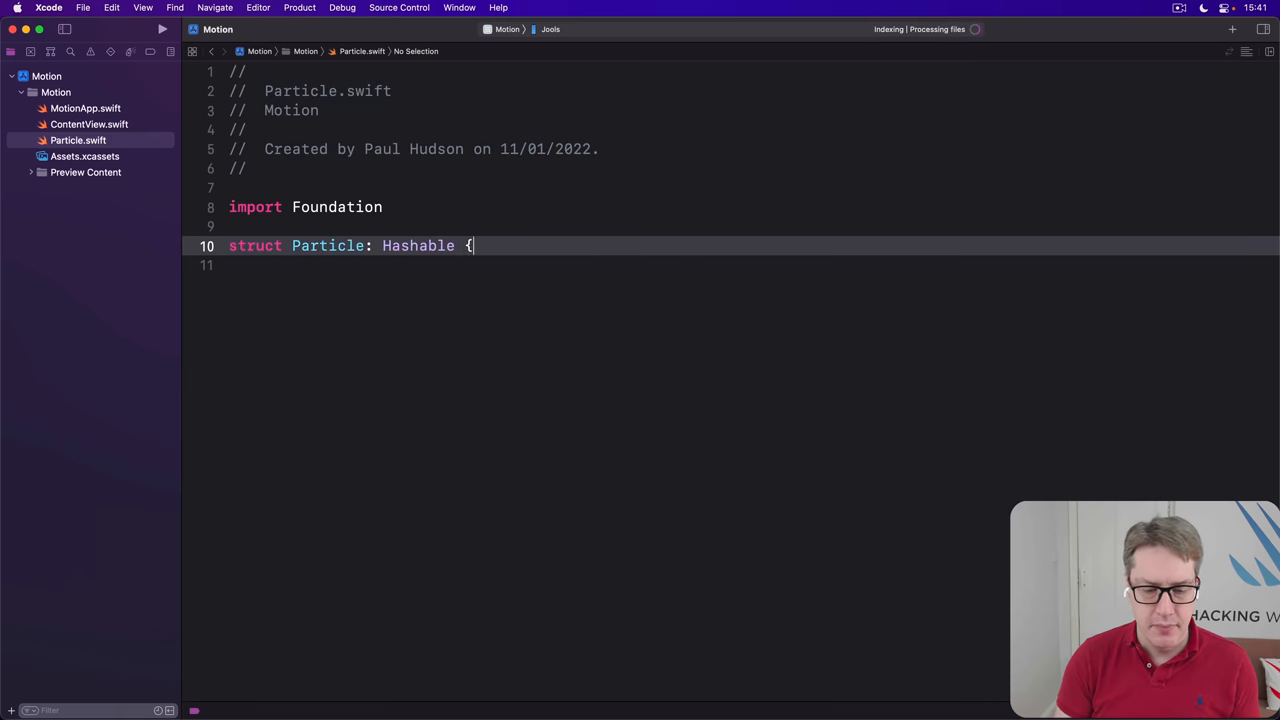
{"action": "type", "text": "let x: Double"}
{"action": "type", "text": "let creation"}
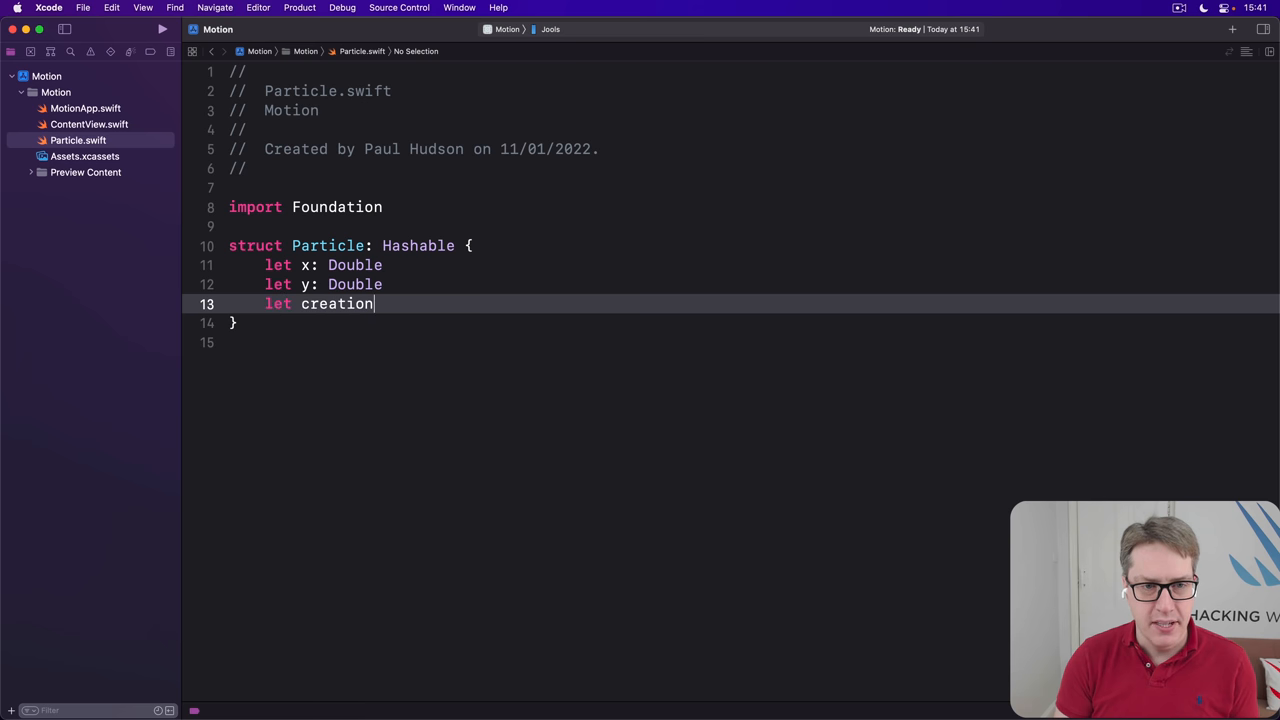
{"action": "type", "text": "Date"}
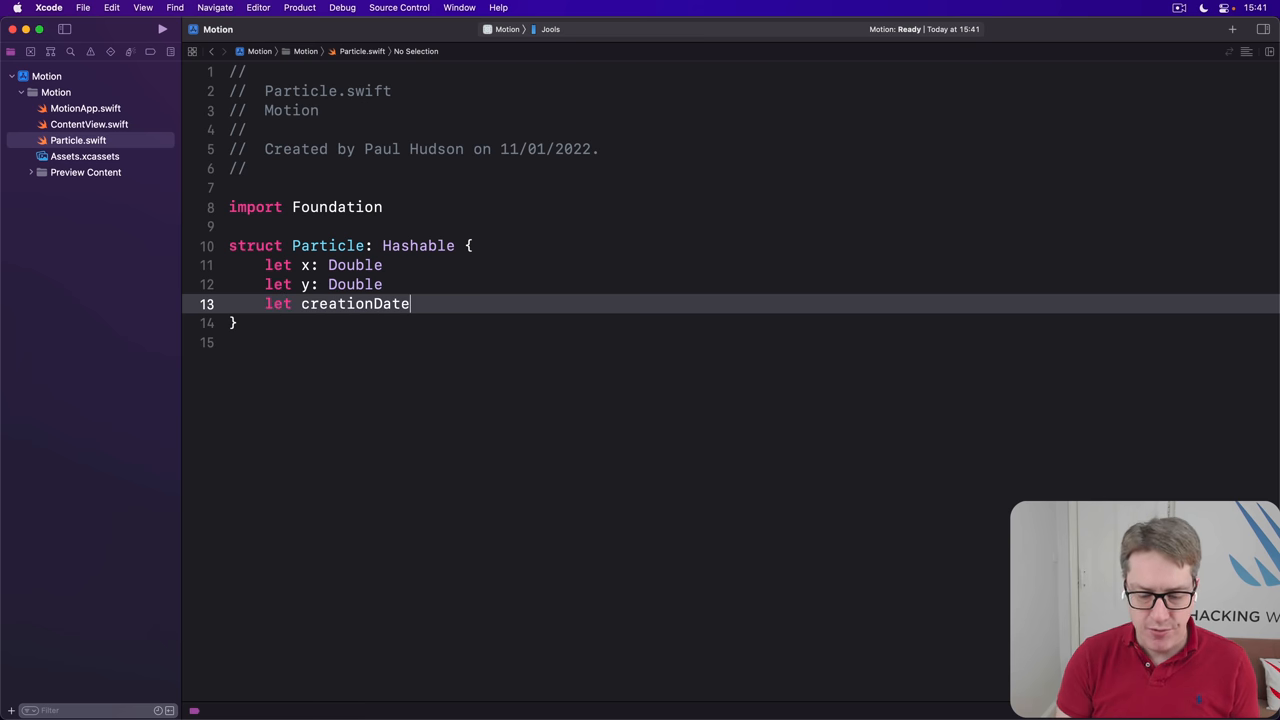
{"action": "type", "text": "= Date.now."}
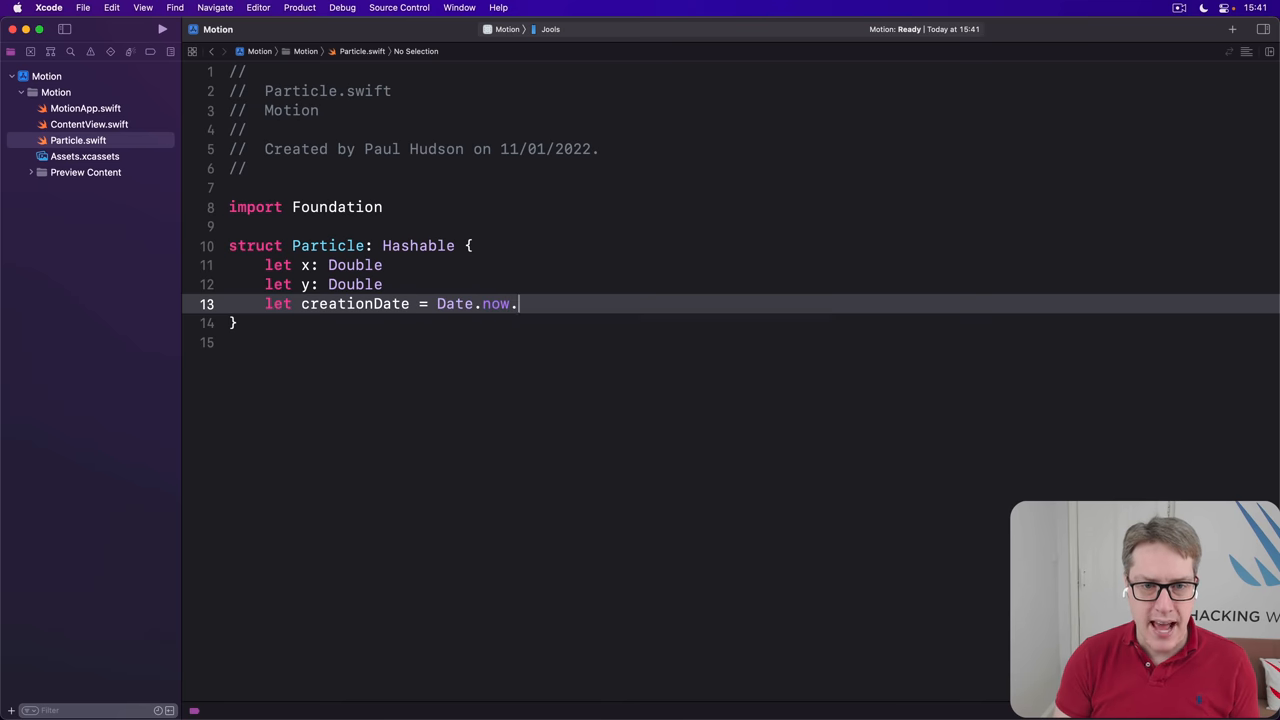
{"action": "type", "text": "timeIntervalSinceReferenceDate"}
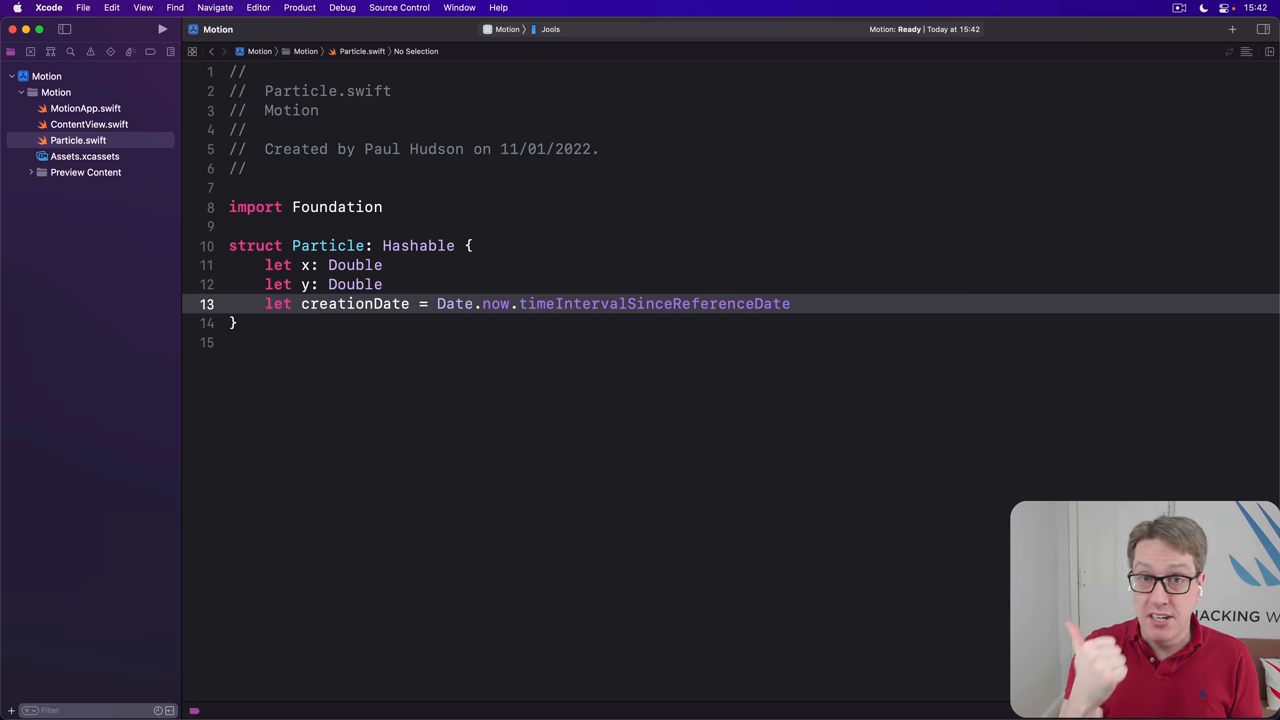
{"action": "left_click", "coordinate": [790, 303]}
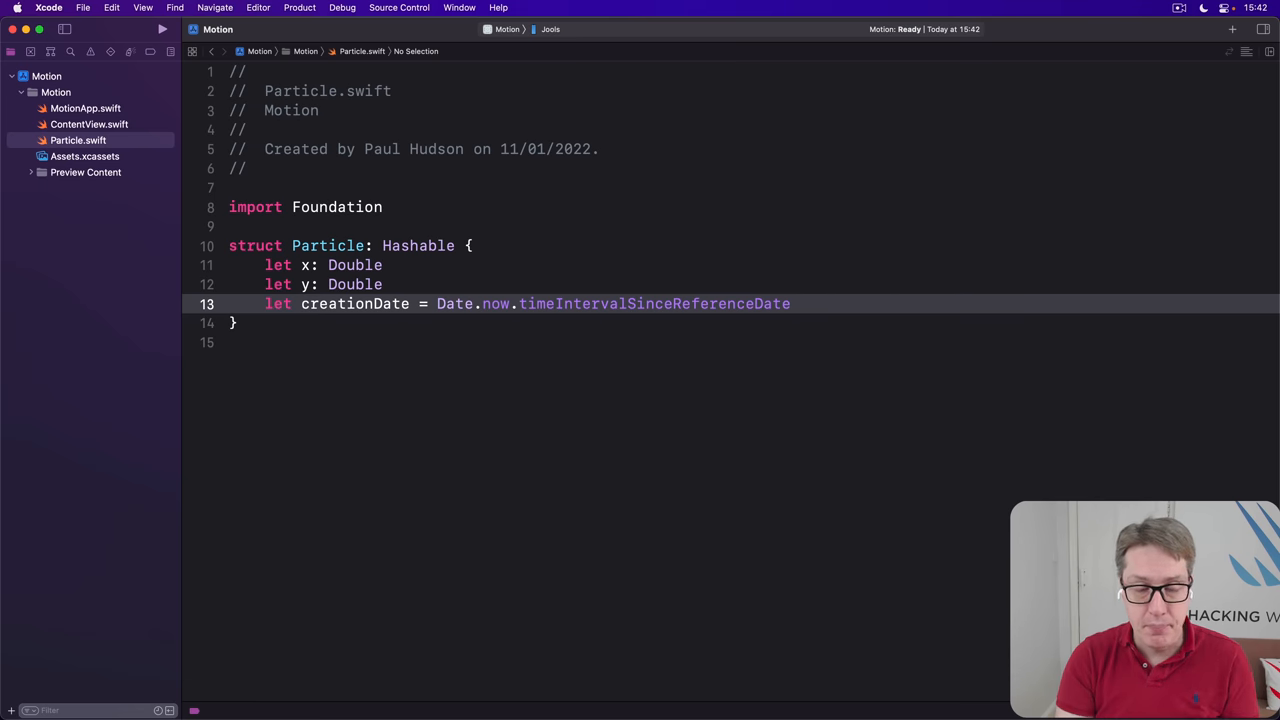
{"action": "left_click", "coordinate": [790, 304]}
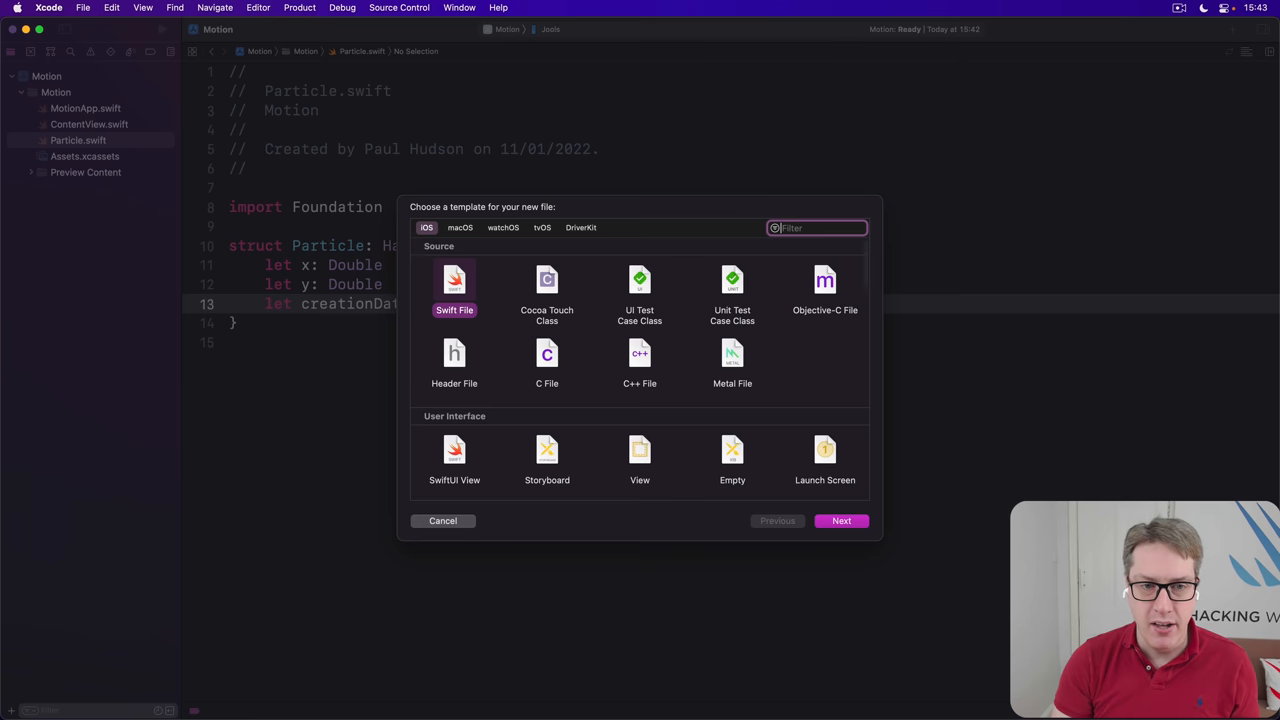
Create a Swift File named ParticleSystem.swift from the Swift File template
{"action": "left_click", "coordinate": [841, 520]}
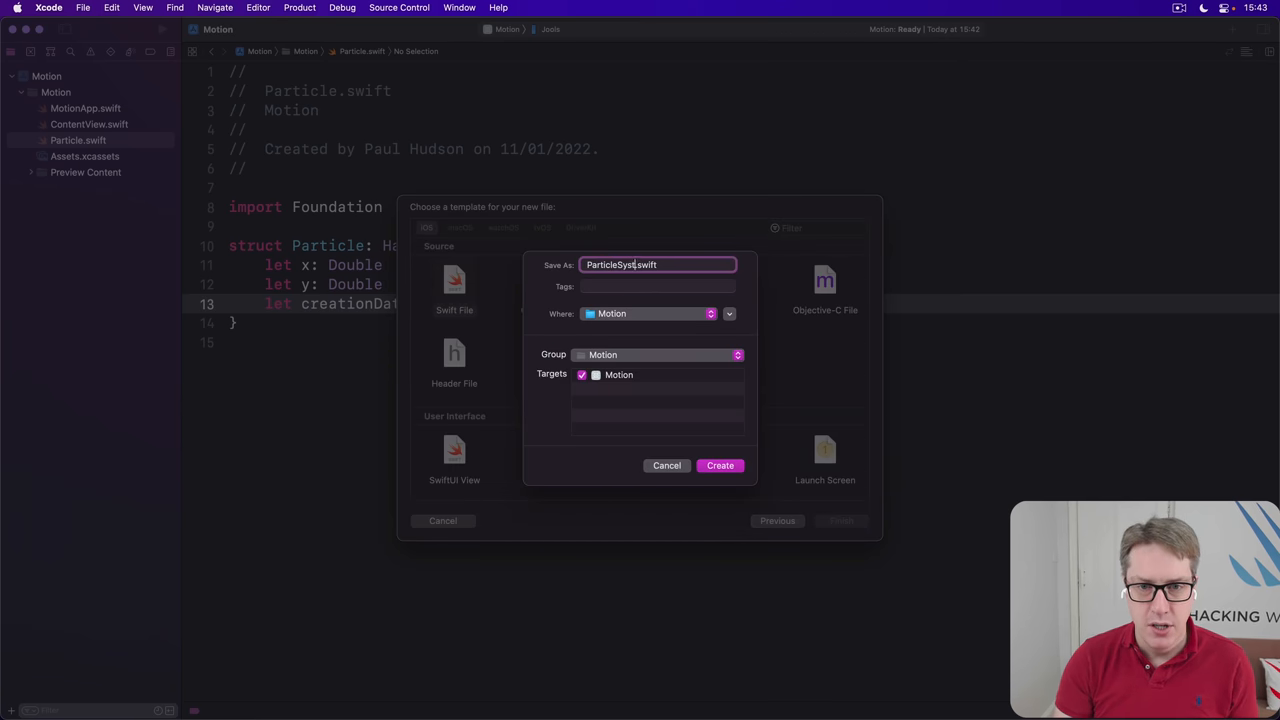
{"action": "left_click", "coordinate": [720, 465]}
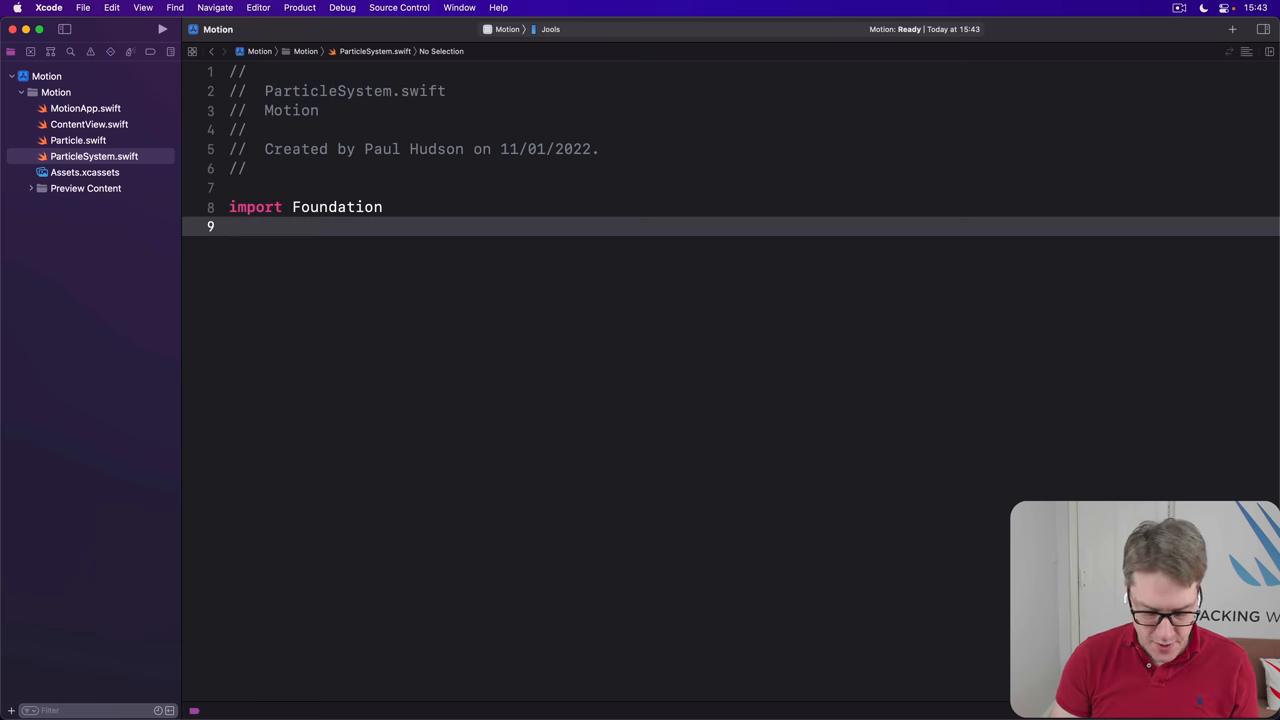
Declare class ParticleSystem with image, particles Set<Particle> and center UnitPoint.center properties
{"action": "type", "text": "class"}
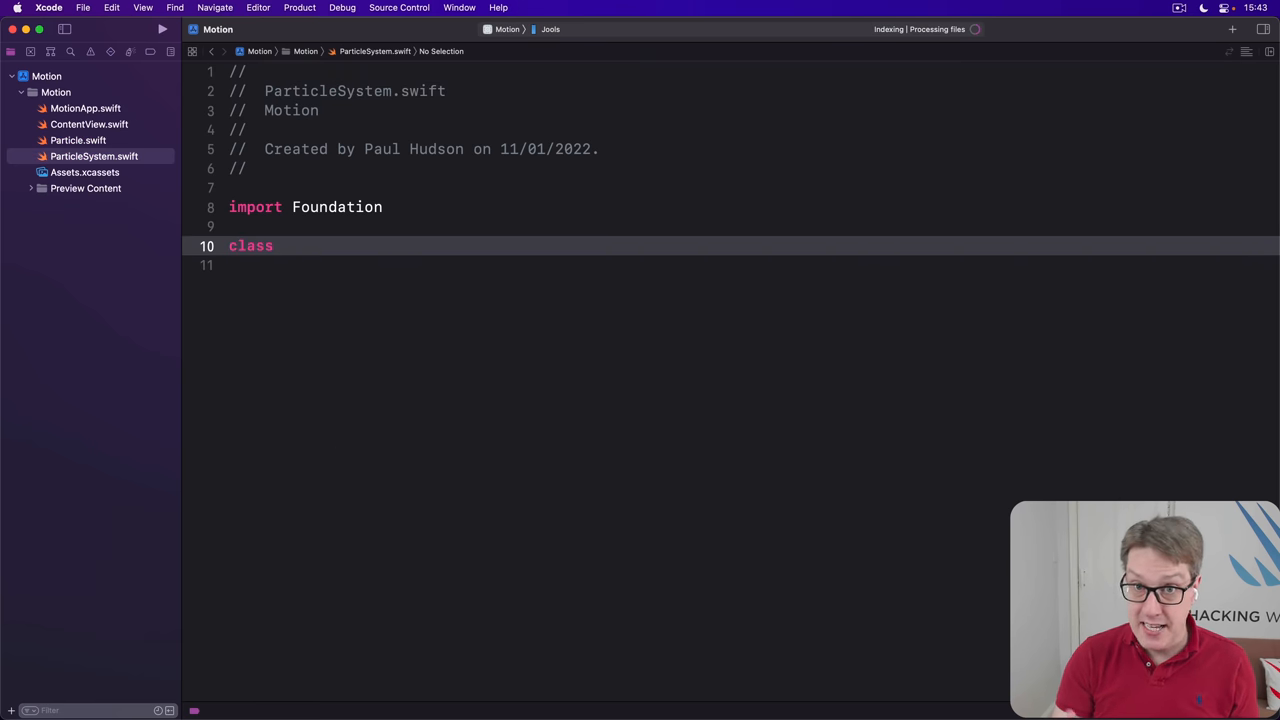
{"action": "type", "text": "ParticleSy"}
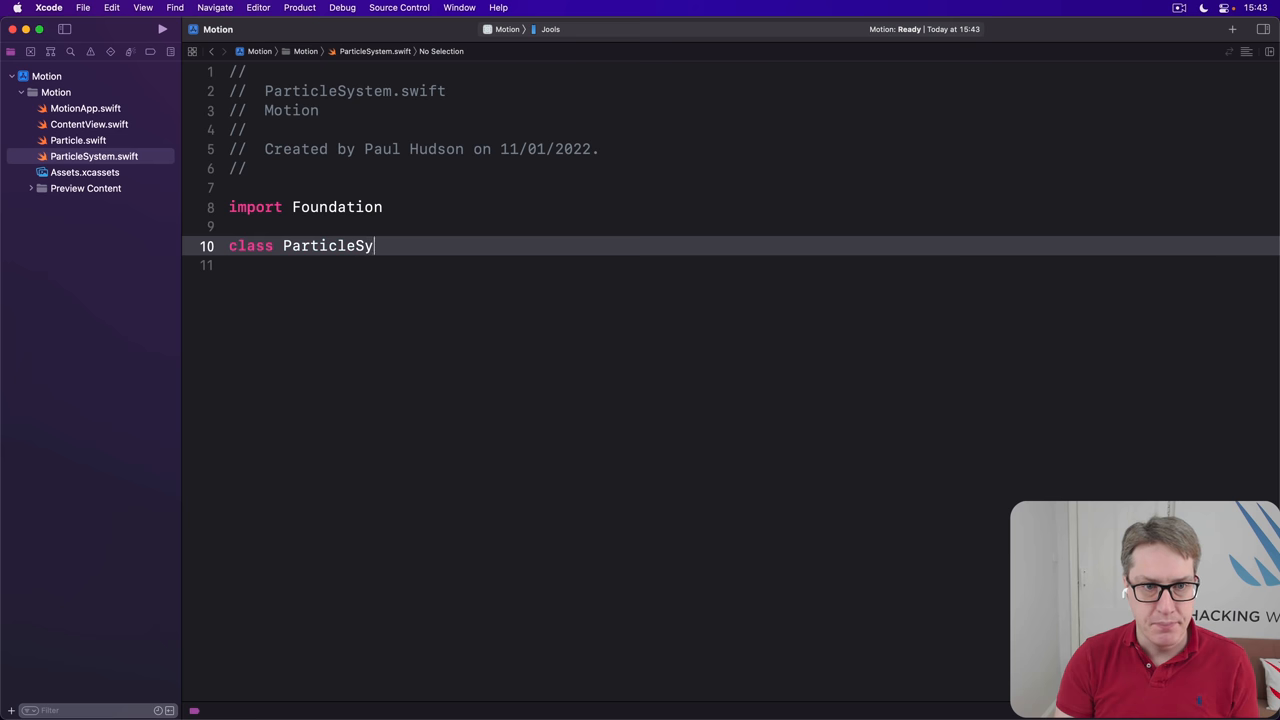
{"action": "type", "text": "stem {"}
{"action": "left_click", "coordinate": [754, 265]}
{"action": "type", "text": "let image = Image(\"sp"}
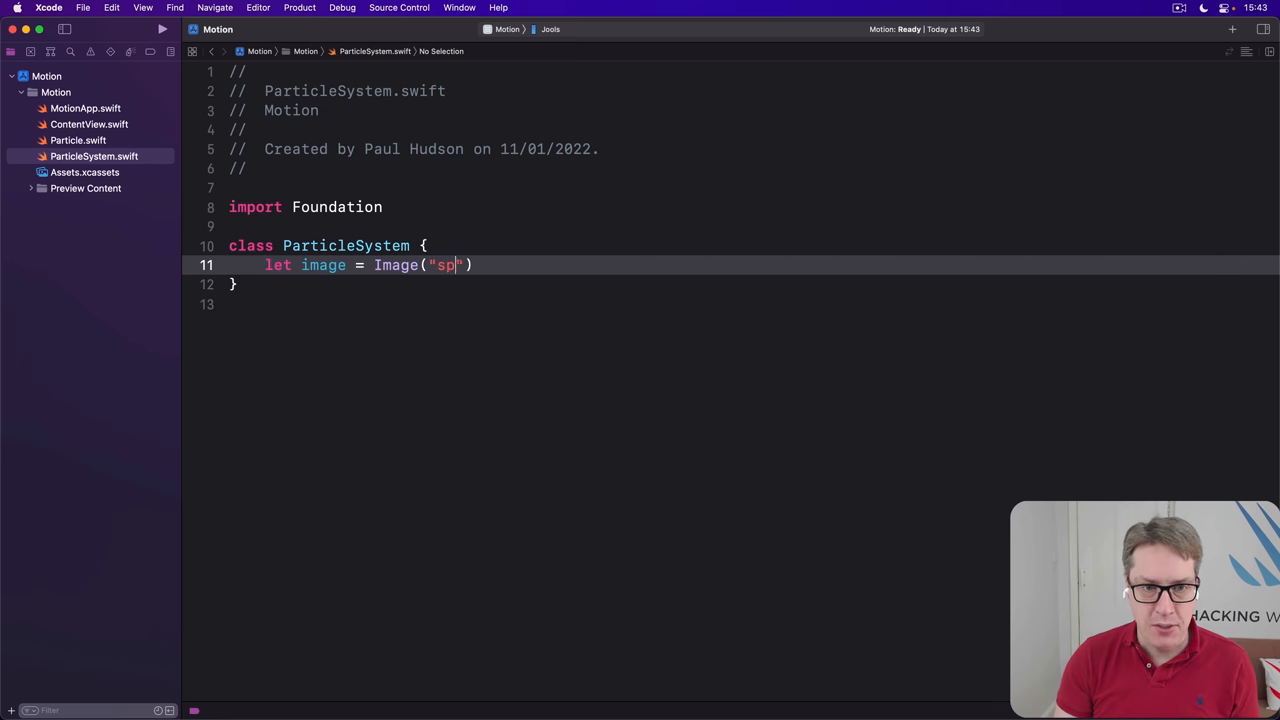
{"action": "type", "text": "ark"}
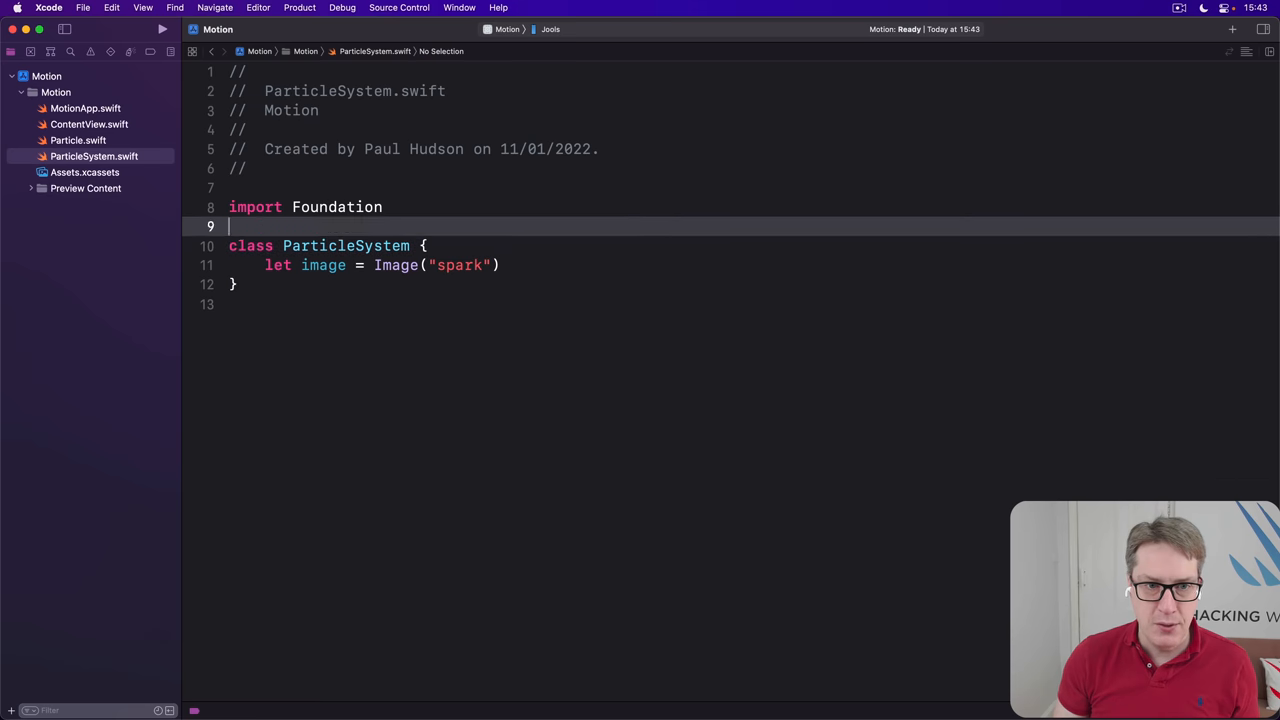
{"action": "type", "text": "Swoi"}
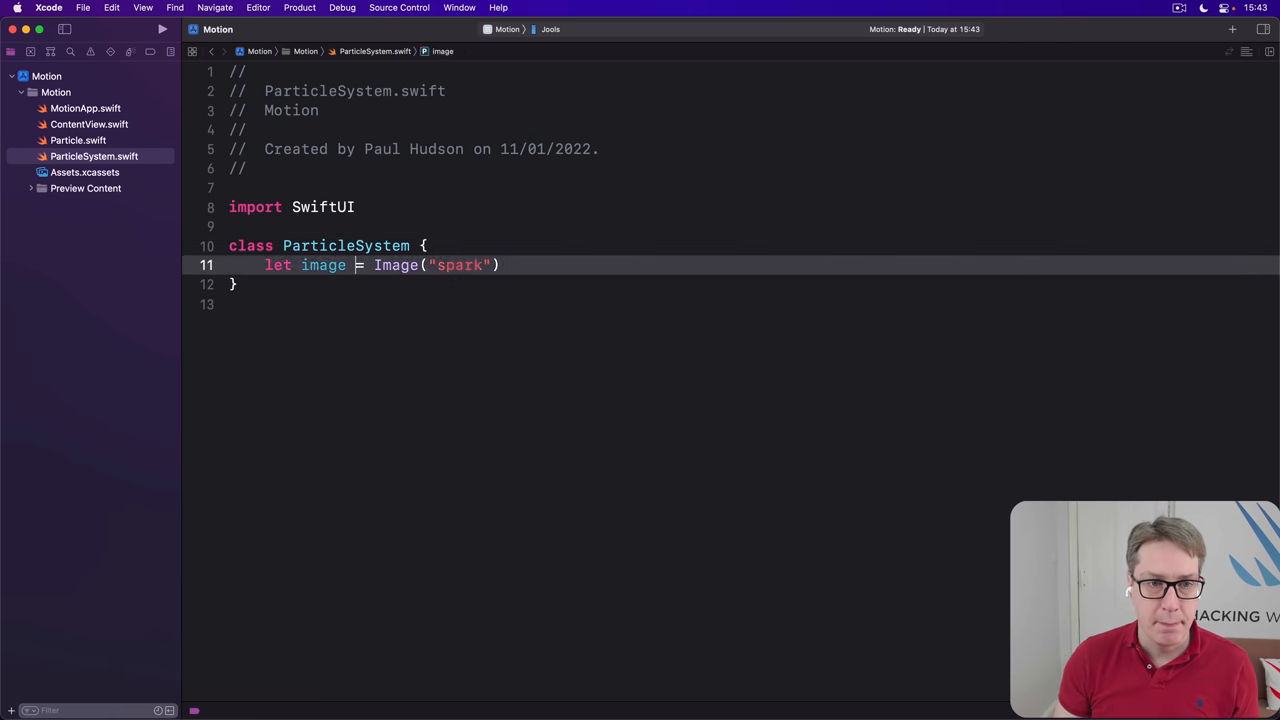
{"action": "type", "text": "v"}
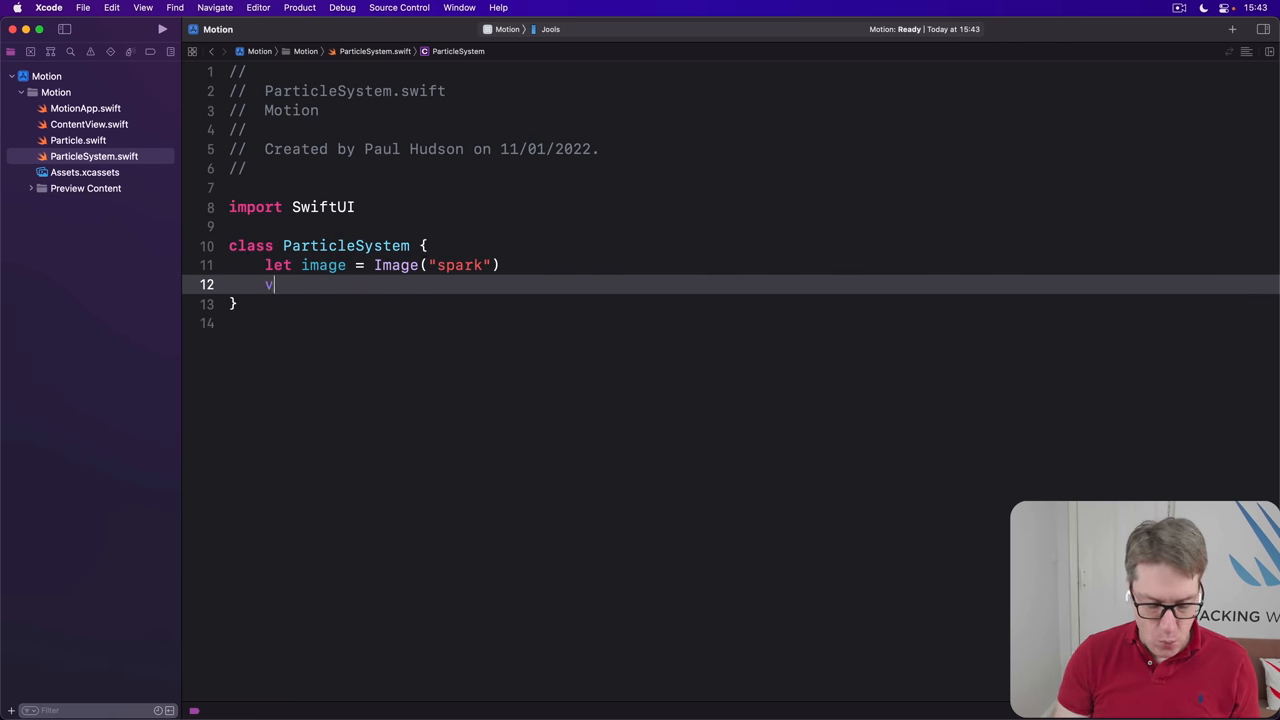
{"action": "type", "text": "ar particles ="}
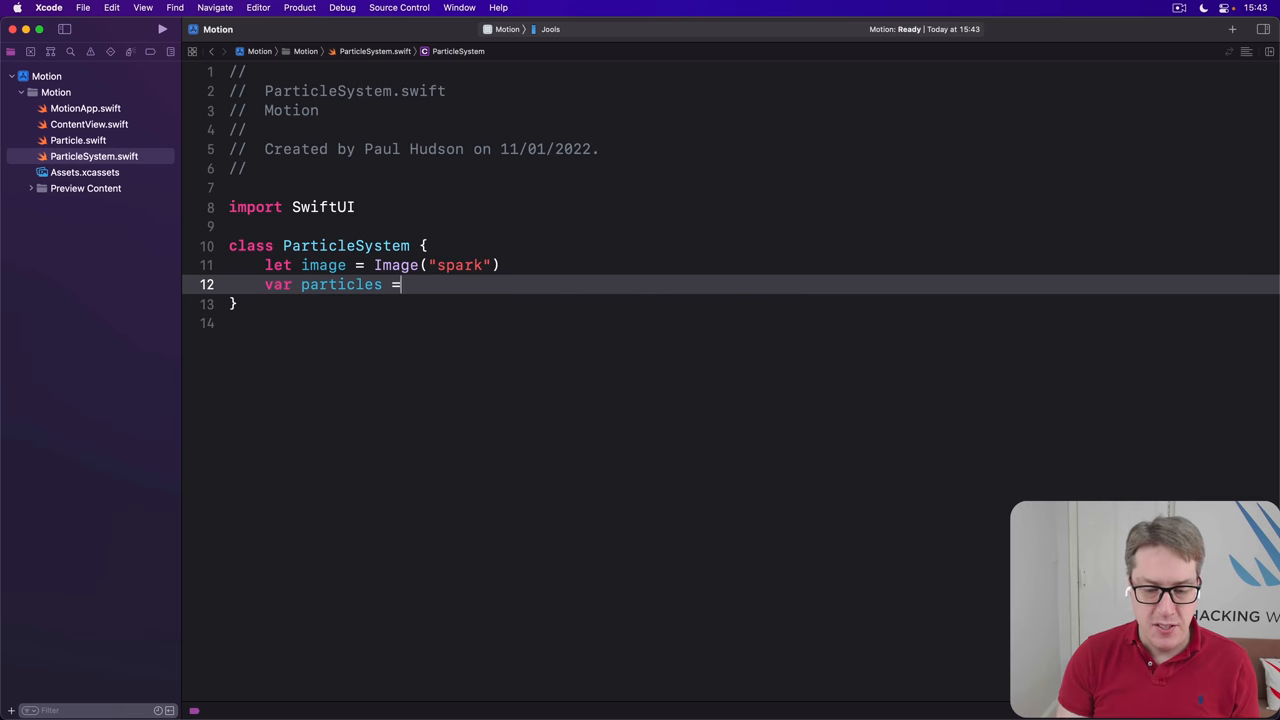
{"action": "type", "text": "Set<Particle>("}
{"action": "type", "text": "var"}
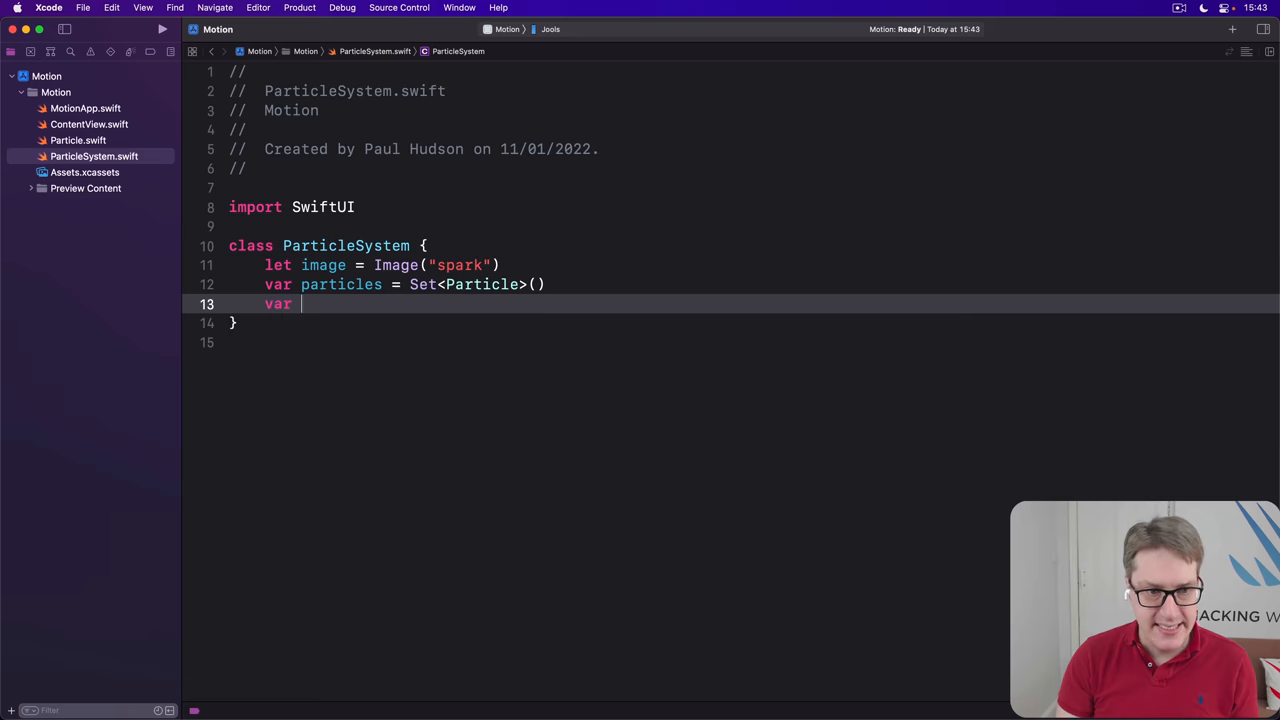
{"action": "type", "text": "center = UnitPoint.center"}
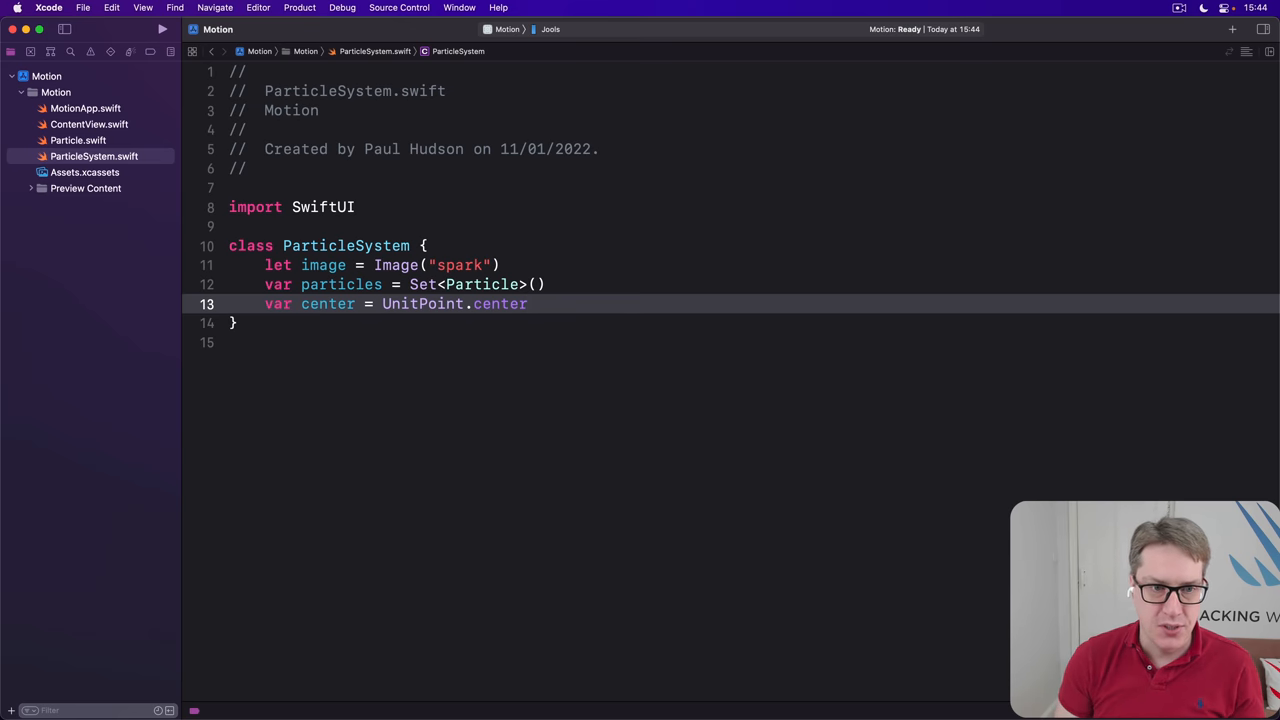
Add update(date: TimeInterval) creating a Particle at center.x, center.y and inserting it into particles
{"action": "type", "text": "func up"}
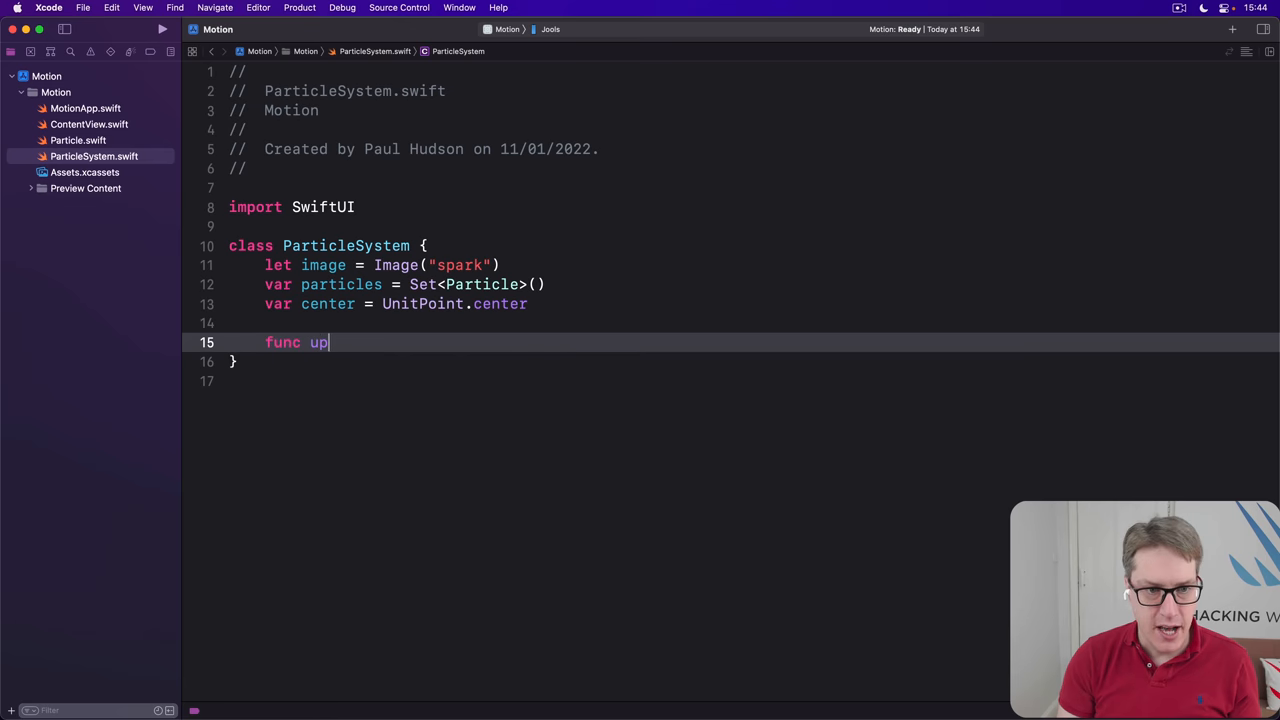
{"action": "type", "text": "date(date: Tim"}
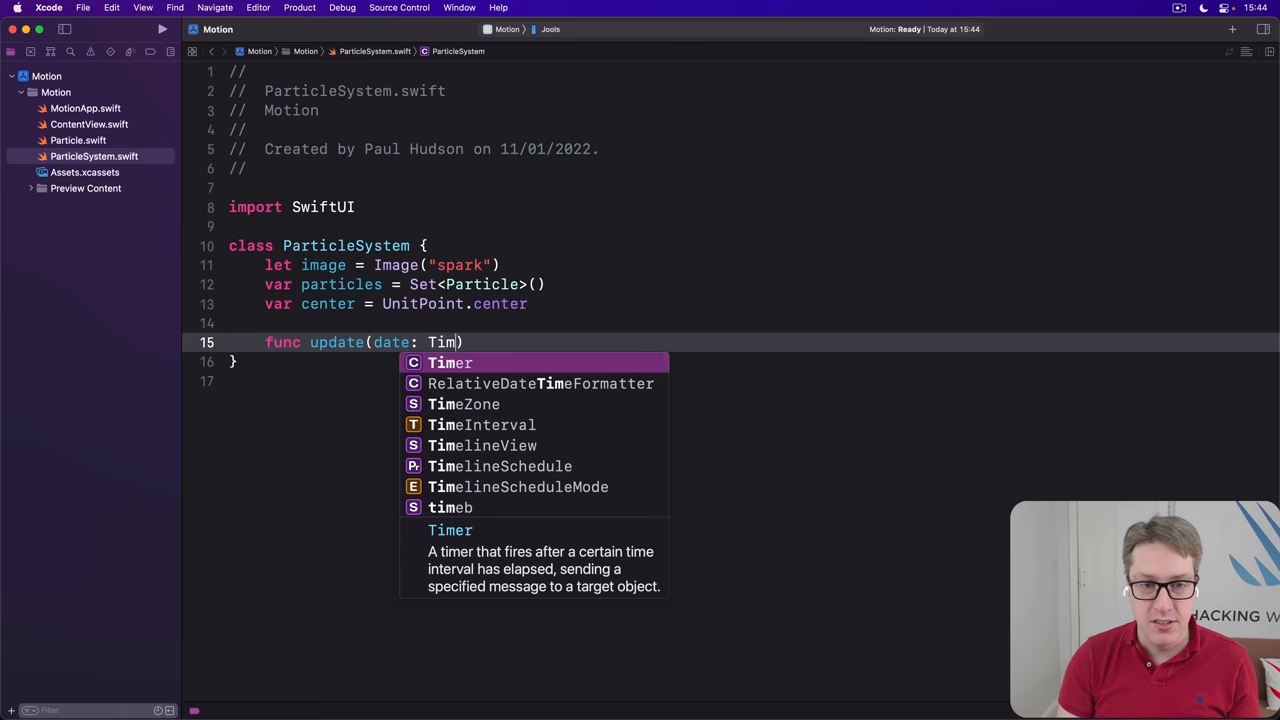
{"action": "left_click", "coordinate": [481, 424]}
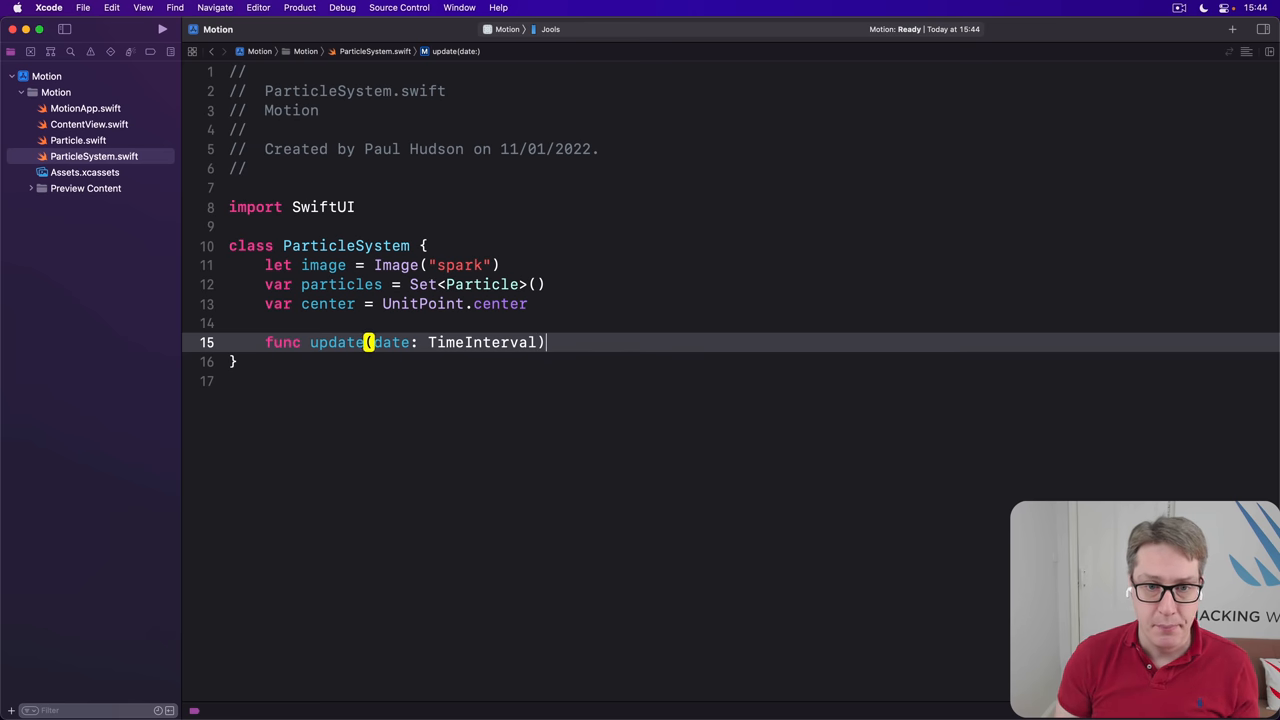
{"action": "type", "text": "{"}
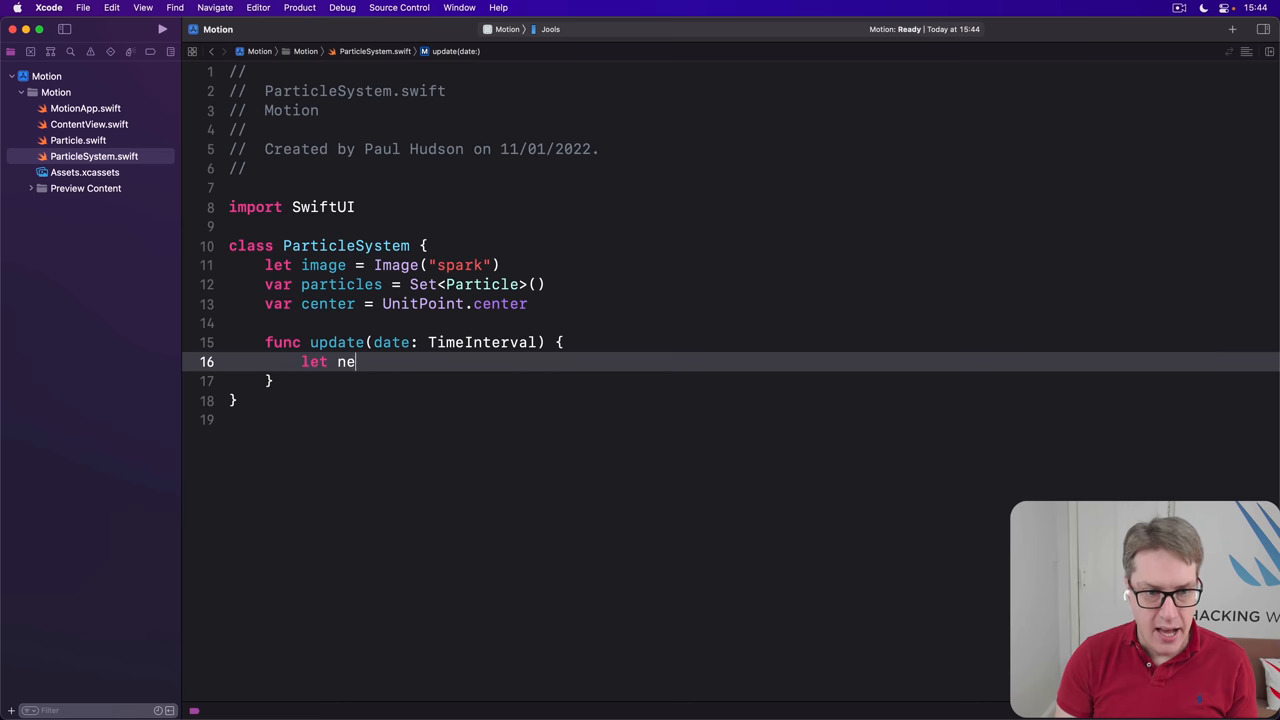
{"action": "type", "text": "wParticle ="}
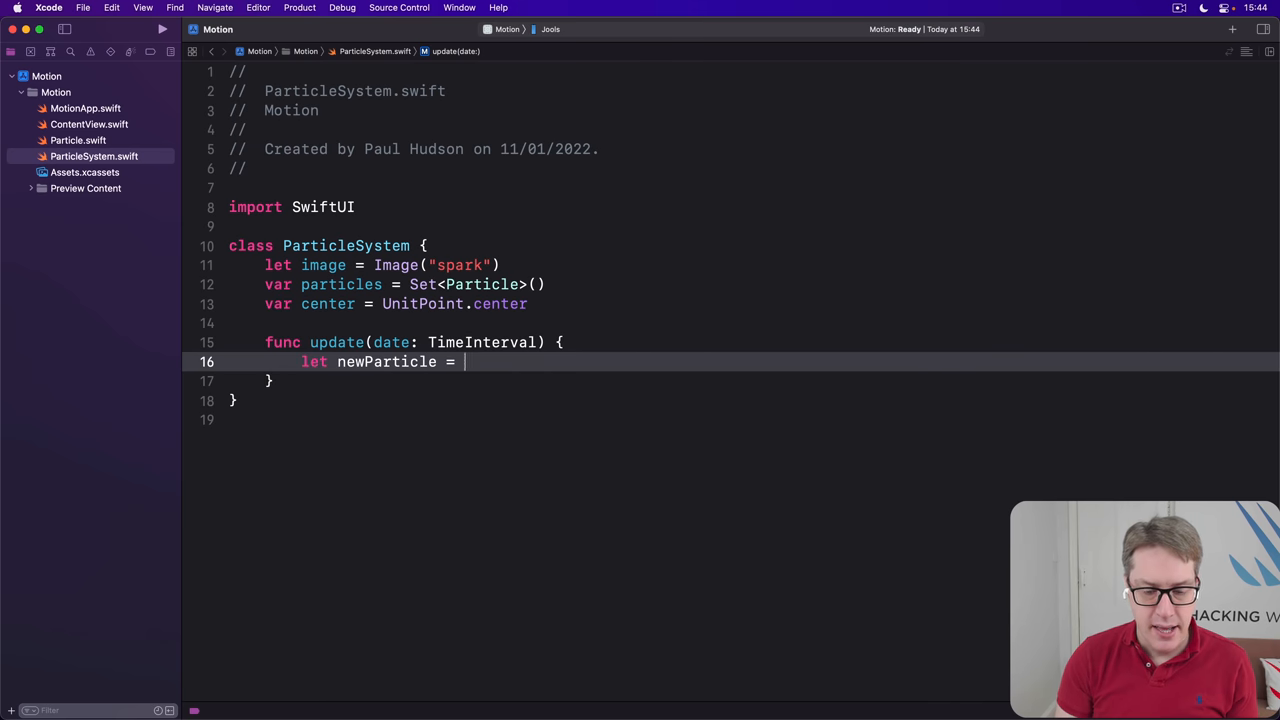
{"action": "type", "text": "Particle(x: Double, y: Double)"}
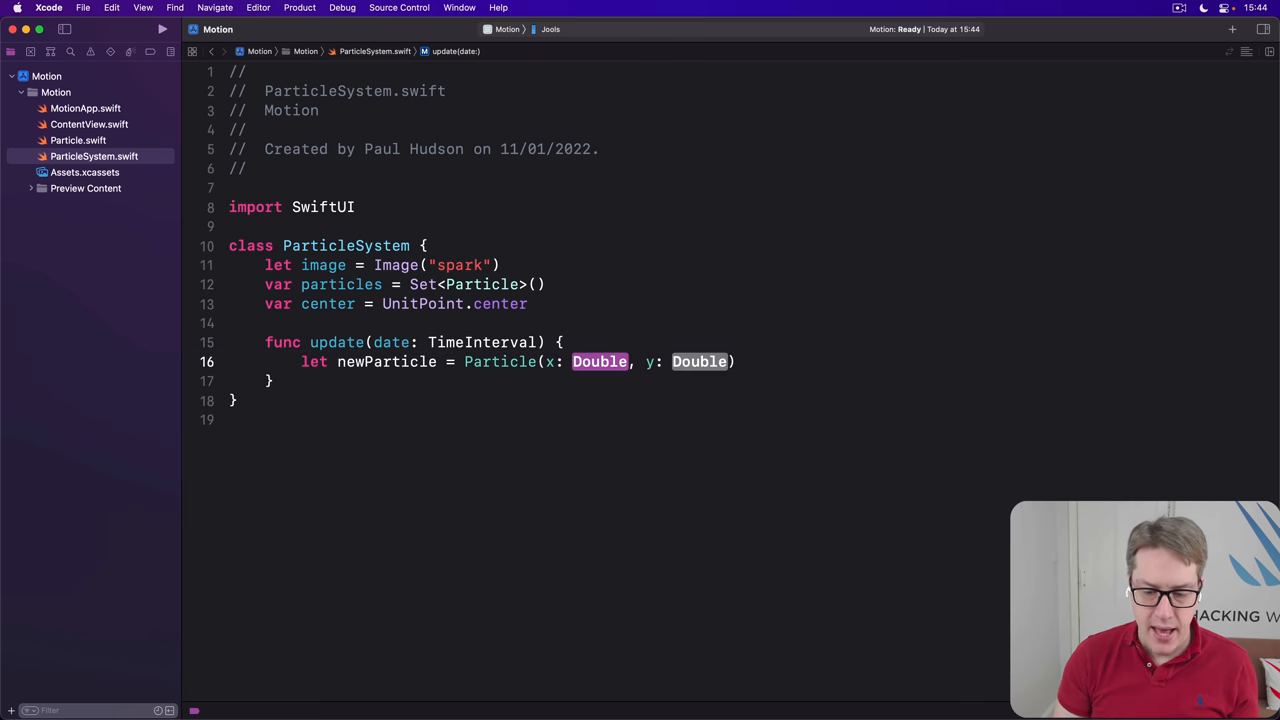
{"action": "type", "text": "center.x"}
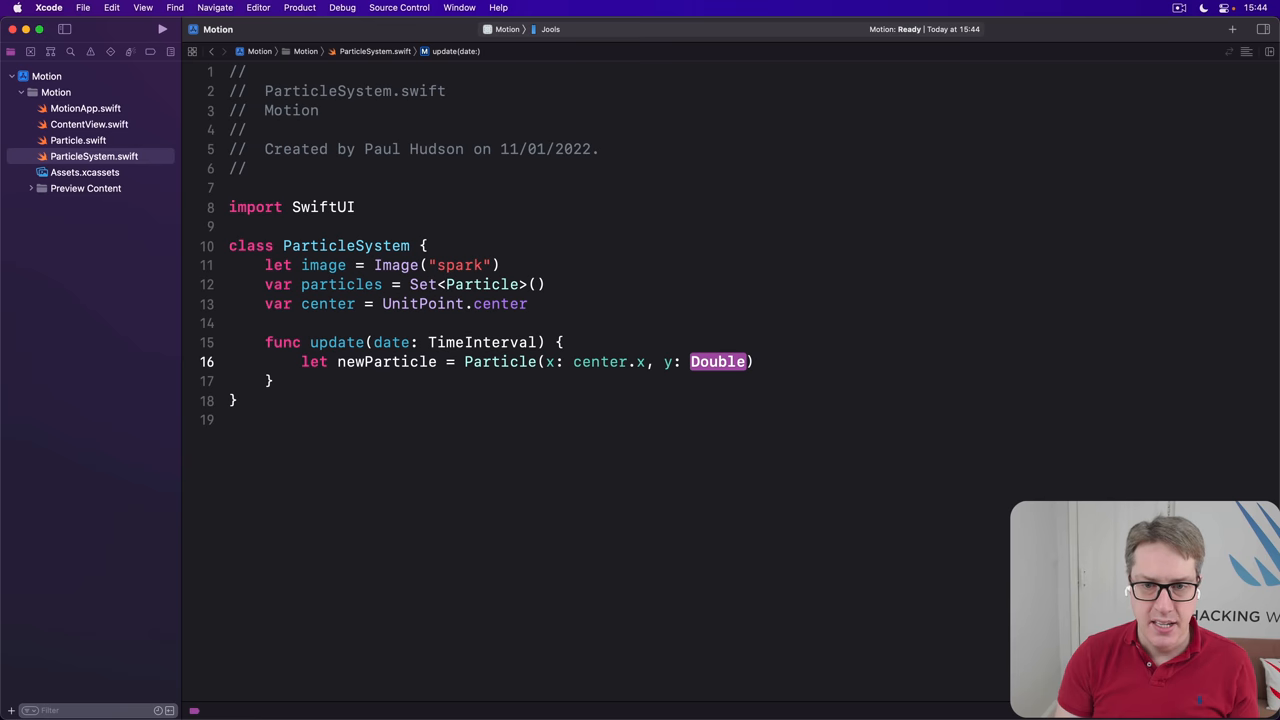
{"action": "type", "text": "center.y"}
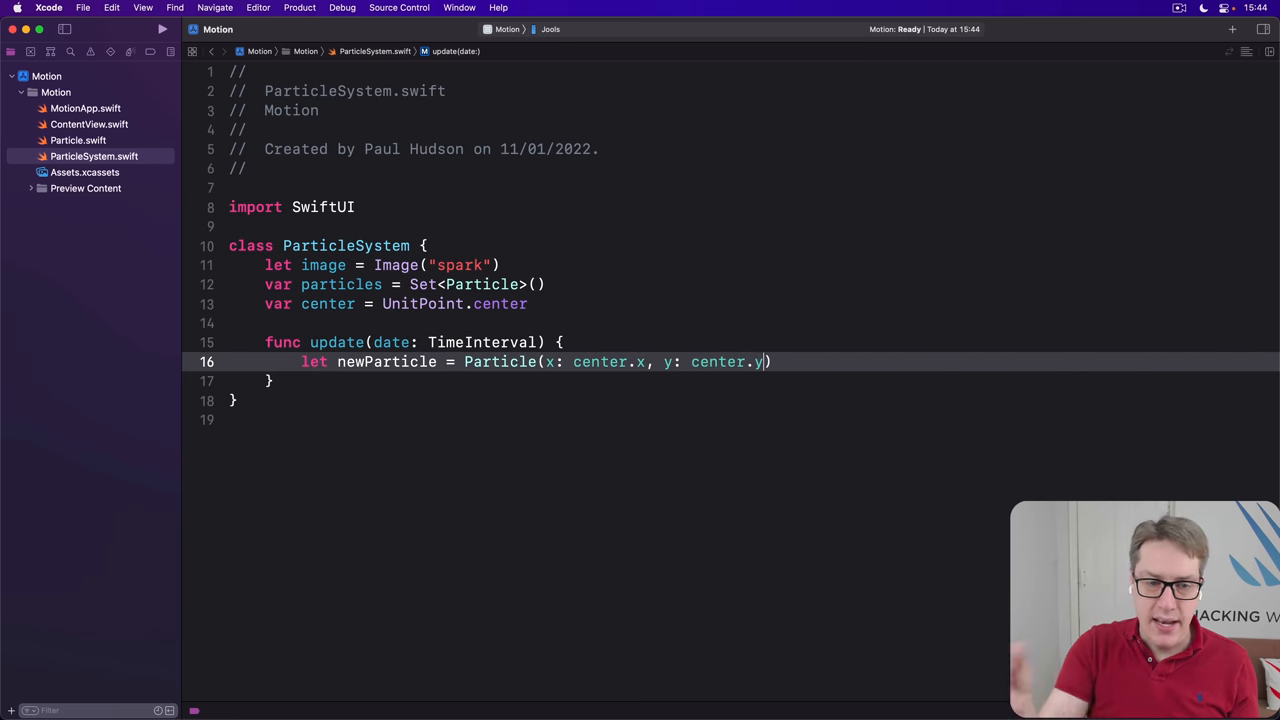
{"action": "key", "text": "return"}
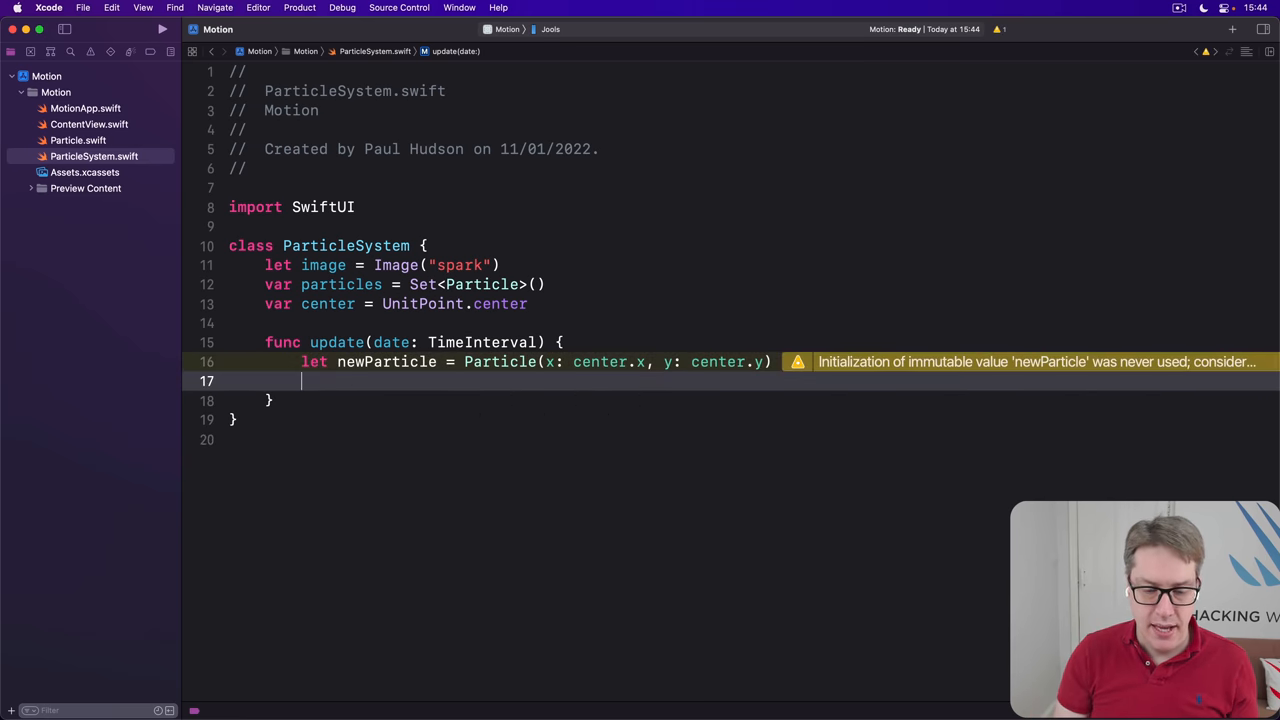
{"action": "type", "text": "particles.insert("}
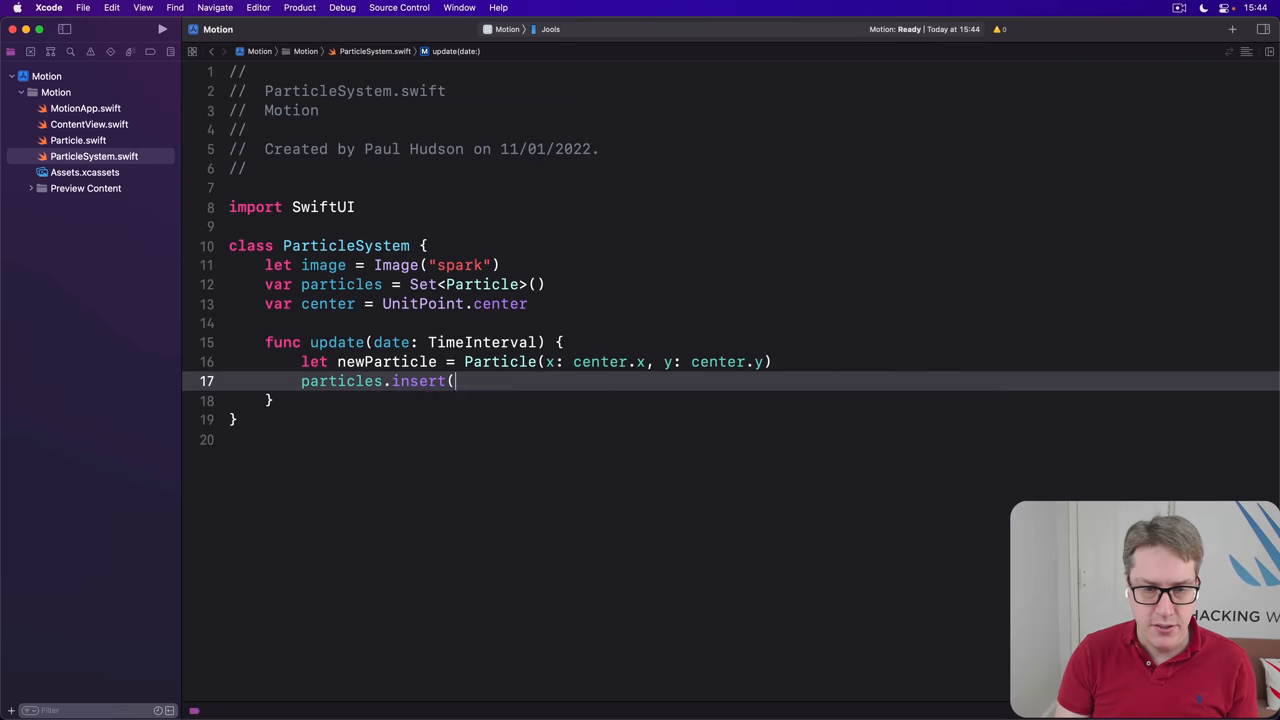
{"action": "type", "text": "newParticle)"}
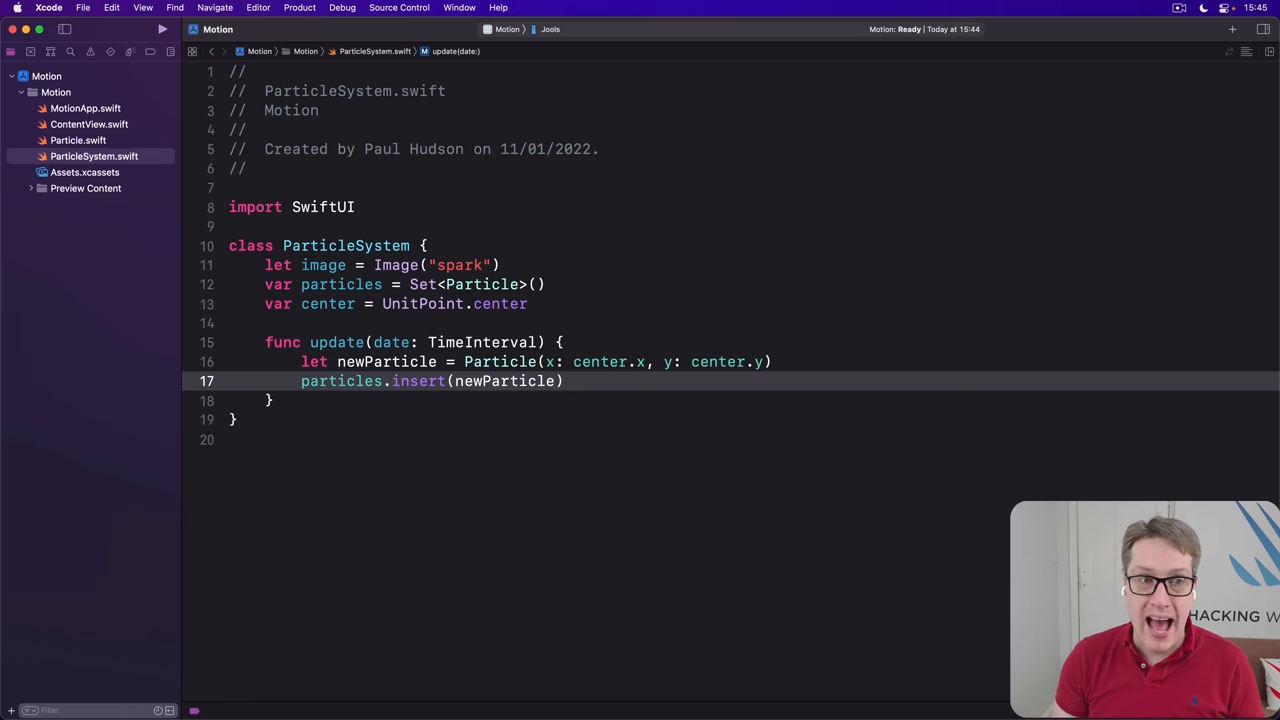
{"action": "left_click", "coordinate": [89, 123]}
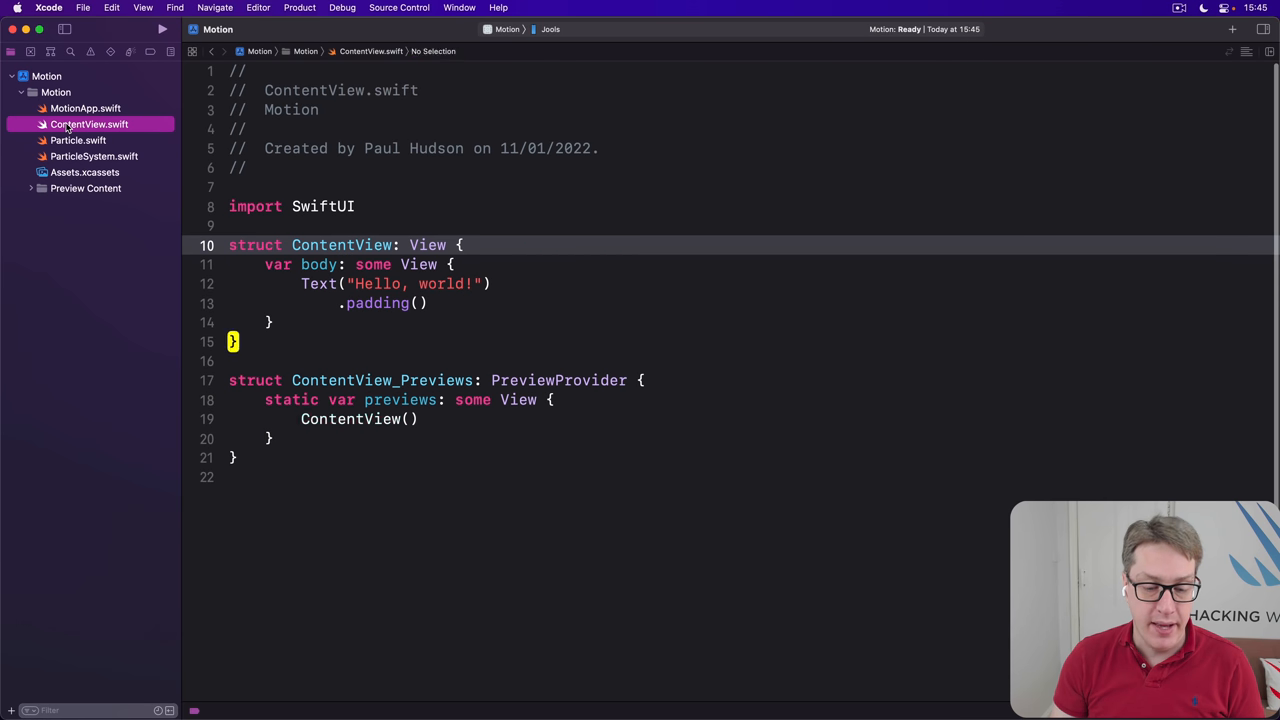
{"action": "left_click", "coordinate": [490, 245]}
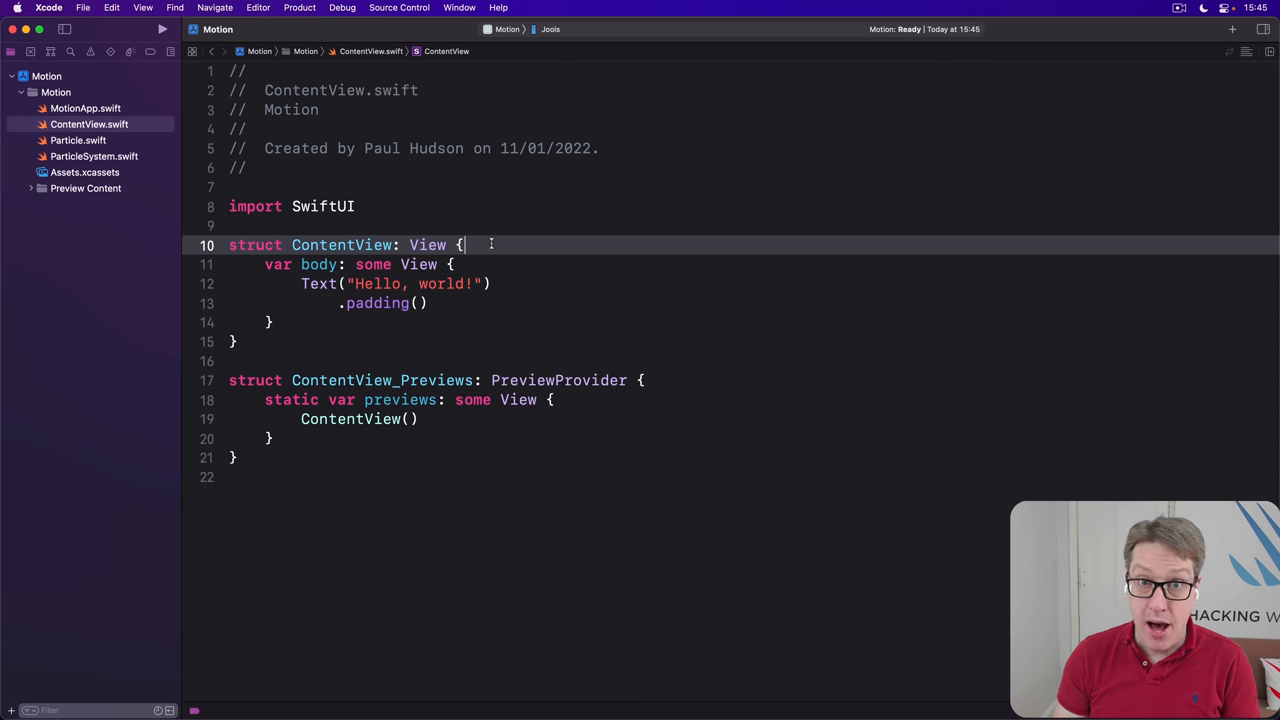
{"action": "type", "text": "@"}
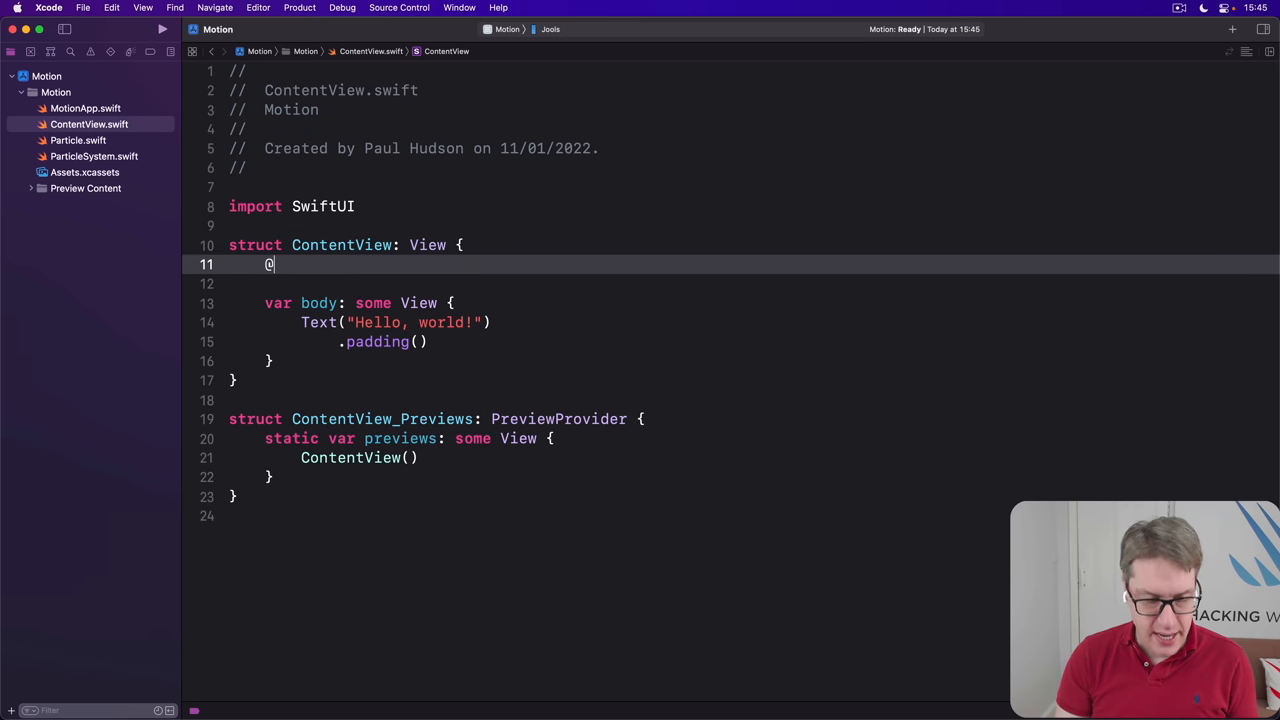
{"action": "type", "text": "State private var"}
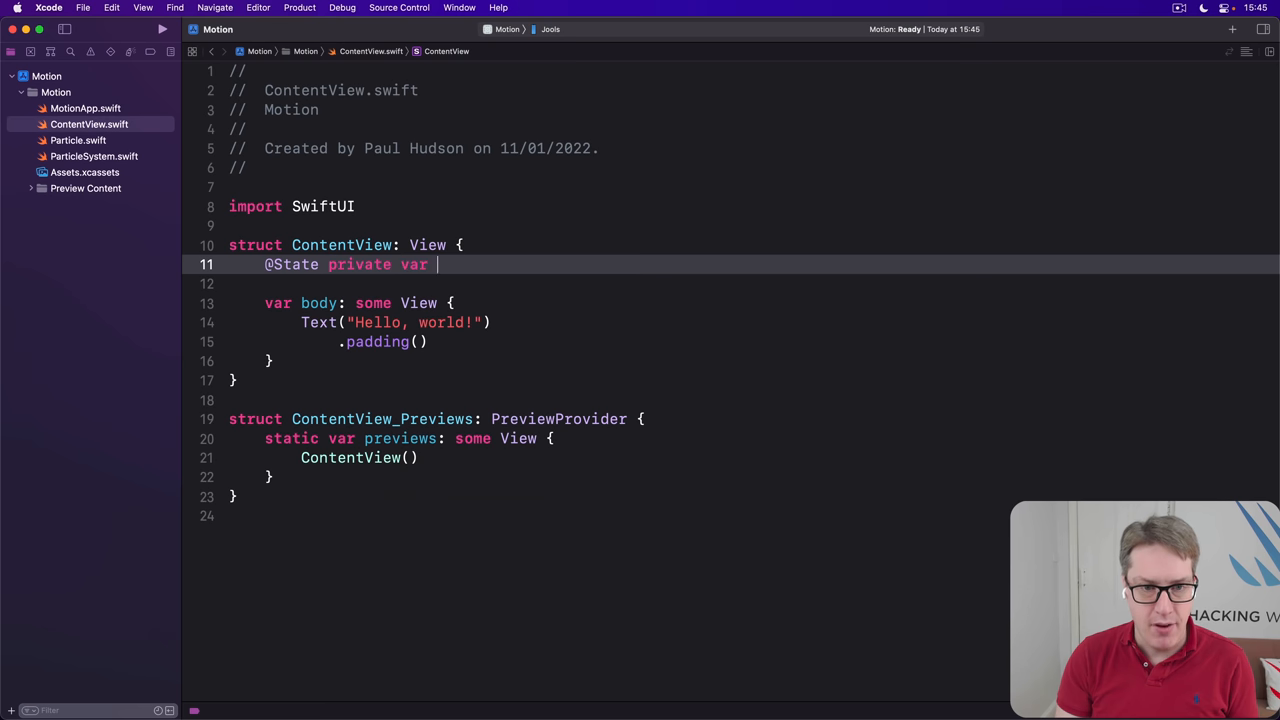
{"action": "type", "text": "particleSystem = p"}
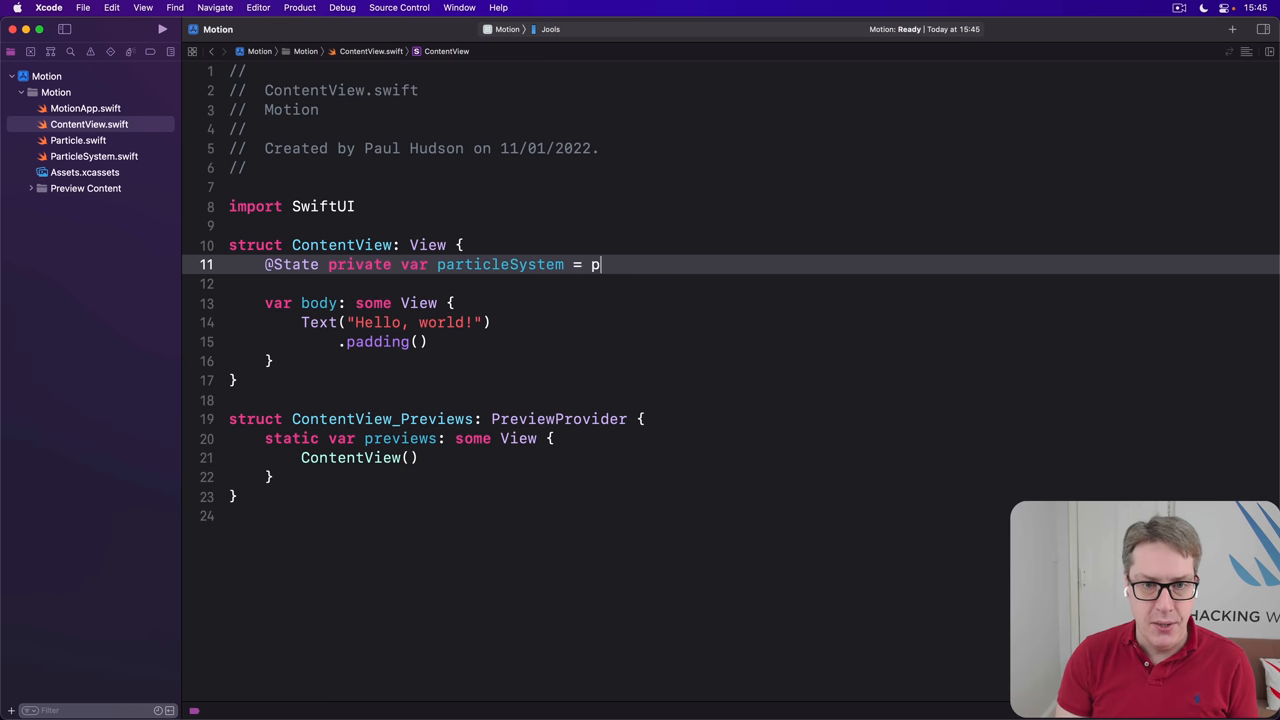
{"action": "type", "text": "ParticleSystem"}
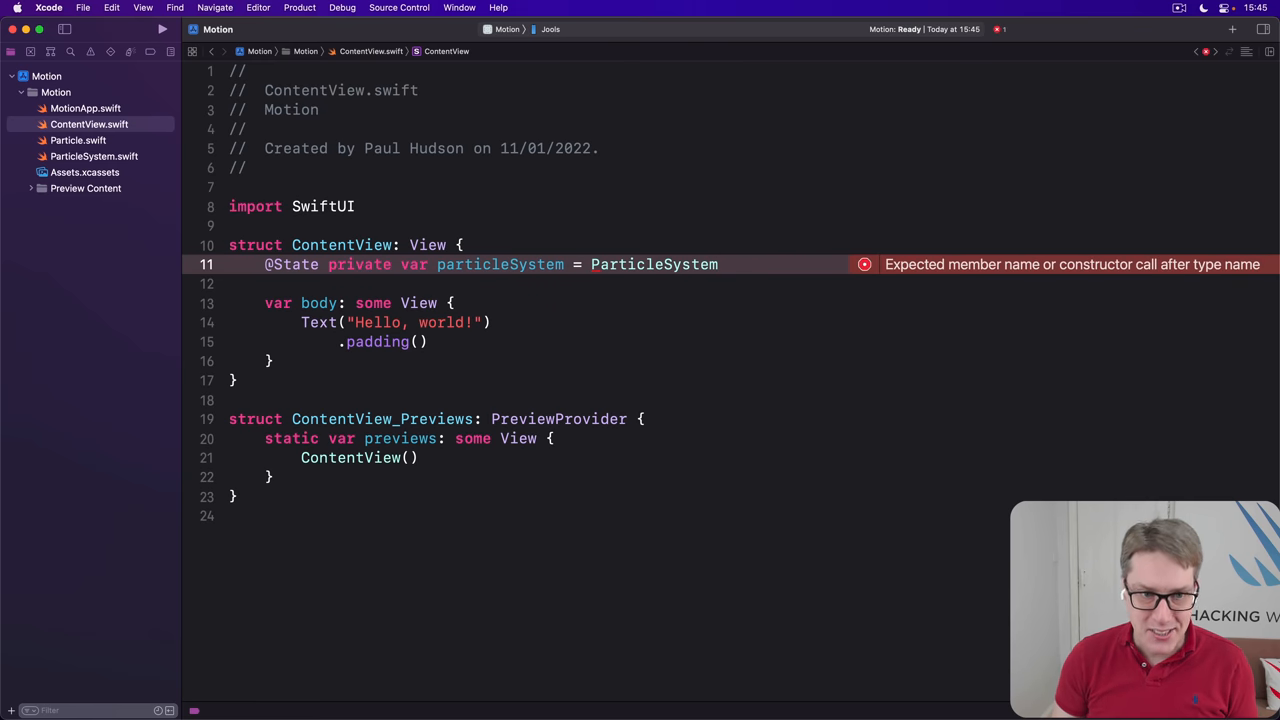
{"action": "double_click", "coordinate": [291, 264]}
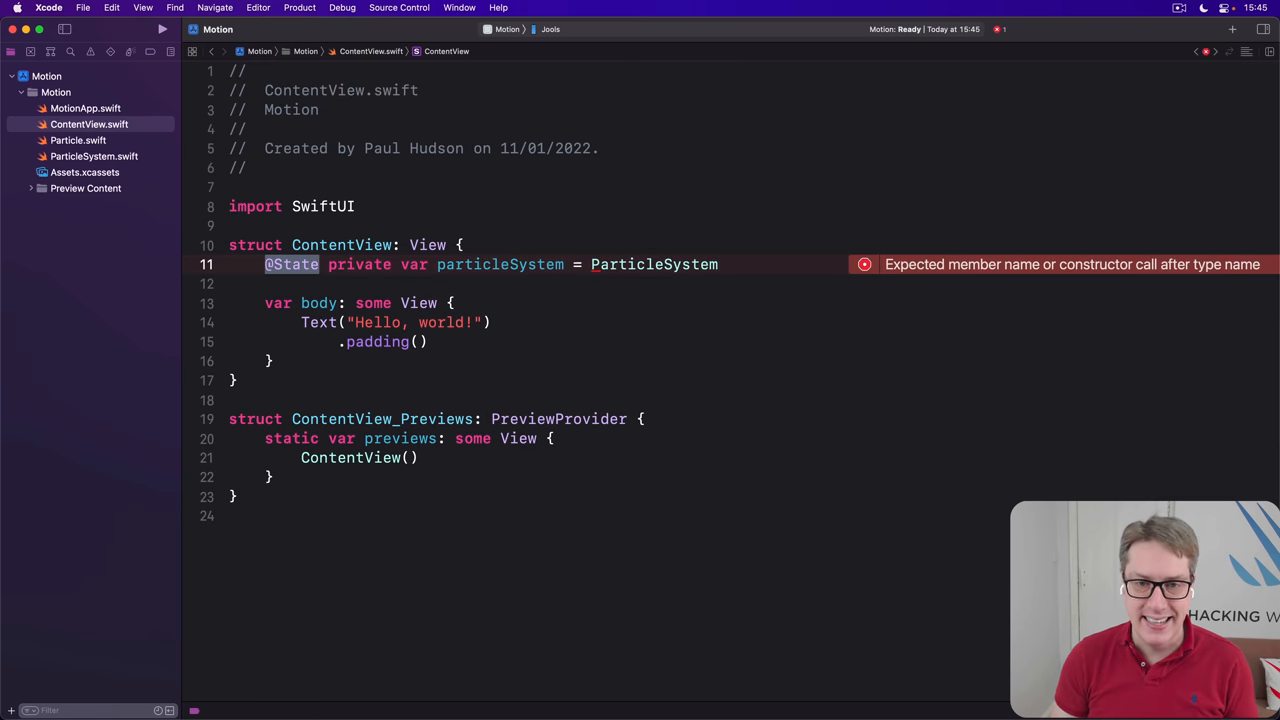
{"action": "type", "text": "()"}
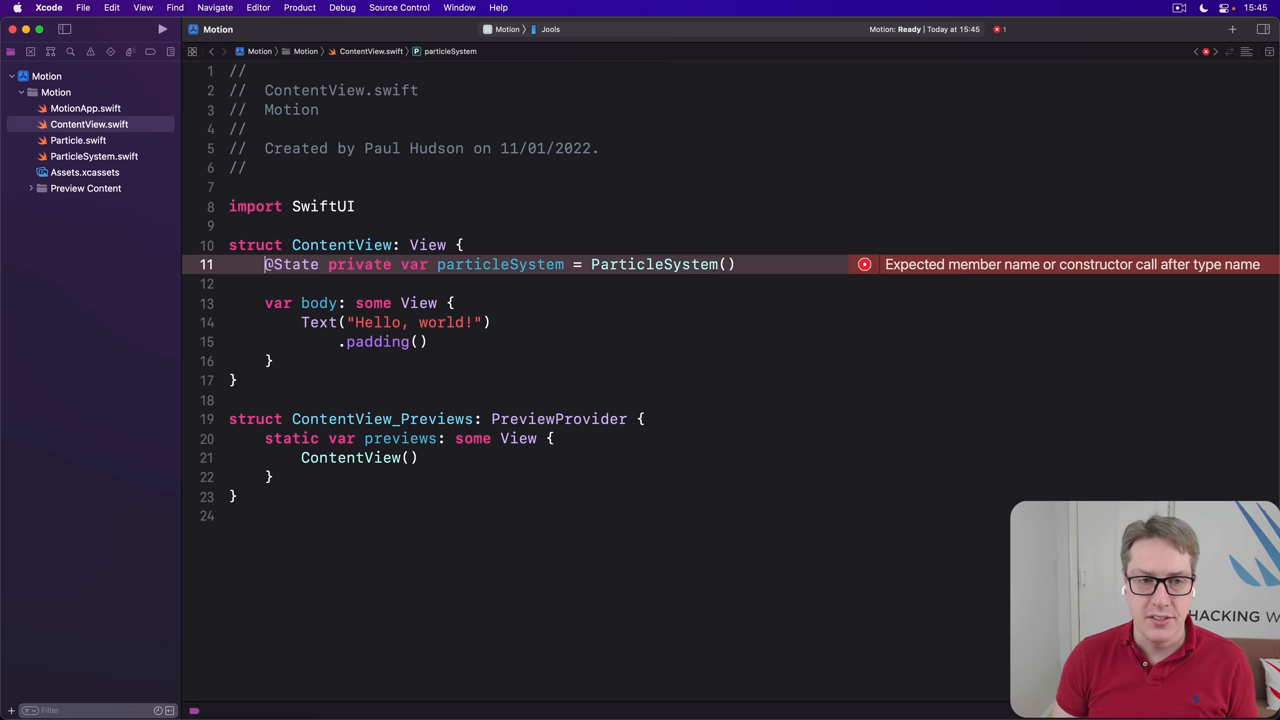
{"action": "double_click", "coordinate": [291, 264]}
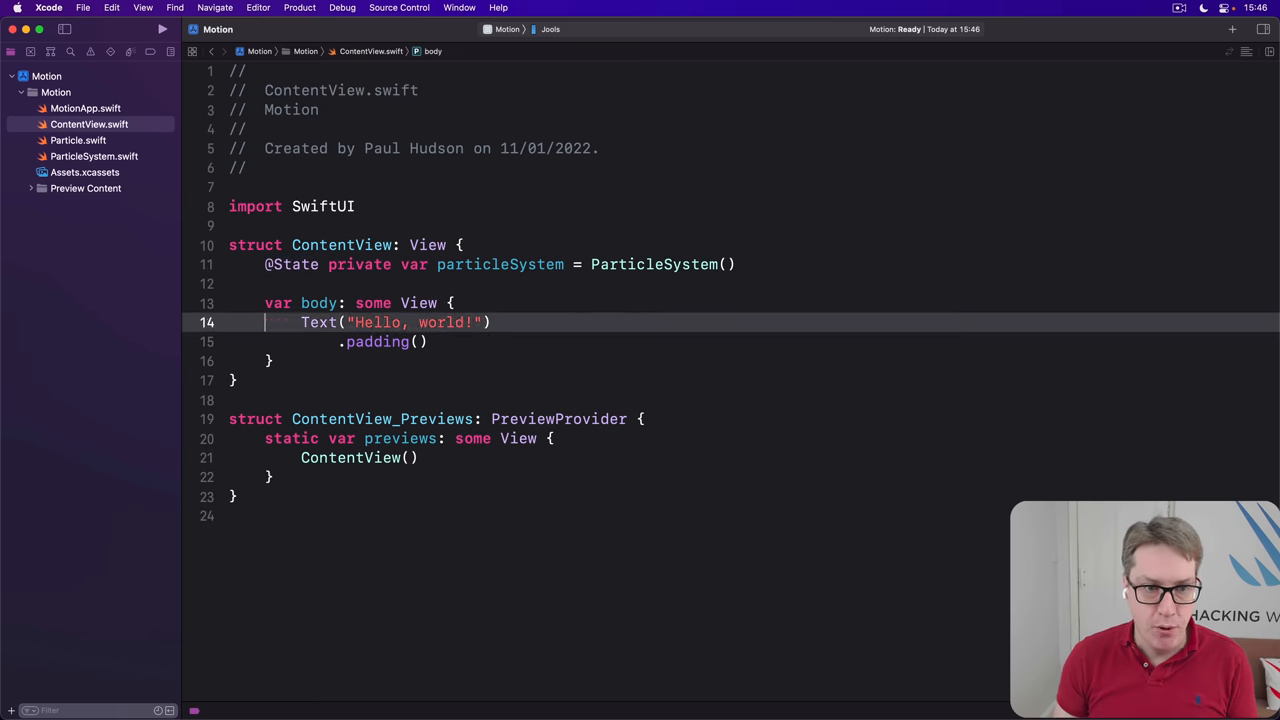
Replace Hello, world! with TimelineView(.animation) holding a Canvas, adding .ignoresSafeArea() and .background(.black)
{"action": "left_click_drag", "start_coordinate": [301, 322], "coordinate": [429, 342]}
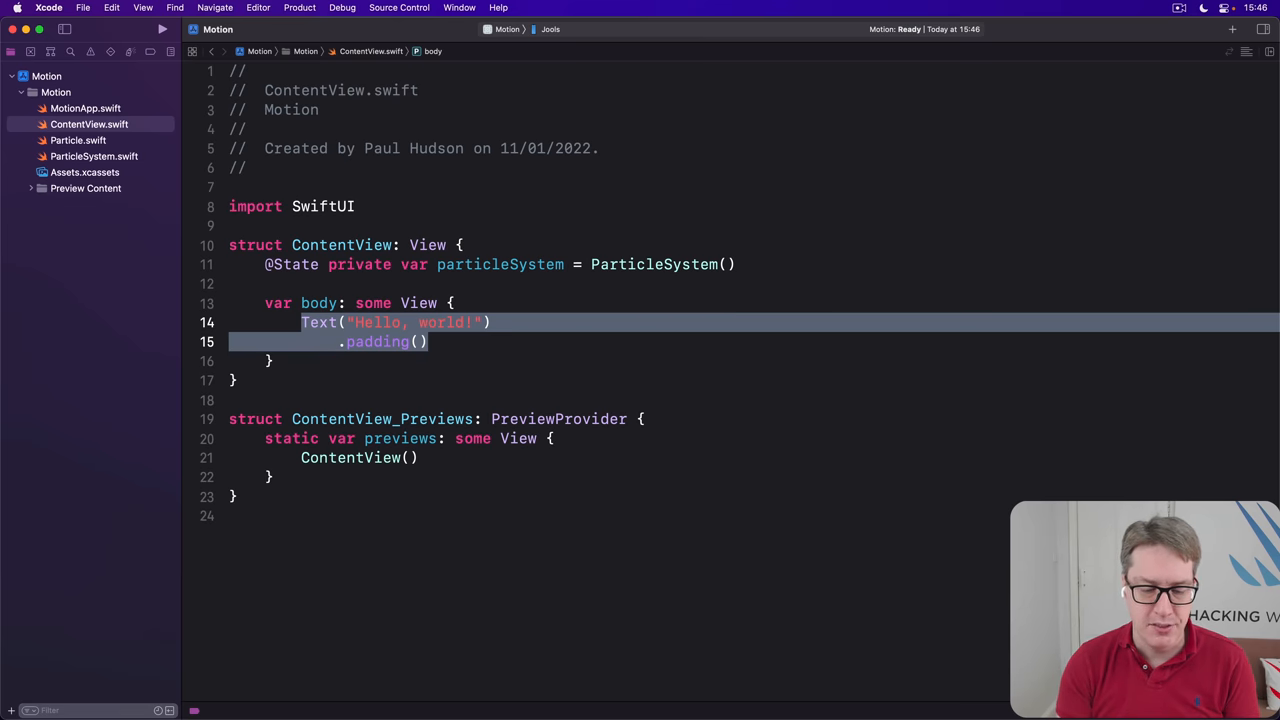
{"action": "type", "text": "TimeL"}
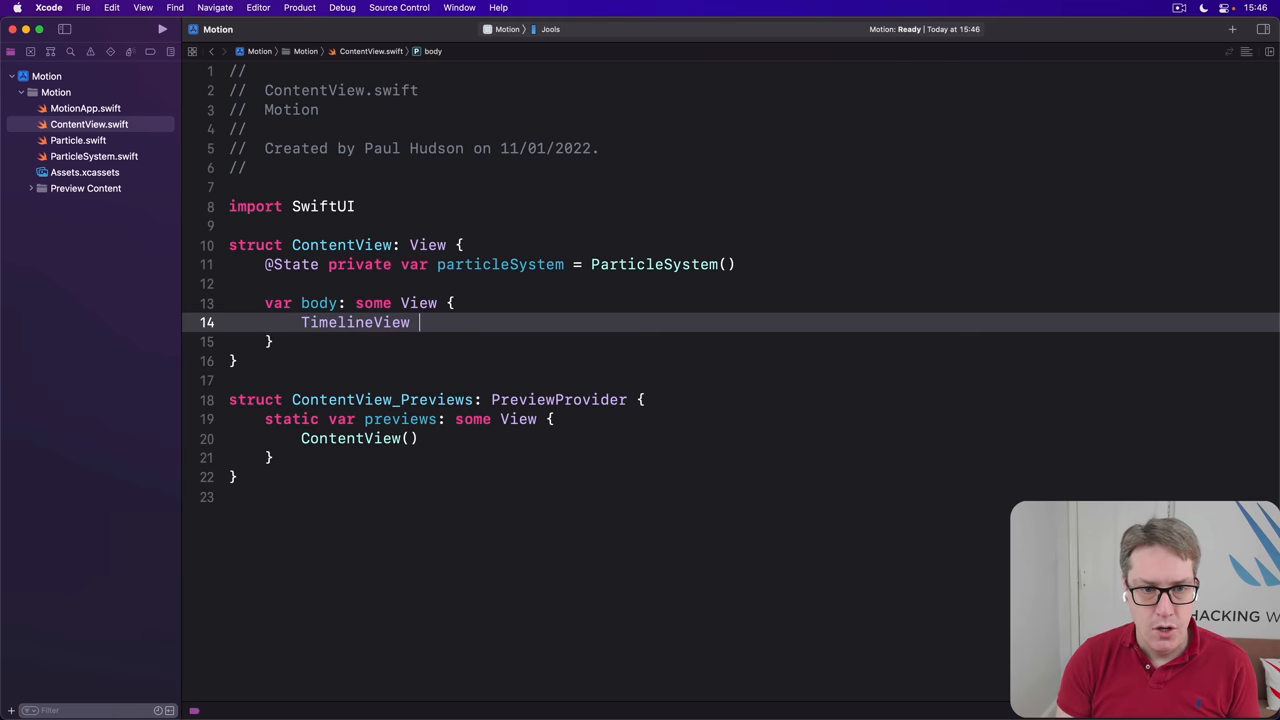
{"action": "type", "text": "(.animation) { timeline in"}
{"action": "type", "text": "Canvas { contex"}
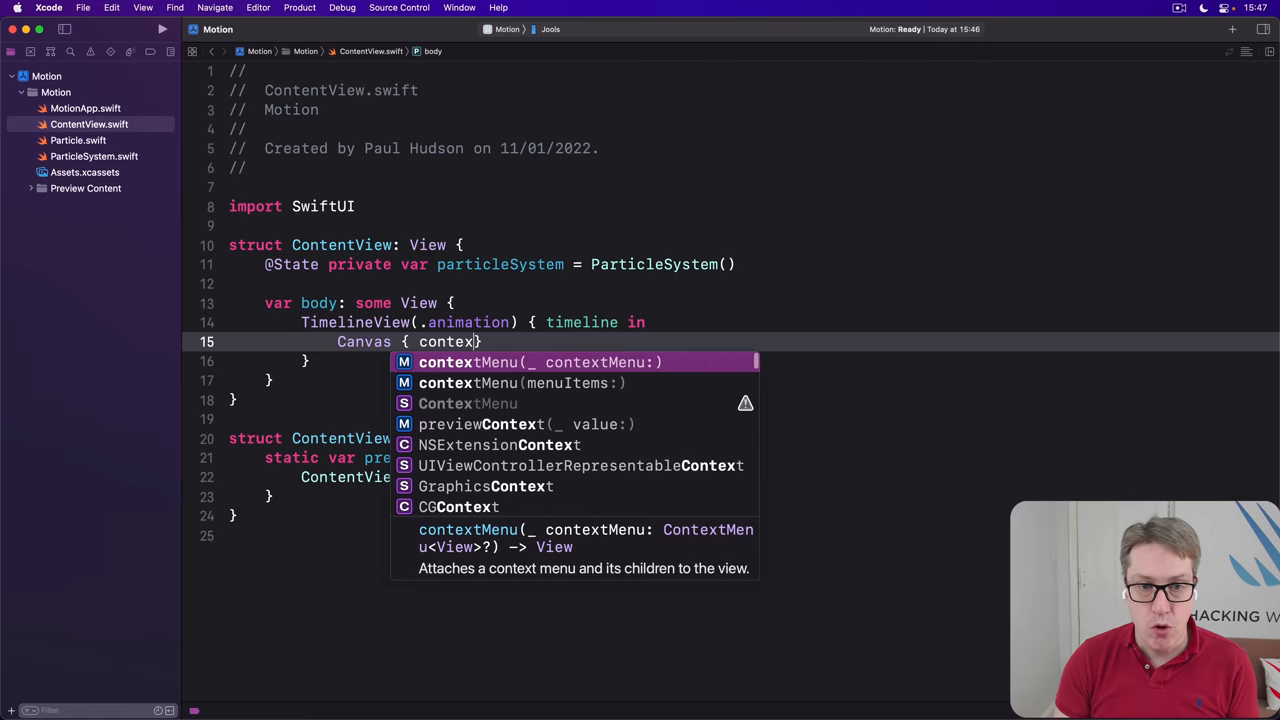
{"action": "type", "text": "t, size in"}
{"action": "type", "text": "// drawing code here"}
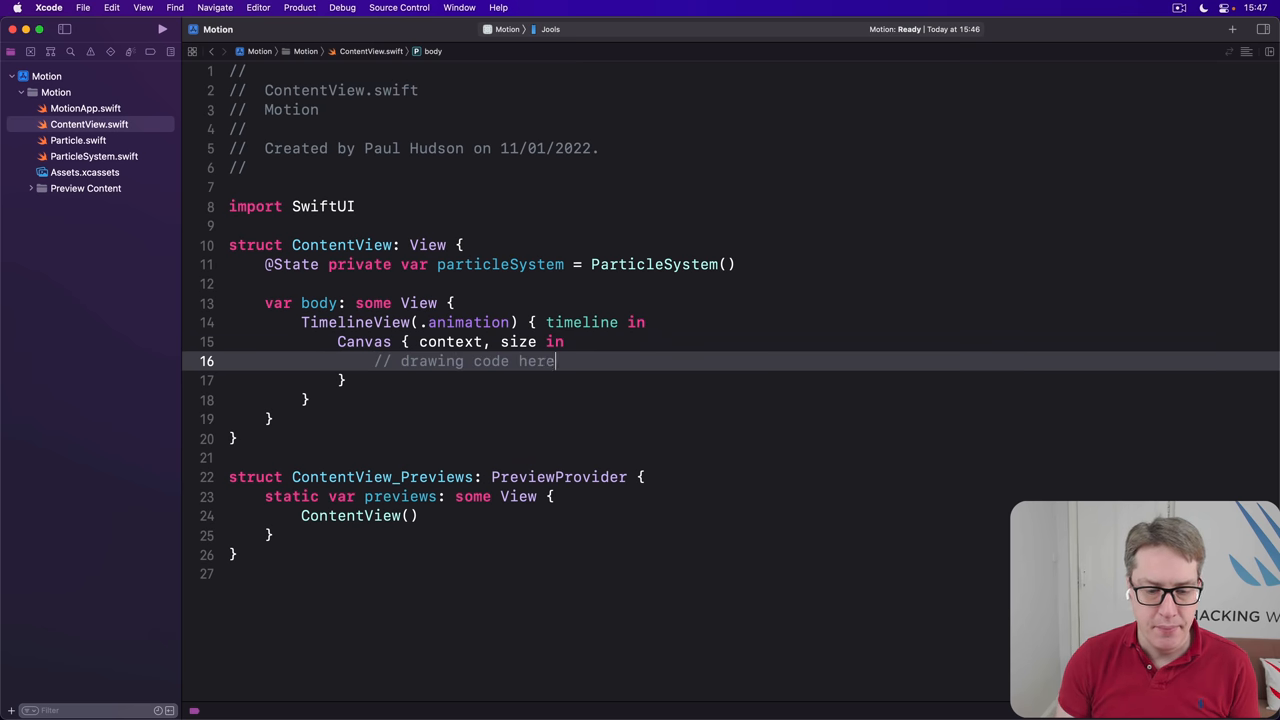
{"action": "key", "text": "Return"}
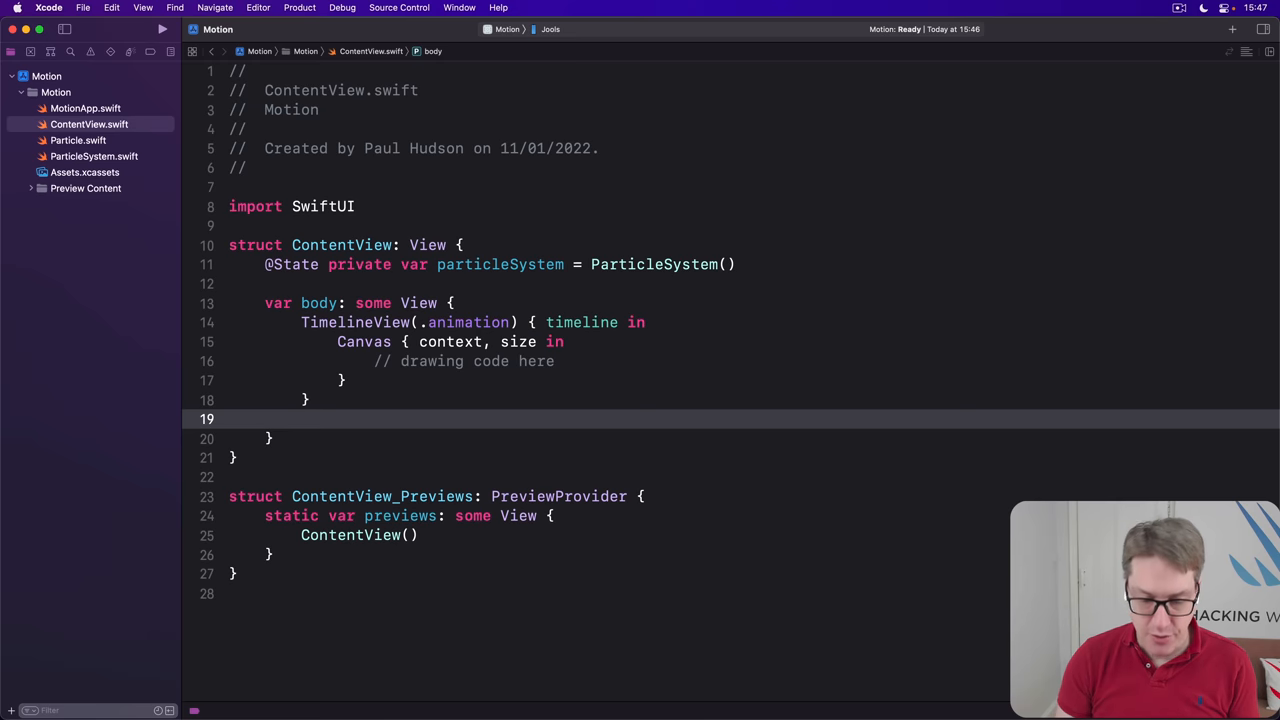
{"action": "type", "text": ".ignoresSafeArea()"}
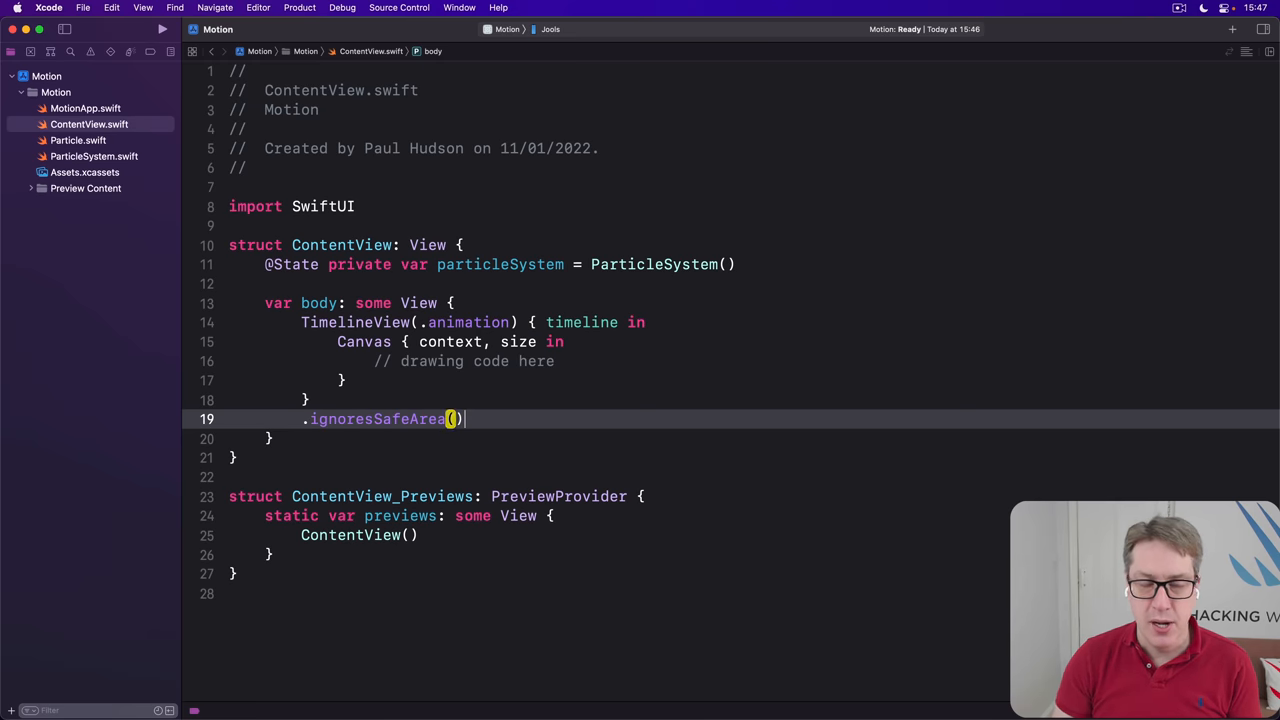
{"action": "type", "text": ".background(.black"}
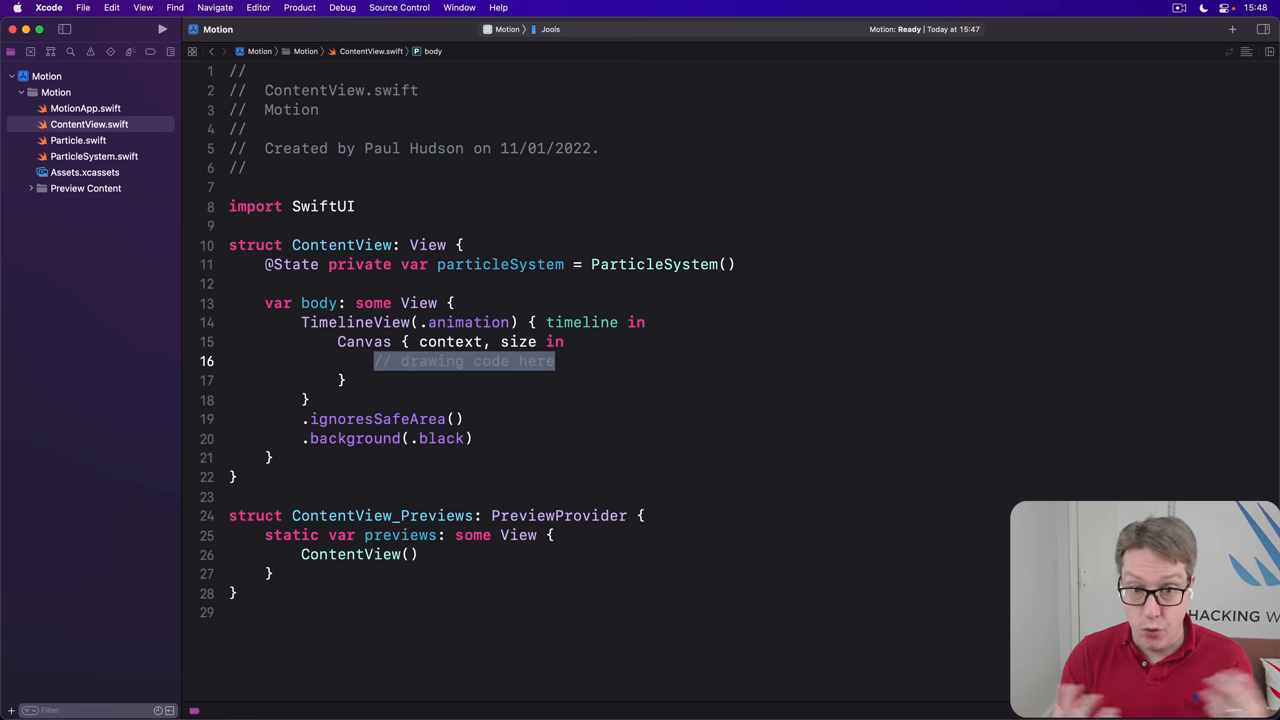
Compute timelineDate from timeline.date and pass it to particleSystem.update each frame
{"action": "type", "text": "let t"}
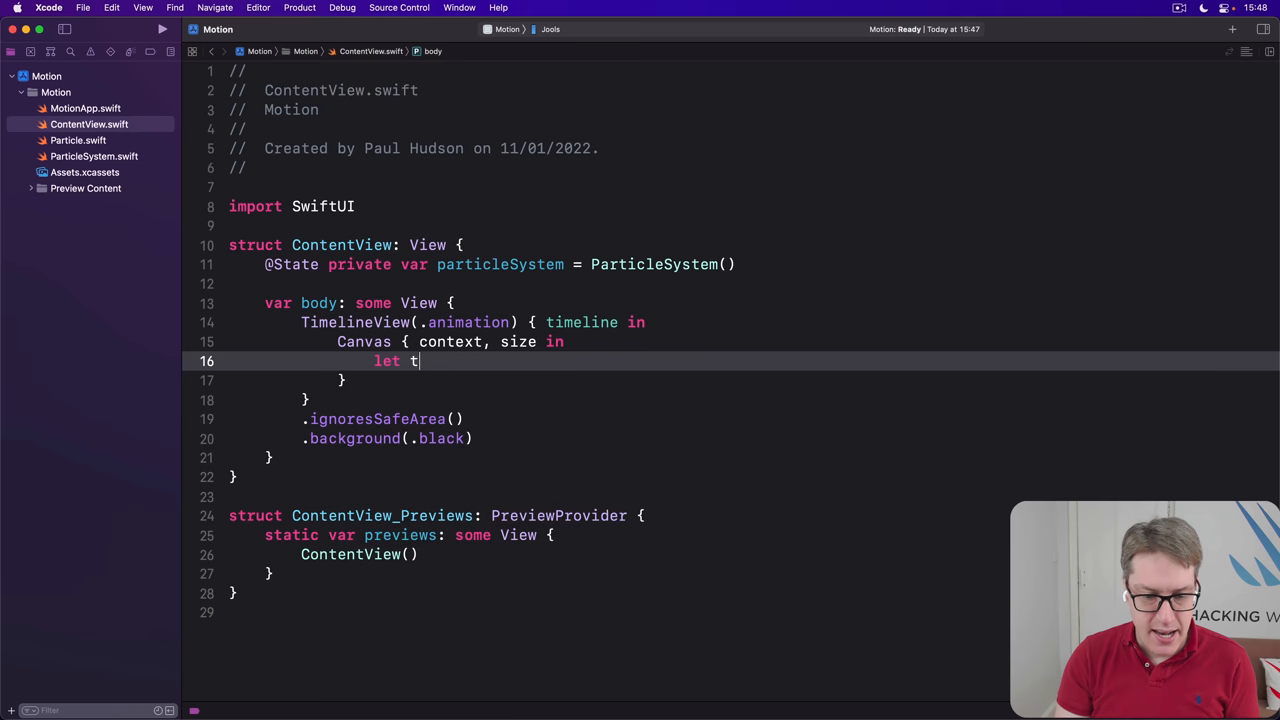
{"action": "type", "text": "imelineData = t"}
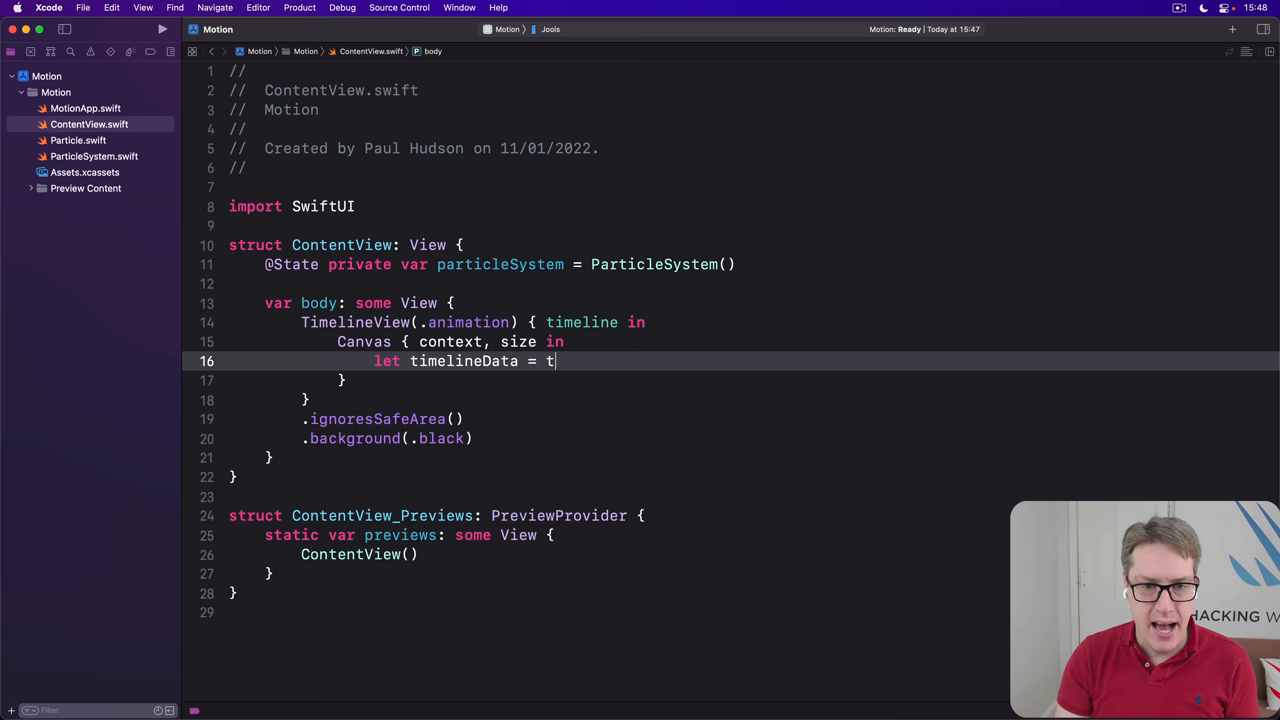
{"action": "type", "text": "imeline.date."}
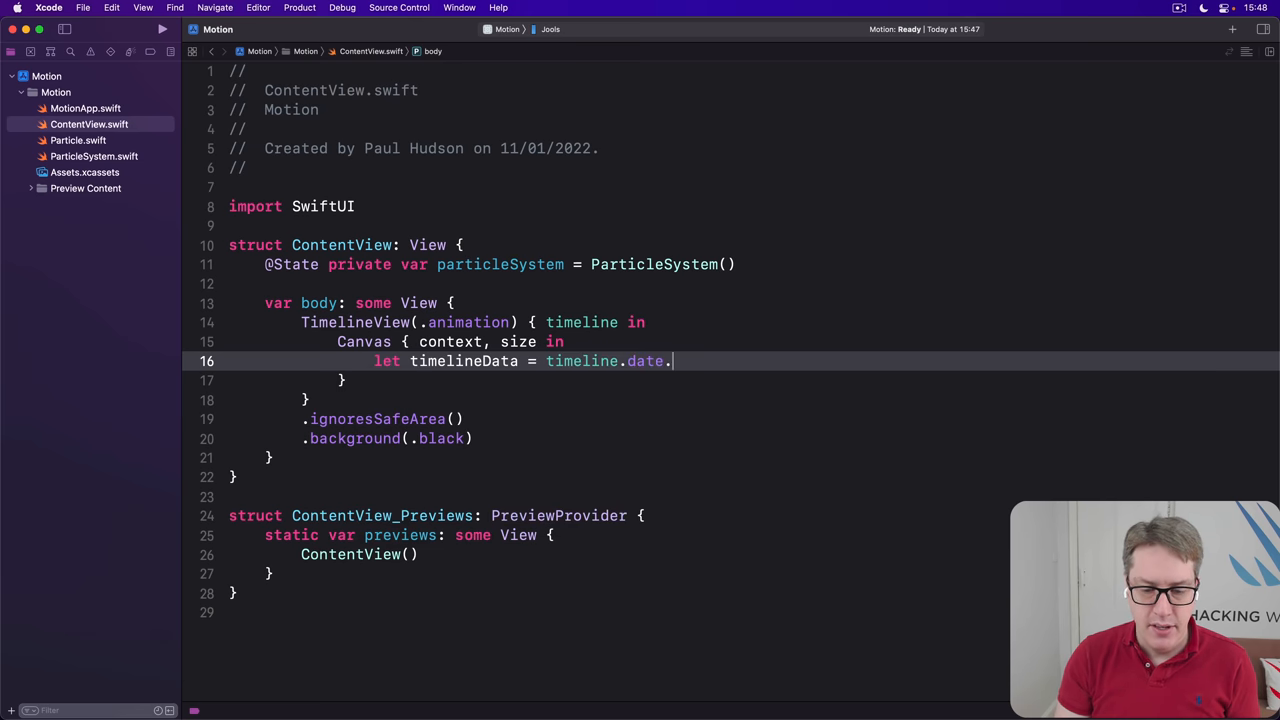
{"action": "type", "text": "timeIntervalSinceReferenceDate"}
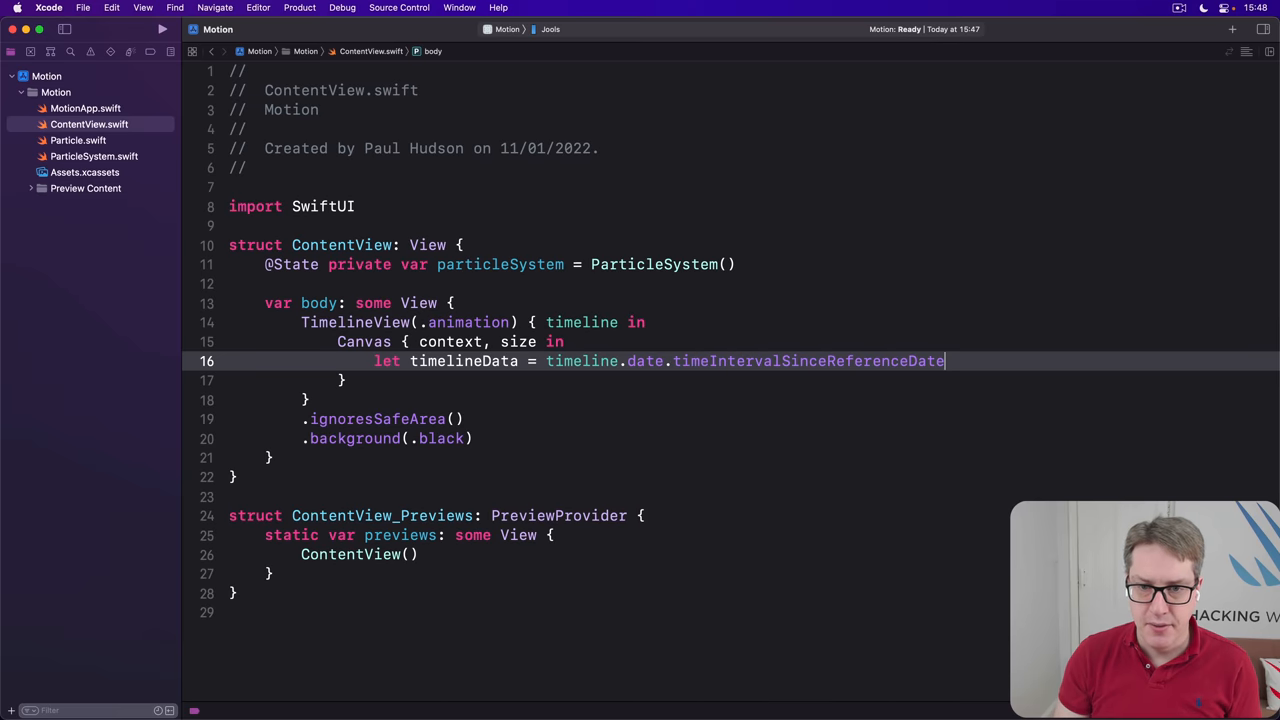
{"action": "type", "text": "particleSystem.update(date: TimeInterval"}
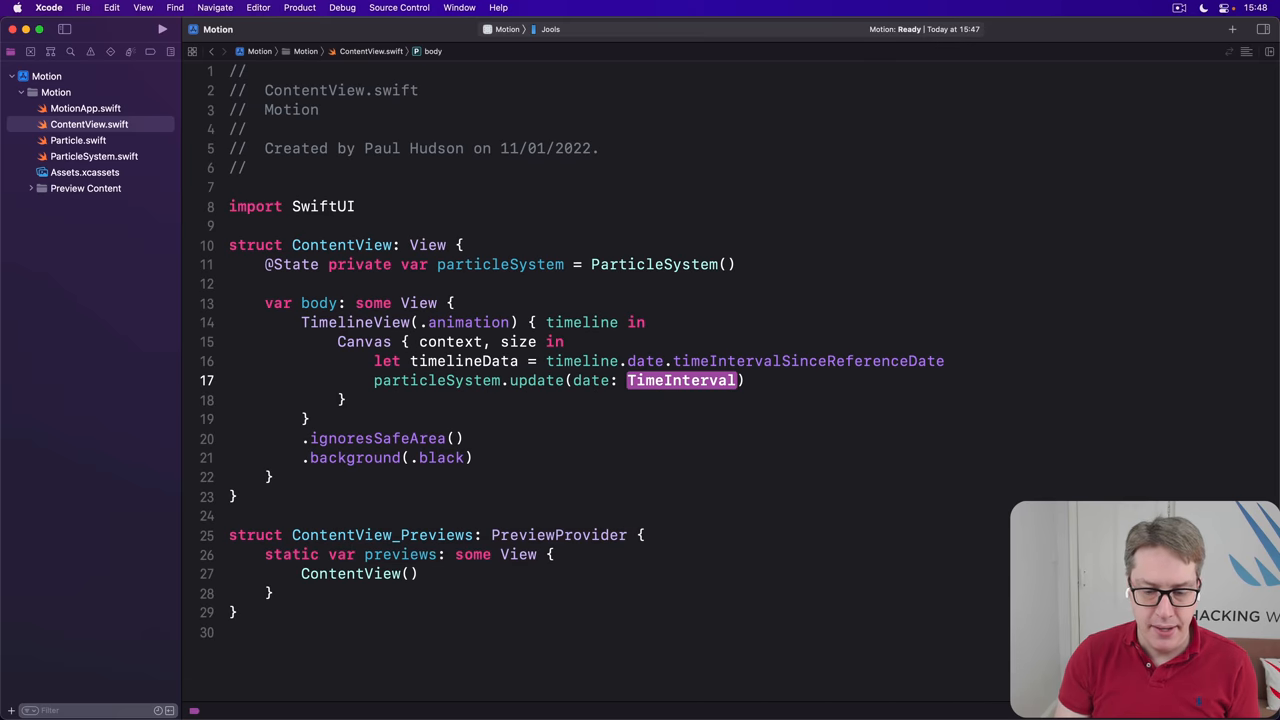
{"action": "type", "text": "timelineData"}
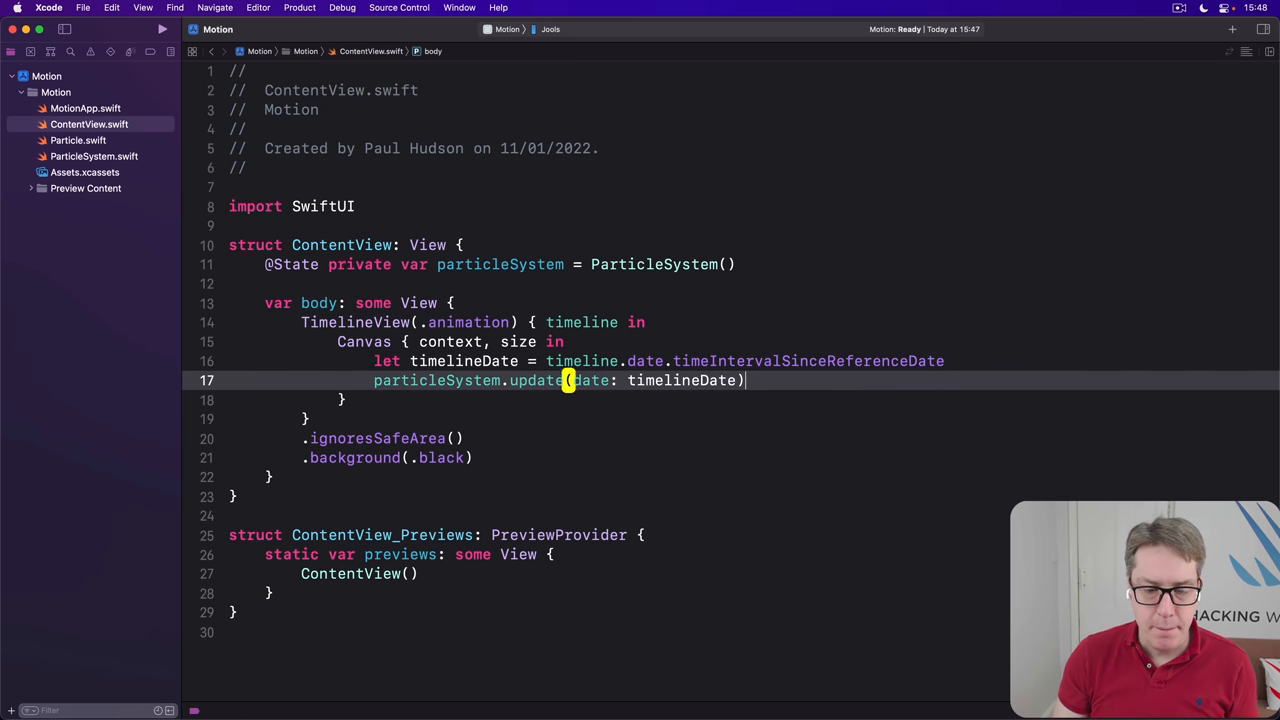
Loop over particles, scale x and y by size, and draw particleSystem.image at CGPoint(xPos, yPos)
{"action": "type", "text": "f"}
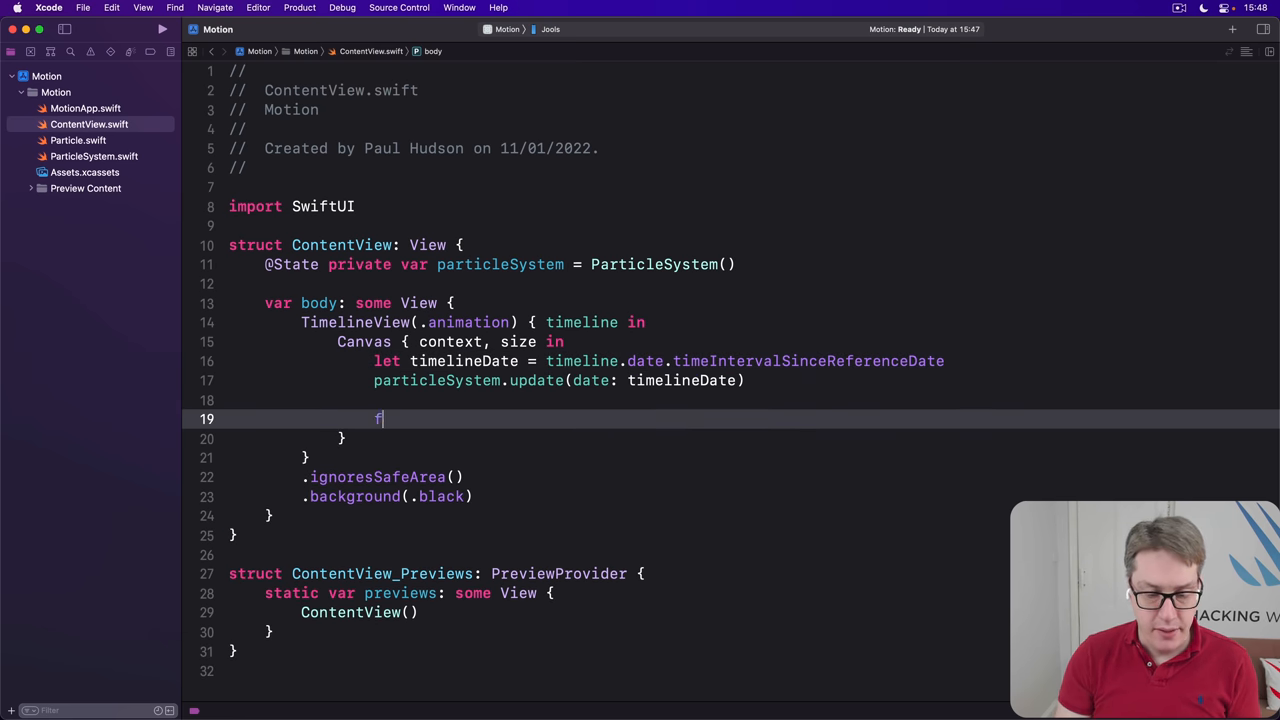
{"action": "type", "text": "for particle in particleSystem.particles {"}
{"action": "type", "text": "let xPos"}
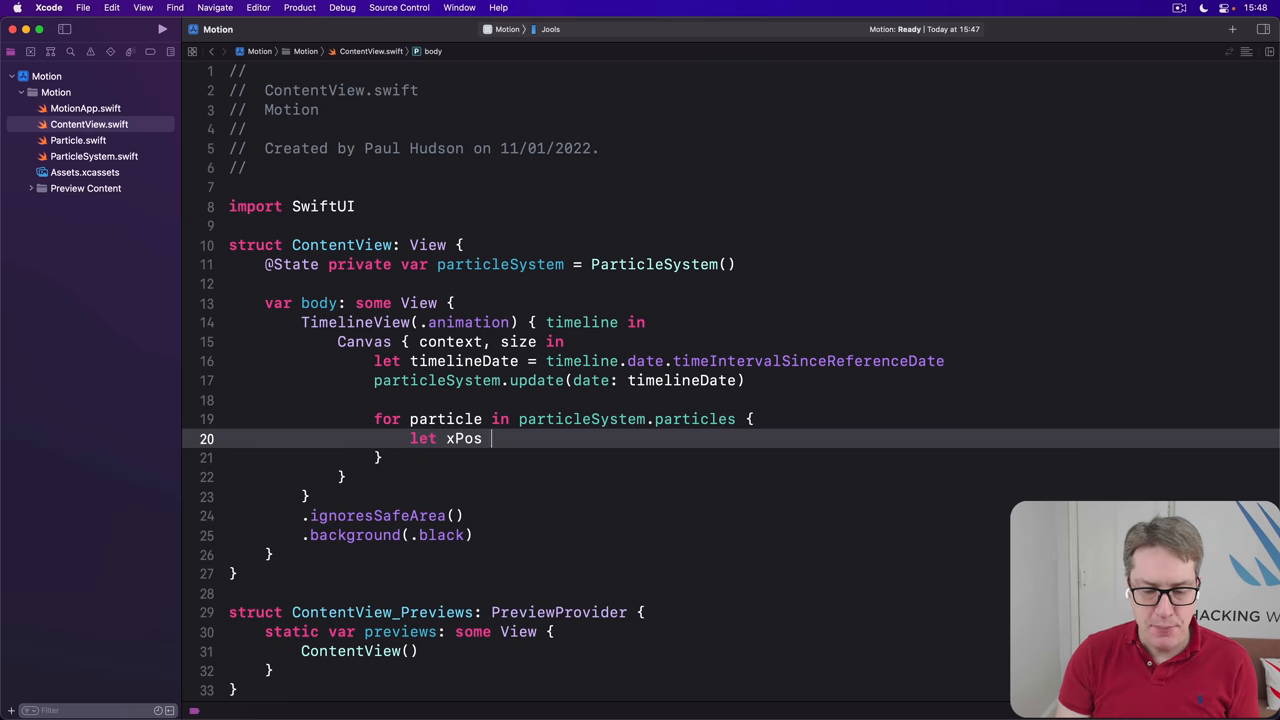
{"action": "type", "text": "= particle.x *"}
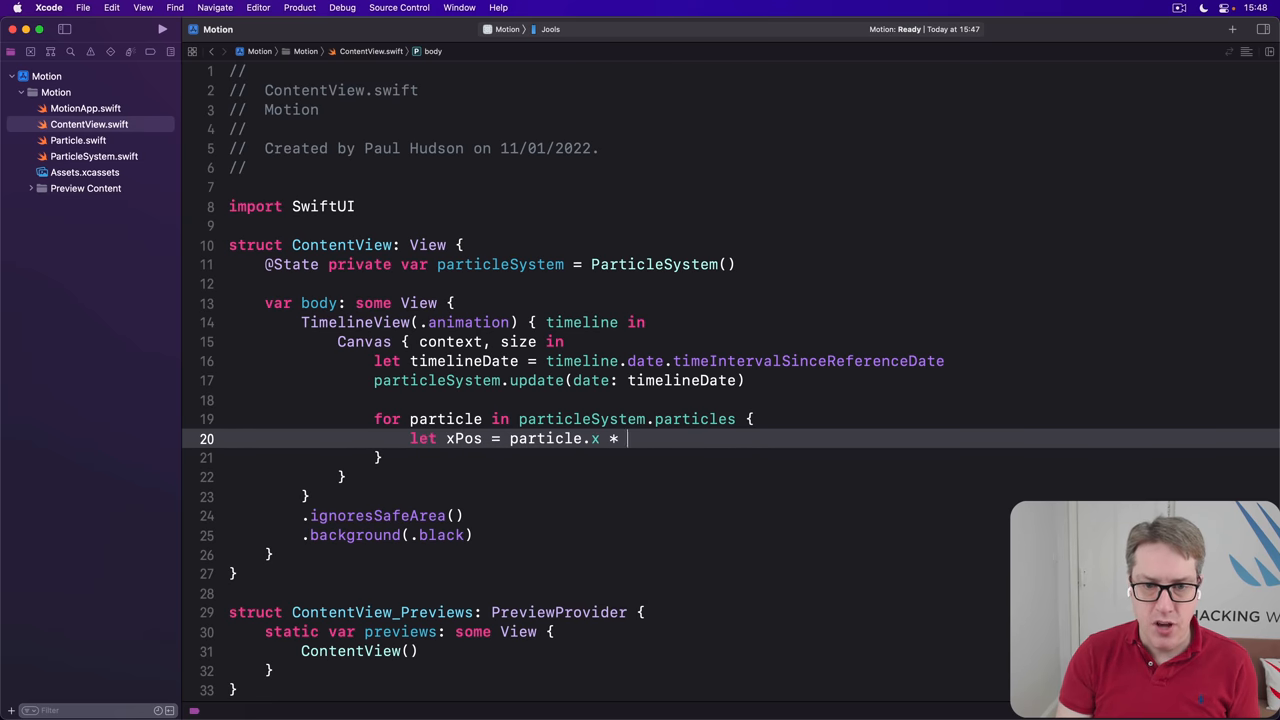
{"action": "type", "text": "size.width"}
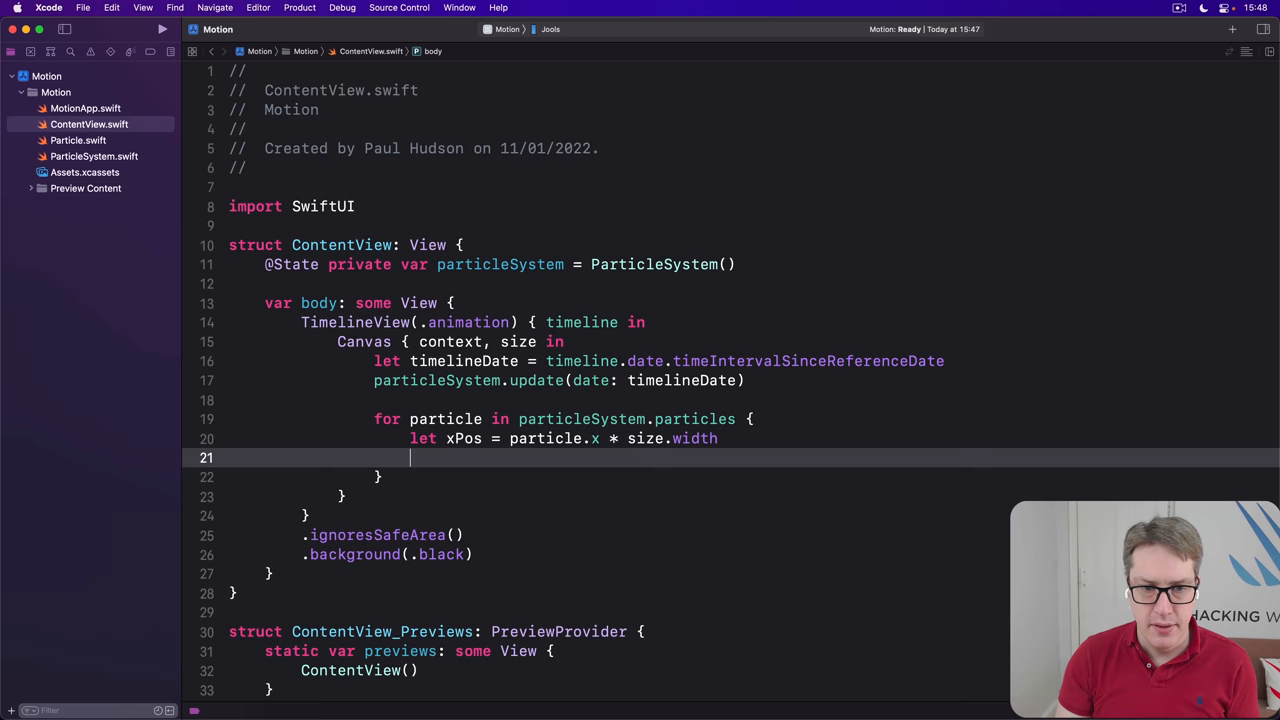
{"action": "type", "text": "let yPos = particle.y *"}
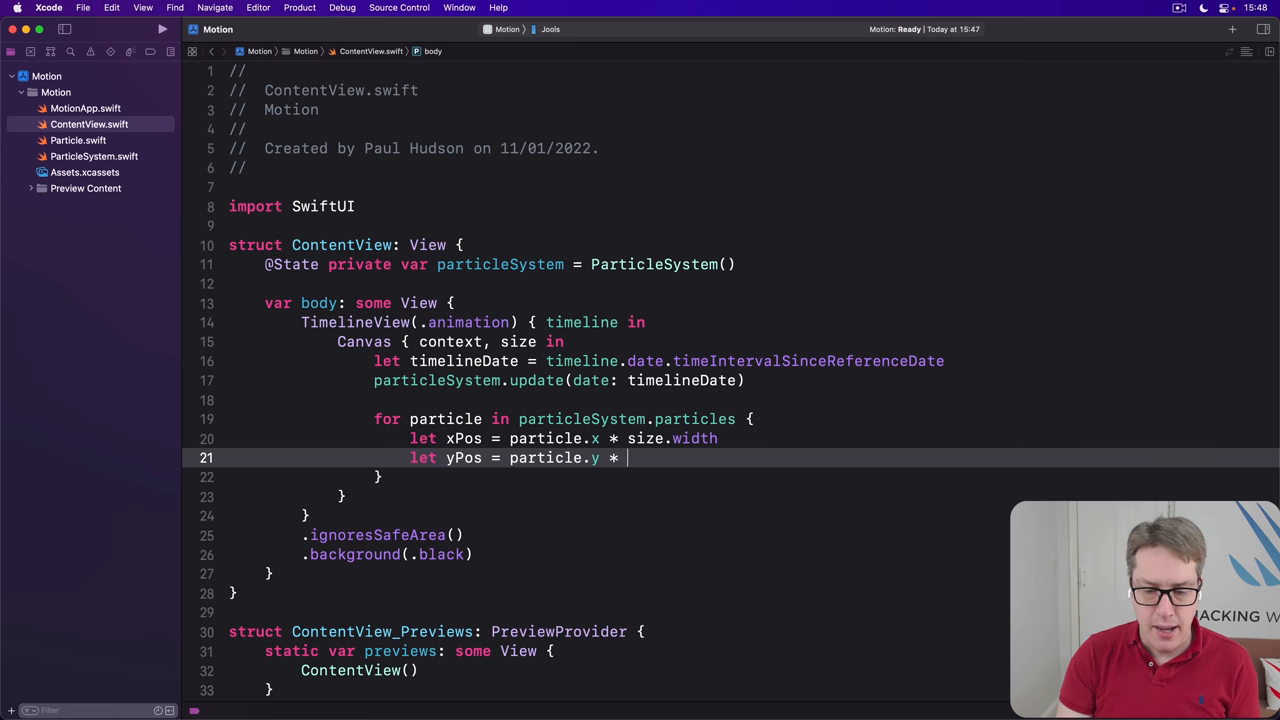
{"action": "type", "text": "size.height"}
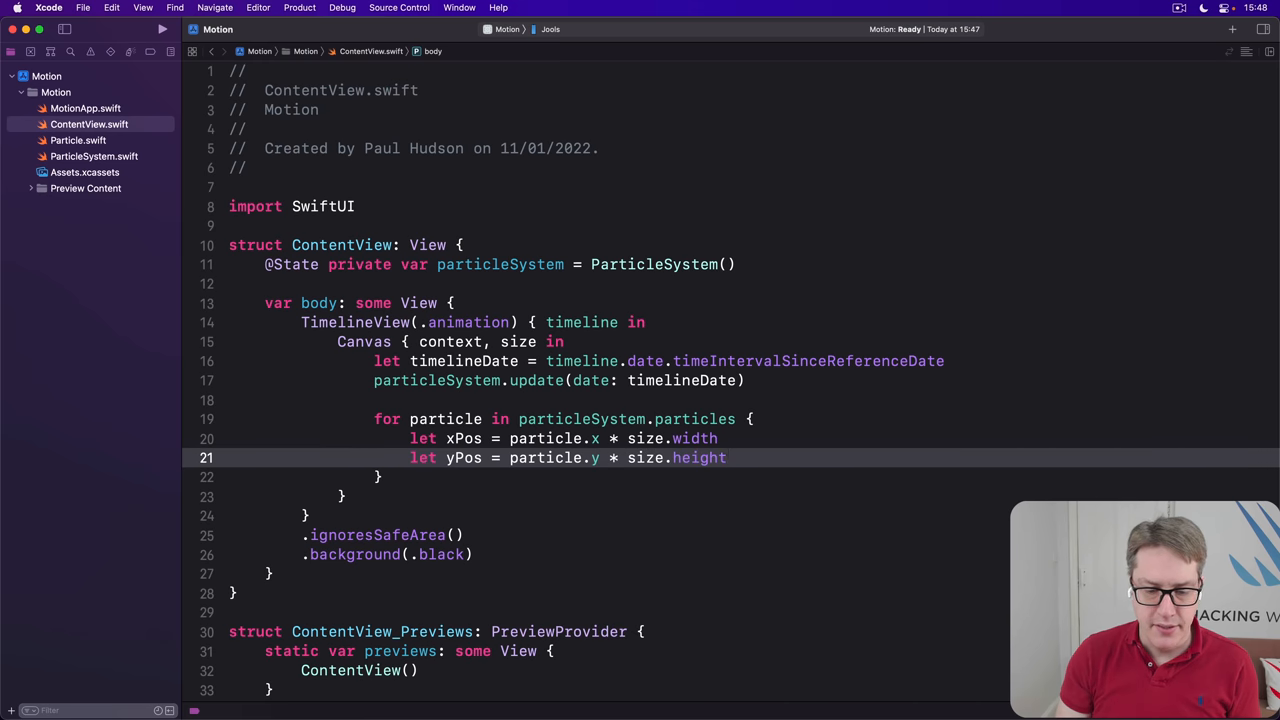
{"action": "type", "text": "context.draw("}
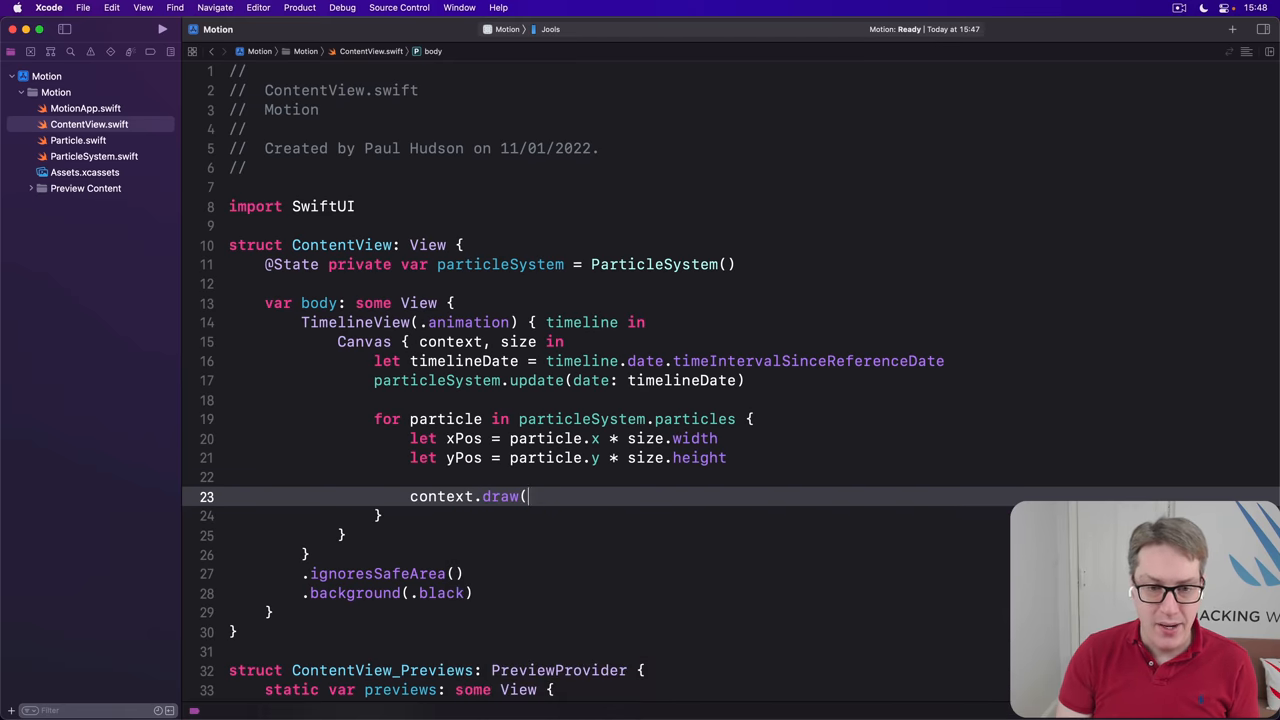
{"action": "type", "text": "particleSystem.)"}
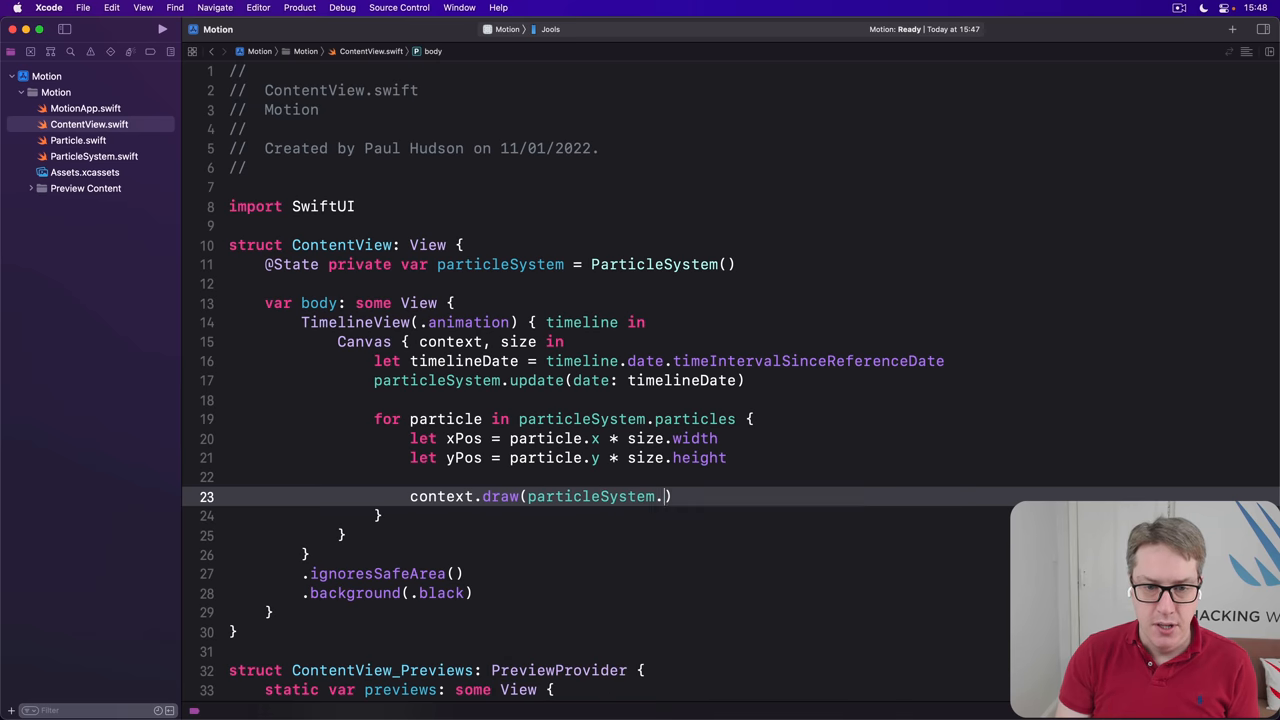
{"action": "type", "text": "image"}
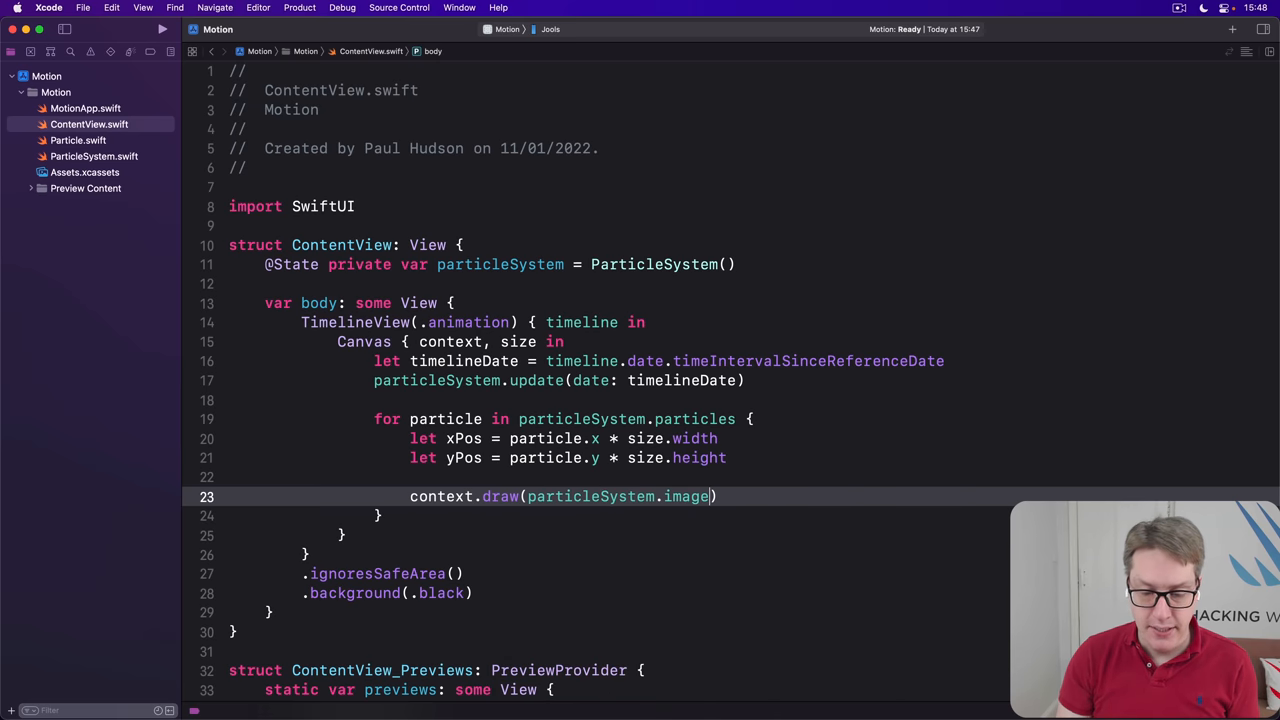
{"action": "type", "text": ", at: CGPoint(x: xPos,"}
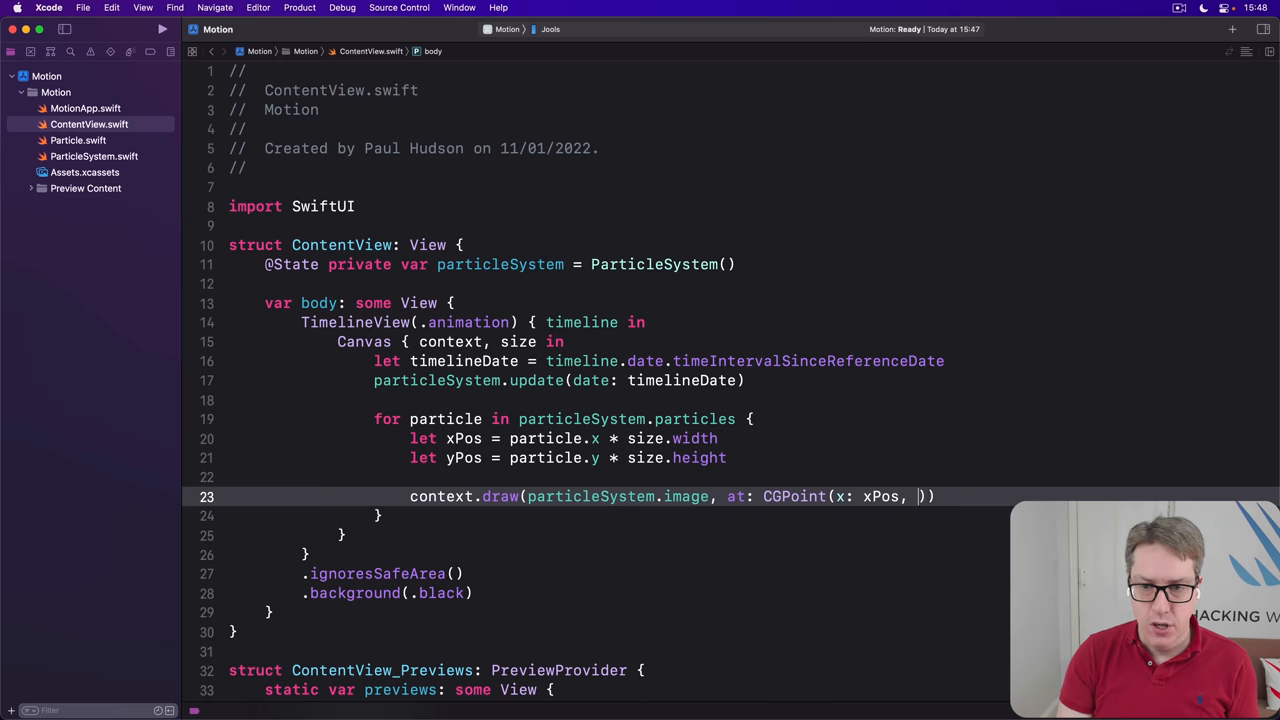
{"action": "type", "text": "y: yPos"}
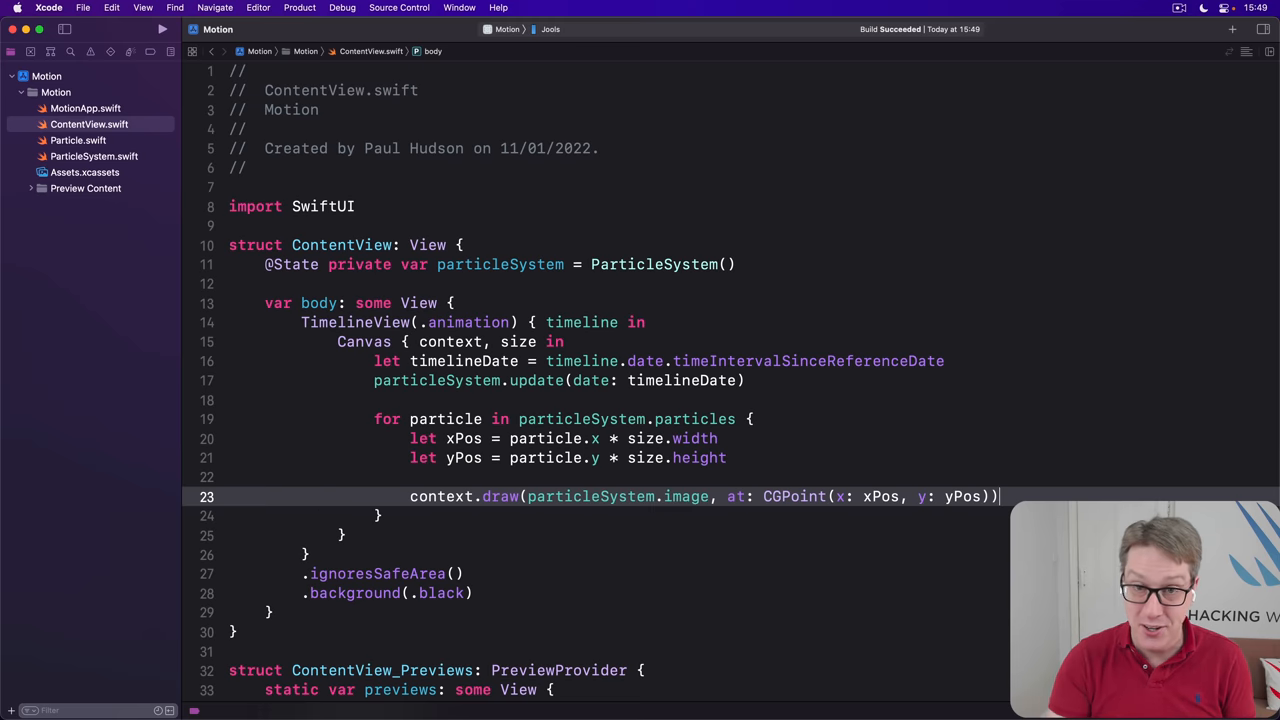
Build and run the Motion app on the connected device to show console output
{"action": "left_click", "coordinate": [162, 28]}
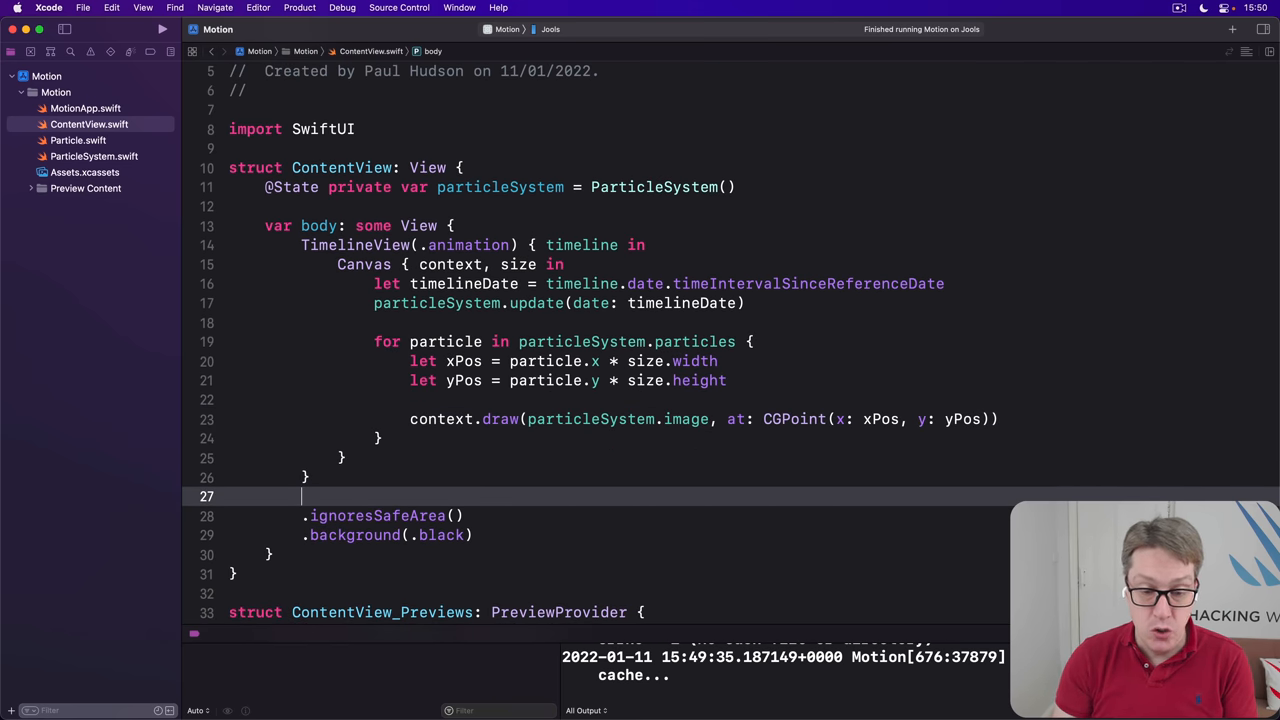
Attach a zero-distance DragGesture with an onChanged handler taking drag
{"action": "type", "text": ".gesture("}
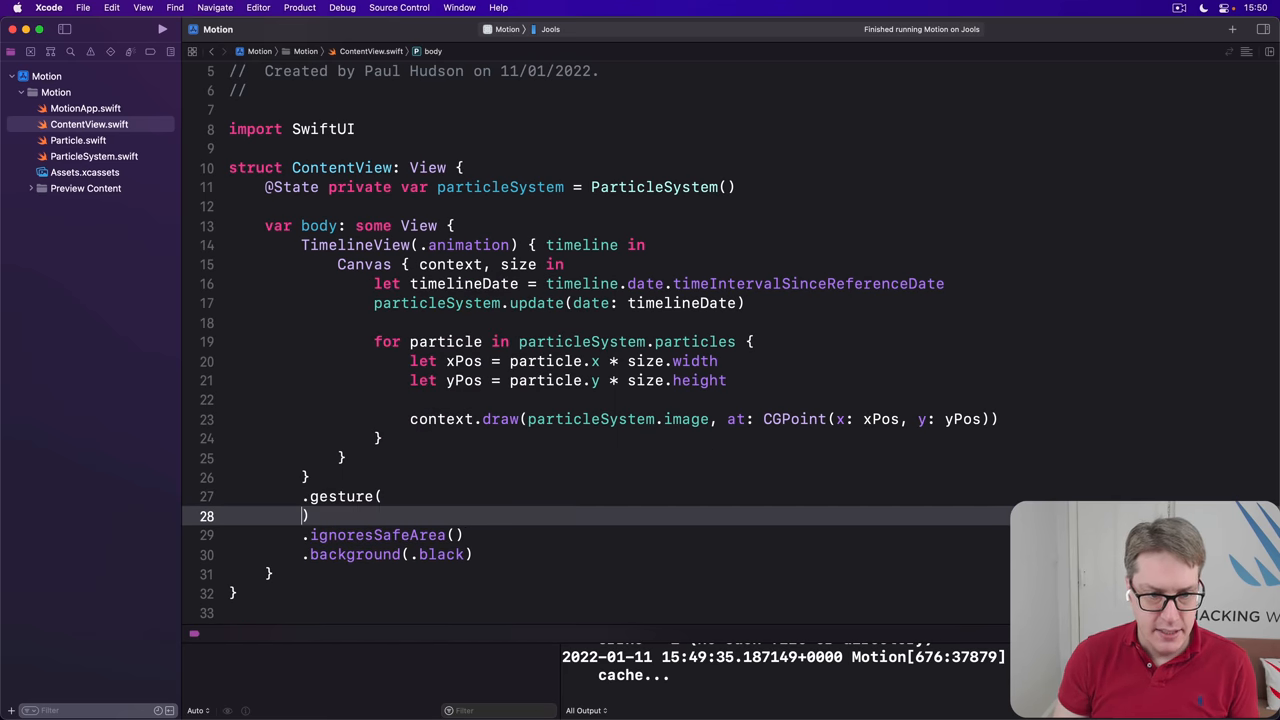
{"action": "type", "text": "DragGesture(minimumDistance: 0"}
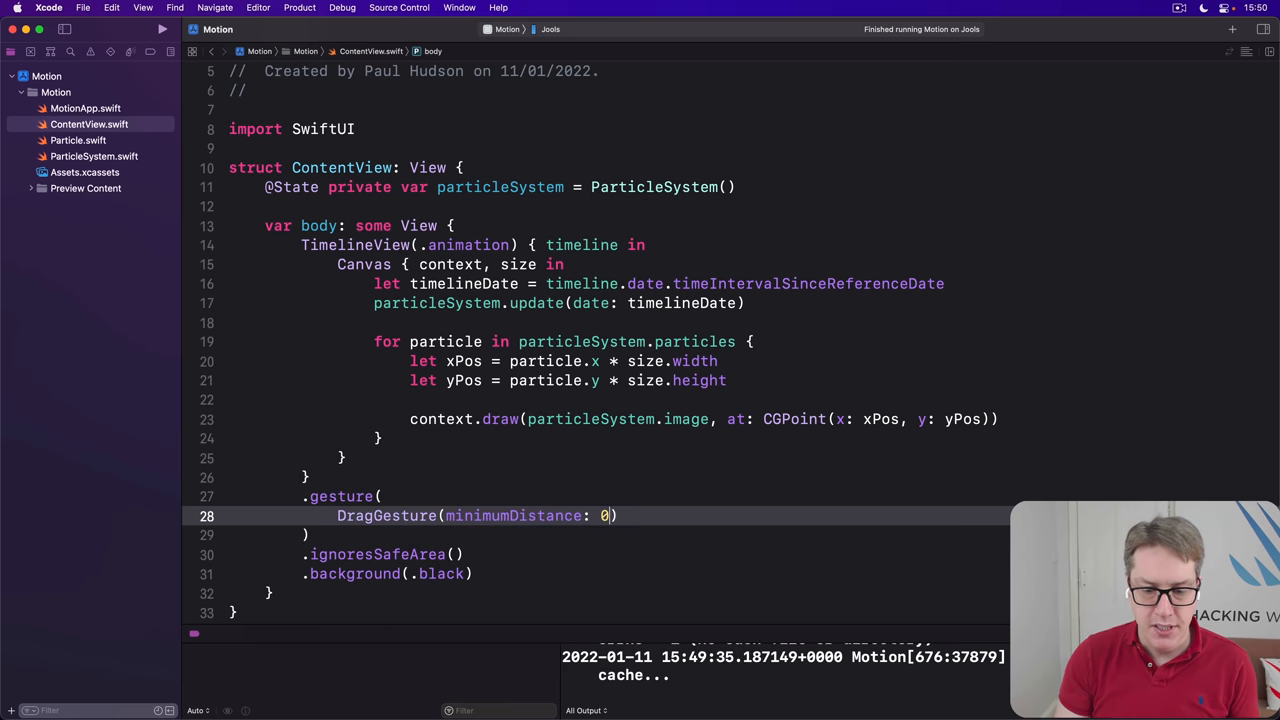
{"action": "type", "text": "."}
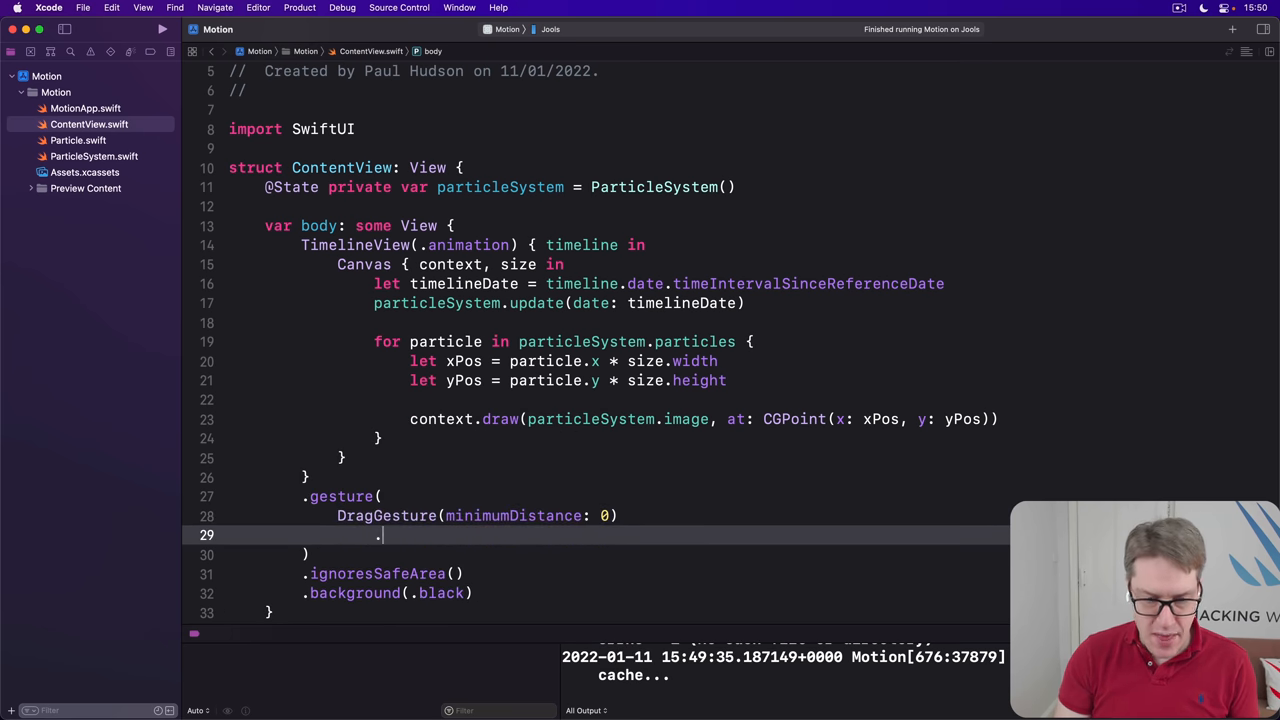
{"action": "type", "text": "onChanged { d"}
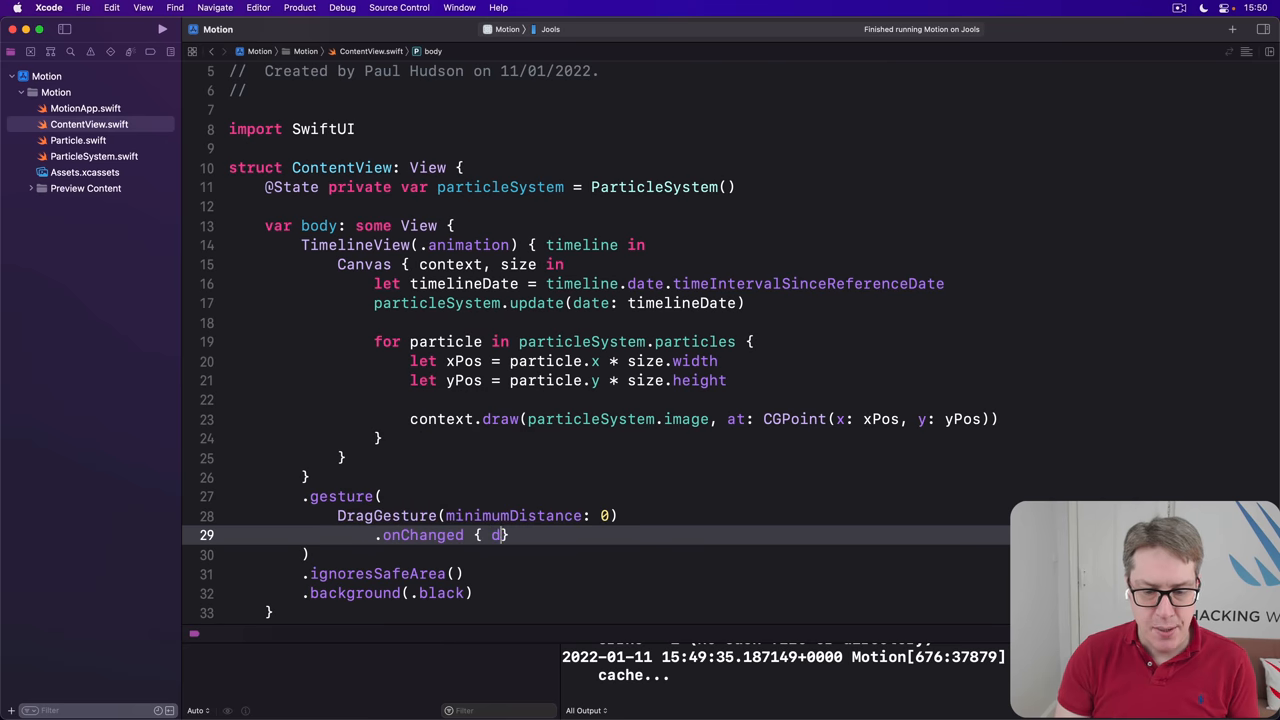
{"action": "type", "text": "rag in"}
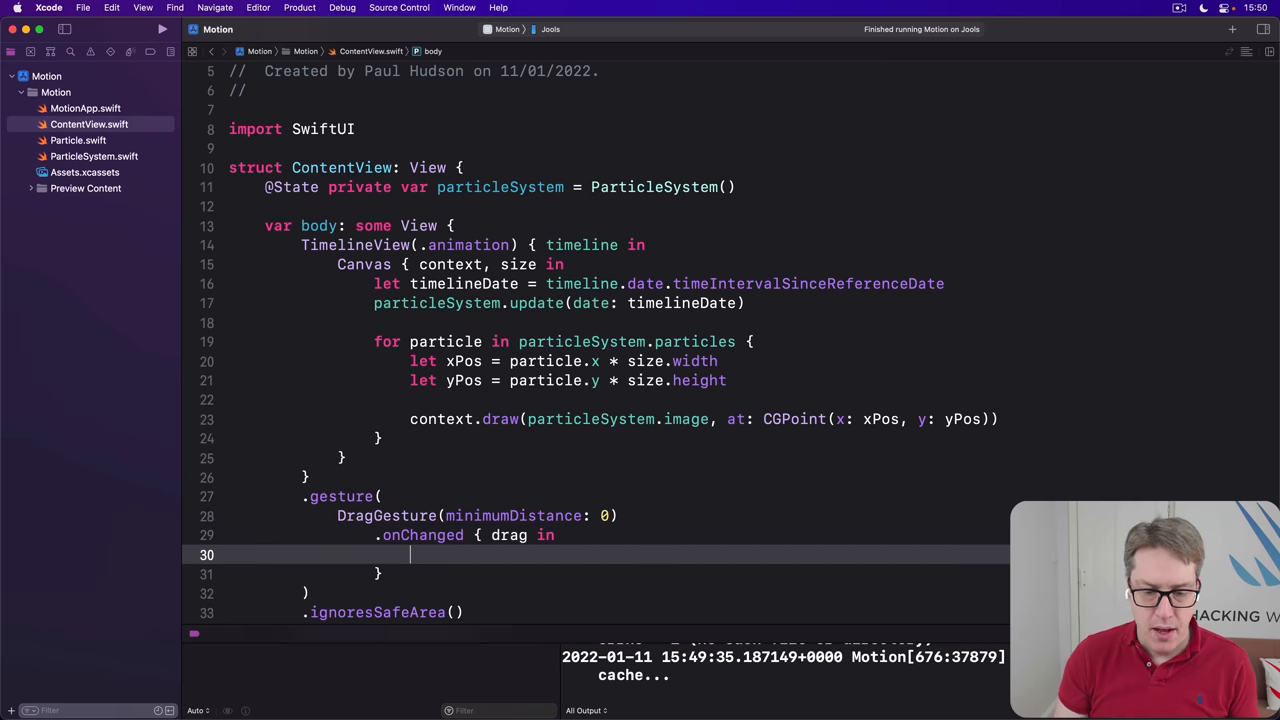
Set particleSystem.center x and y to drag location divided by screen width and height
{"action": "type", "text": "particleSystem"}
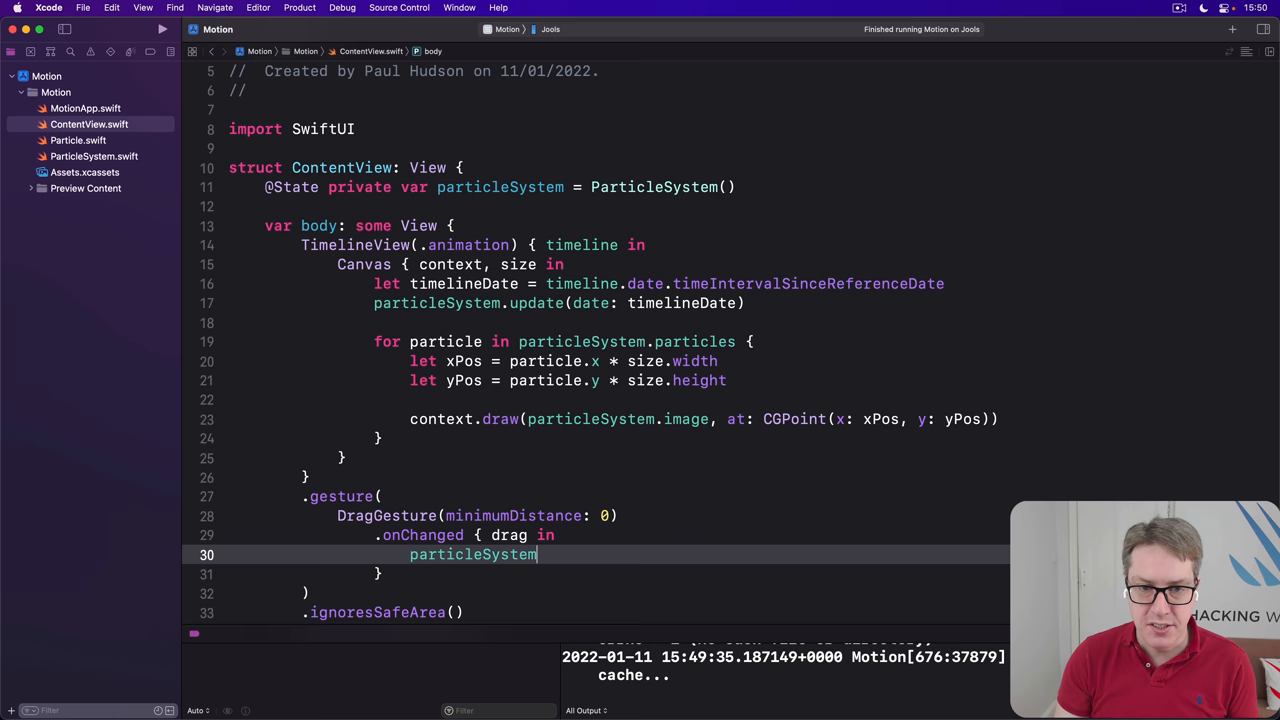
{"action": "type", "text": ".center.x"}
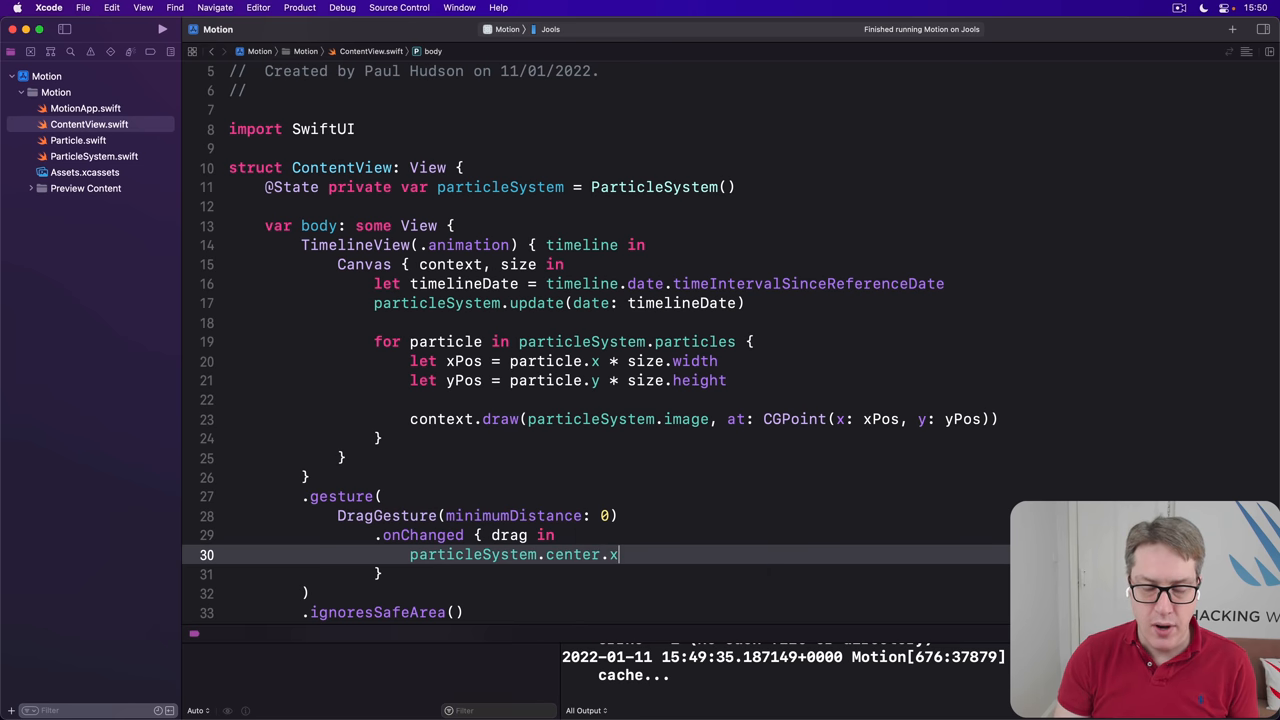
{"action": "type", "text": "= drag"}
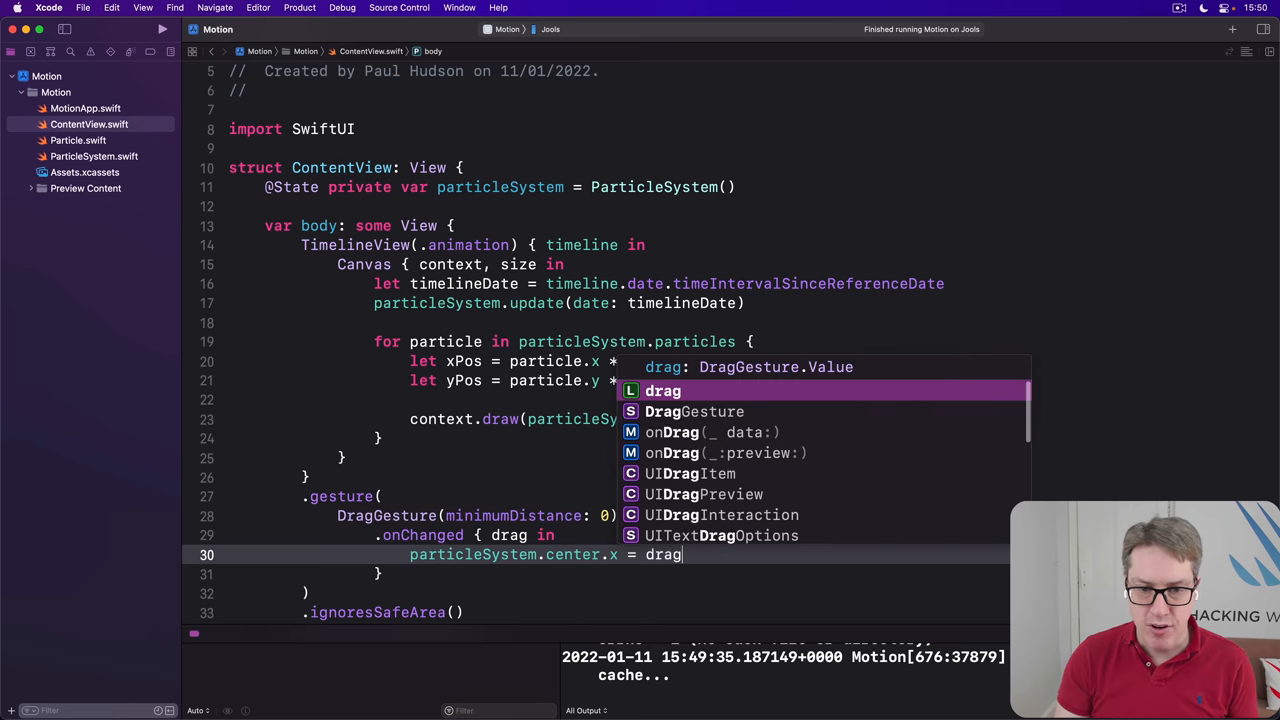
{"action": "type", "text": ".location."}
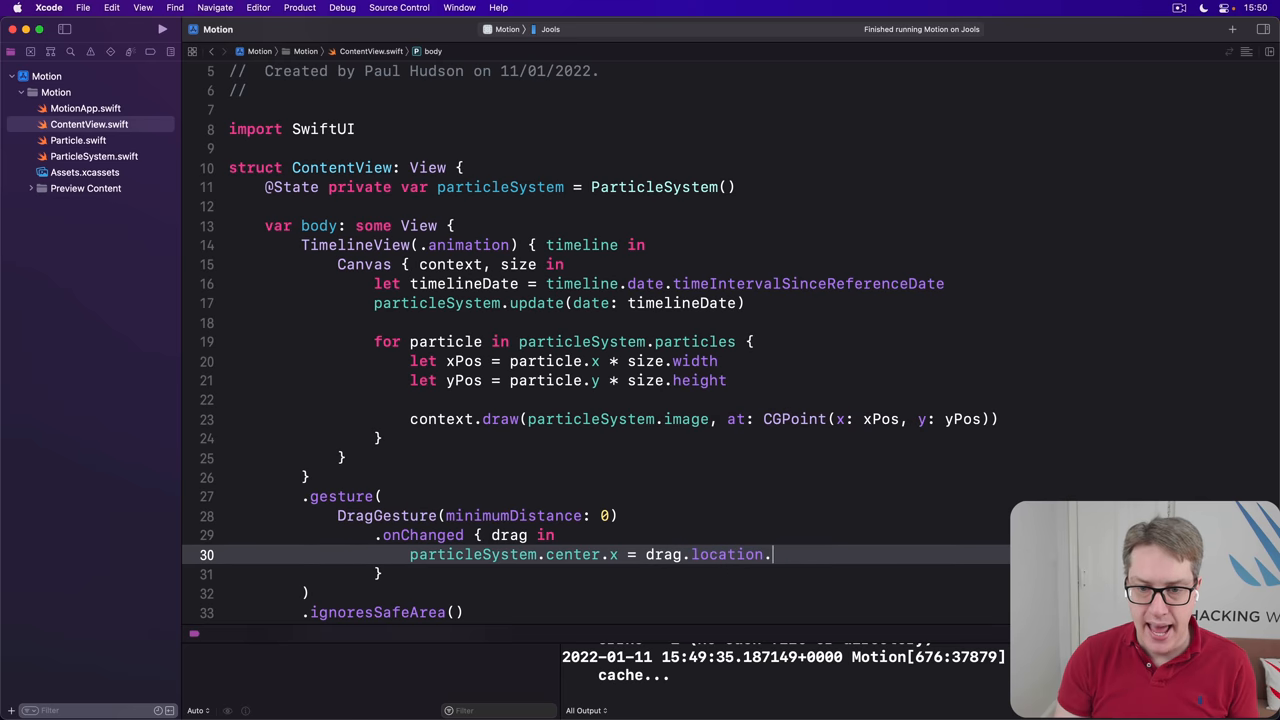
{"action": "type", "text": "x"}
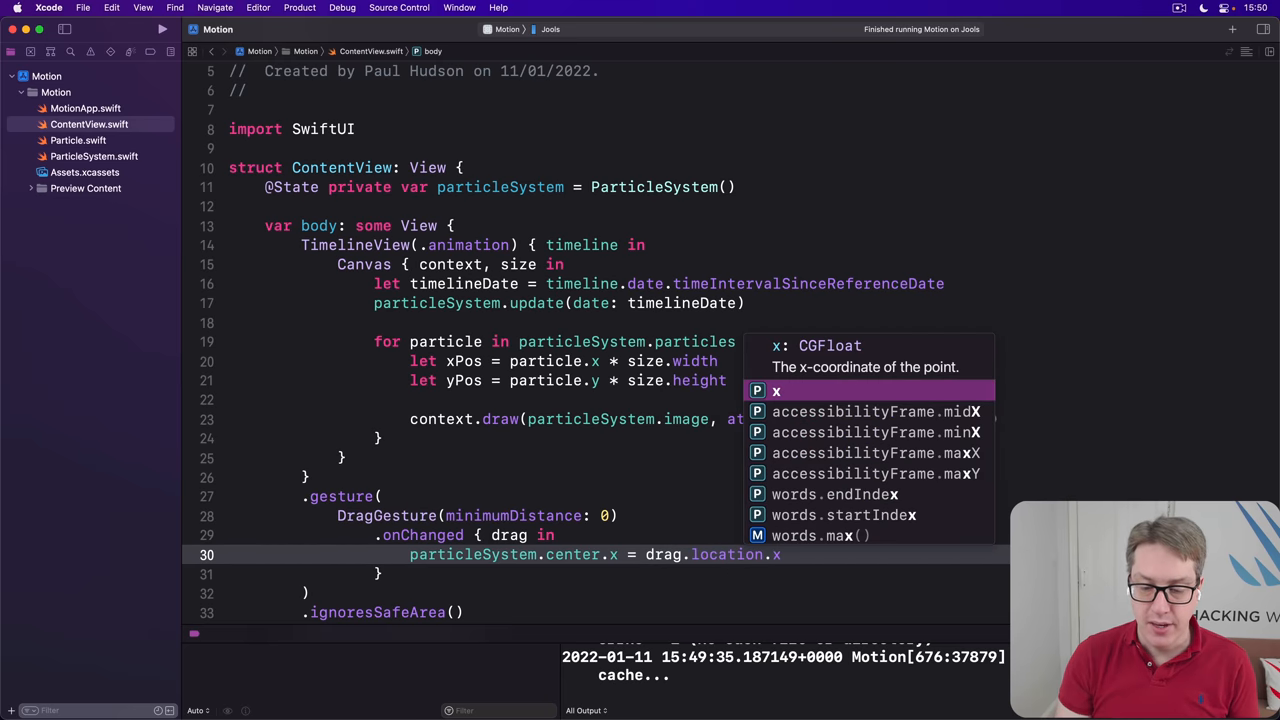
{"action": "type", "text": "/ UIScreen"}
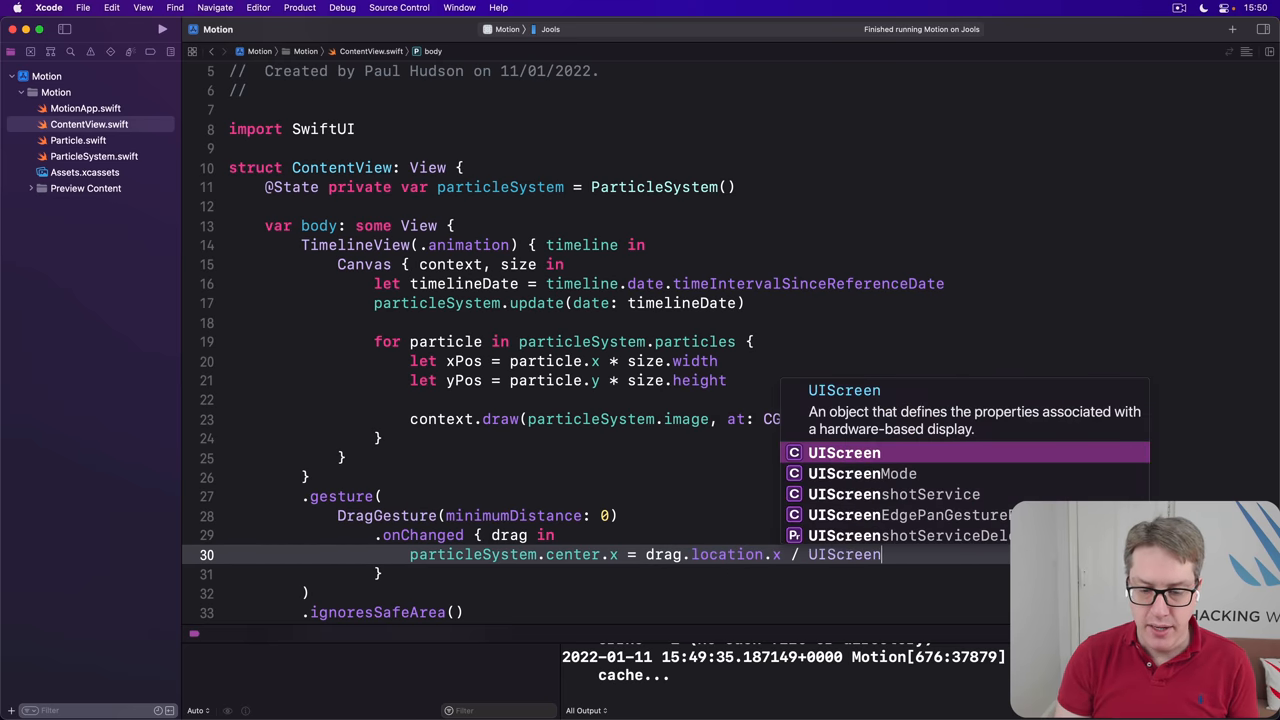
{"action": "type", "text": ".main.bounds.width"}
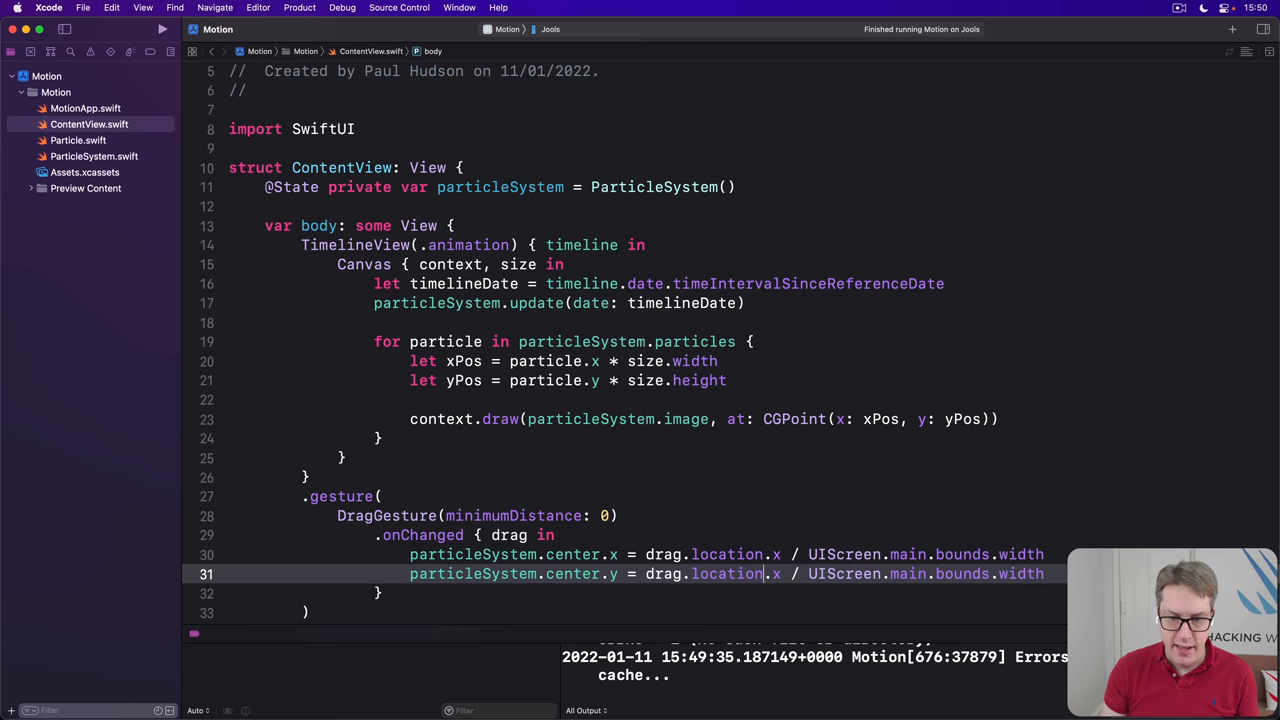
{"action": "double_click", "coordinate": [1020, 573]}
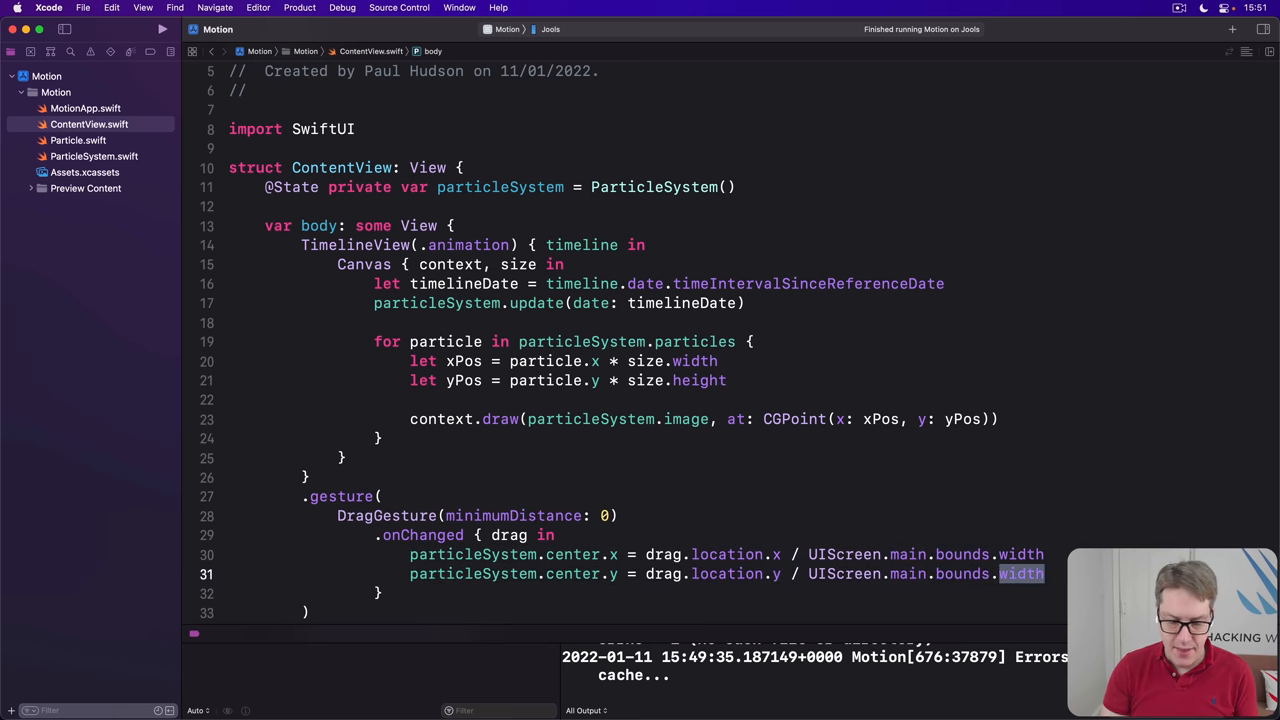
{"action": "type", "text": "height"}
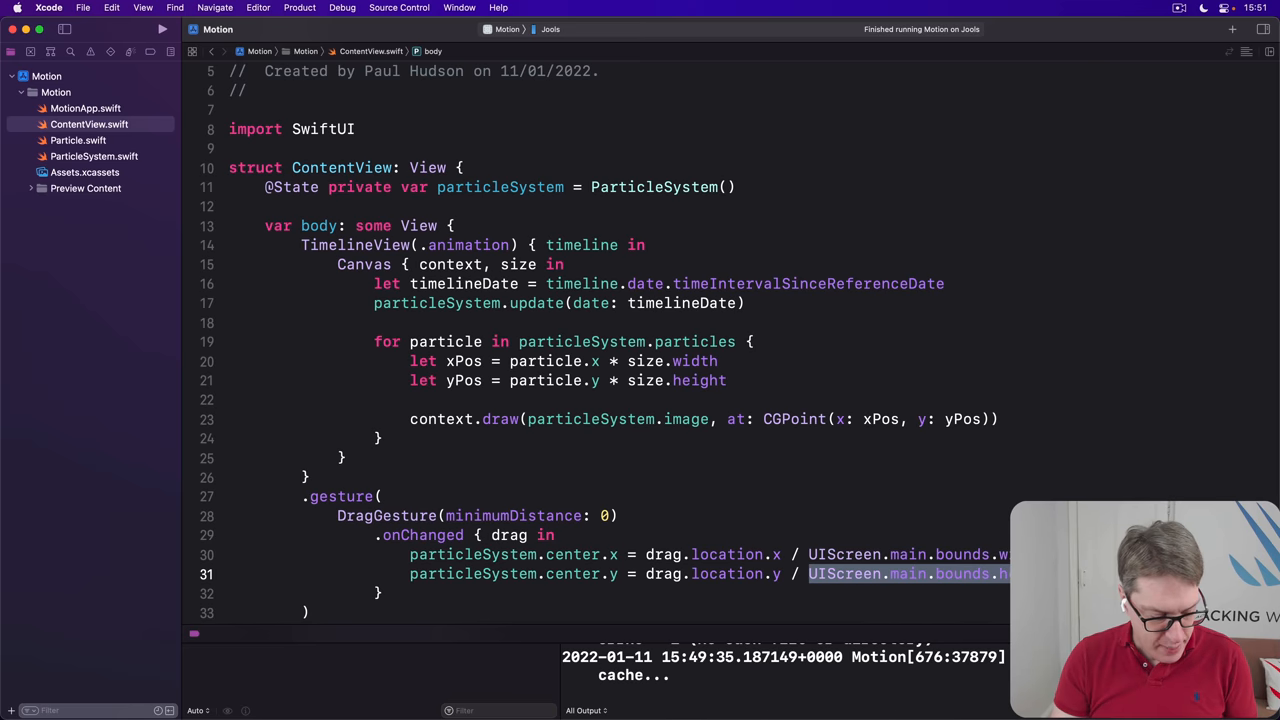
{"action": "left_click", "coordinate": [162, 29]}
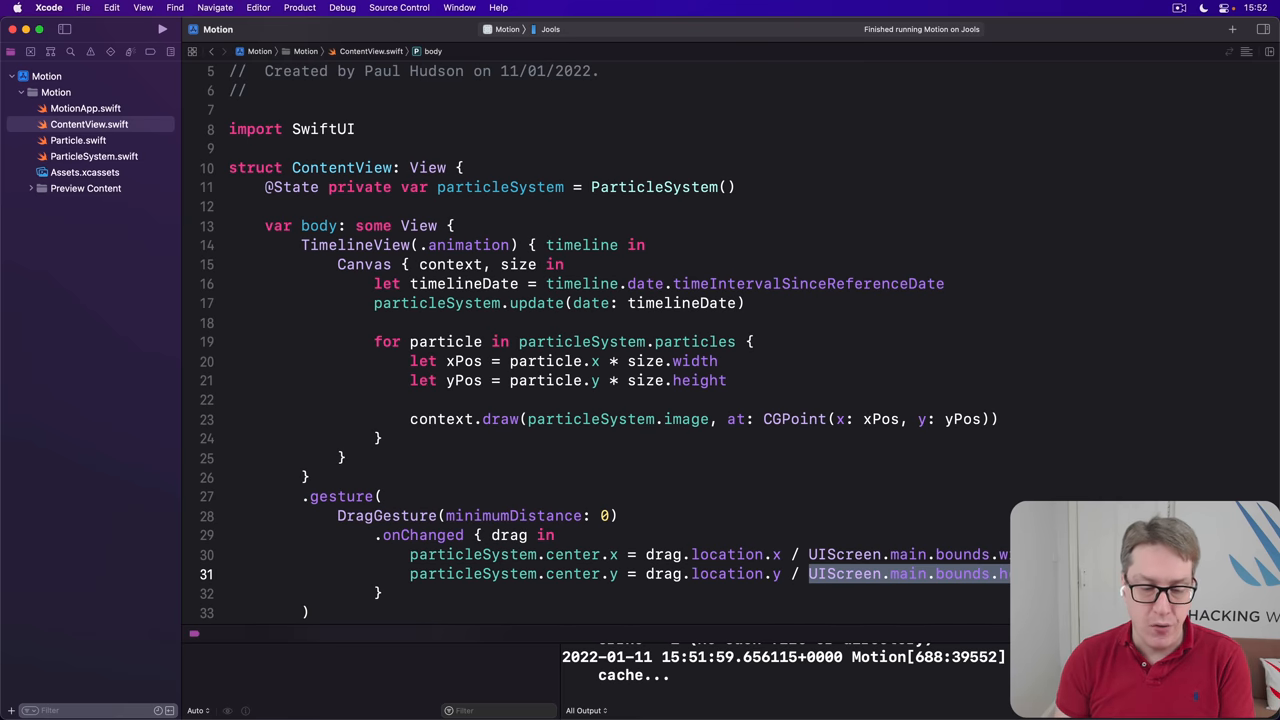
{"action": "mouse_move", "coordinate": [140, 382]}
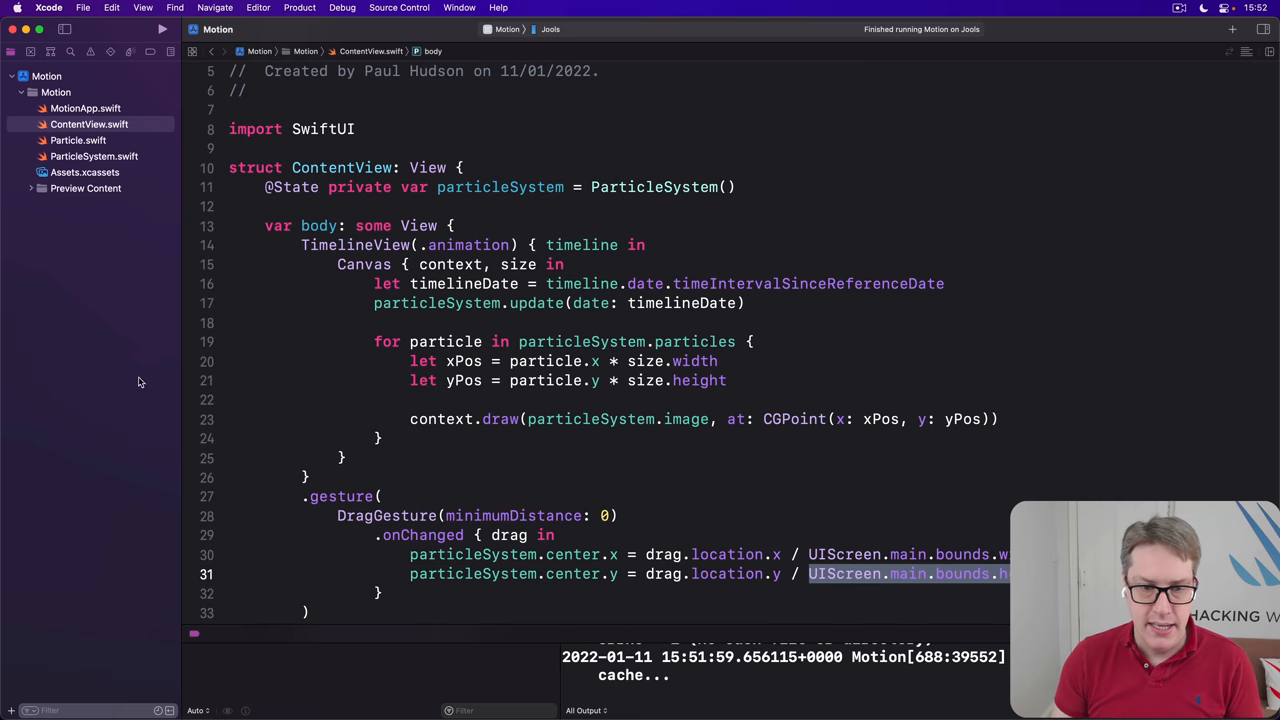
Set context.opacity to 1 minus the particle's age before drawing it
{"action": "type", "text": "context.opacity ="}
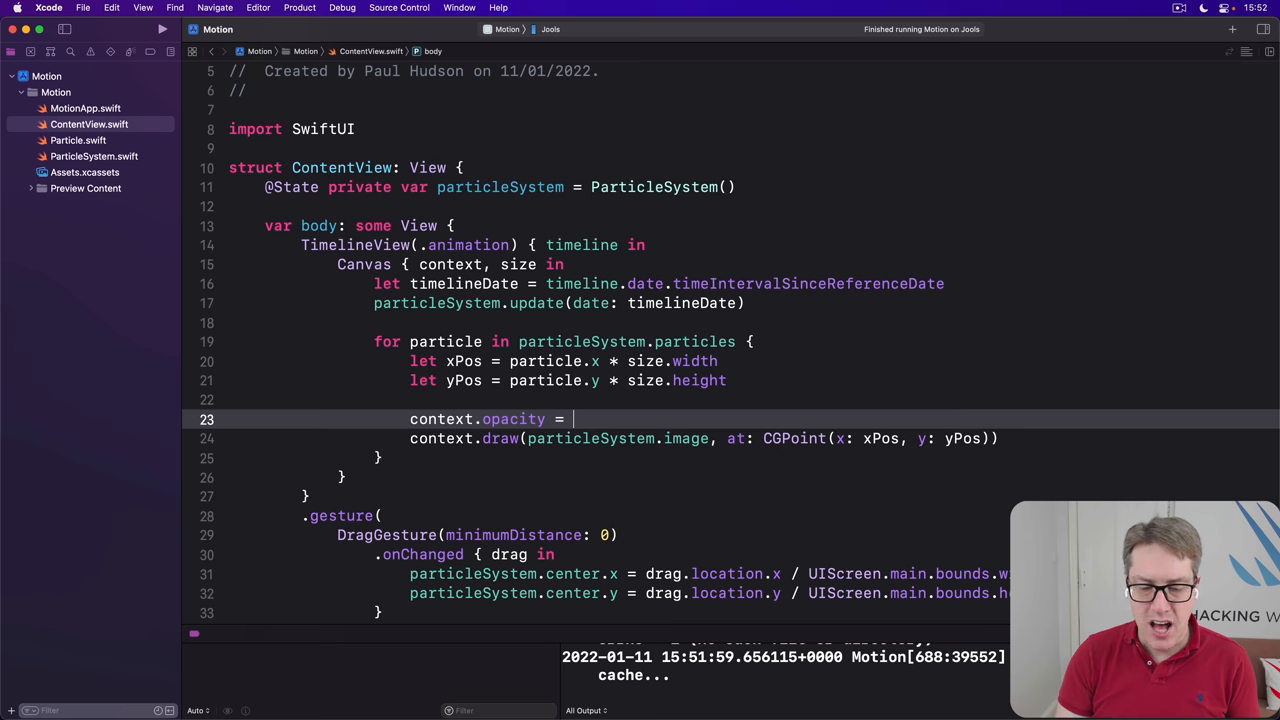
{"action": "type", "text": "(timelineDate - particle.creationDate"}
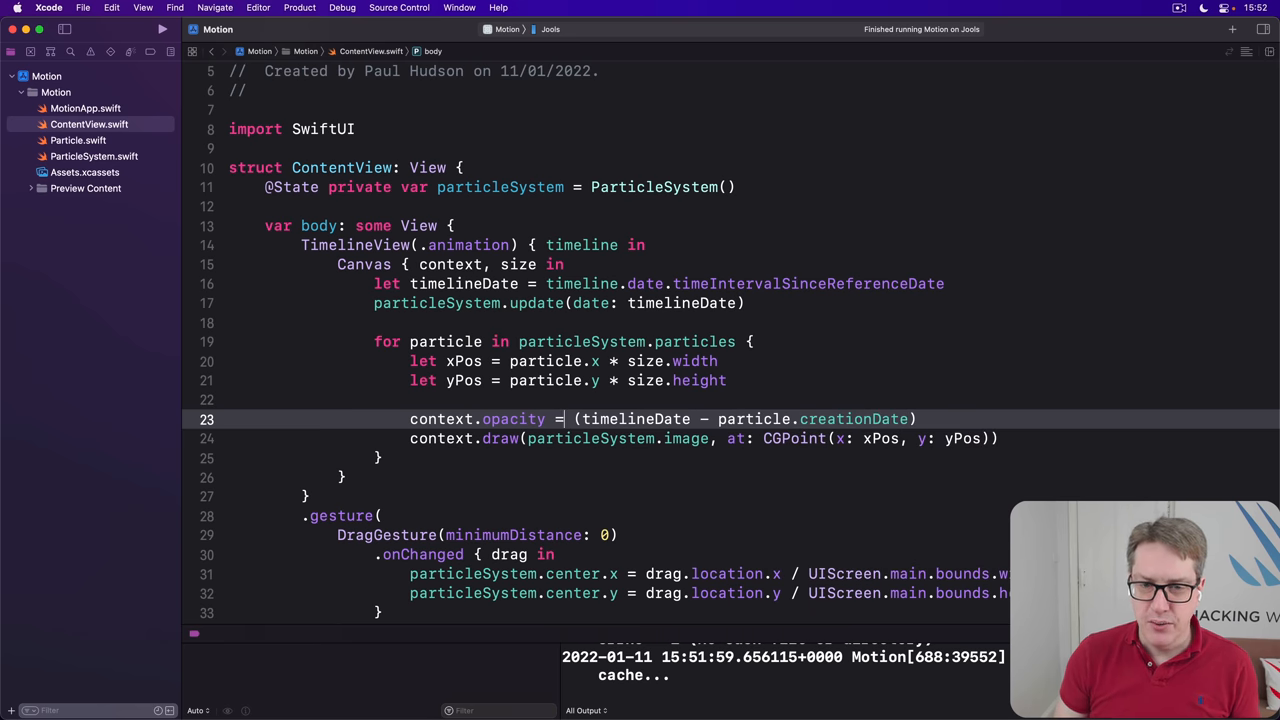
{"action": "double_click", "coordinate": [634, 419]}
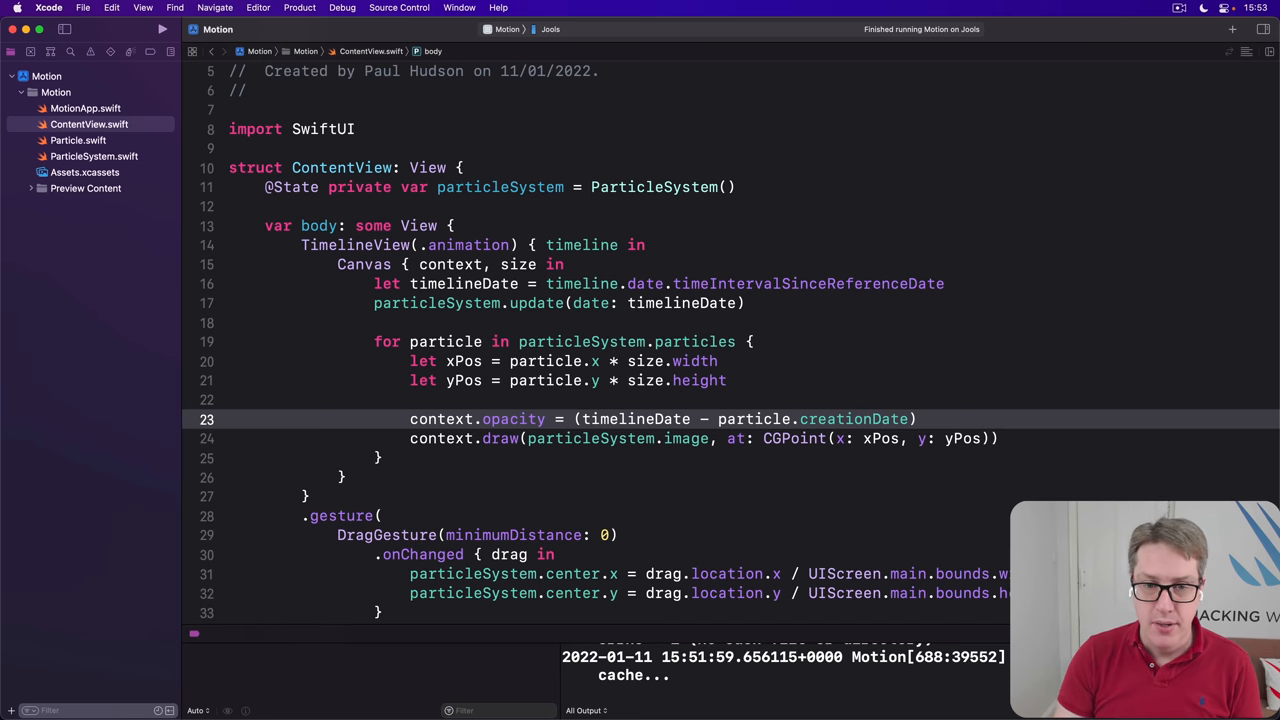
{"action": "type", "text": "1"}
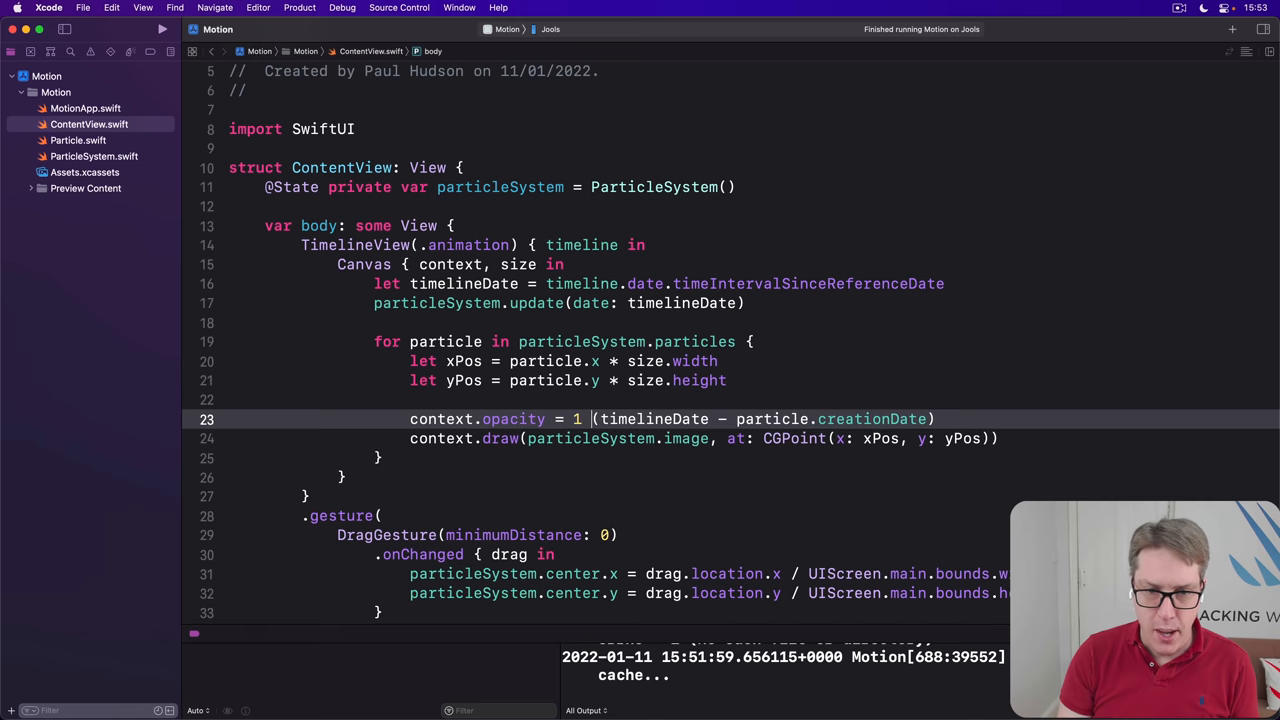
{"action": "type", "text": "-"}
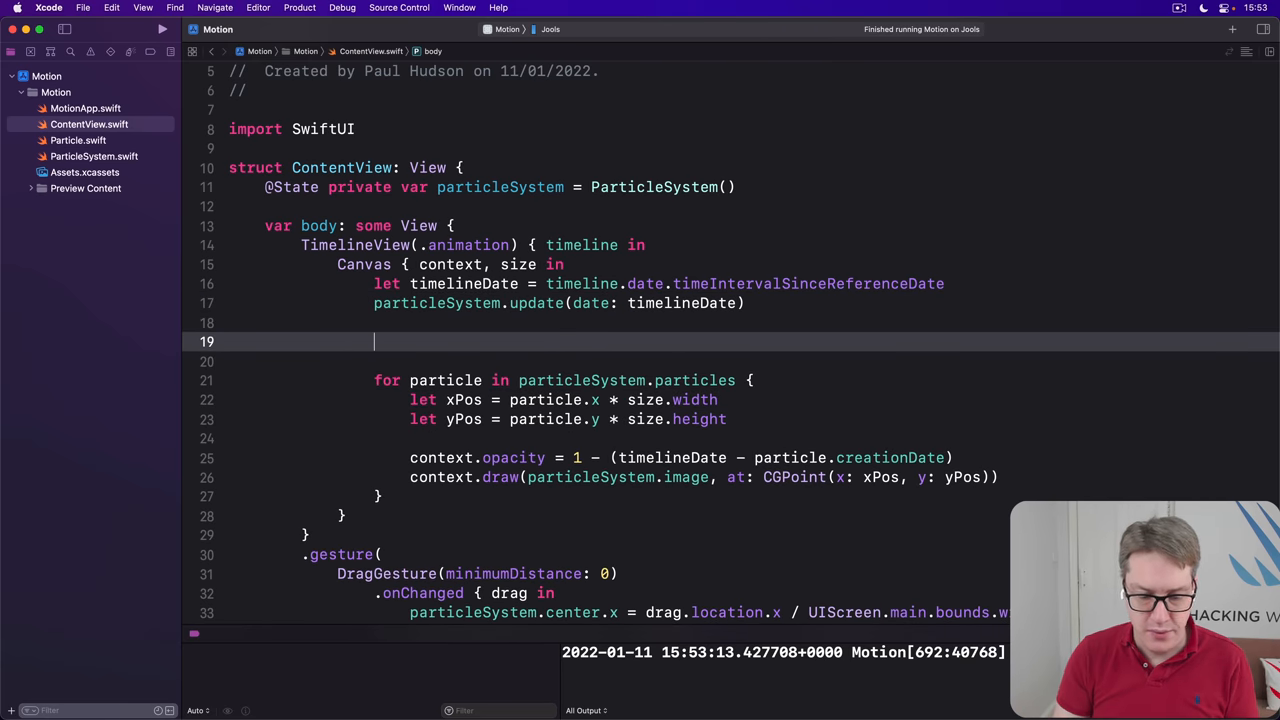
Set context.blendMode to .plusLighter before the particle loop
{"action": "type", "text": "context.blendMode = .plusLighter"}
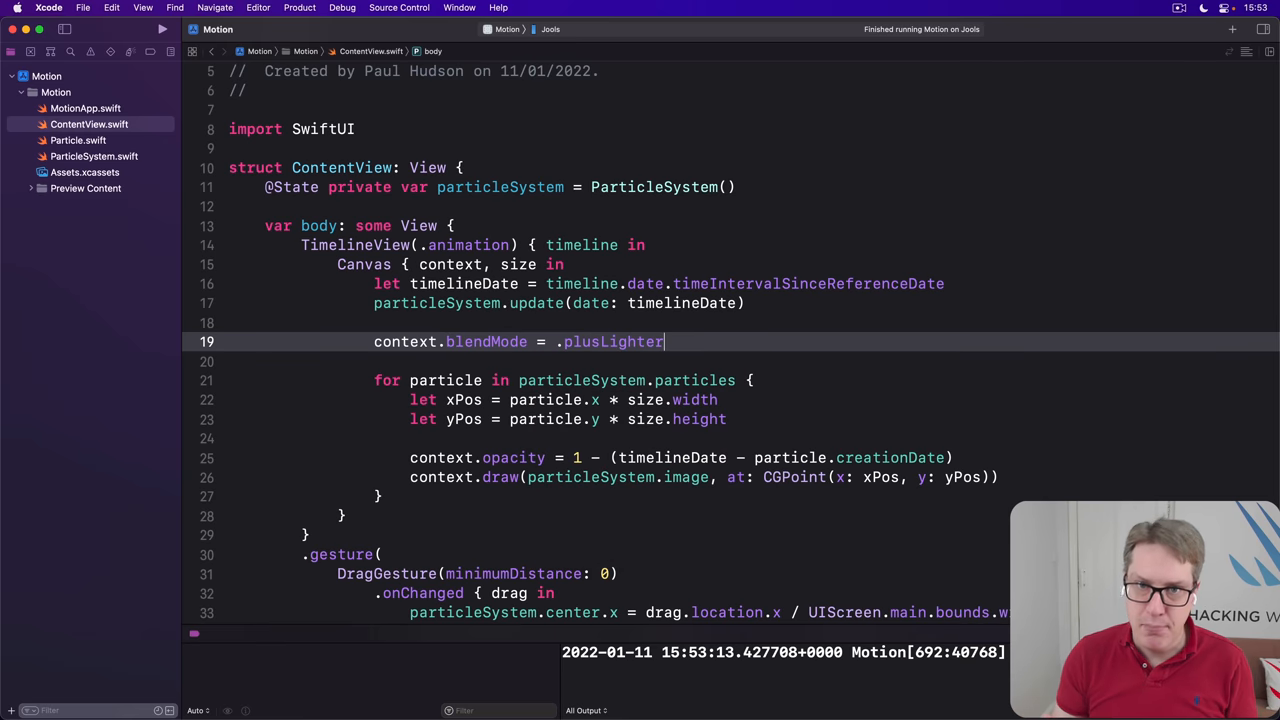
{"action": "left_click", "coordinate": [162, 28]}
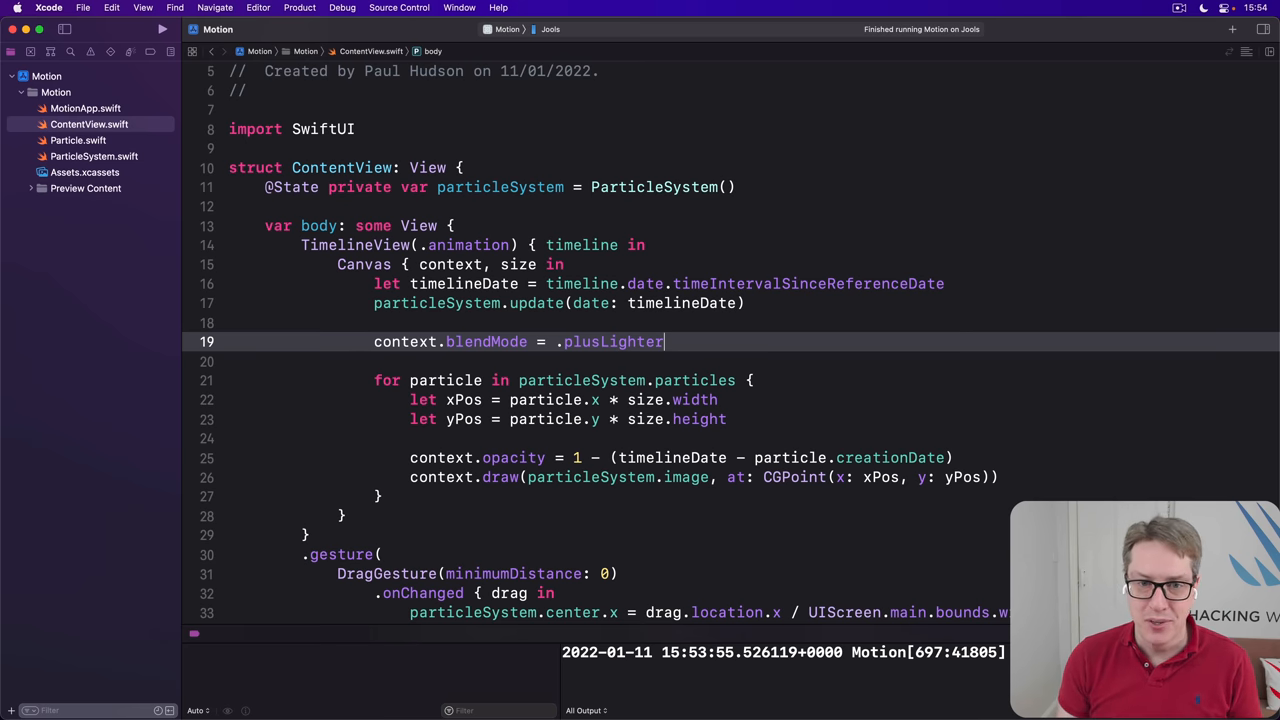
Add context.addFilter(.colorMultiply(.green)) below the blend mode line
{"action": "type", "text": "contex"}
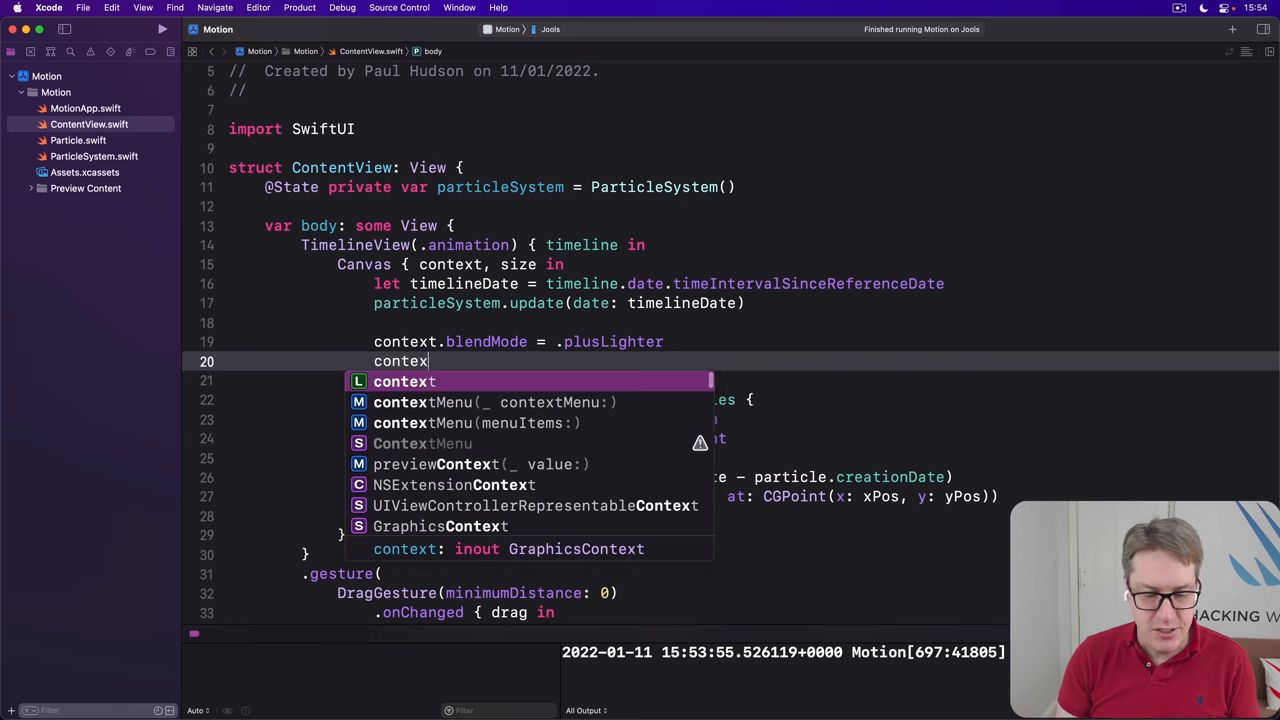
{"action": "type", "text": "t.addFilter(."}
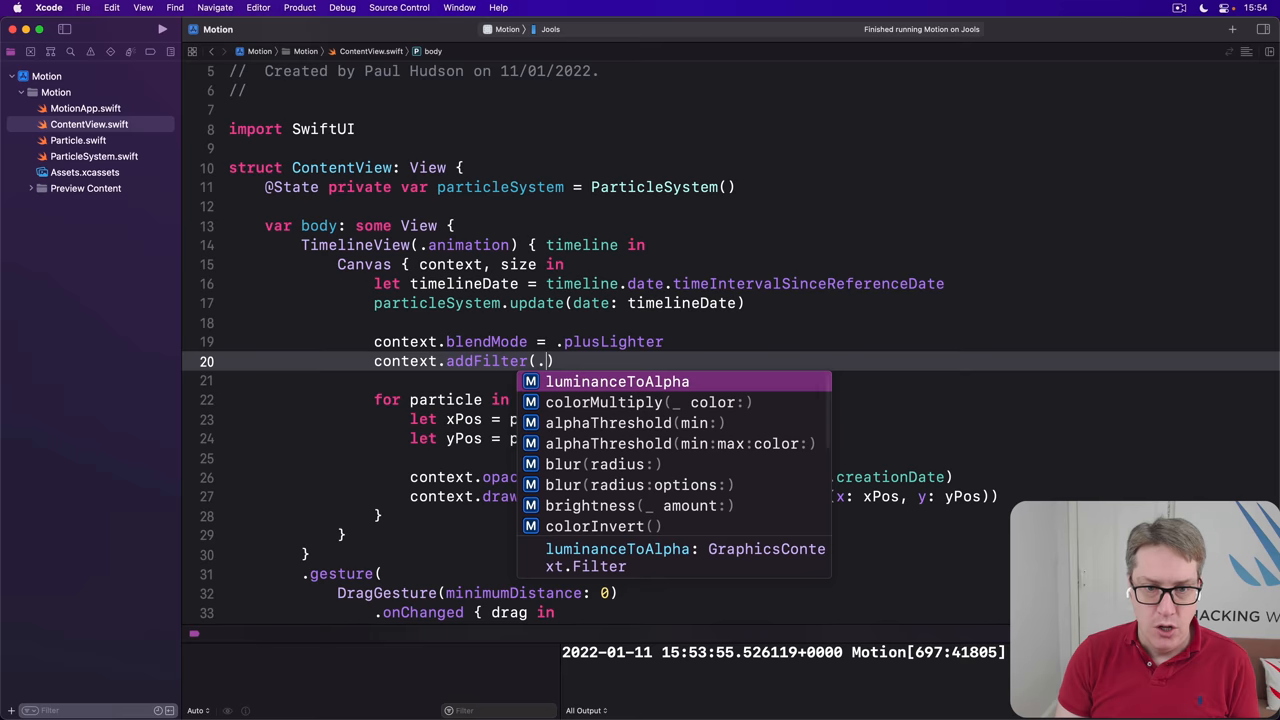
{"action": "left_click", "coordinate": [604, 402]}
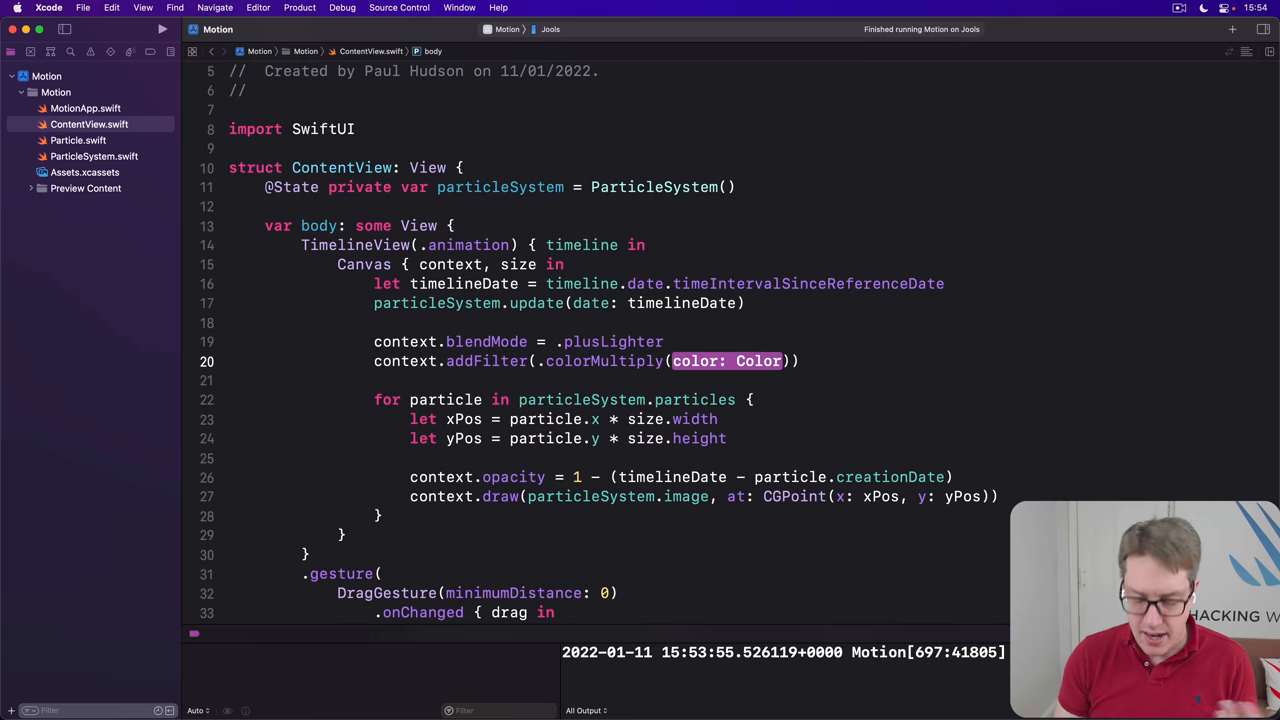
{"action": "type", "text": ".green"}
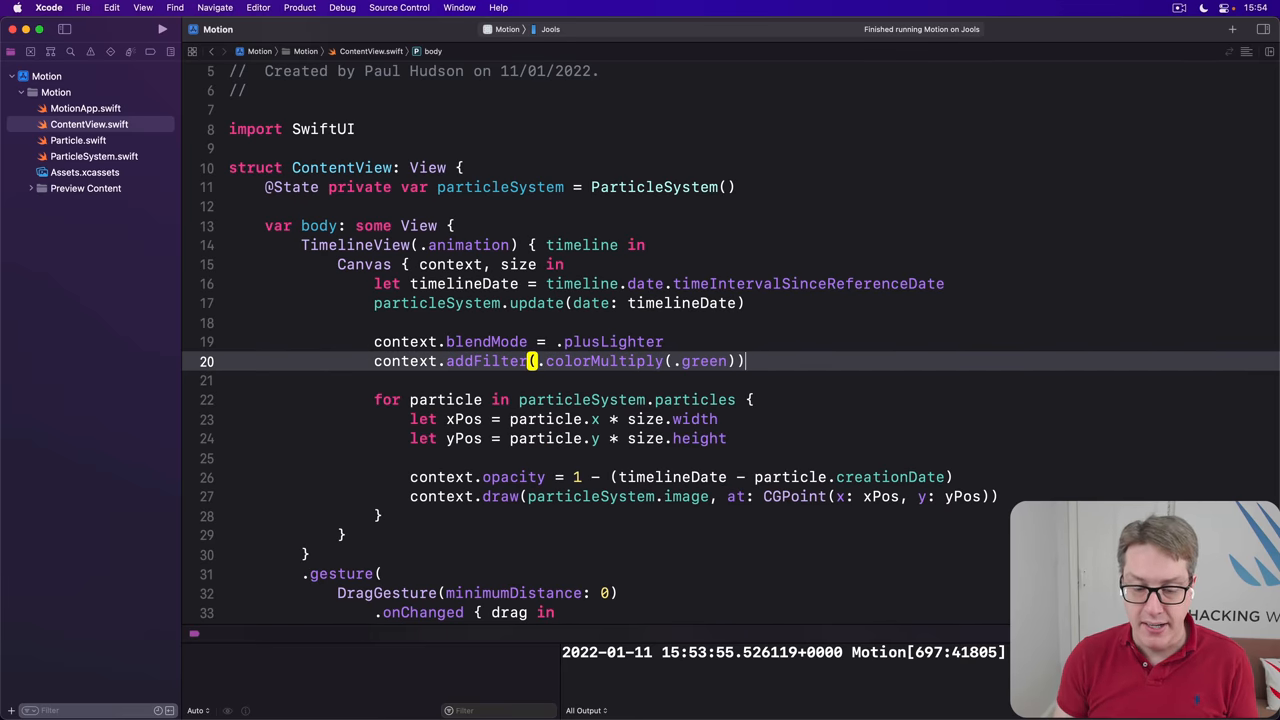
{"action": "left_click", "coordinate": [162, 28]}
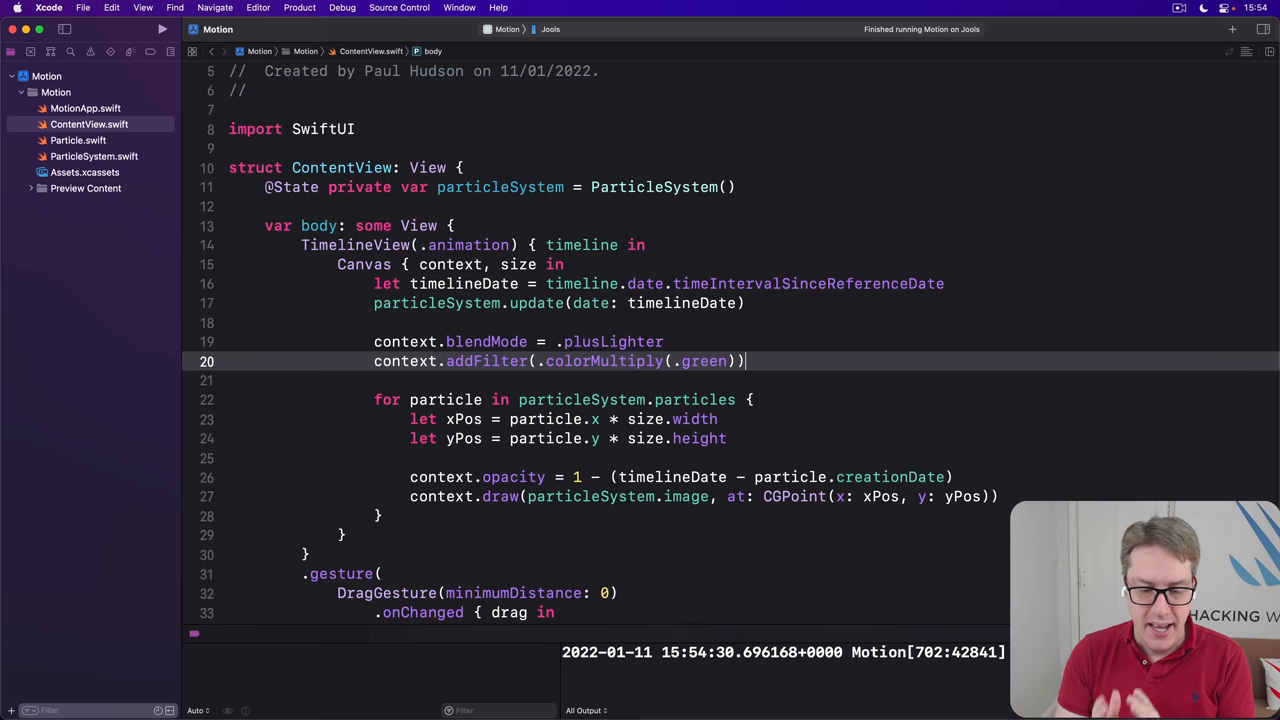
Rebuild and run Motion on the iPhone with Cmd+R
{"action": "key", "text": "Return"}
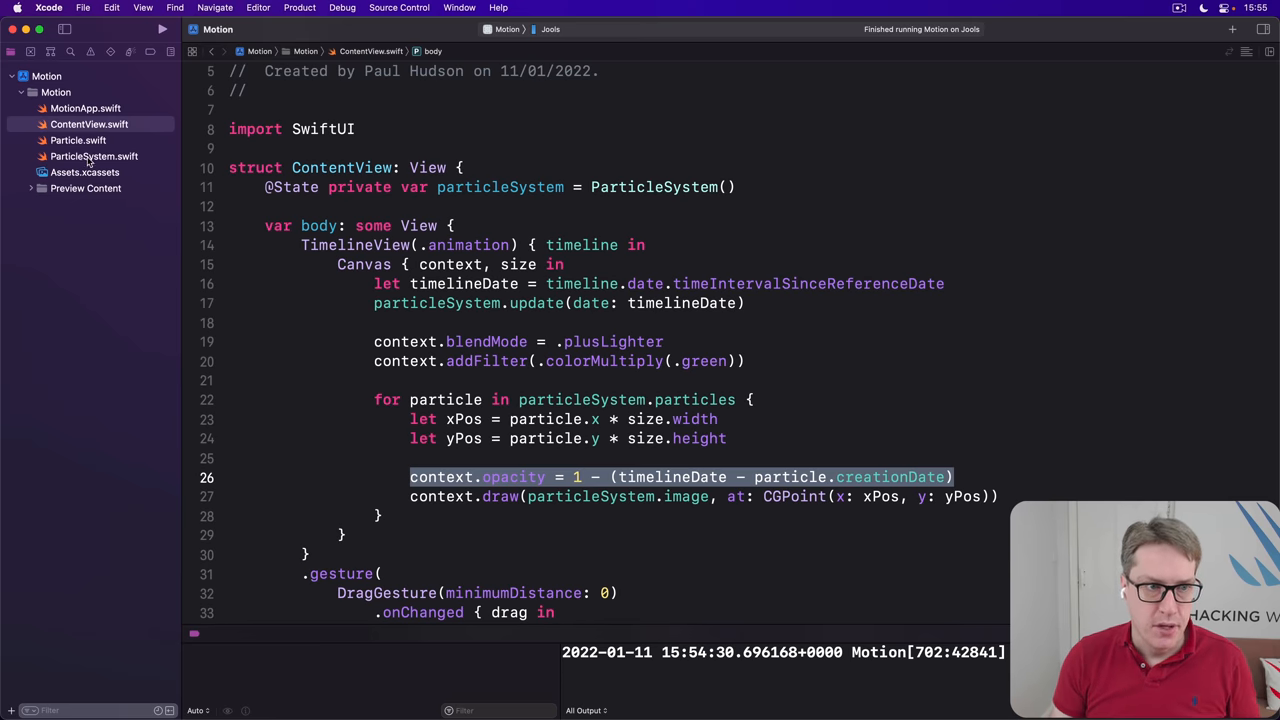
In ParticleSystem.swift, set deathDate to date - 1 and remove particles created earlier
{"action": "left_click", "coordinate": [94, 156]}
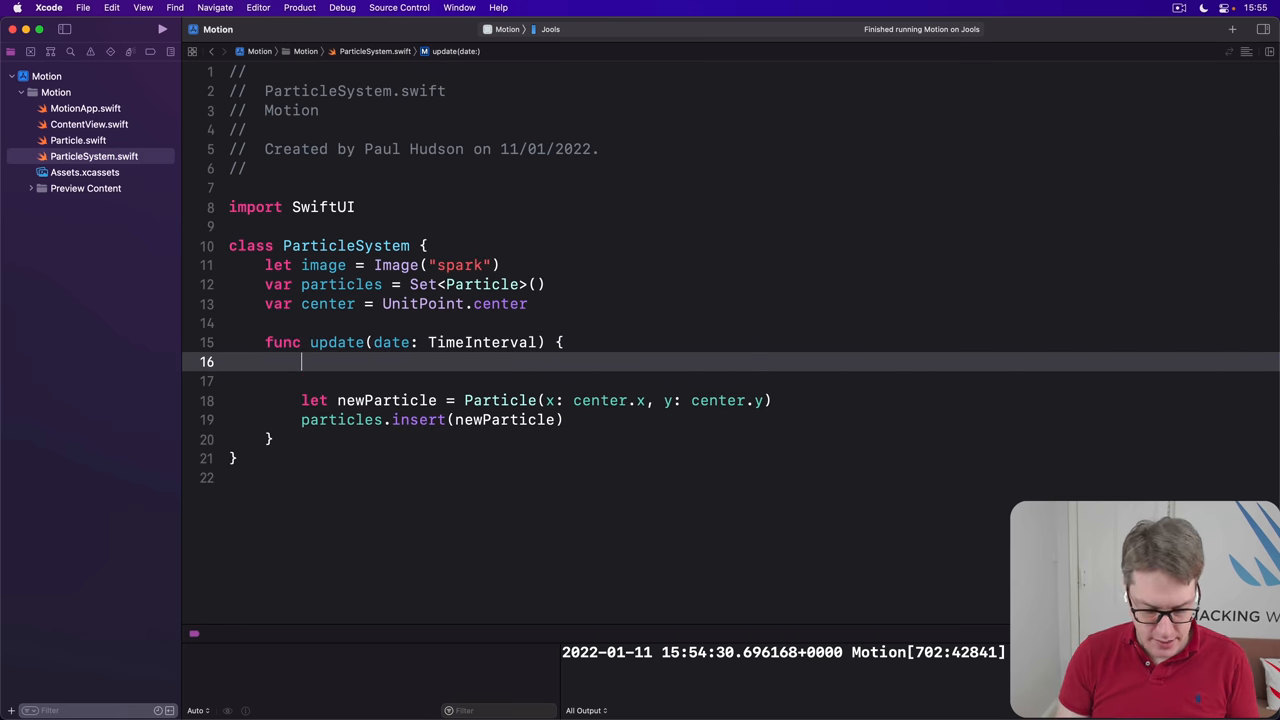
{"action": "type", "text": "let deathDate ="}
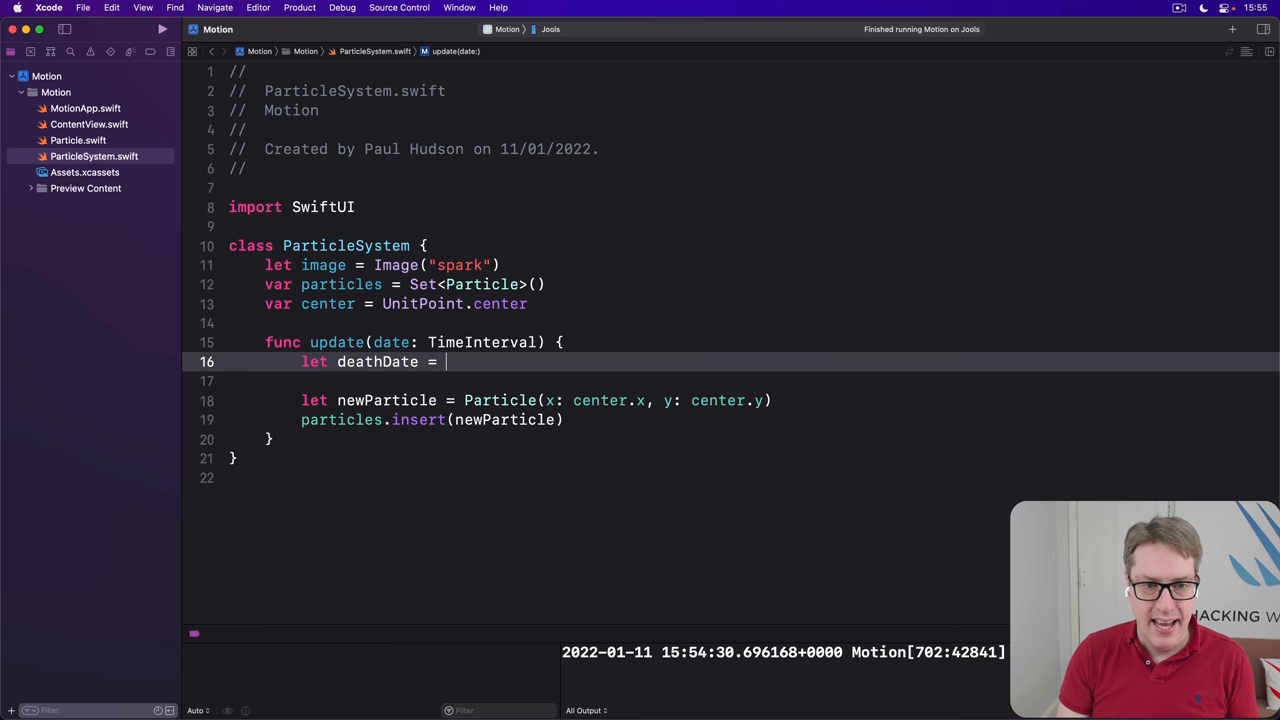
{"action": "type", "text": "date - 1"}
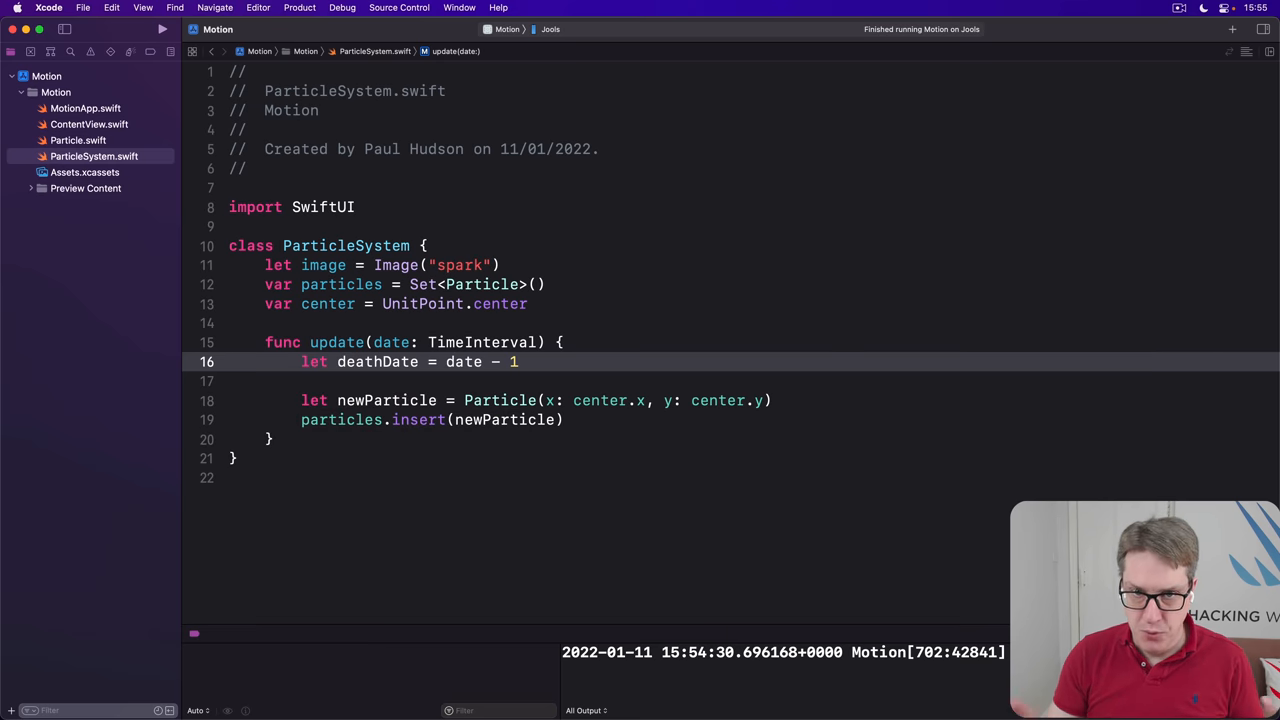
{"action": "type", "text": "for particle in particles {"}
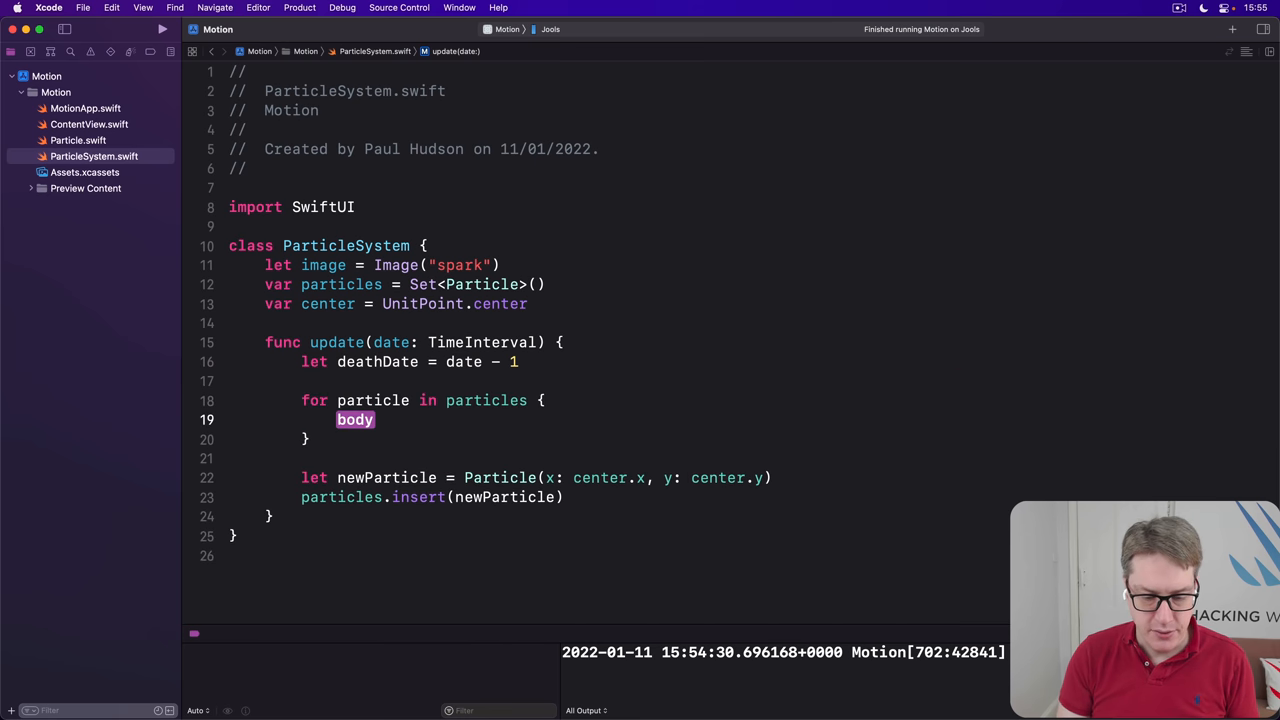
{"action": "type", "text": "if particle.creationDate < deathDate {"}
{"action": "type", "text": "particles.remove(particle)"}
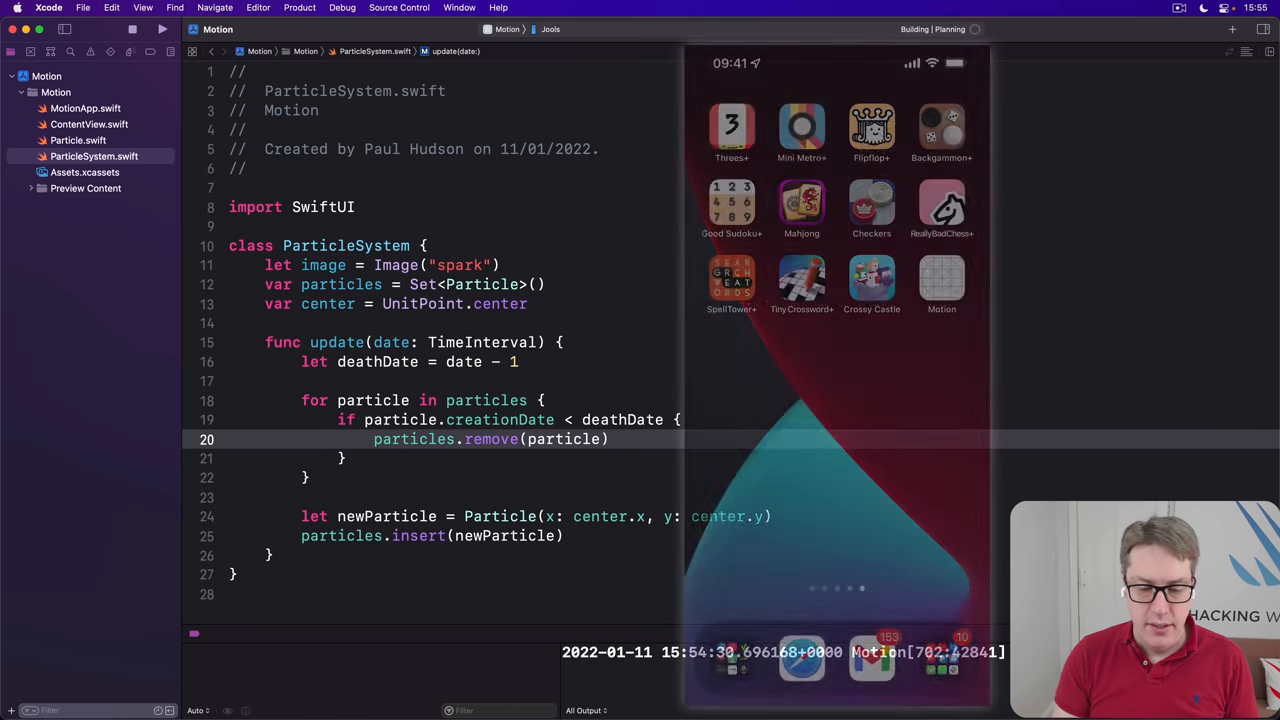
{"action": "left_click", "coordinate": [141, 28]}
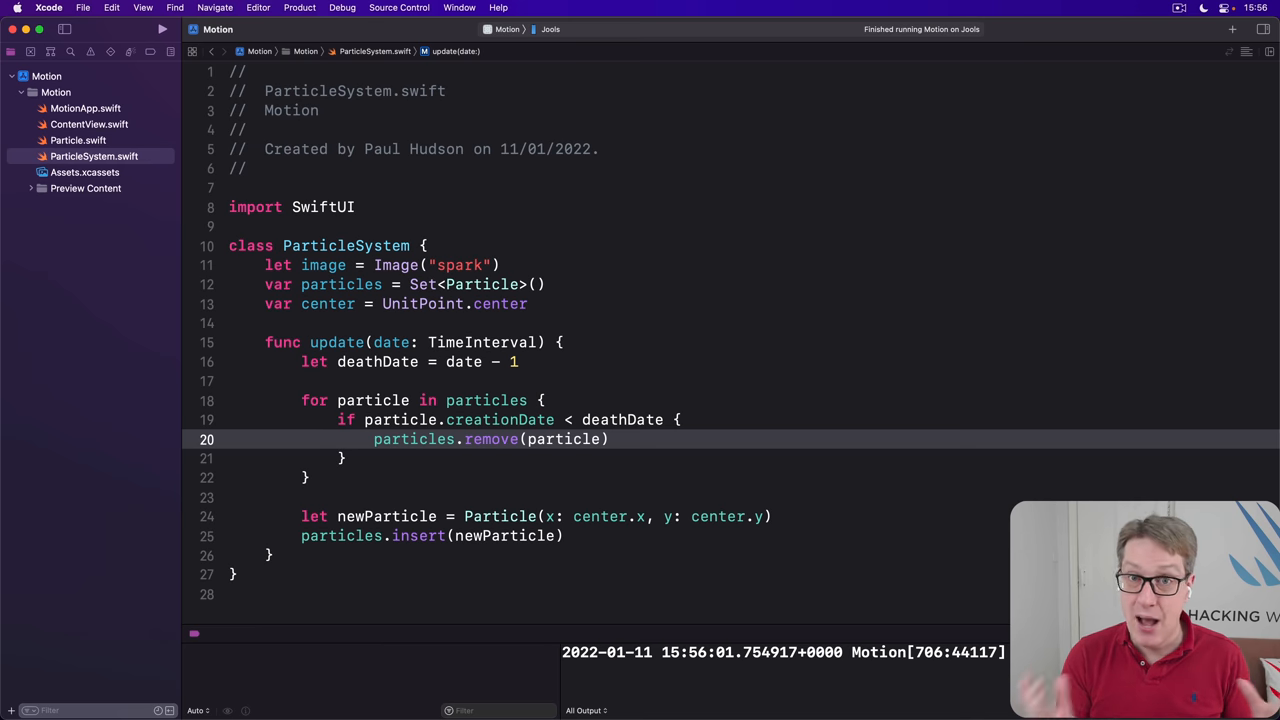
{"action": "left_click", "coordinate": [610, 439]}
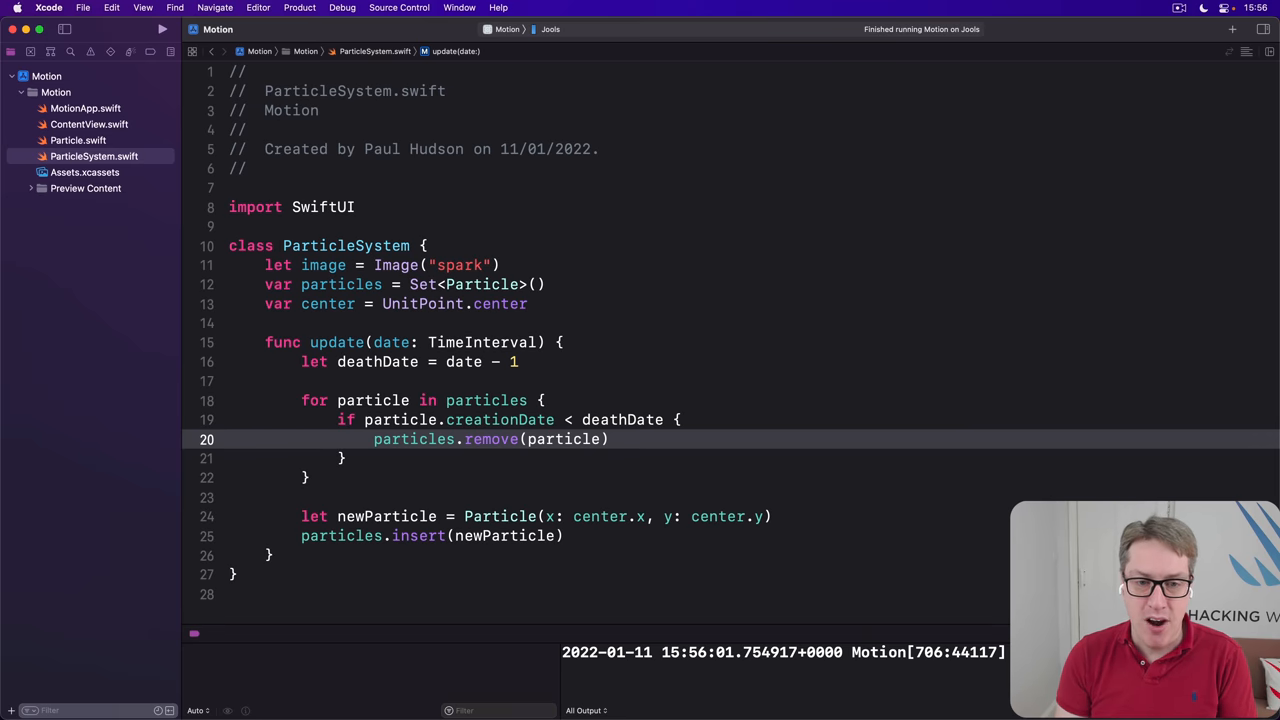
Review ContentView's green filter line, then switch to Particle.swift
{"action": "left_click", "coordinate": [89, 124]}
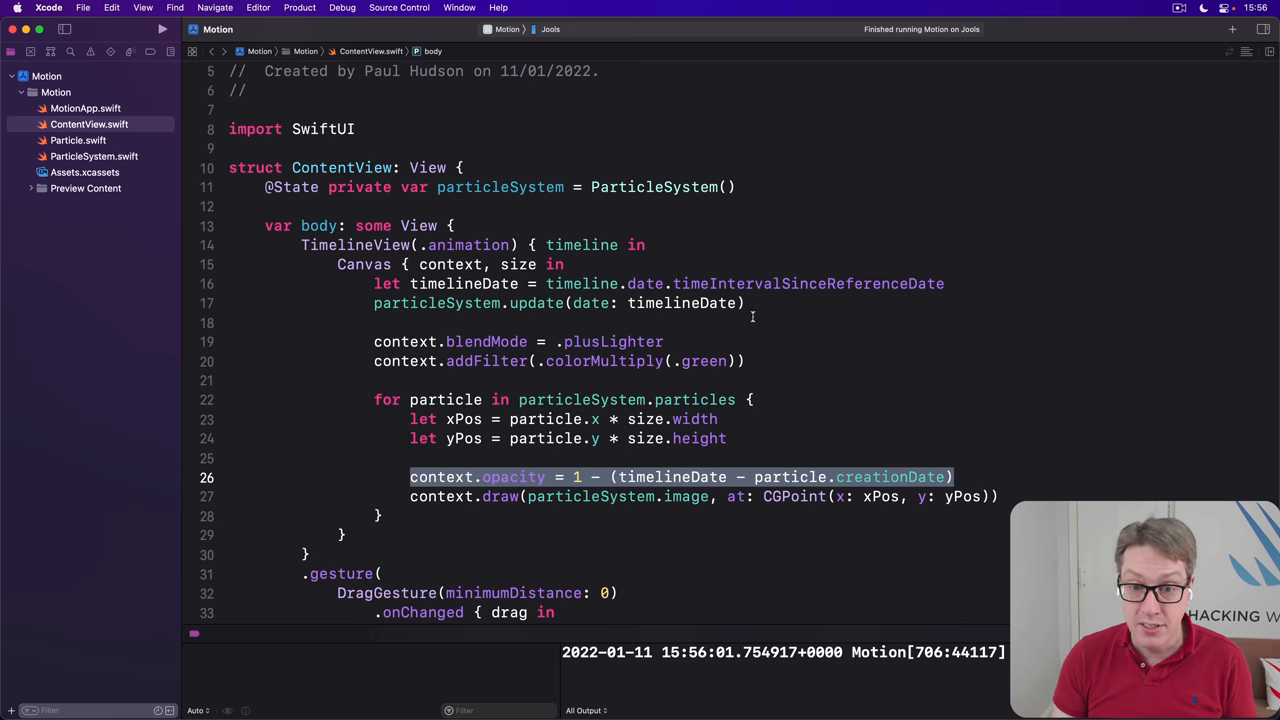
{"action": "left_click", "coordinate": [745, 361]}
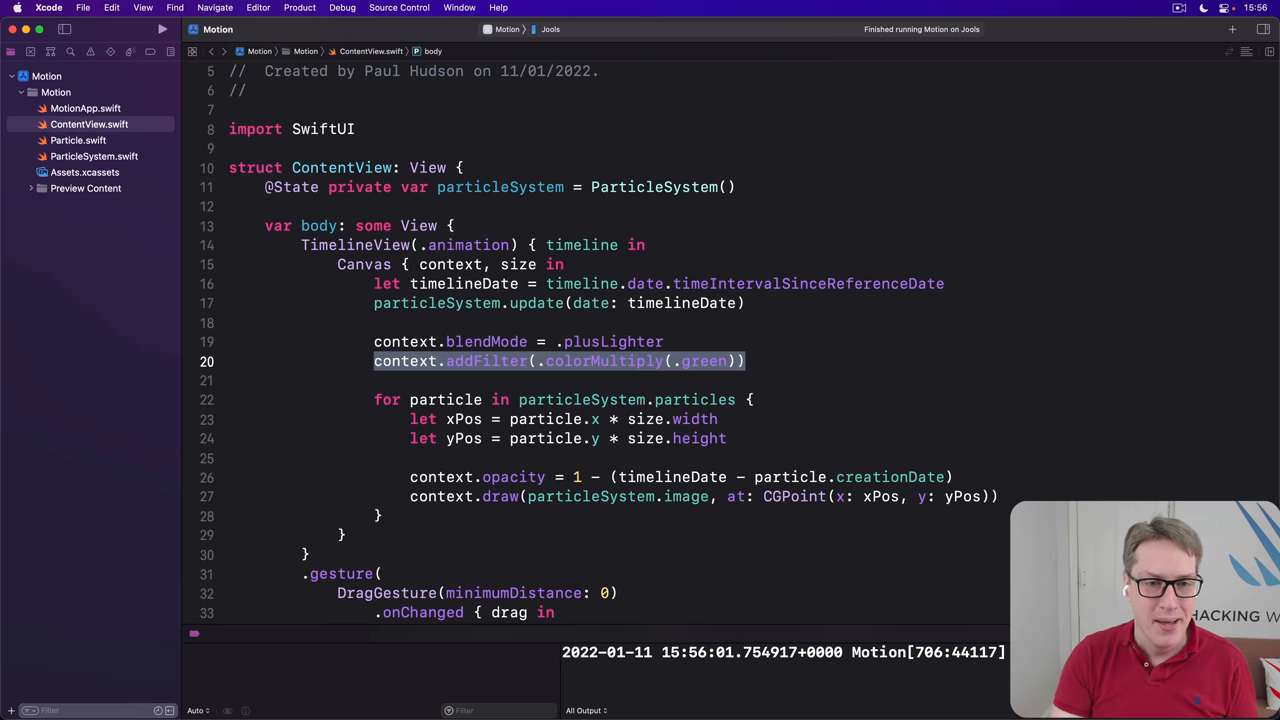
{"action": "mouse_move", "coordinate": [520, 255]}
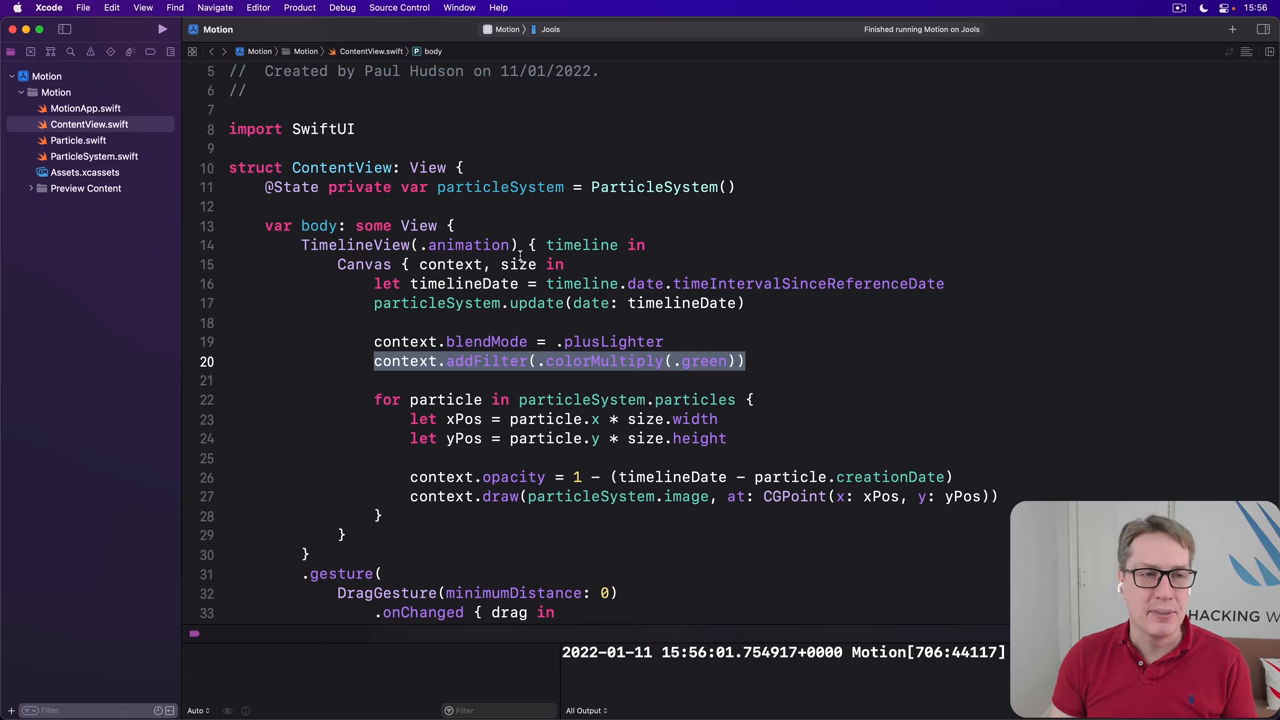
{"action": "left_click", "coordinate": [78, 140]}
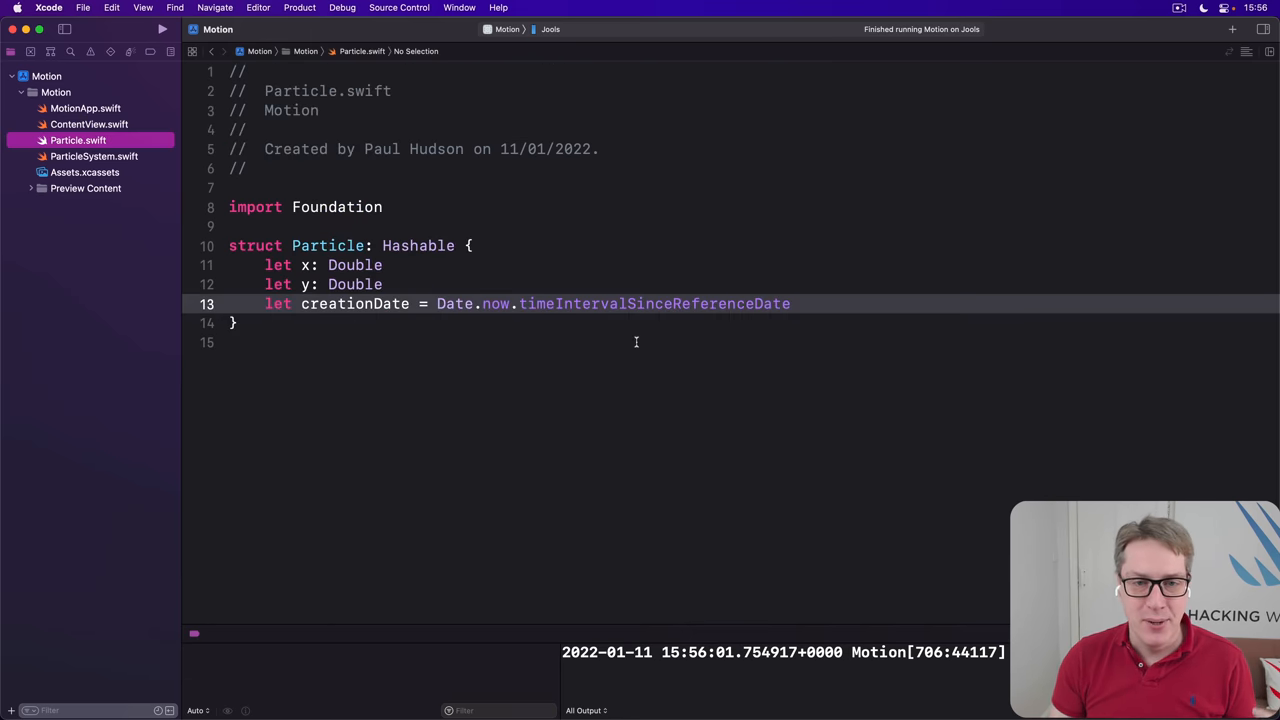
Add a 'let hue: Double' property to Particle
{"action": "key", "text": "return"}
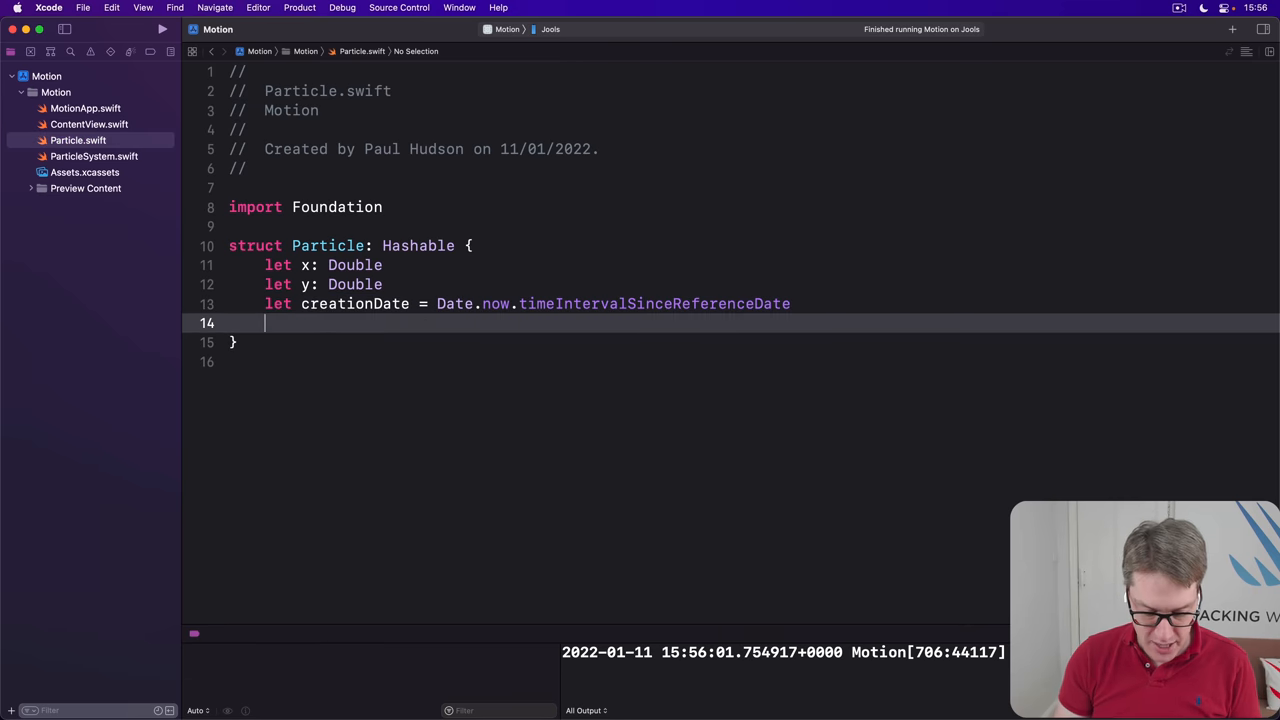
{"action": "type", "text": "let hue: Double"}
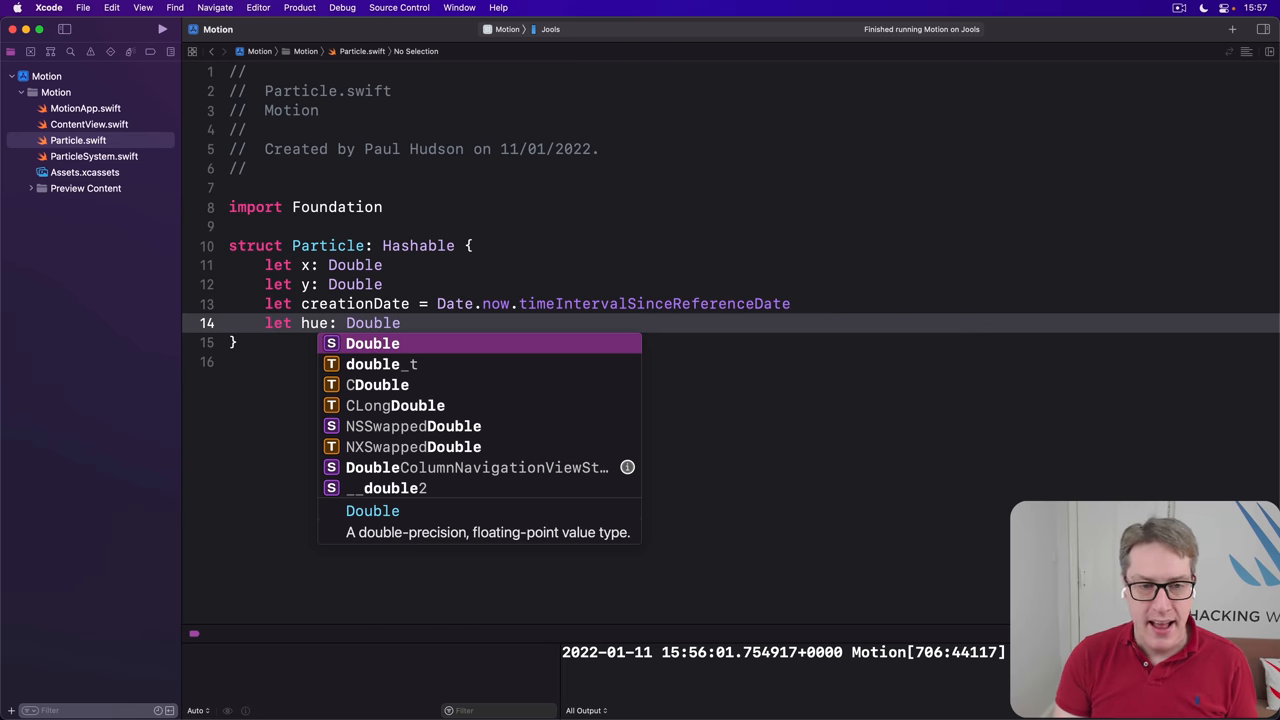
{"action": "key", "text": "escape"}
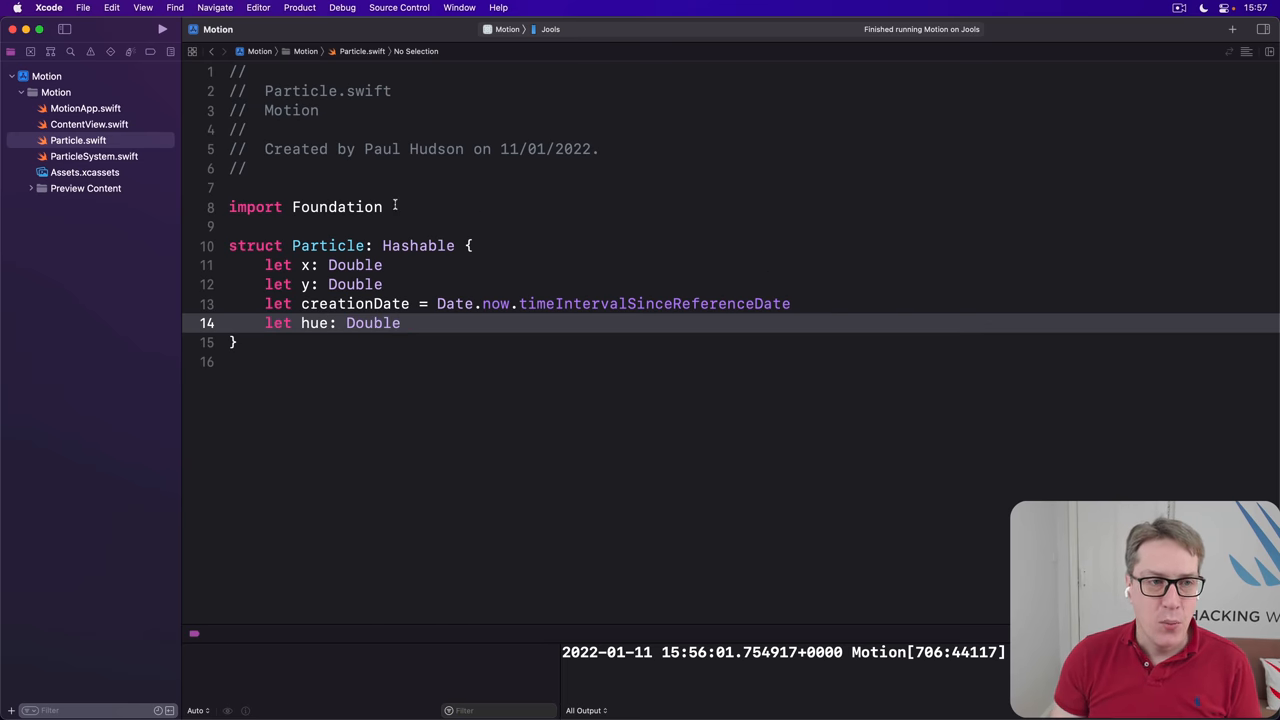
In ParticleSystem, add a hue variable advancing by 0.01 and wrapping back above 1
{"action": "left_click", "coordinate": [94, 156]}
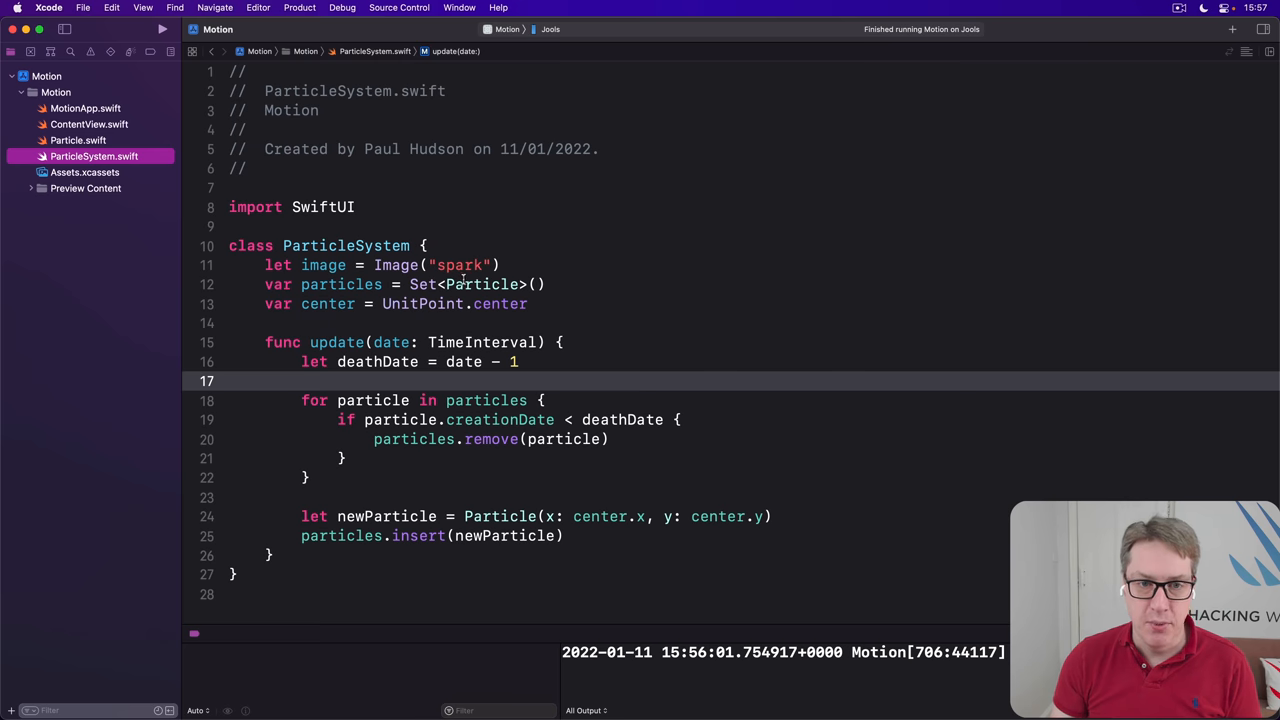
{"action": "left_click", "coordinate": [538, 304]}
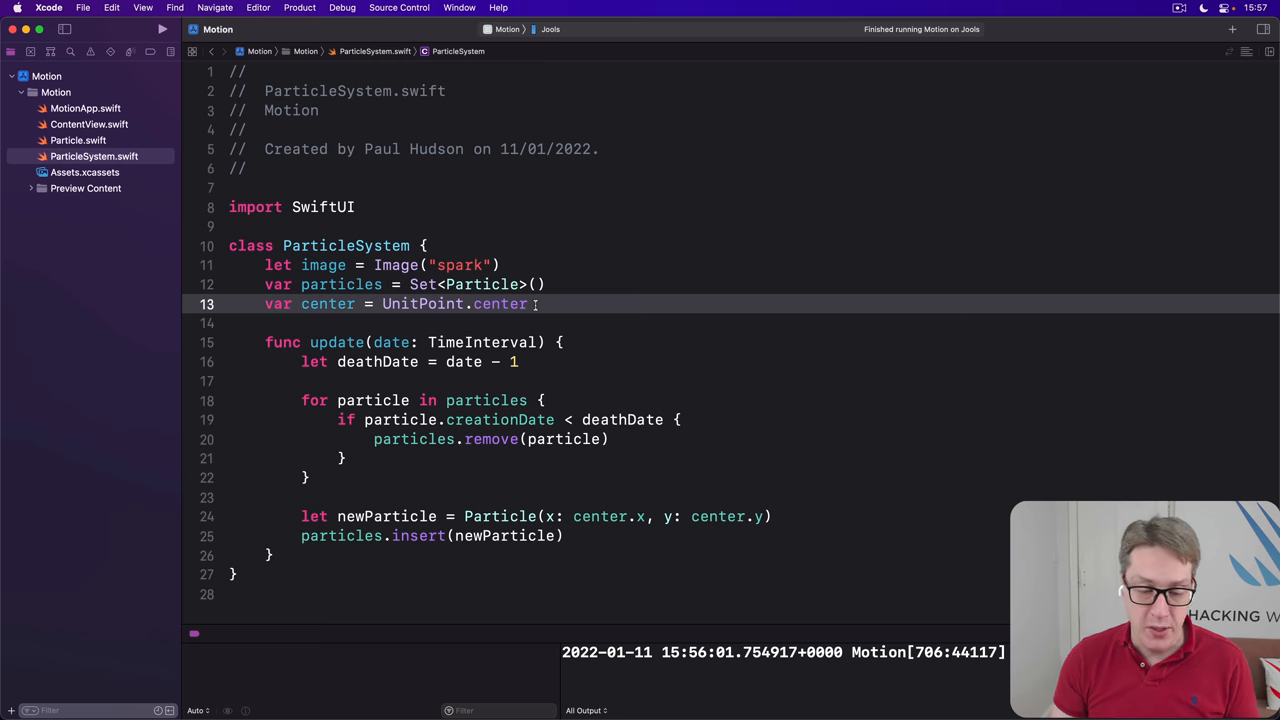
{"action": "type", "text": "var hue = 0.0"}
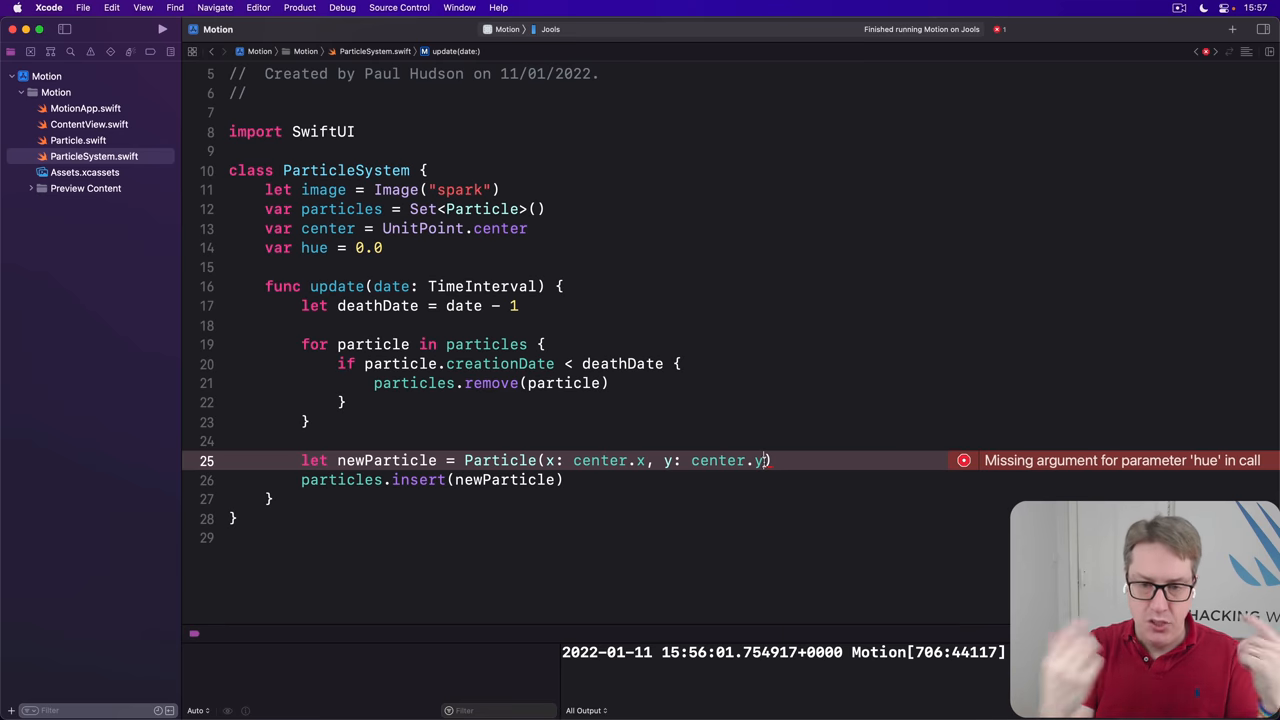
{"action": "type", "text": "hue:"}
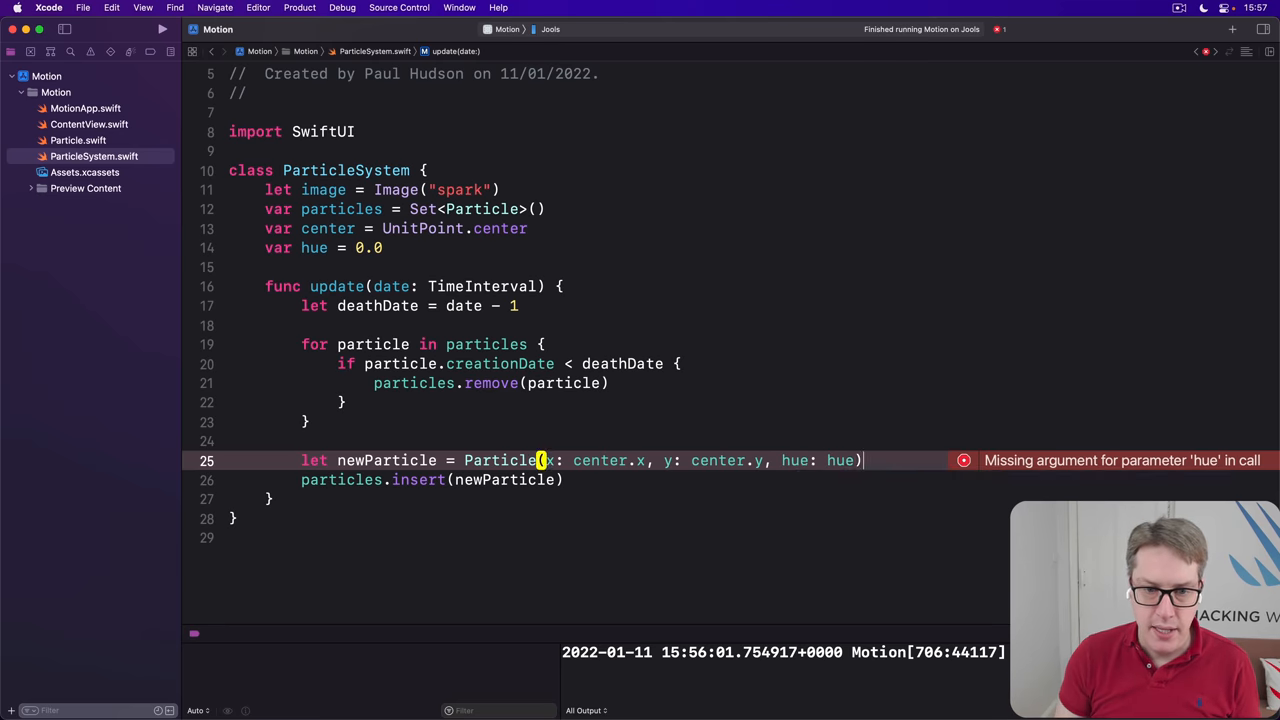
{"action": "type", "text": "hue += 0.0"}
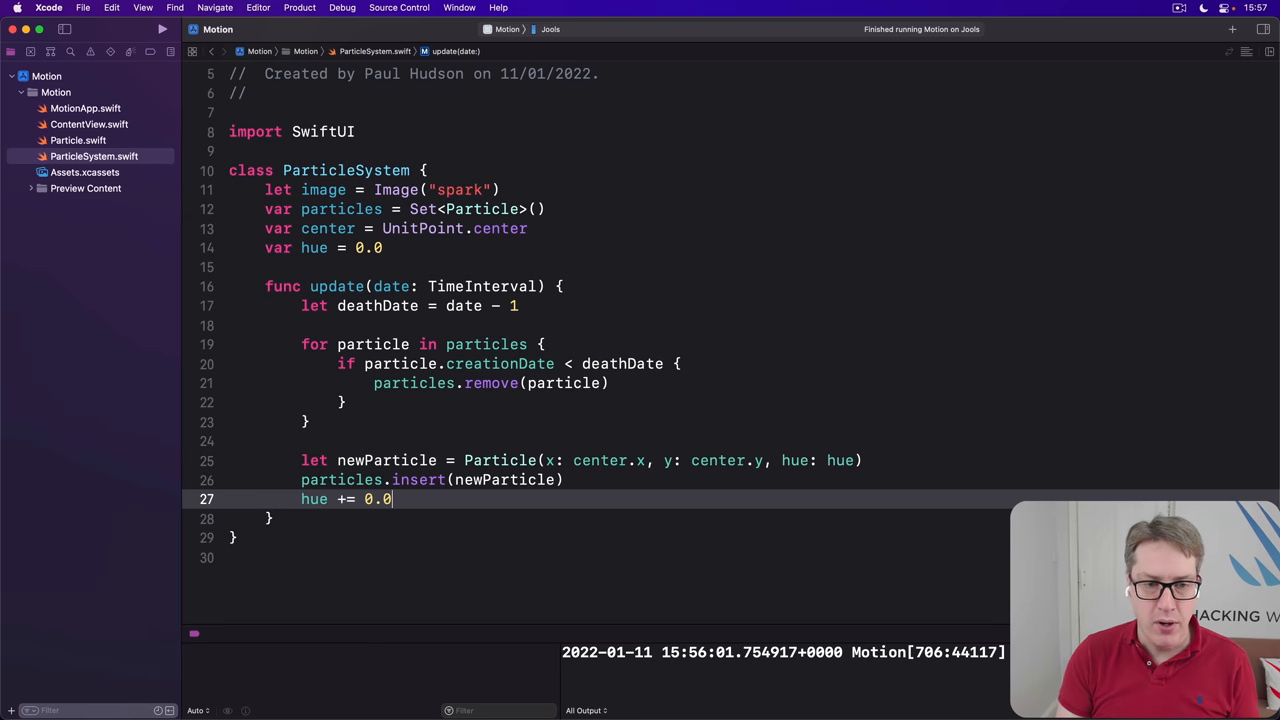
{"action": "type", "text": "1"}
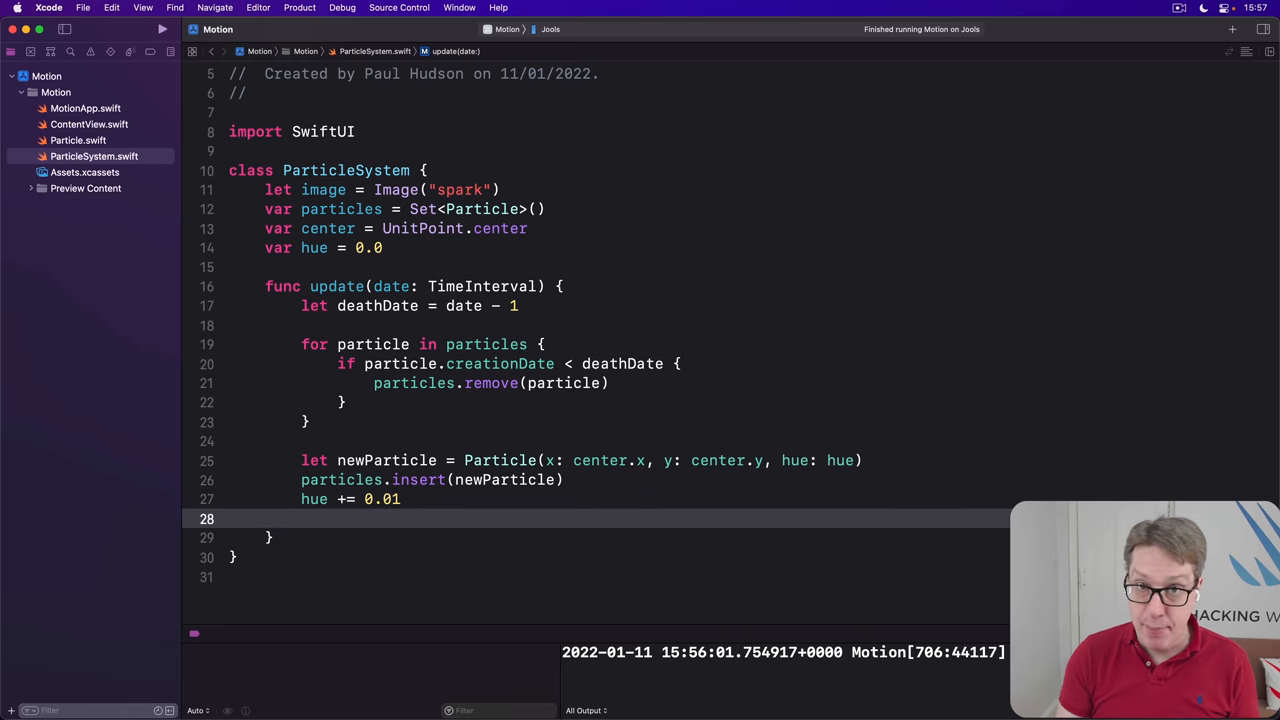
{"action": "type", "text": "if hue > 1"}
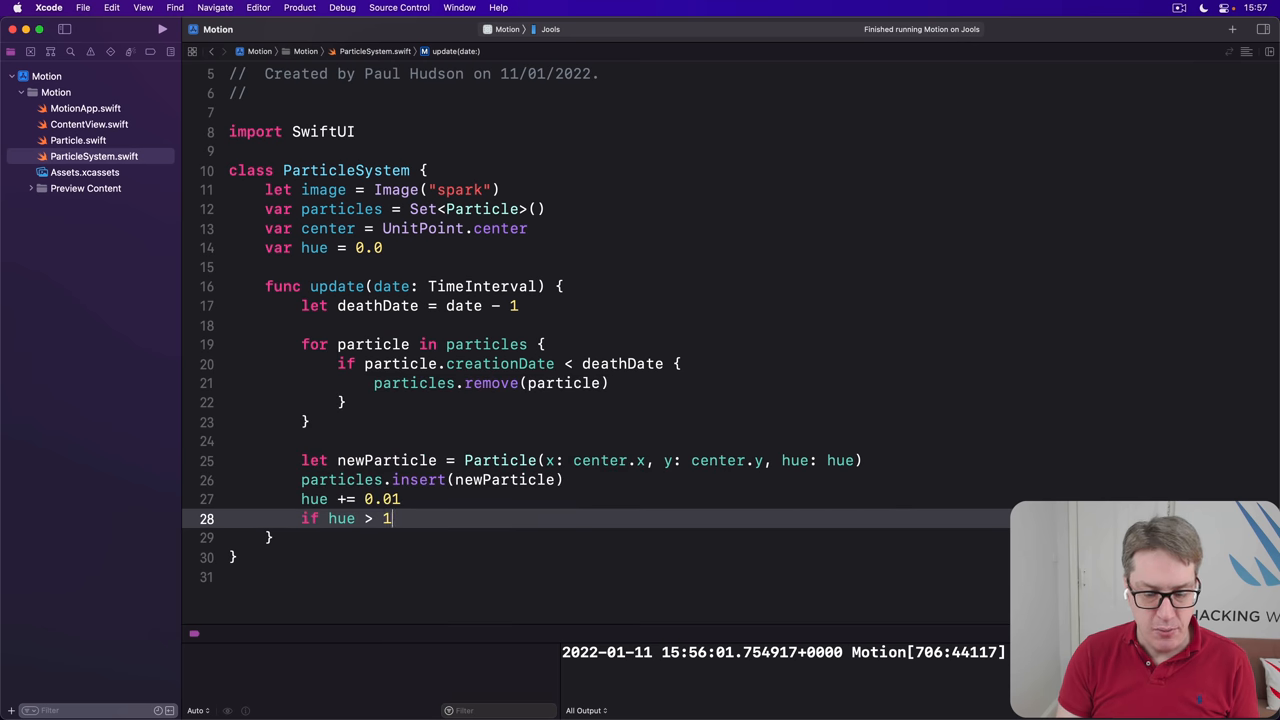
{"action": "type", "text": "{ hue -"}
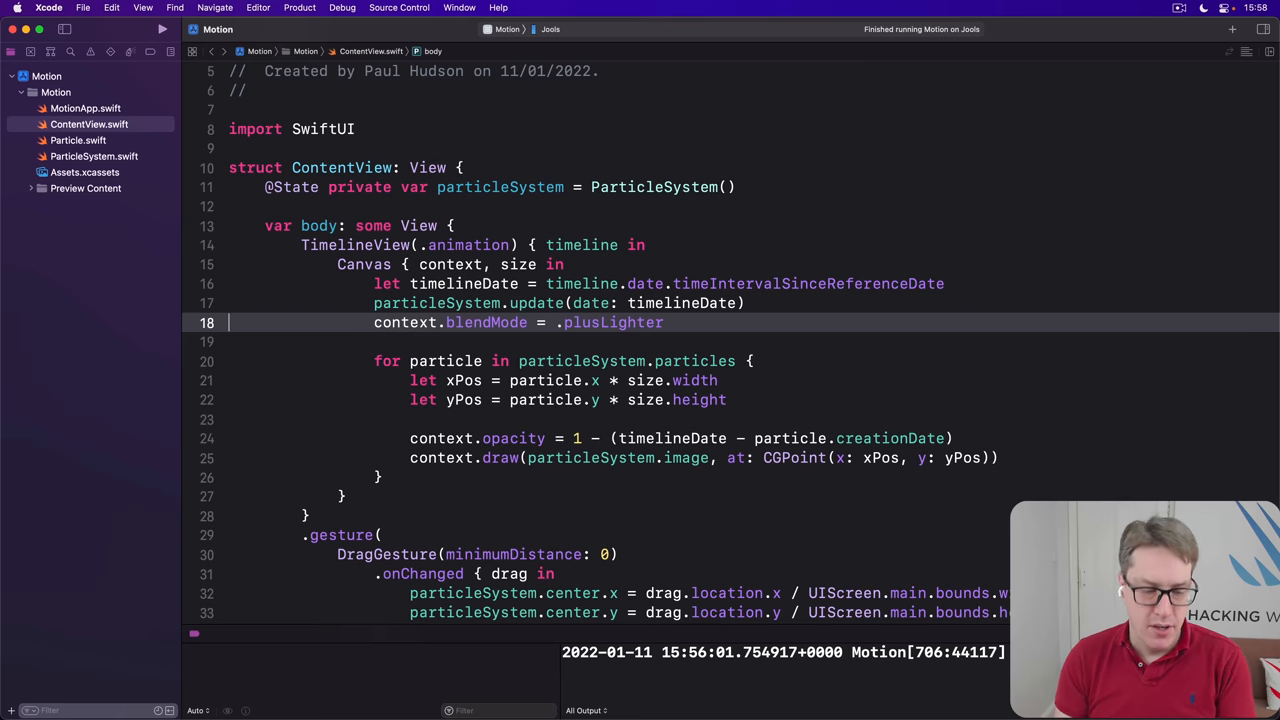
{"action": "type", "text": "context.addFilter(.colorMultiply(.green))"}
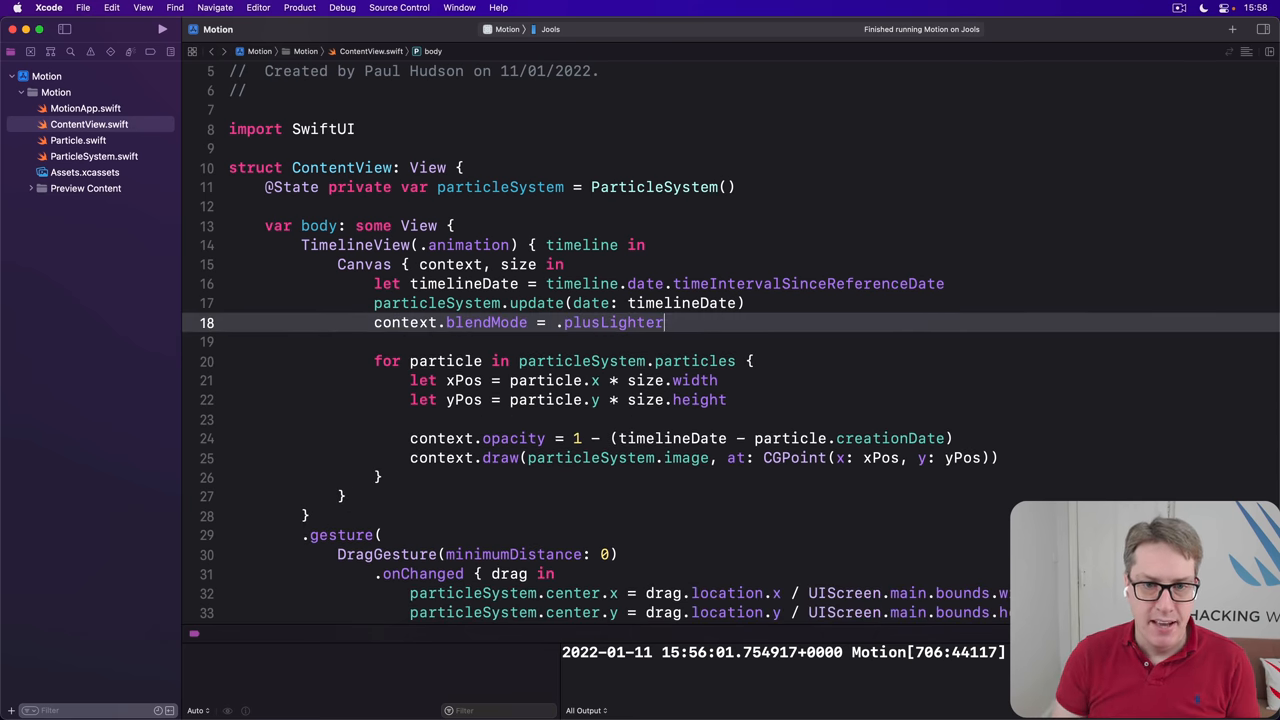
{"action": "type", "text": "context.fi"}
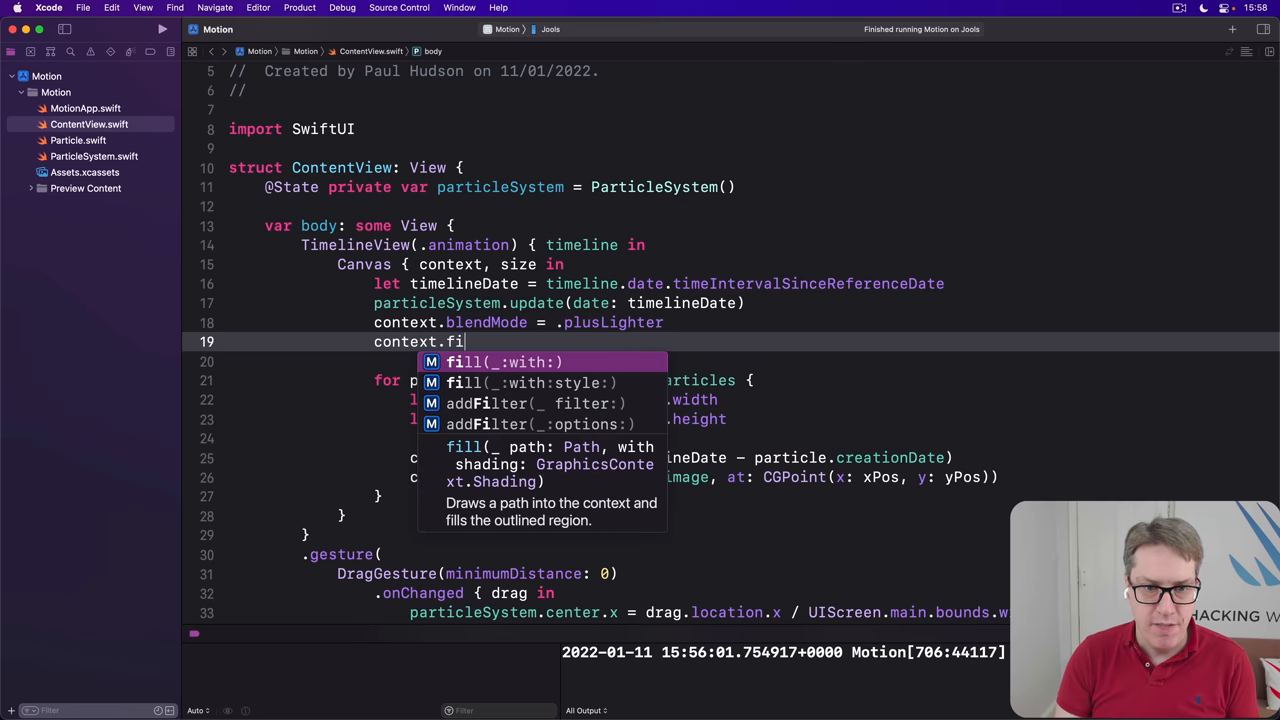
{"action": "type", "text": "lter"}
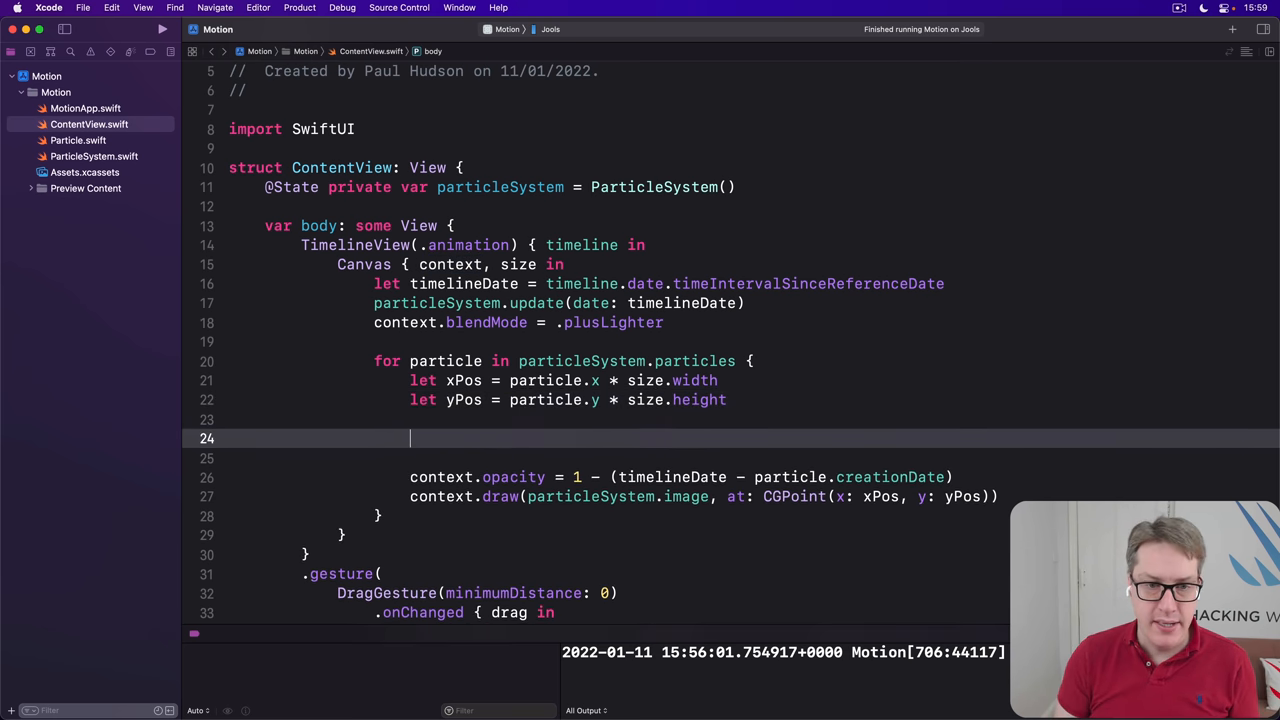
Draw each particle via contextCopy with a colorMultiply filter of Color(hue: particle.hue)
{"action": "type", "text": "var conte"}
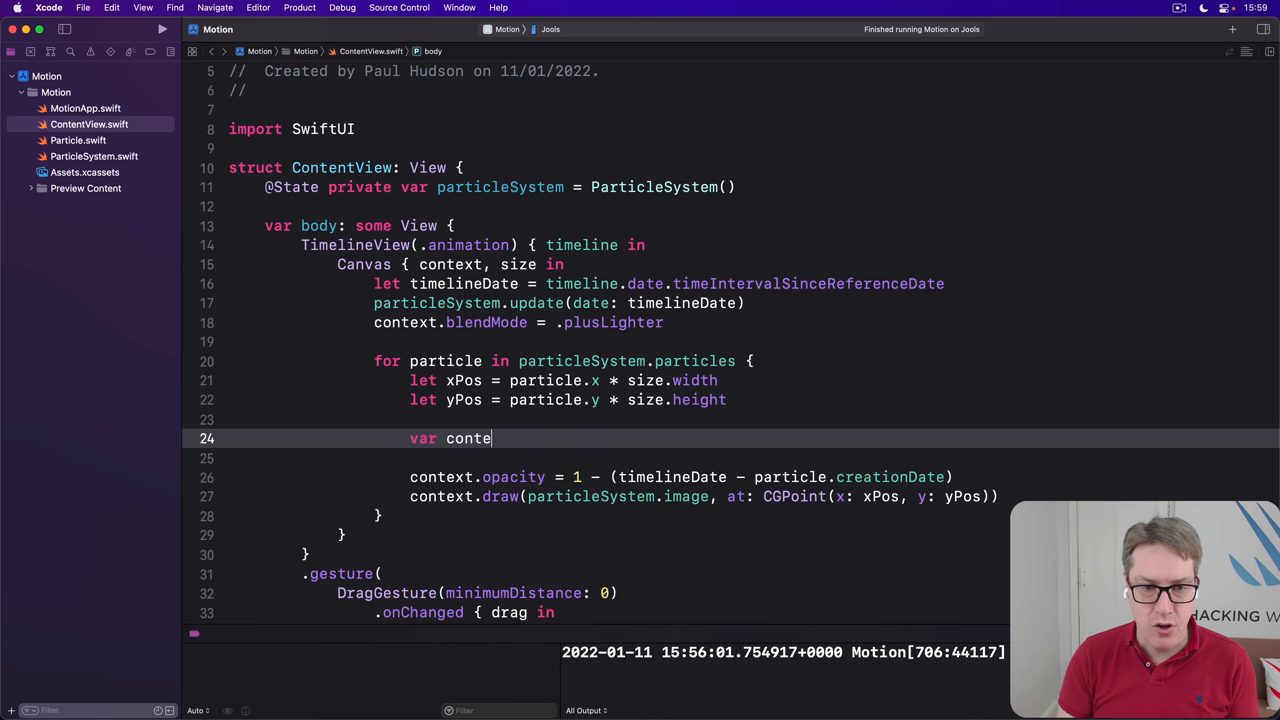
{"action": "type", "text": "extCopy = context"}
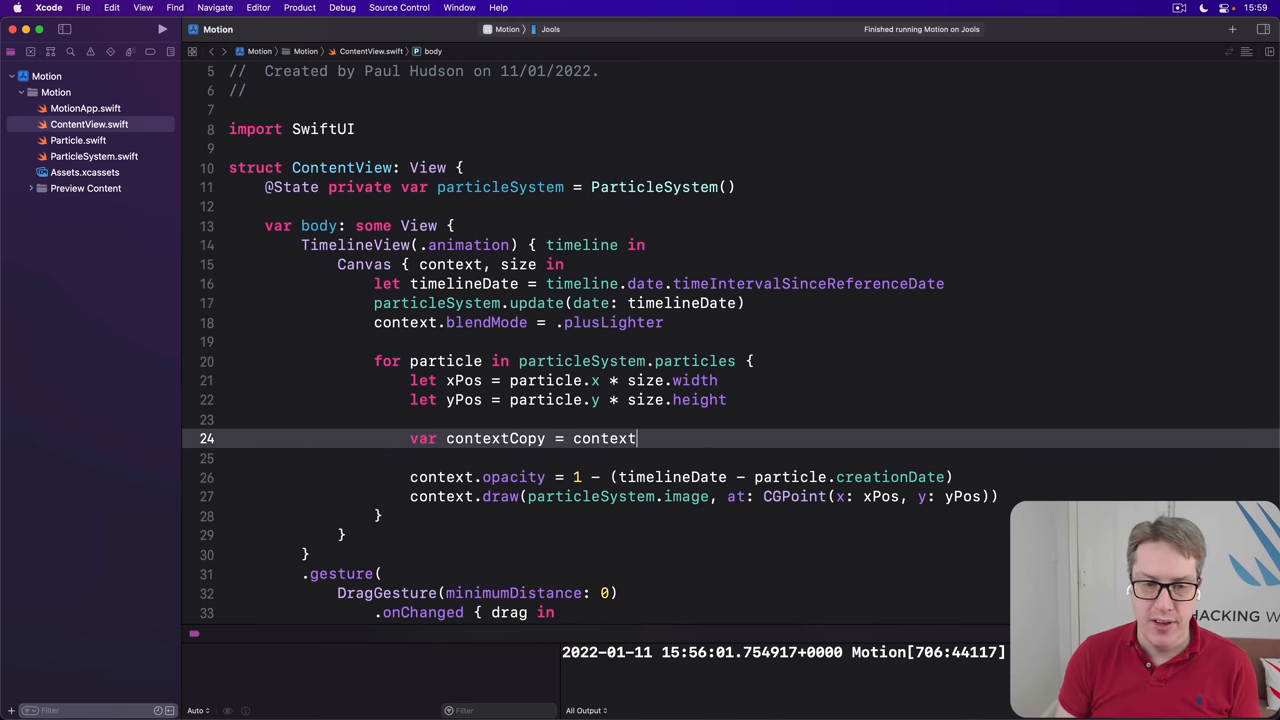
{"action": "type", "text": "contextC"}
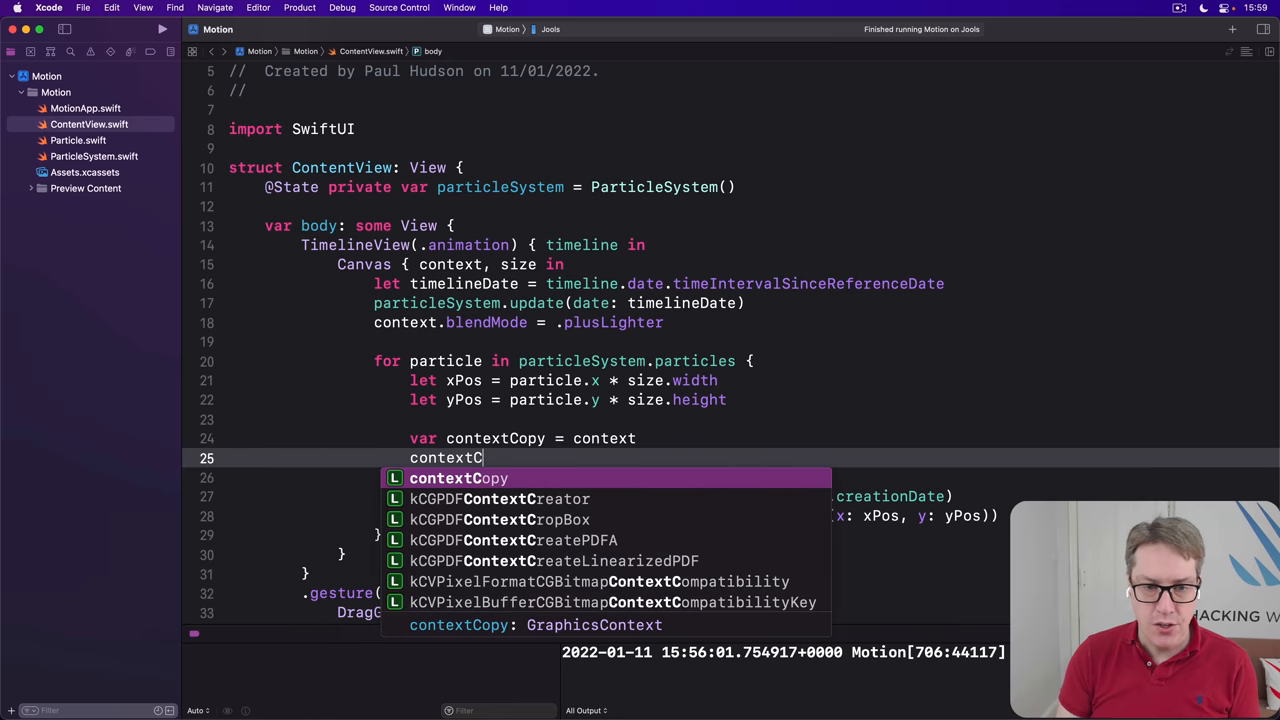
{"action": "type", "text": ".addFilter(.colorMultiply(color: Color"}
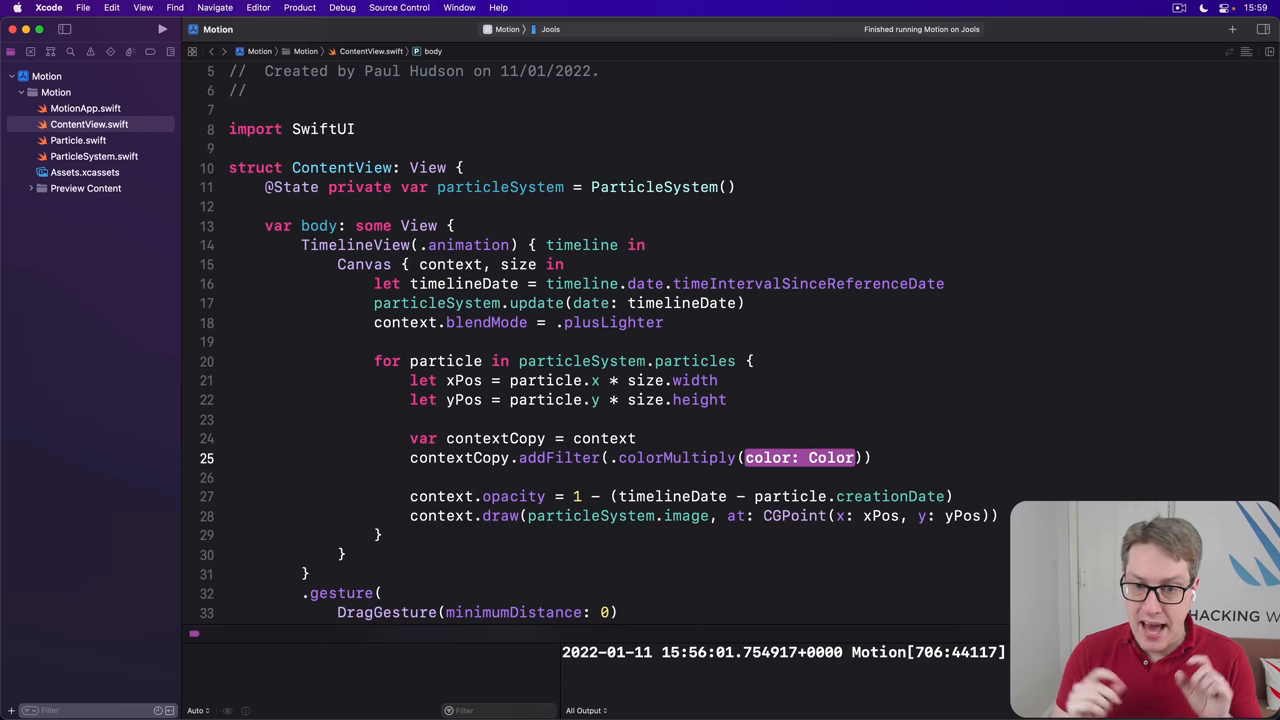
{"action": "type", "text": "C"}
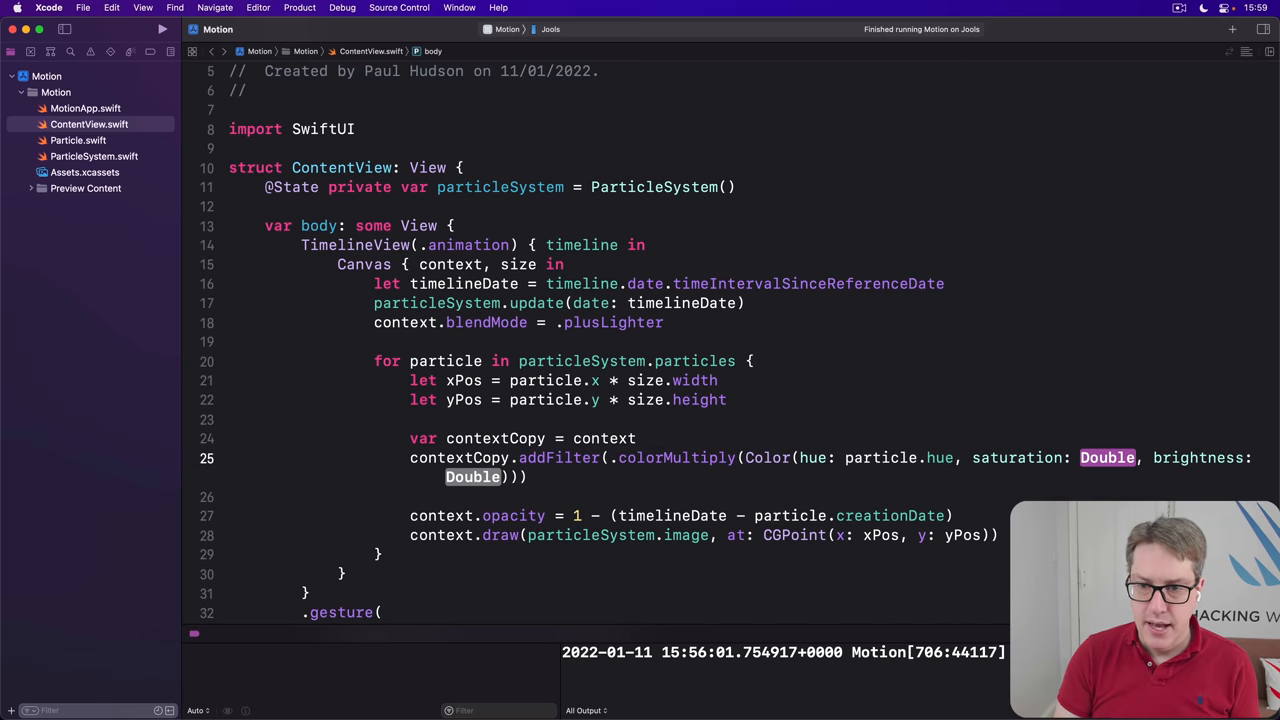
{"action": "type", "text": "1"}
{"action": "type", "text": "Copy"}
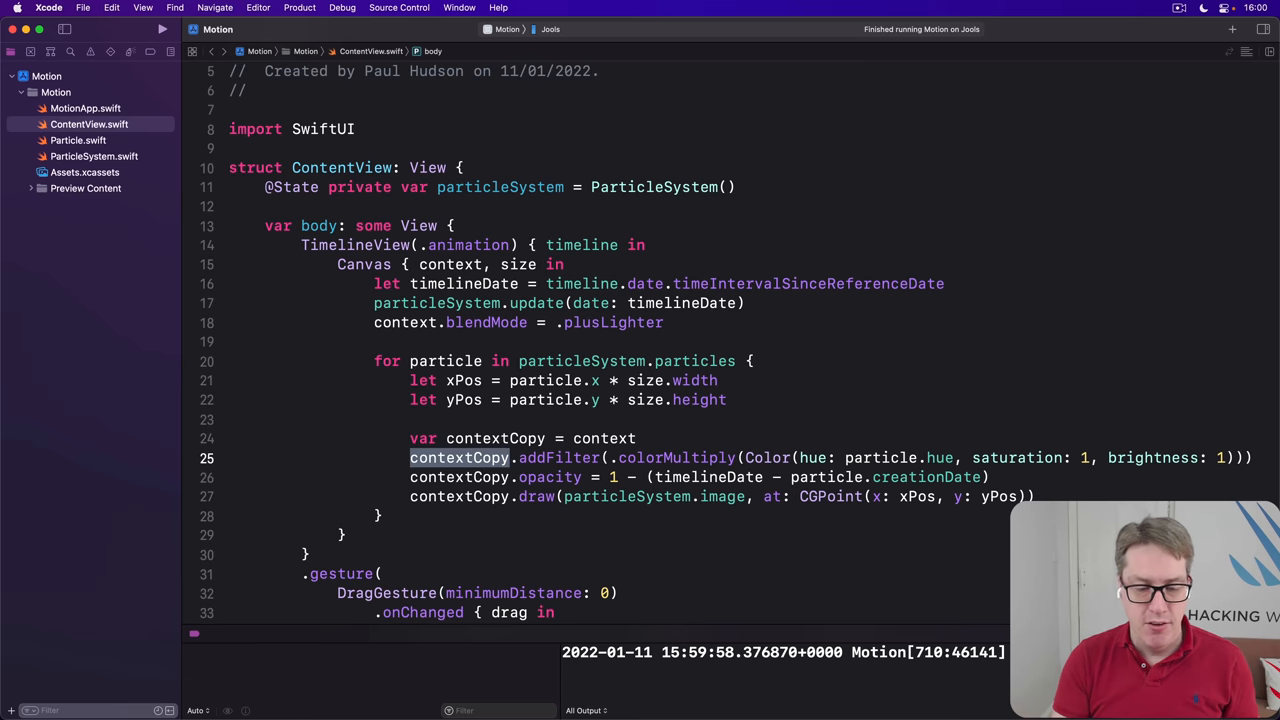
Declare let options: [(flipX: Bool, flipY: Bool)] on a new line below particleSystem
{"action": "left_click", "coordinate": [738, 187]}
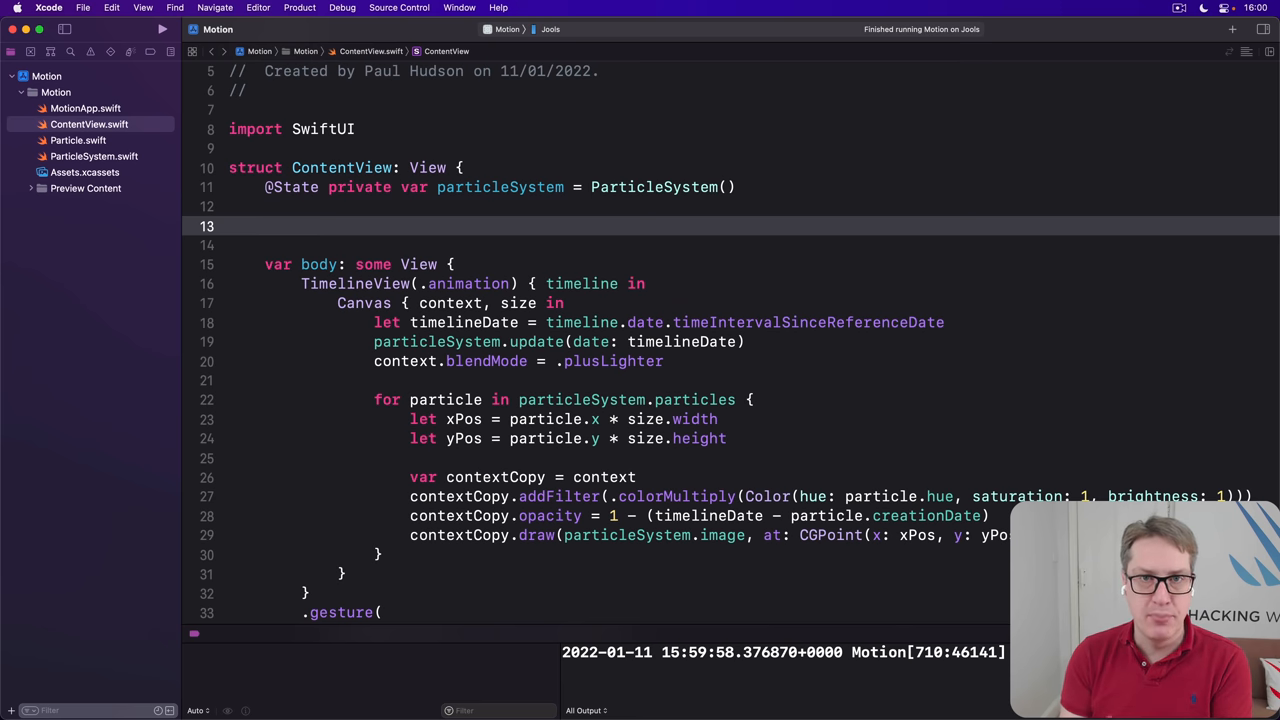
{"action": "left_click", "coordinate": [264, 225]}
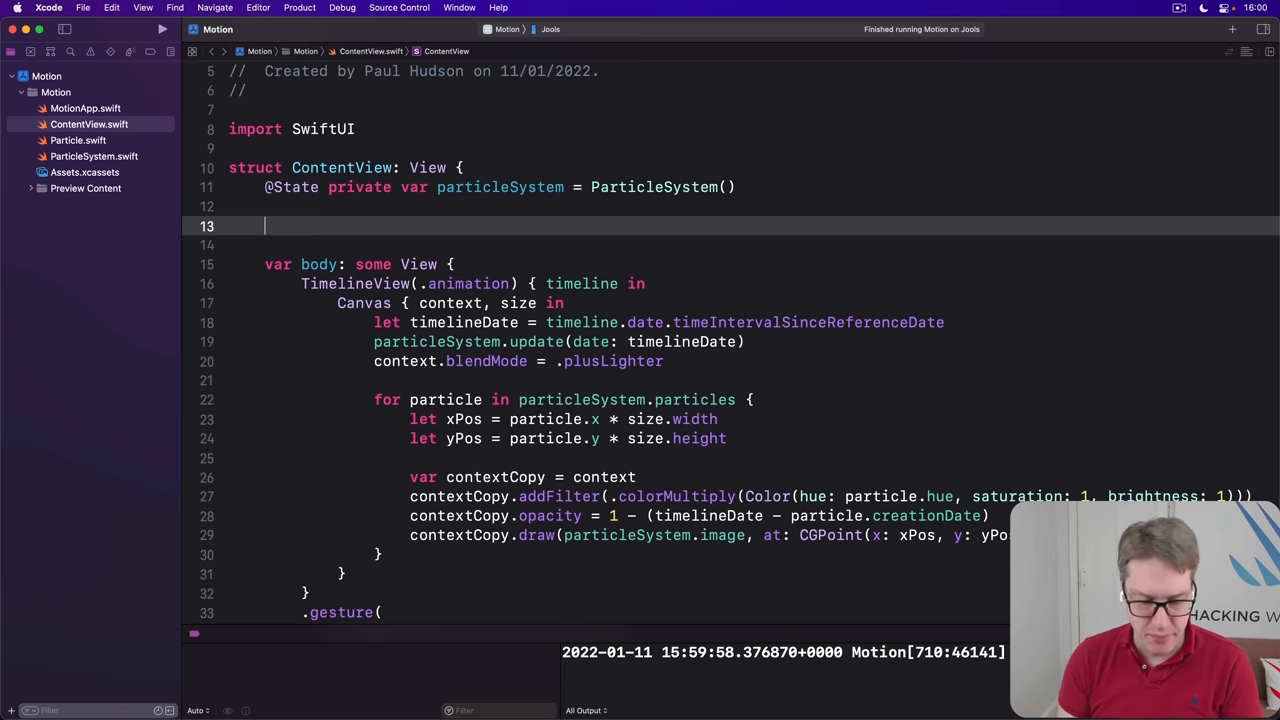
{"action": "type", "text": "let options"}
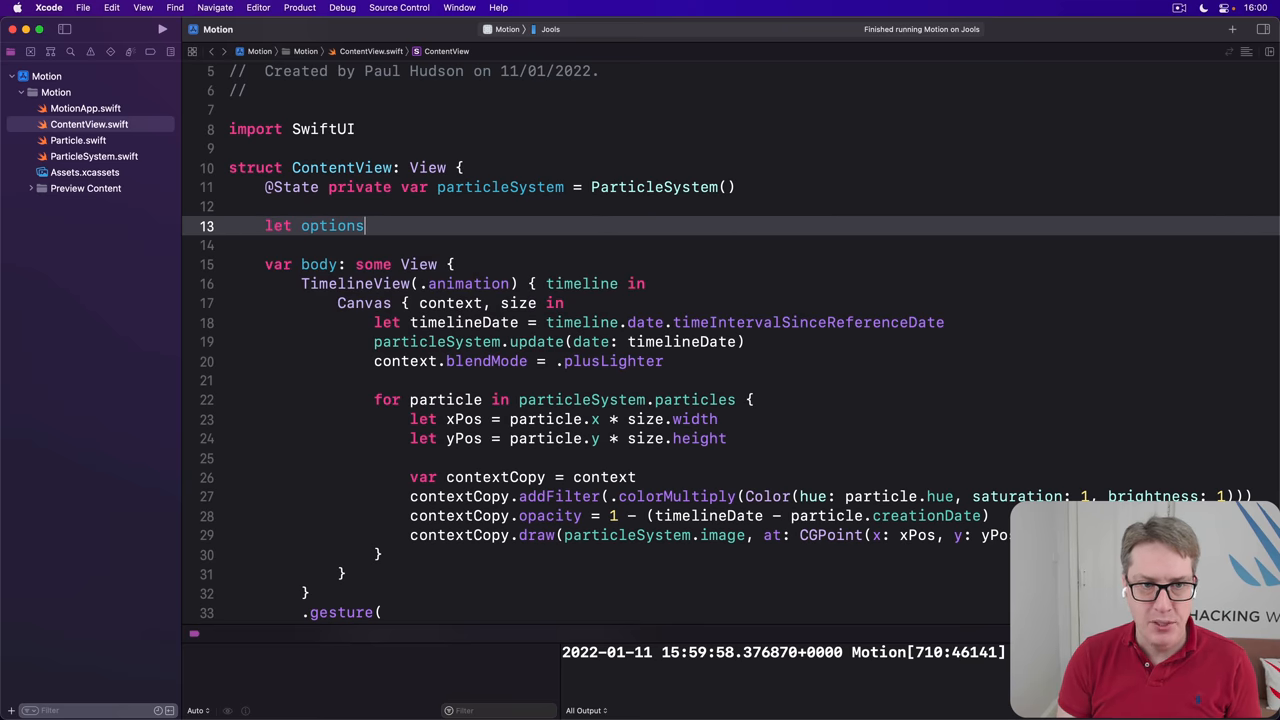
{"action": "type", "text": "= ["}
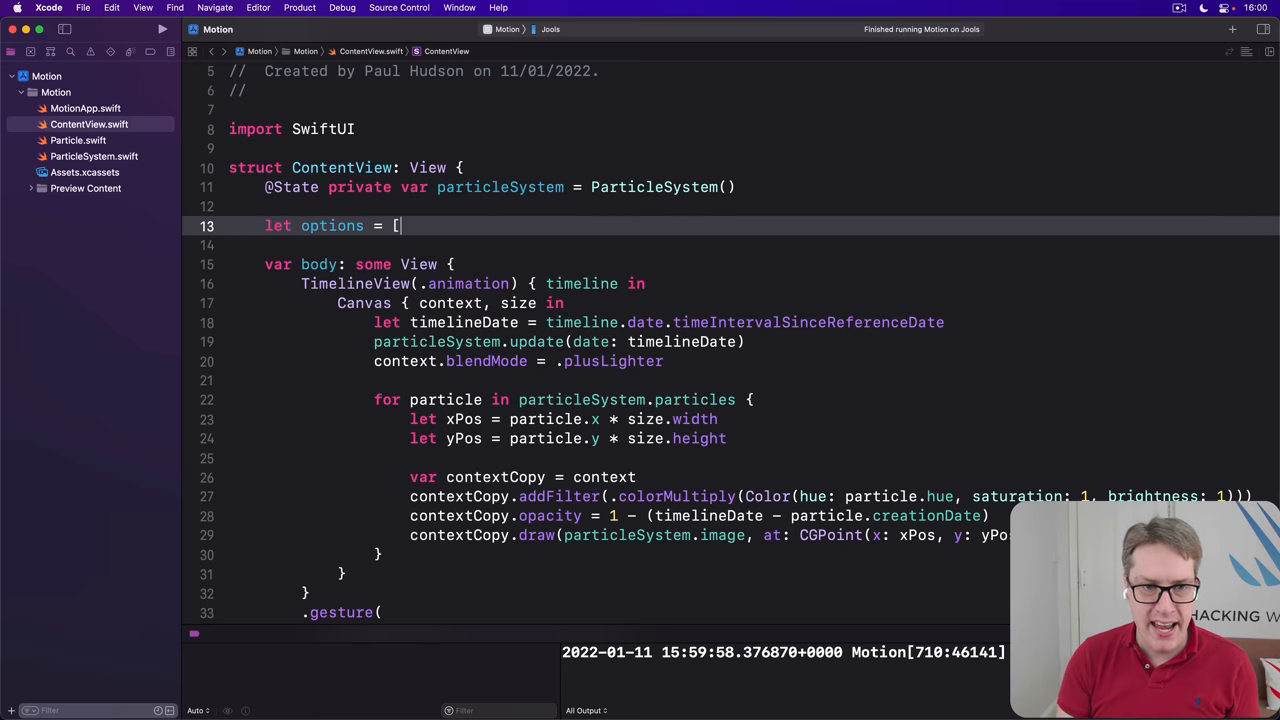
{"action": "type", "text": "()"}
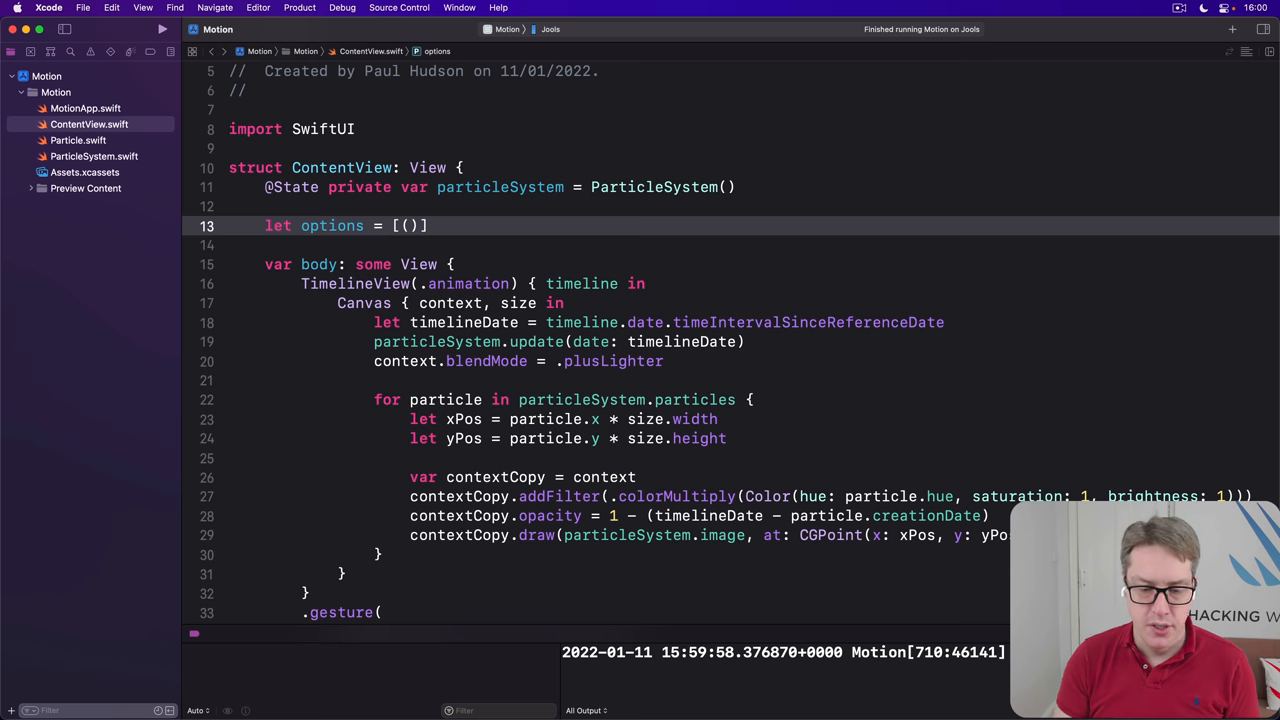
{"action": "type", "text": ":"}
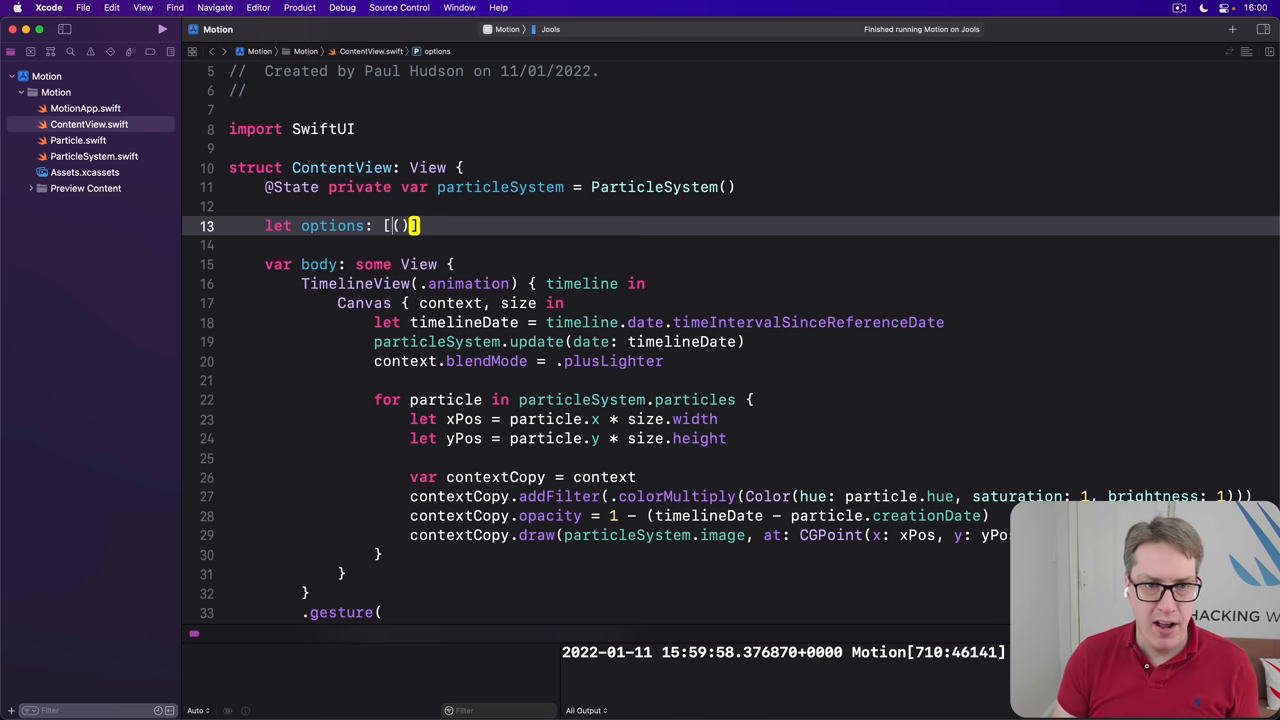
{"action": "type", "text": "flipX"}
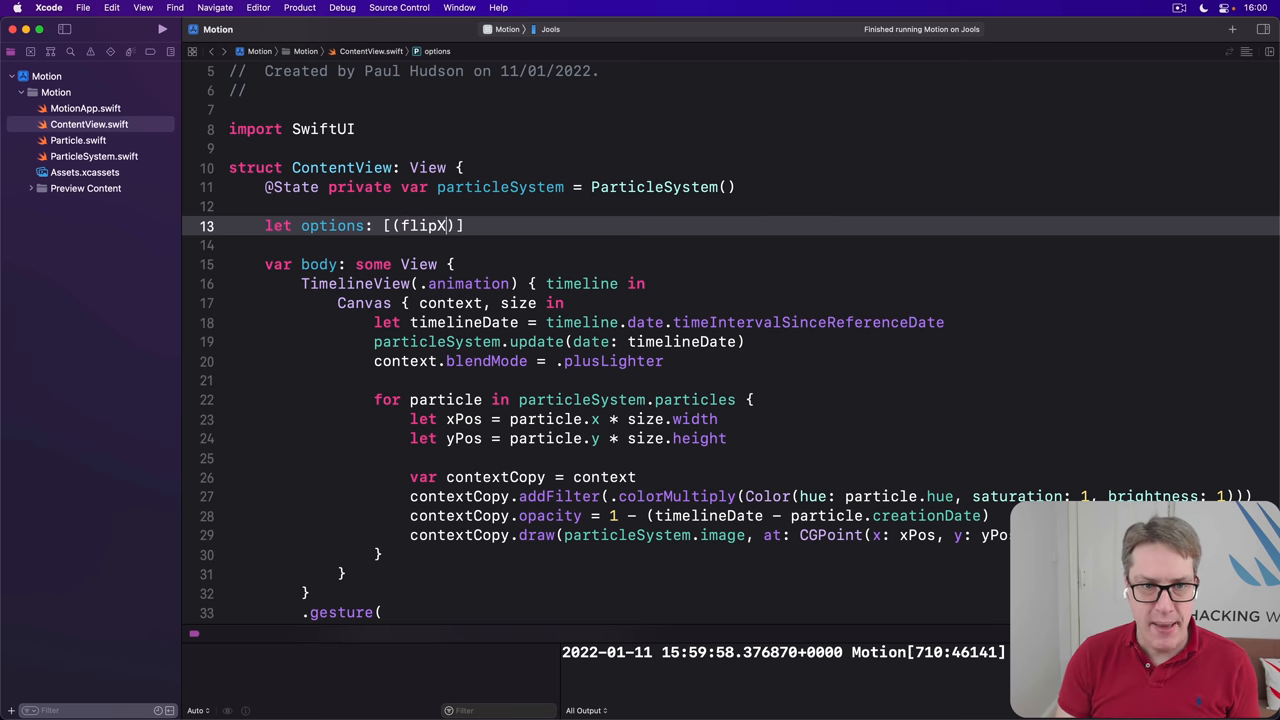
{"action": "type", "text": ": Bool, flipY: Bool"}
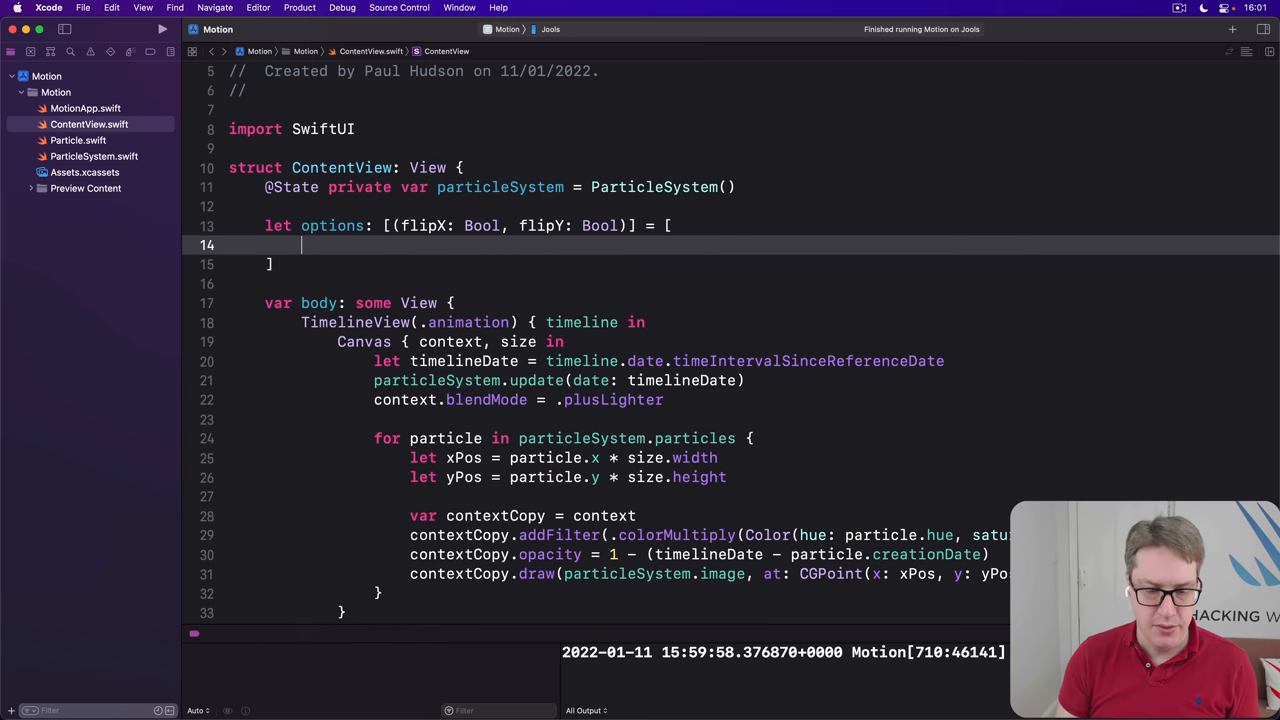
Fill options with the four flipX/flipY tuples, from (false, false) to (true, true)
{"action": "type", "text": "(false, false),"}
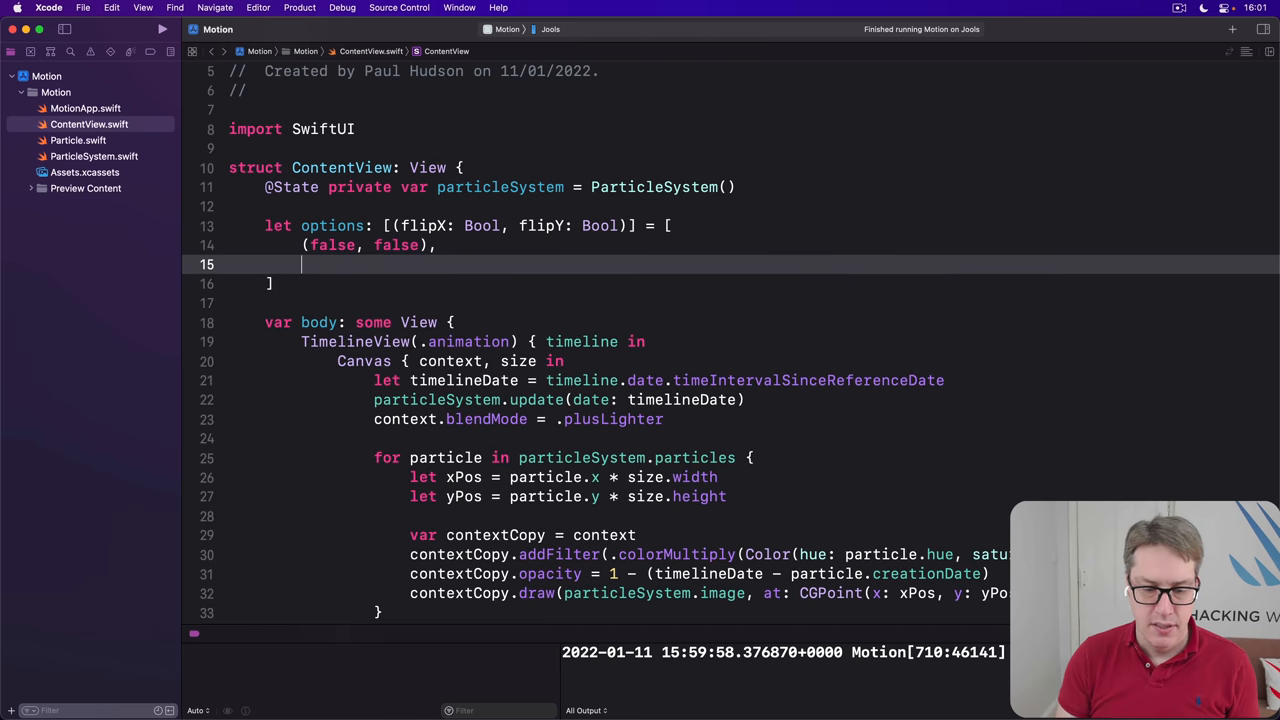
{"action": "type", "text": "(true, false)"}
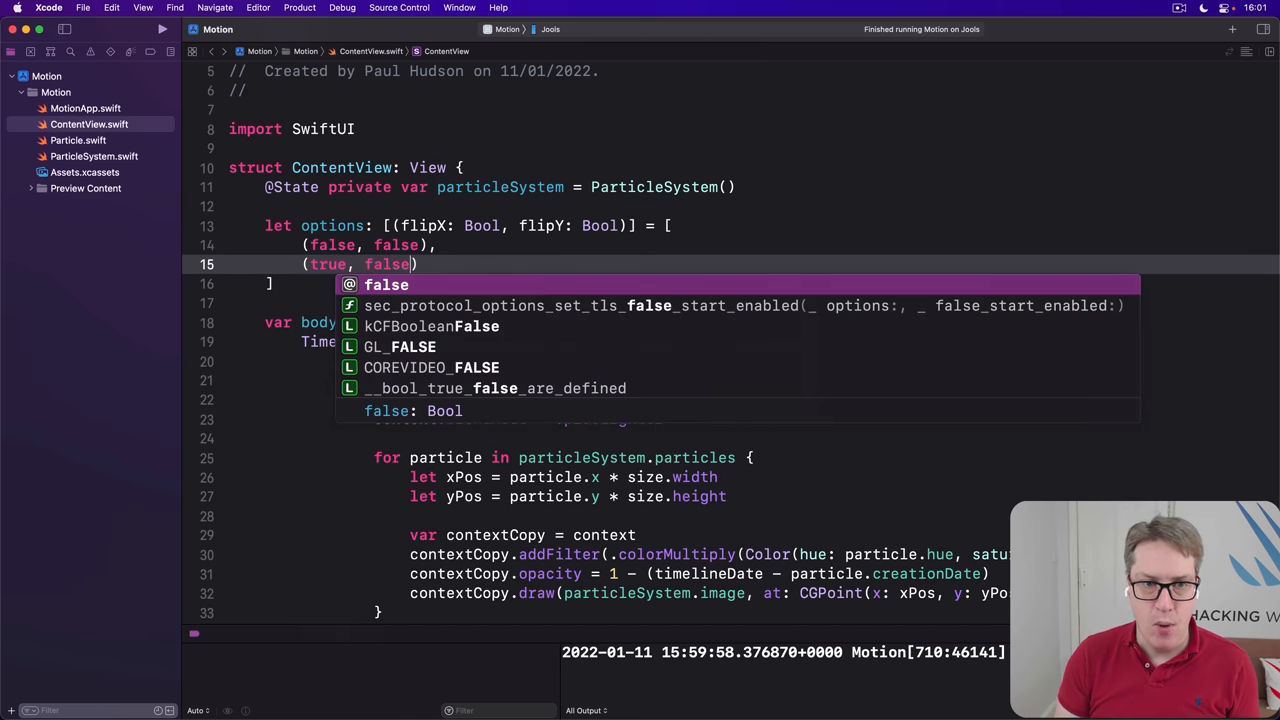
{"action": "type", "text": "(false, true),"}
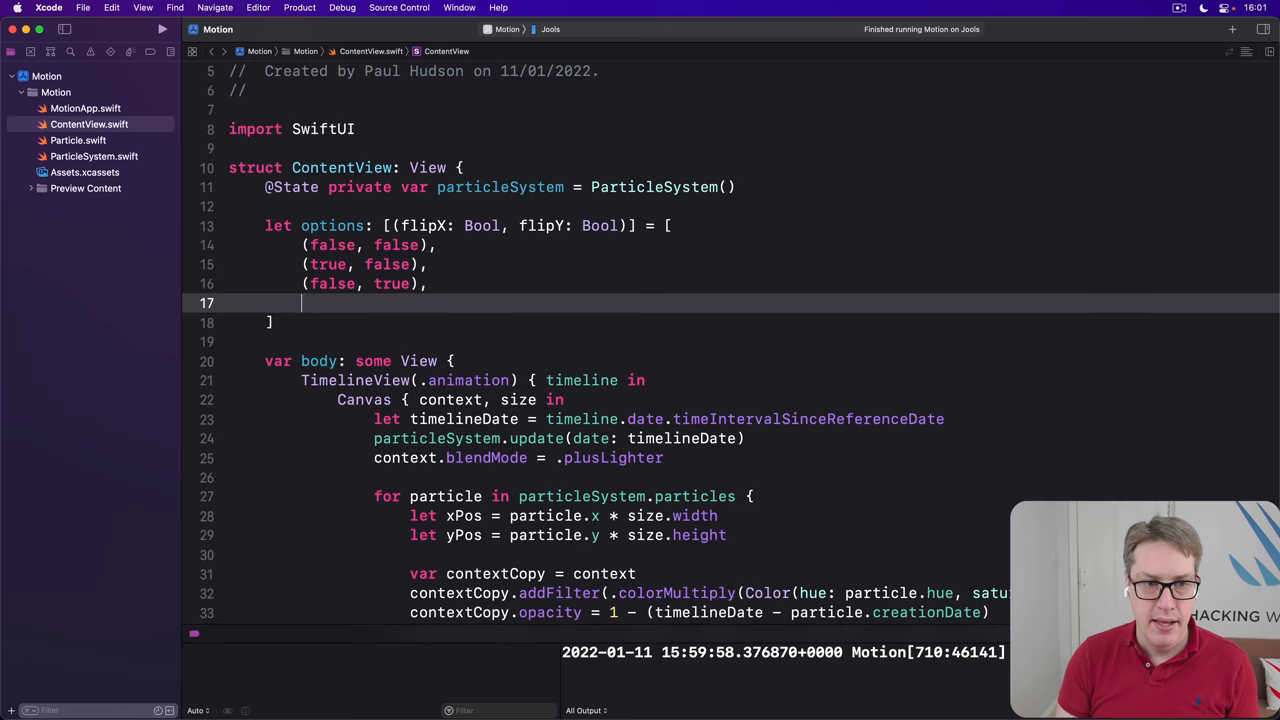
{"action": "type", "text": "(true, true)"}
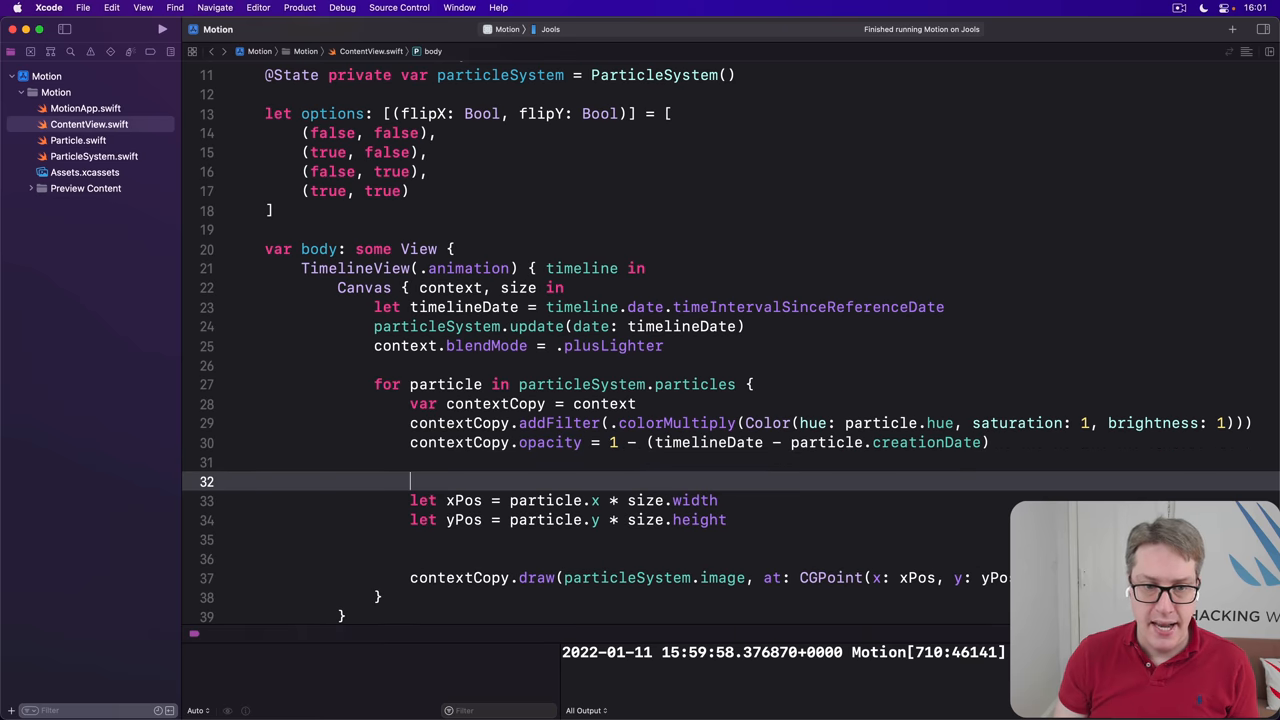
Wrap the drawing in a for option in options loop with var xPos mirrored to size.width - xPos
{"action": "type", "text": "for option i"}
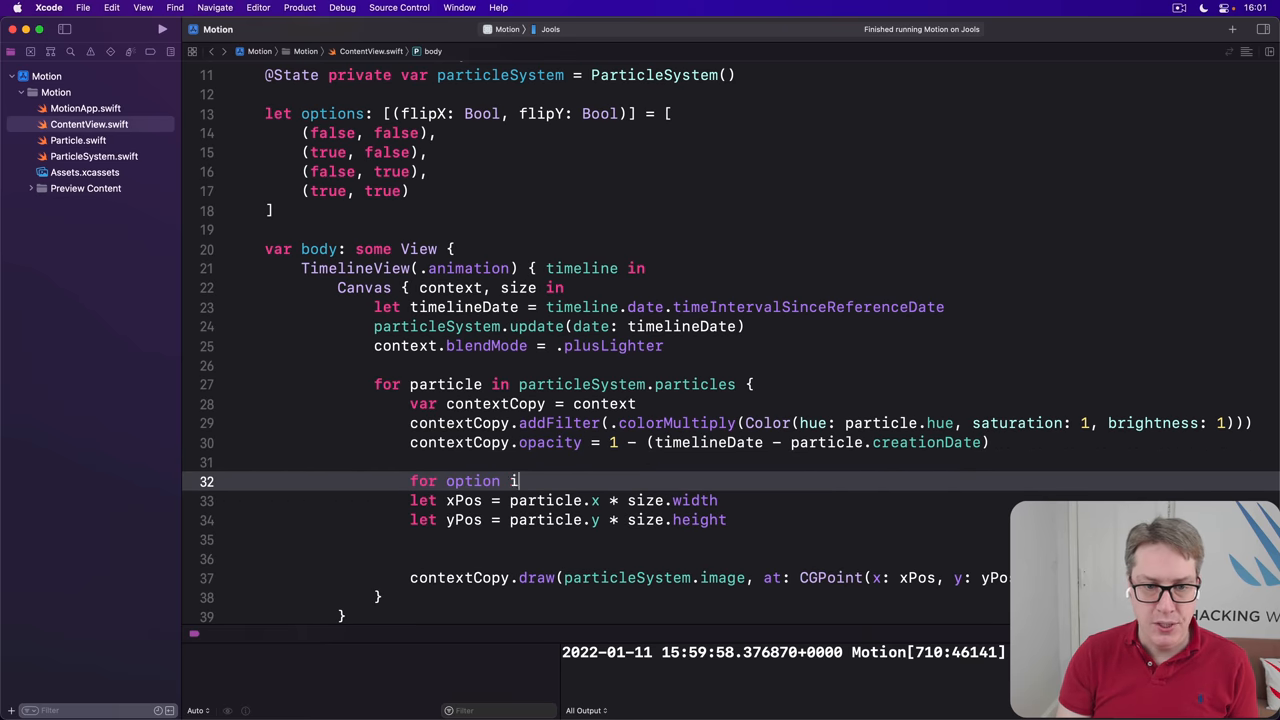
{"action": "type", "text": "n options {"}
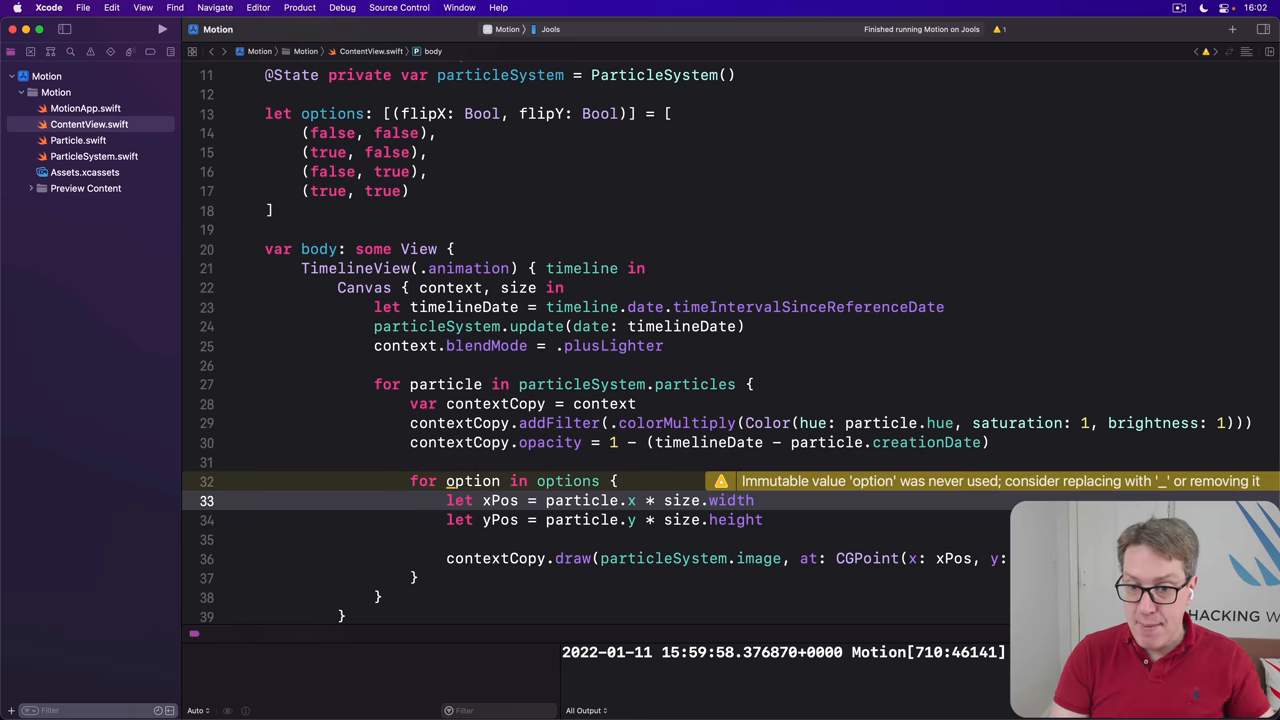
{"action": "left_click", "coordinate": [446, 500]}
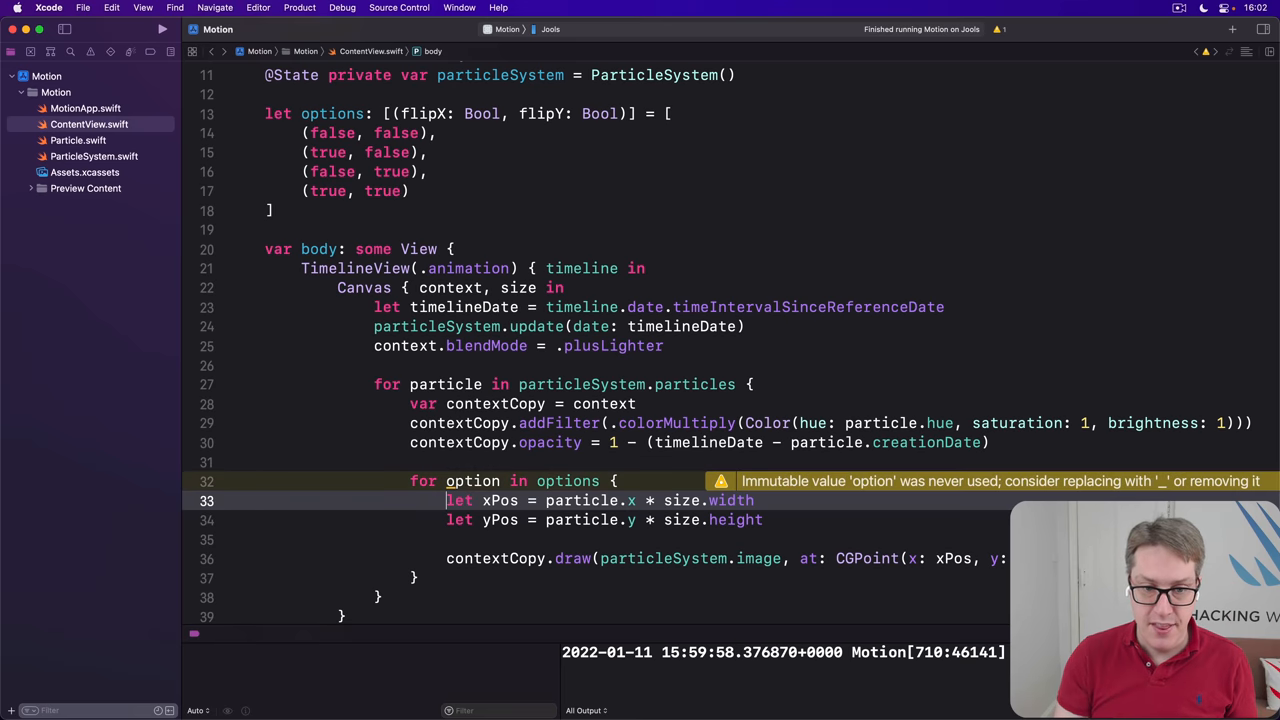
{"action": "type", "text": "var"}
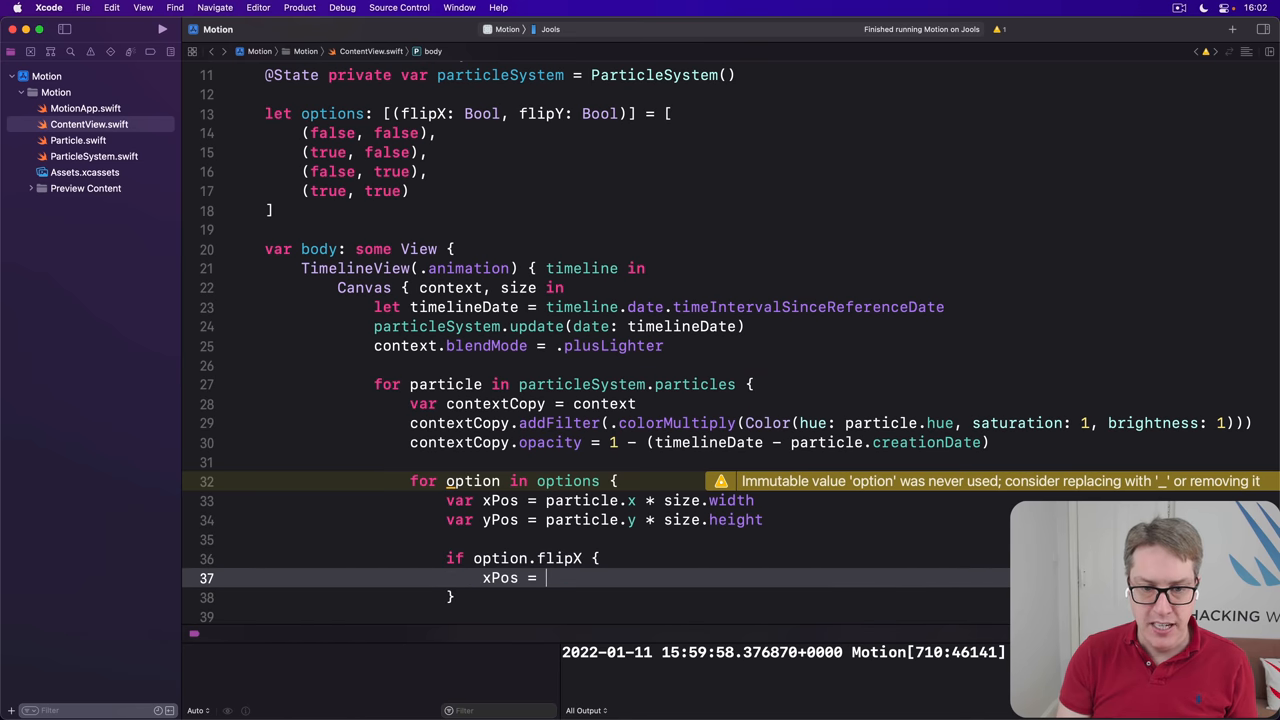
{"action": "type", "text": "size.width - x"}
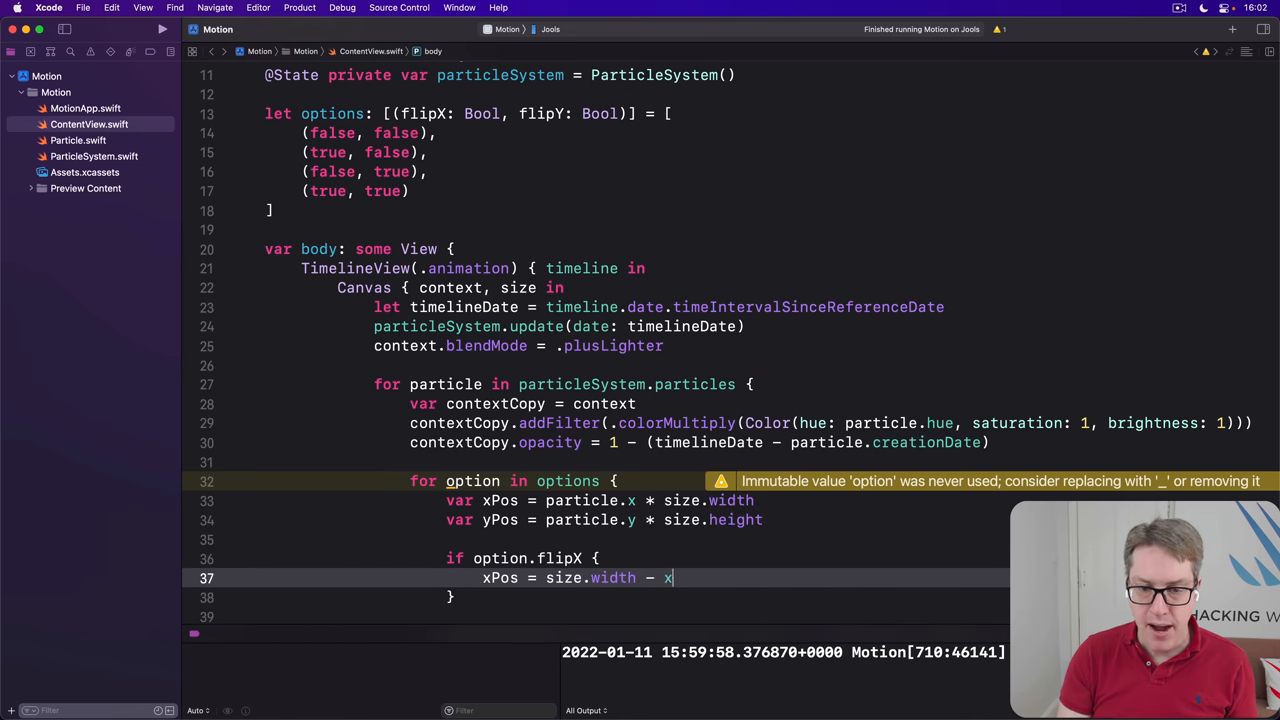
{"action": "type", "text": "xPos"}
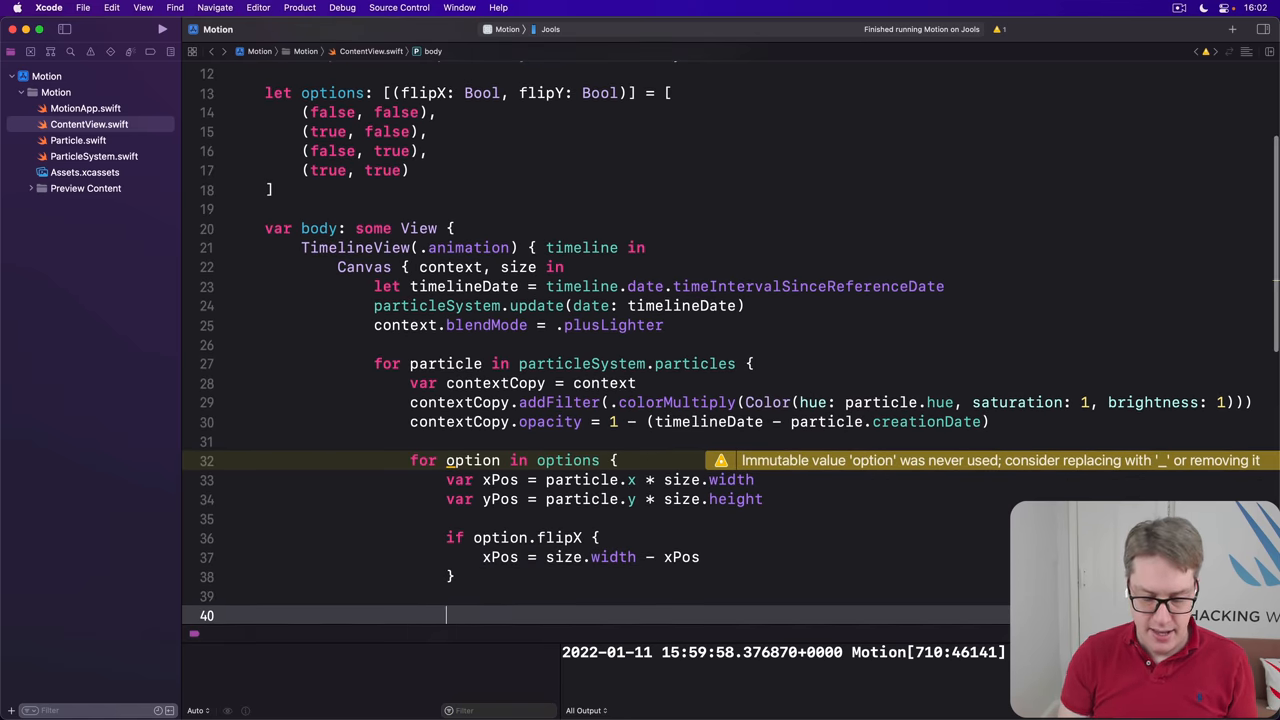
Add an if option.flipY block setting yPos = size.height - yPos
{"action": "type", "text": "if"}
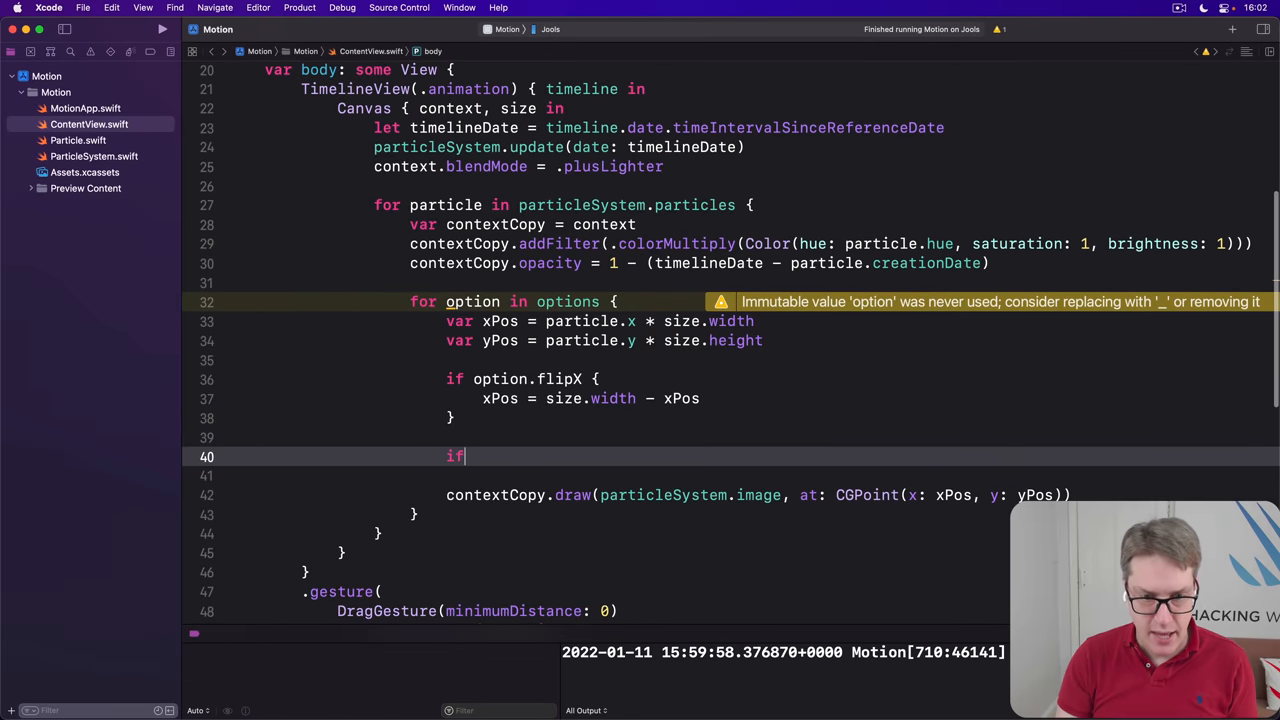
{"action": "type", "text": "option.flipY {"}
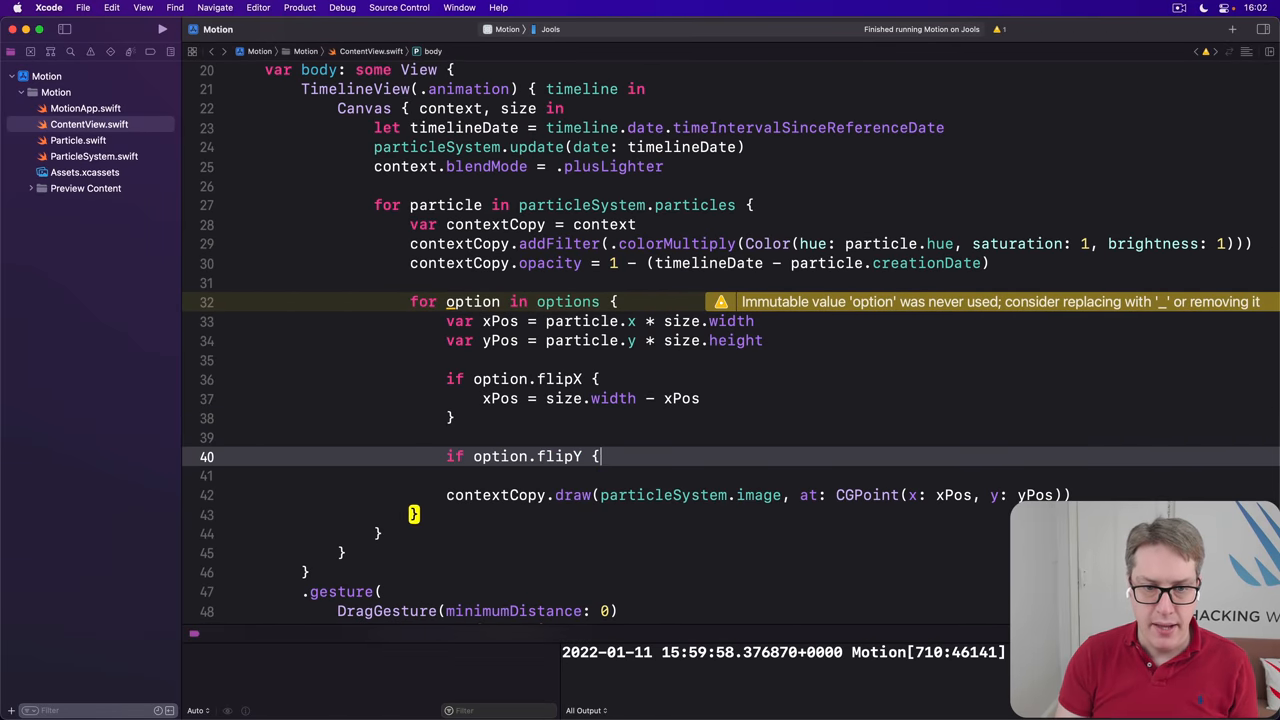
{"action": "type", "text": "yPos = size"}
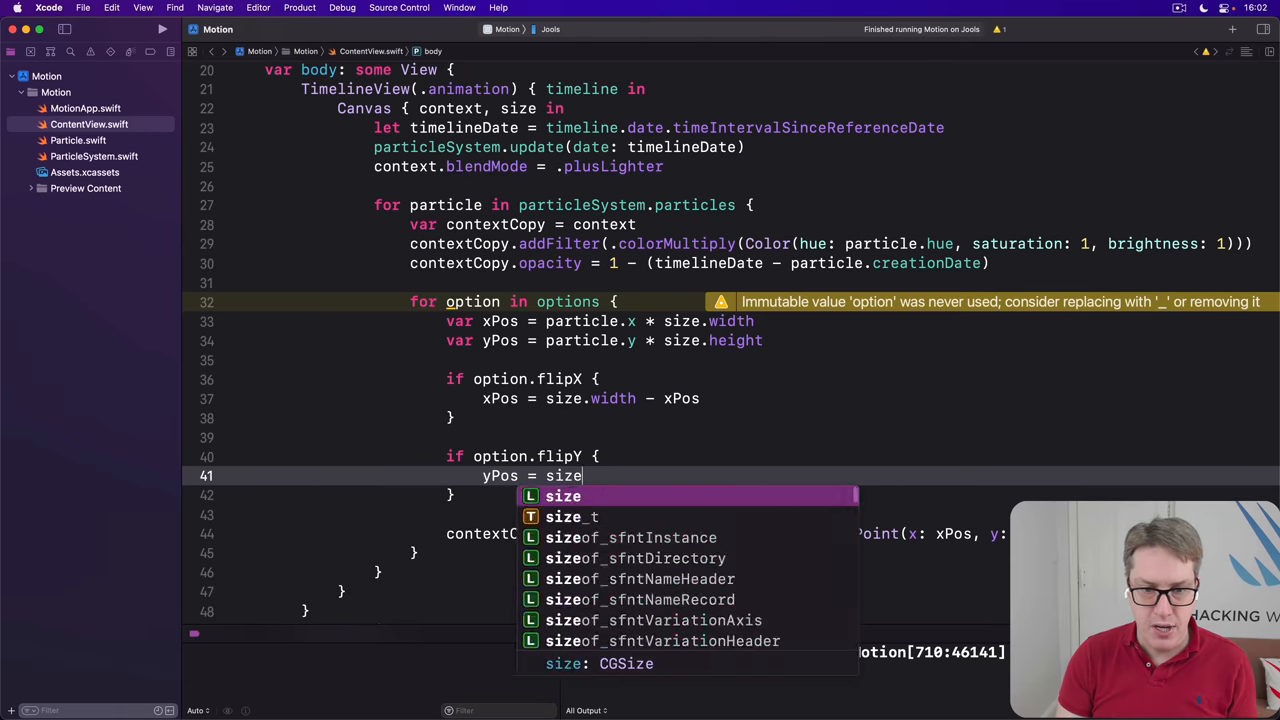
{"action": "type", "text": ".height - yPos"}
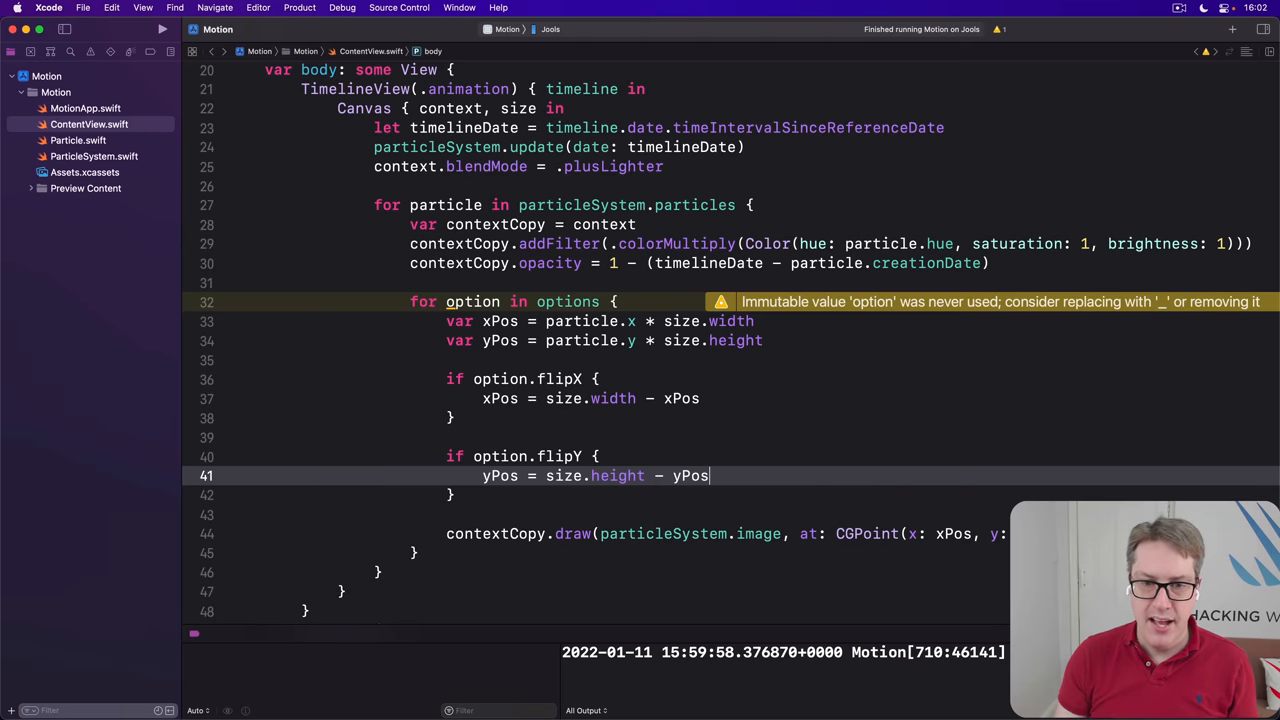
{"action": "scroll", "scroll_direction": "down", "scroll_amount": 3}
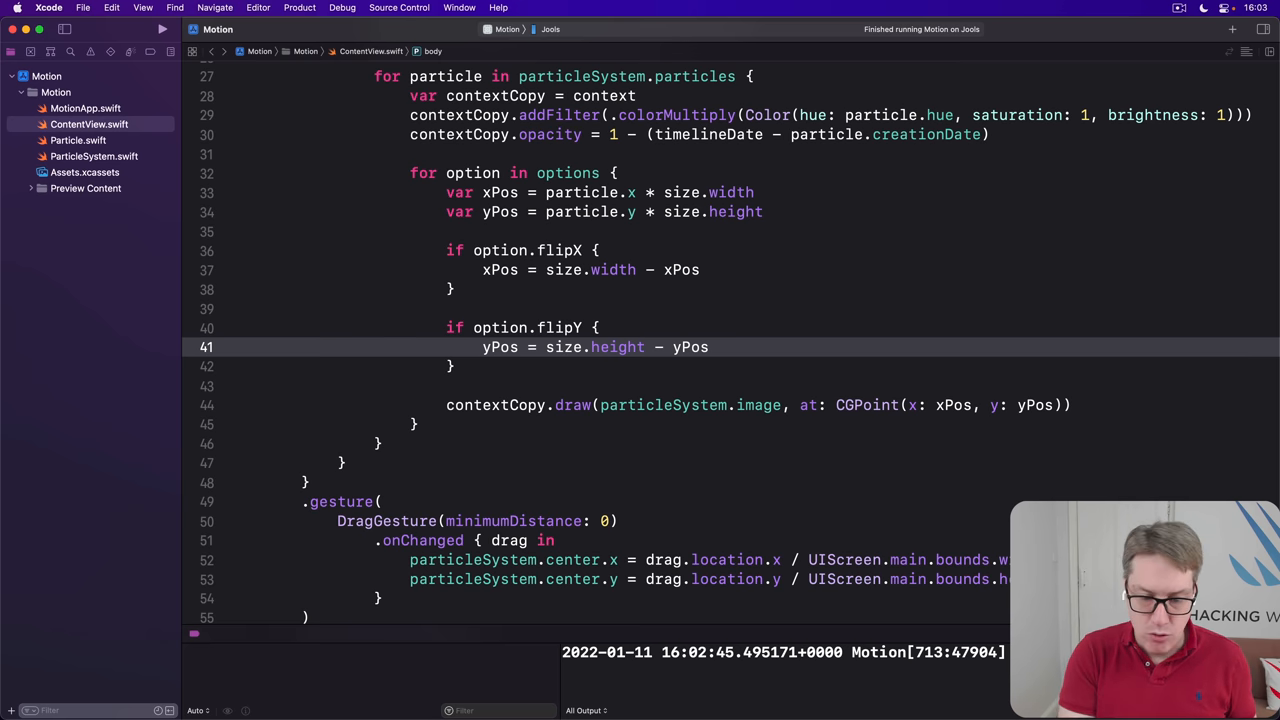
Create a new plain Swift file named MotionManager.swift in the Motion project
{"action": "left_click", "coordinate": [710, 347]}
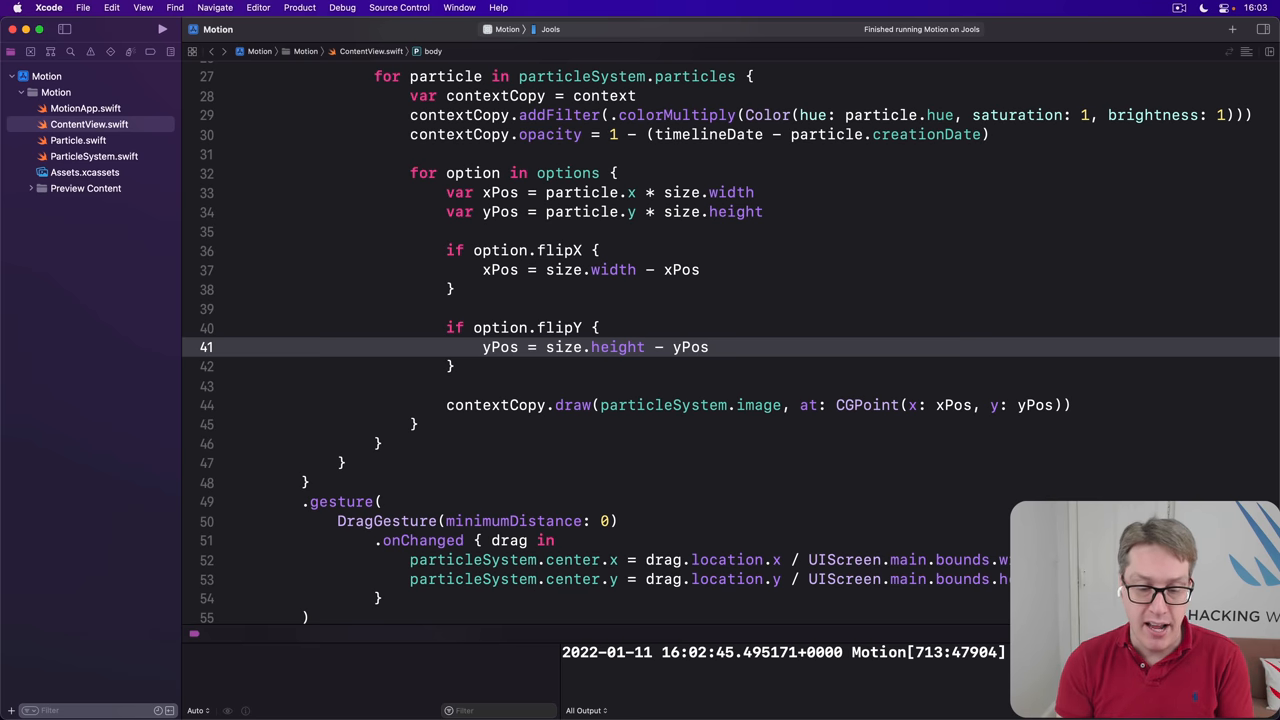
{"action": "left_click", "coordinate": [709, 347]}
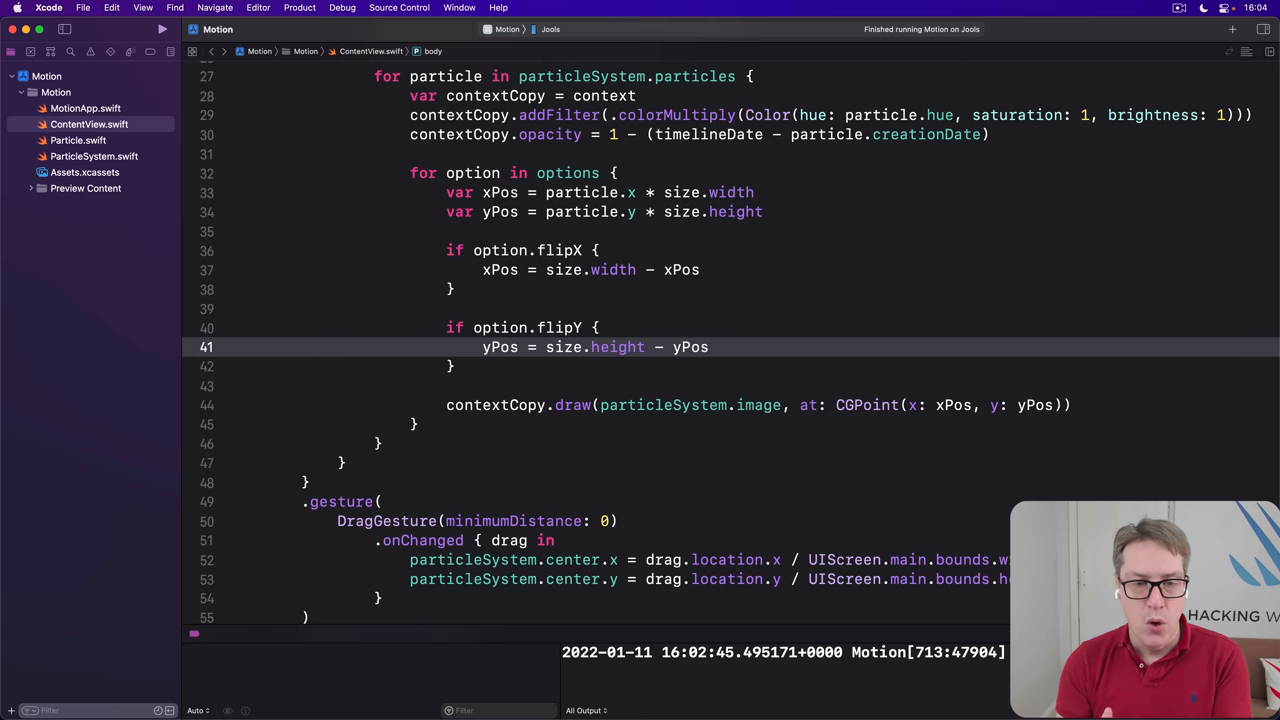
{"action": "left_click", "coordinate": [710, 347]}
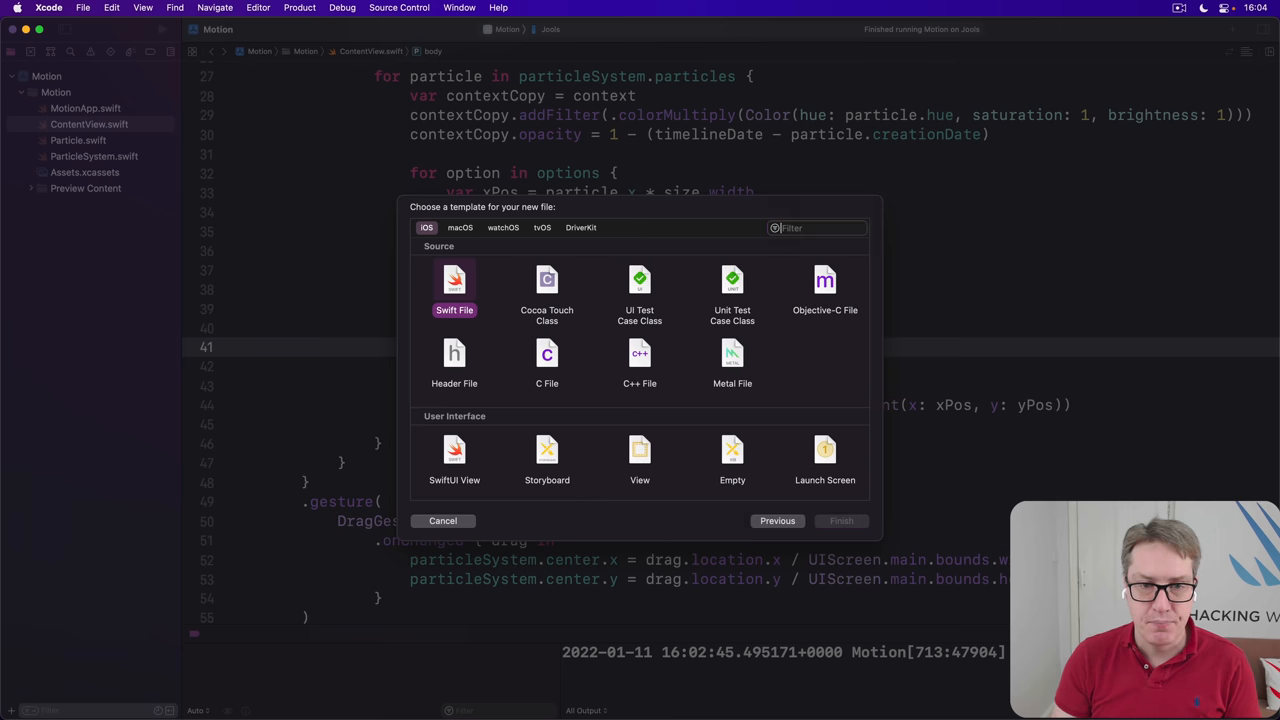
{"action": "left_click", "coordinate": [841, 520]}
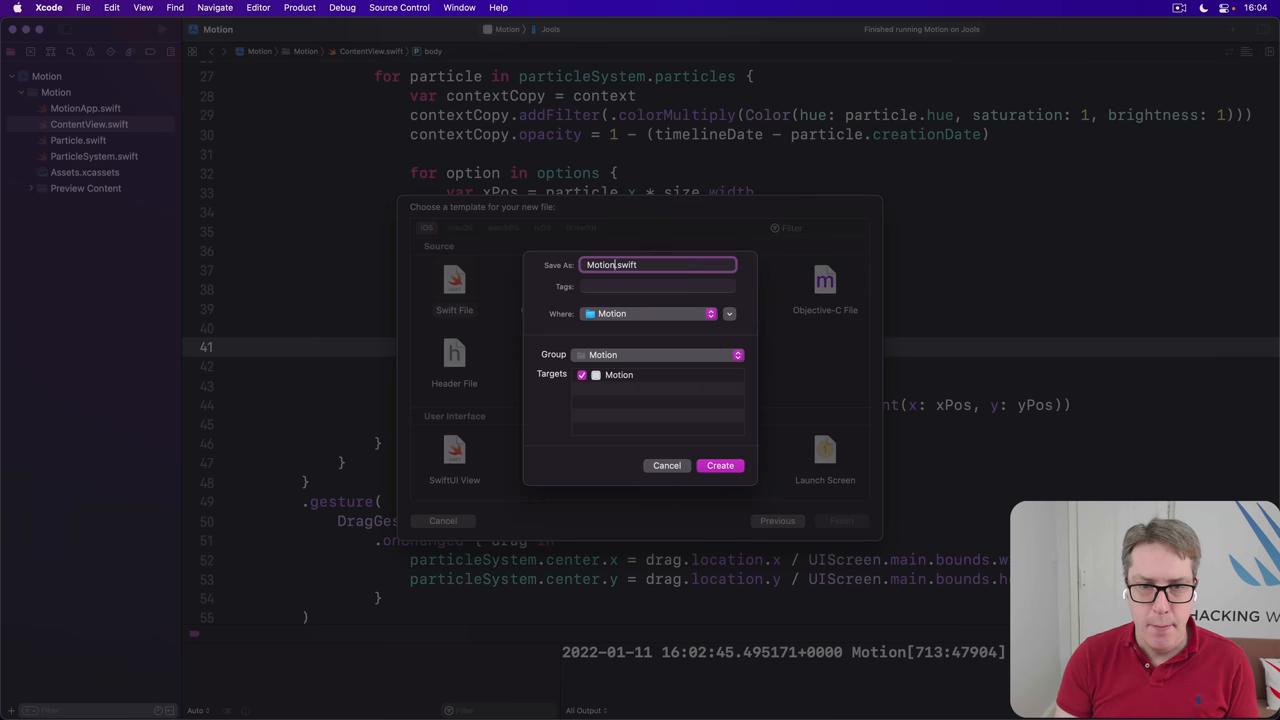
{"action": "left_click", "coordinate": [720, 465]}
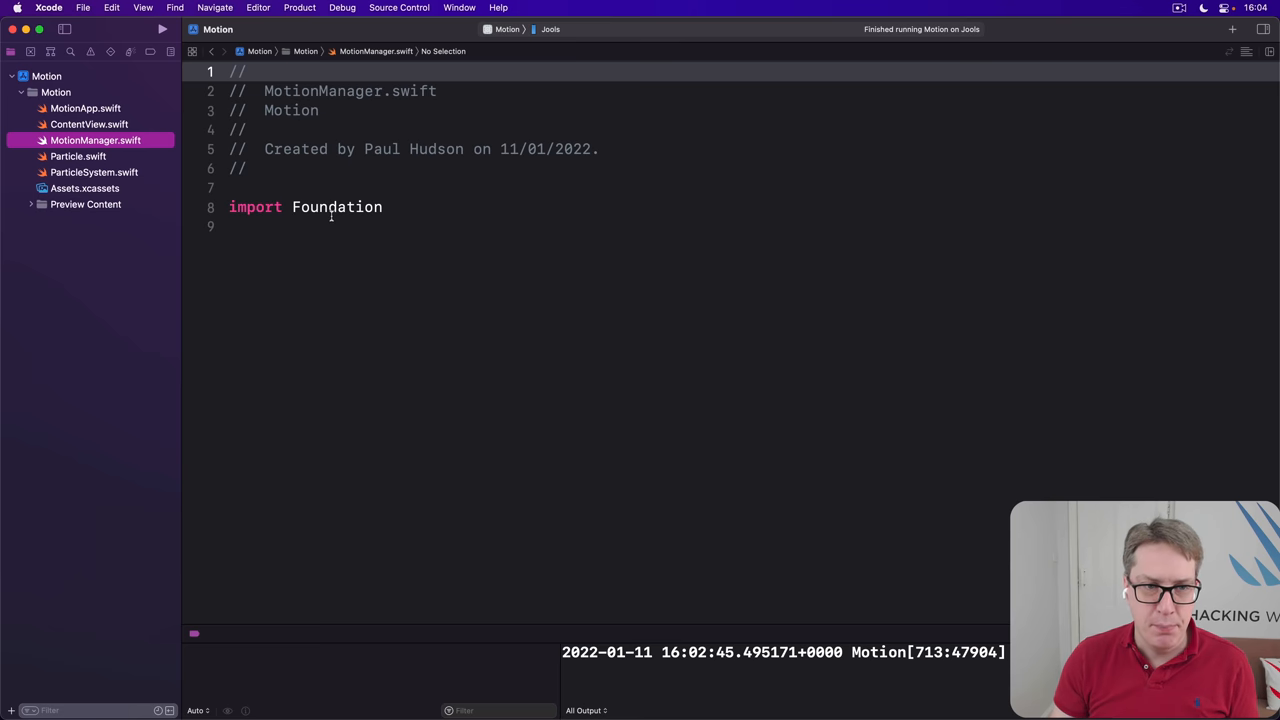
Import CoreMotion and declare class MotionManager with a private CMMotionManager() property
{"action": "type", "text": "CoreMo"}
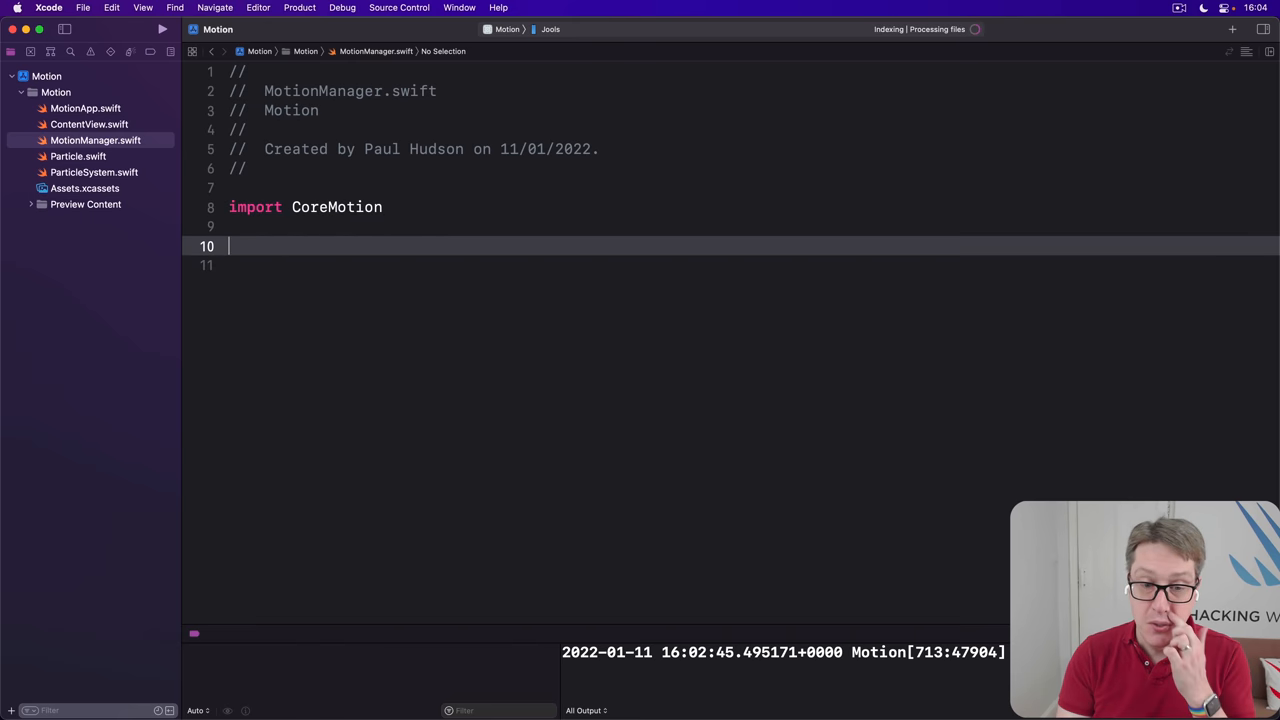
{"action": "type", "text": "class Mo"}
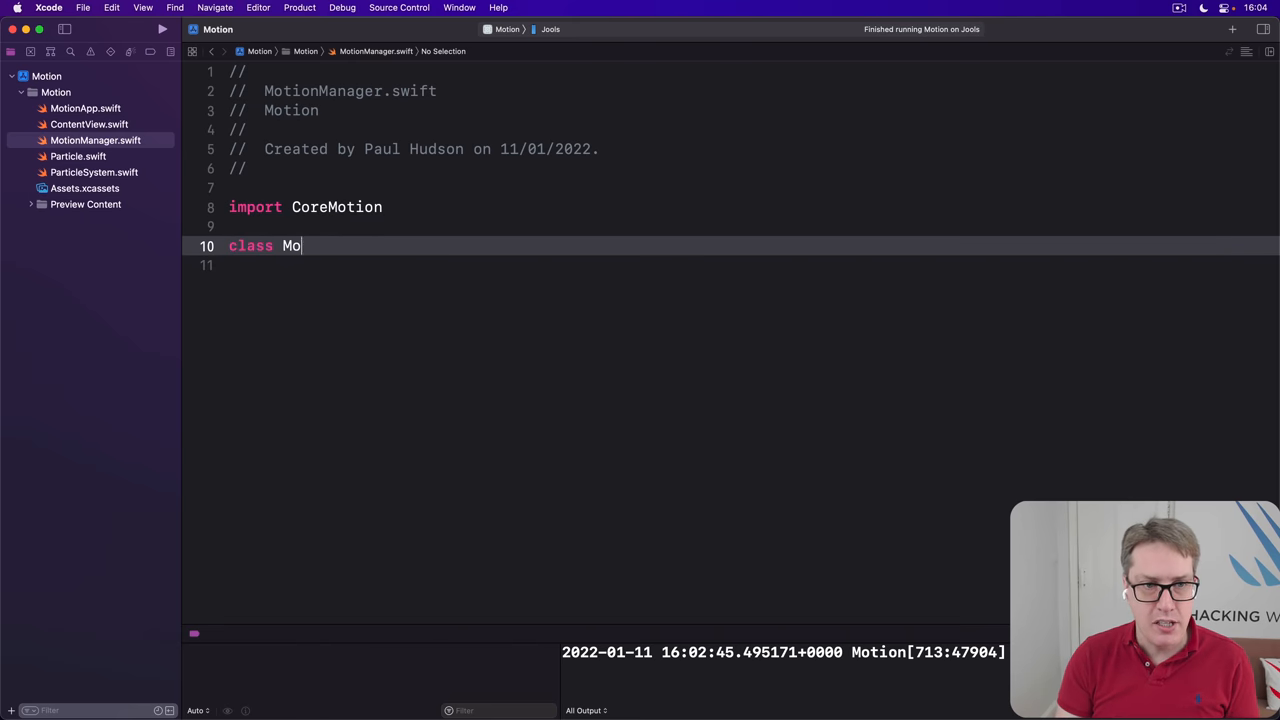
{"action": "type", "text": "tionmanager {"}
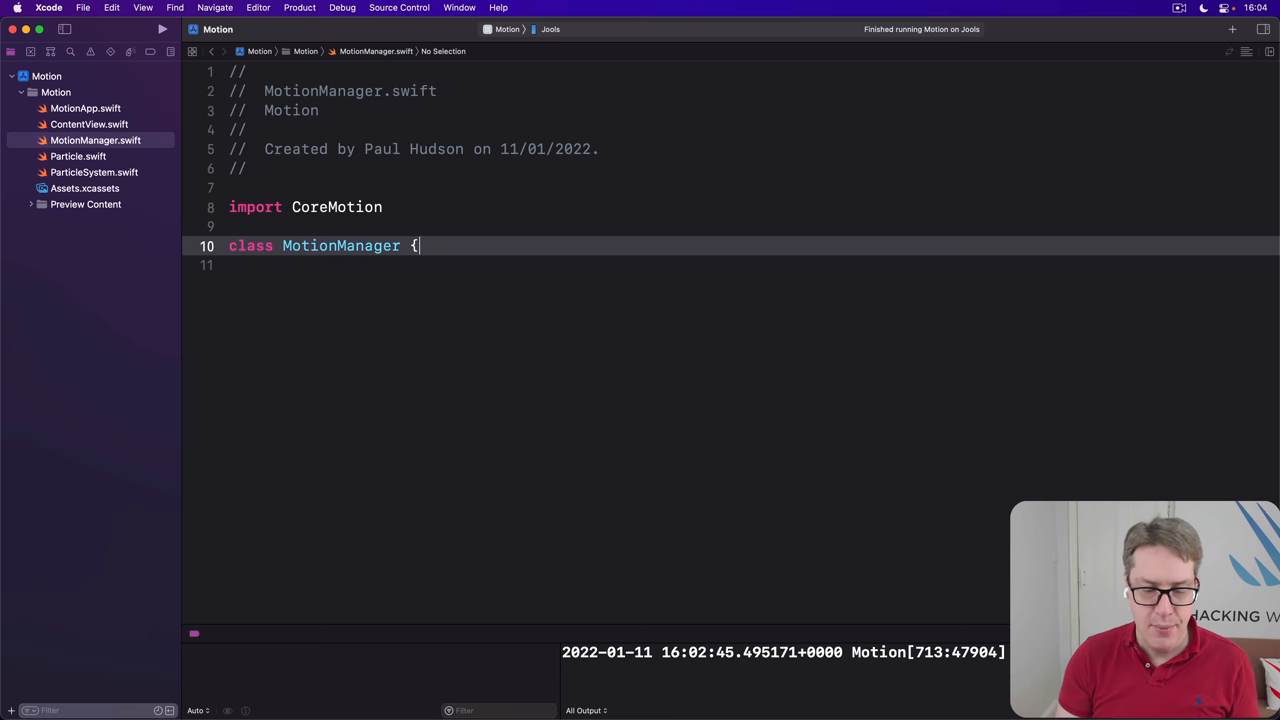
{"action": "type", "text": "private var mo"}
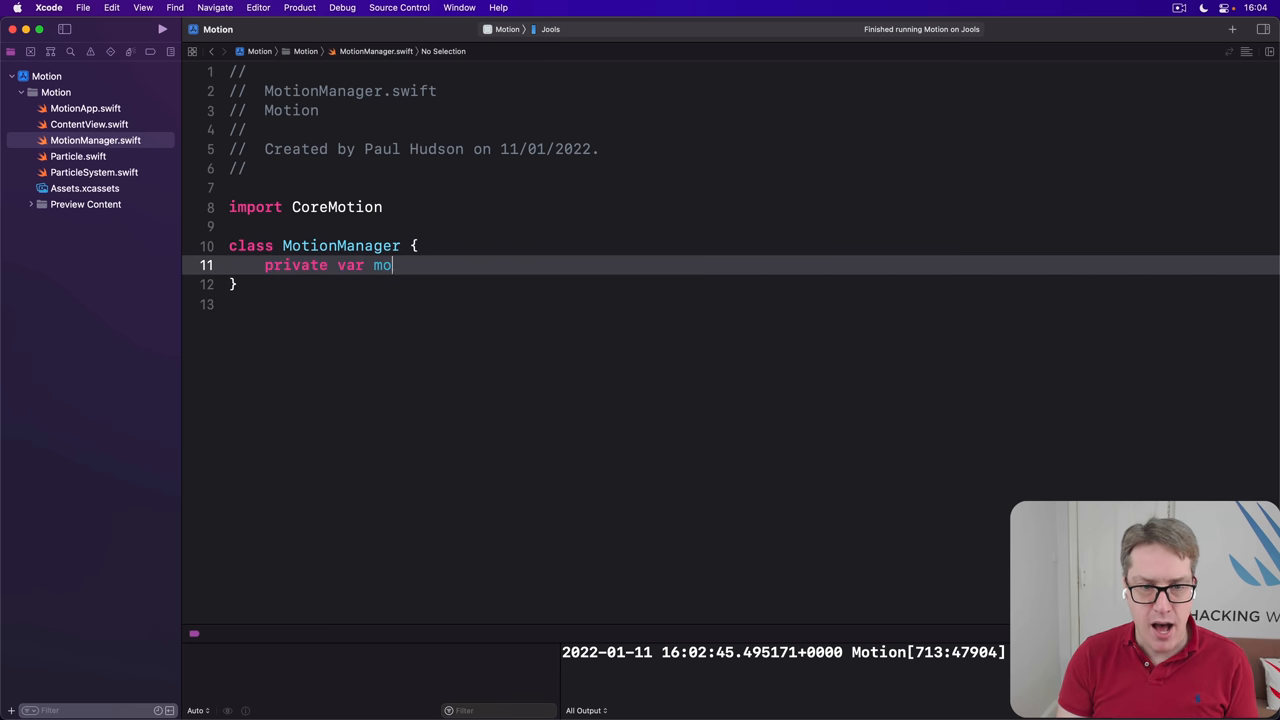
{"action": "type", "text": "tionManager ="}
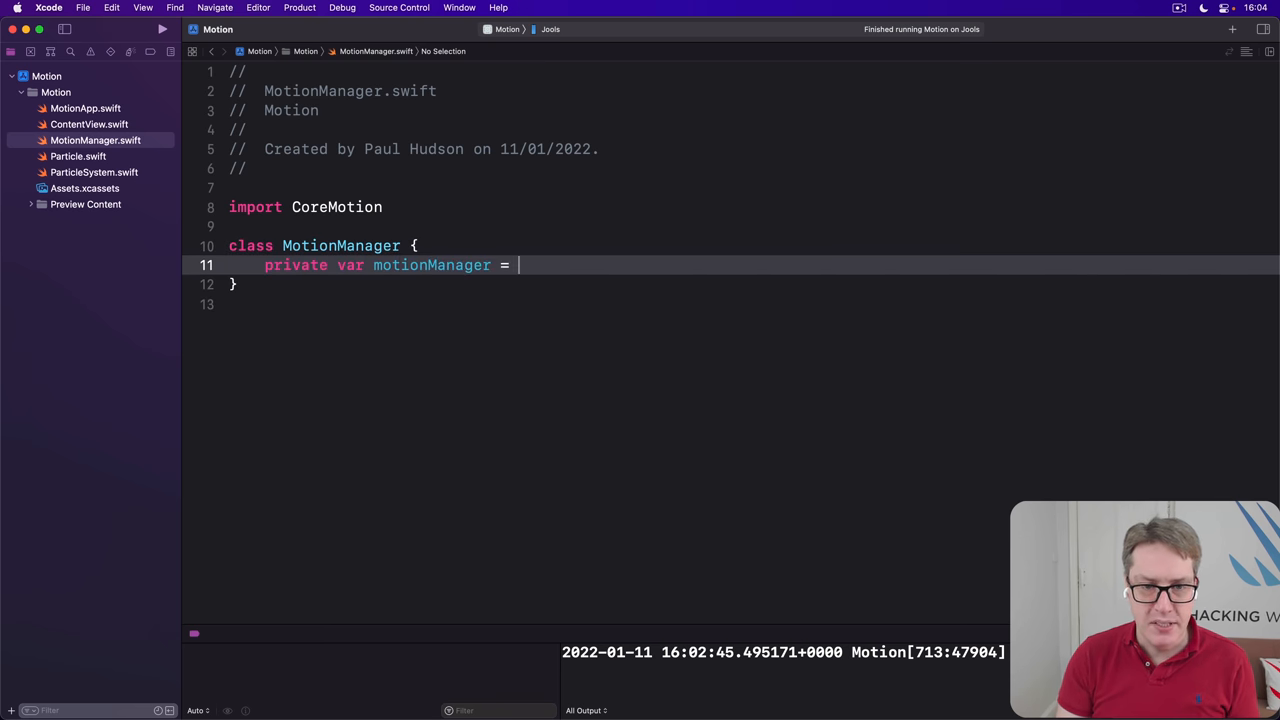
{"action": "type", "text": "CMMotionManager()"}
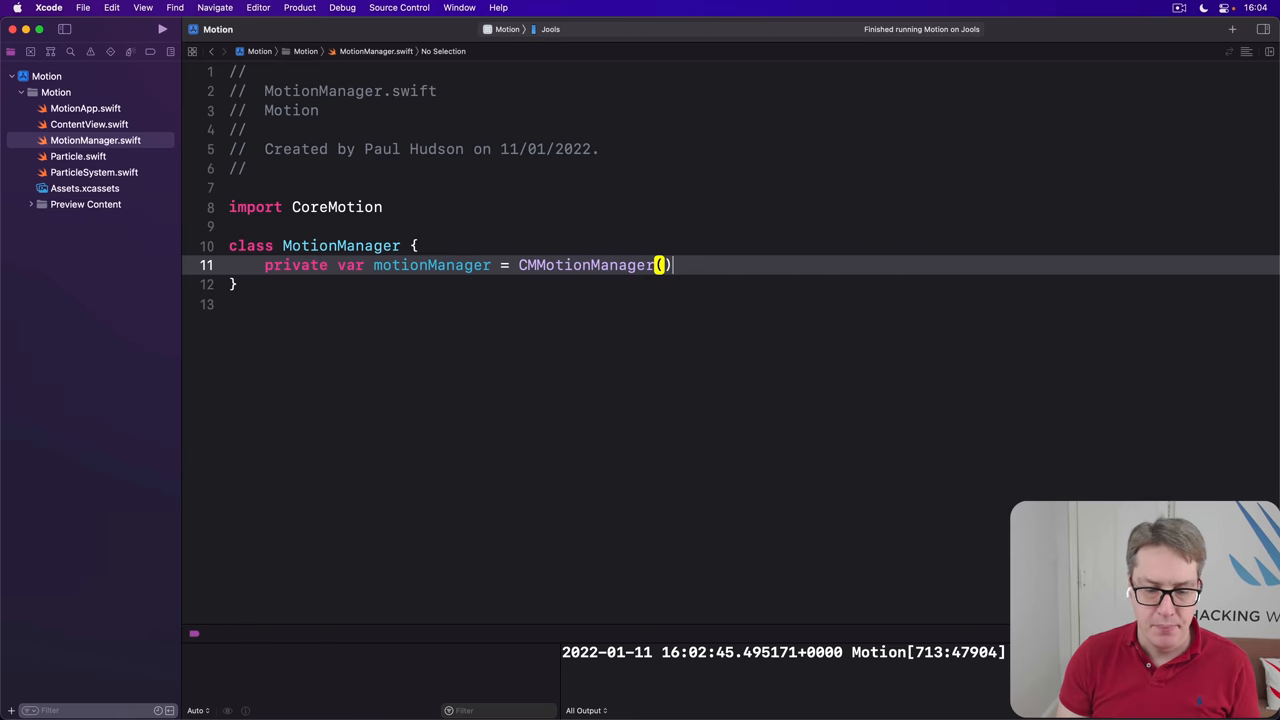
Add pitch, roll and yaw properties, each initialised to 0.0
{"action": "key", "text": "Return"}
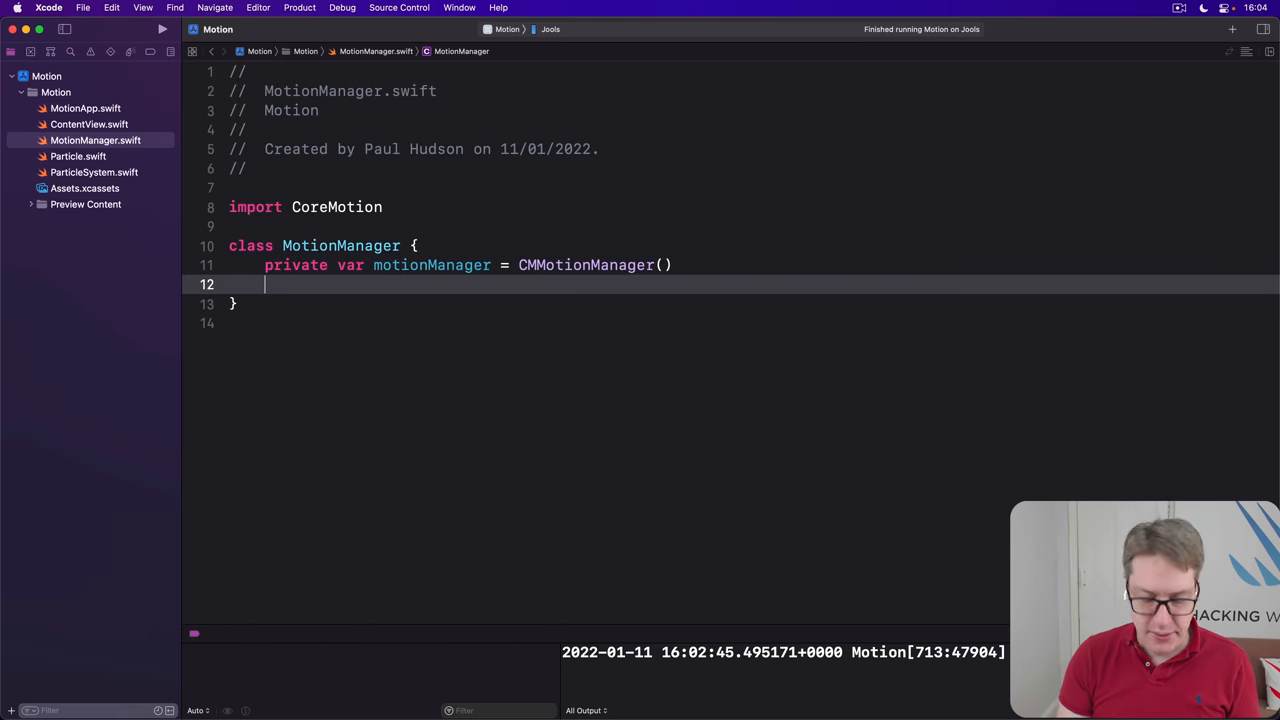
{"action": "type", "text": "var pit"}
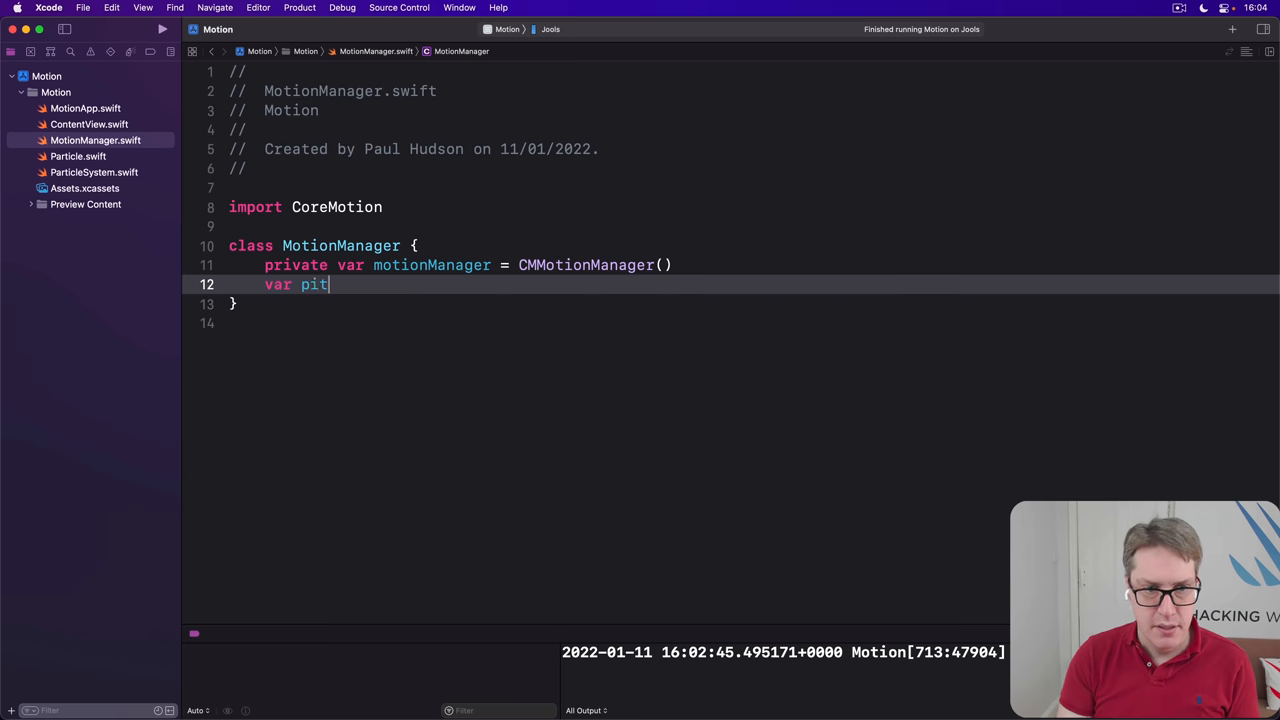
{"action": "type", "text": "ch = 0.0"}
{"action": "type", "text": "v"}
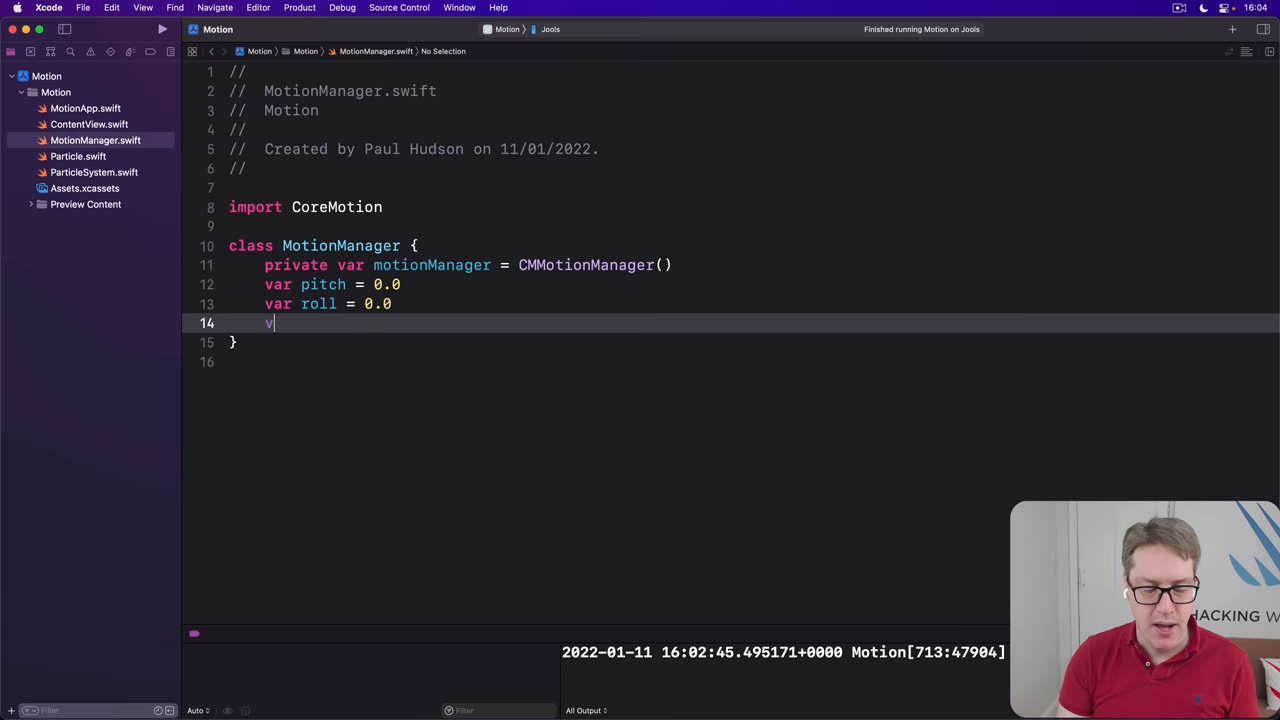
{"action": "type", "text": "ar yaw = 0"}
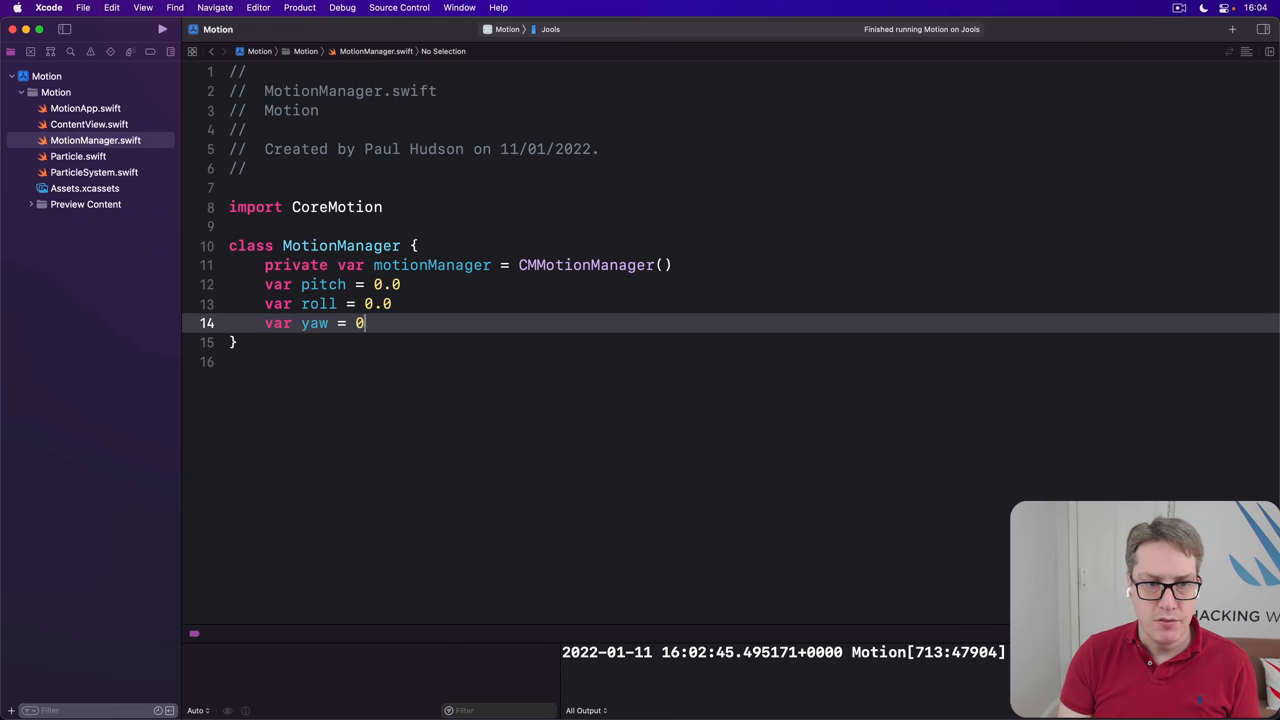
{"action": "type", "text": ".0"}
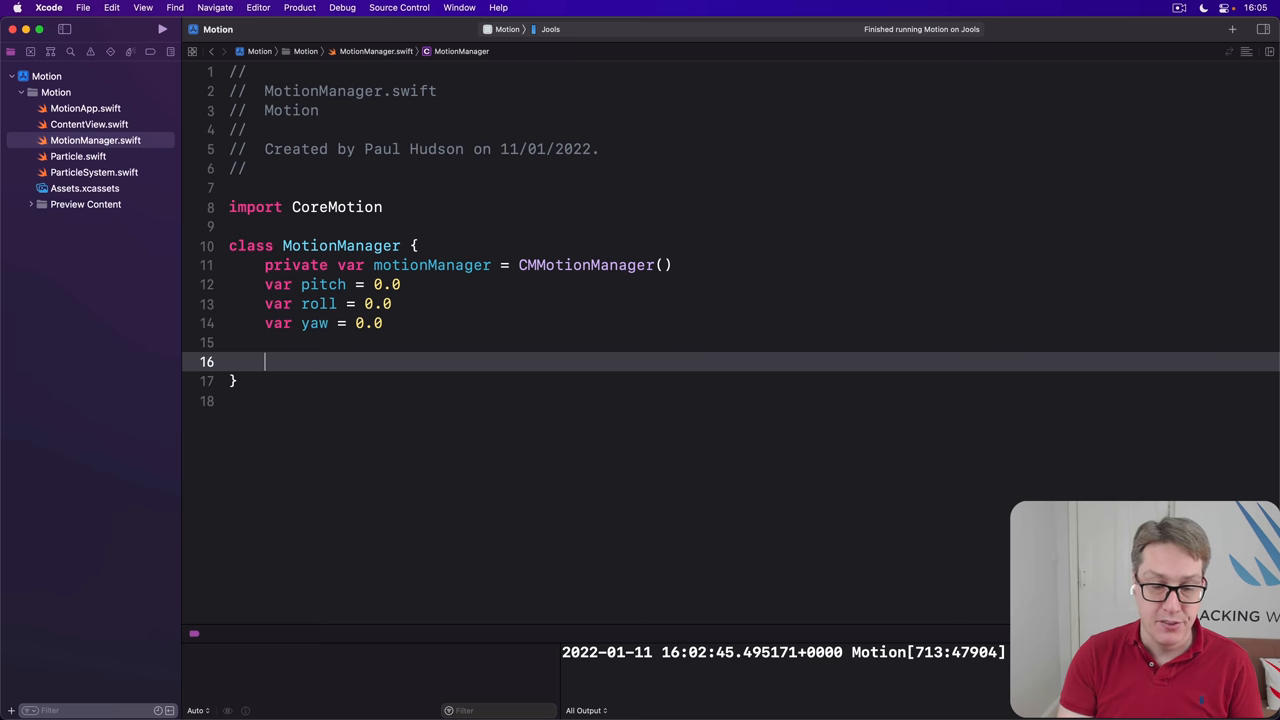
Add an init() that calls motionManager.startDeviceMotionUpdates on an OperationQueue
{"action": "type", "text": "init() {"}
{"action": "type", "text": "mo"}
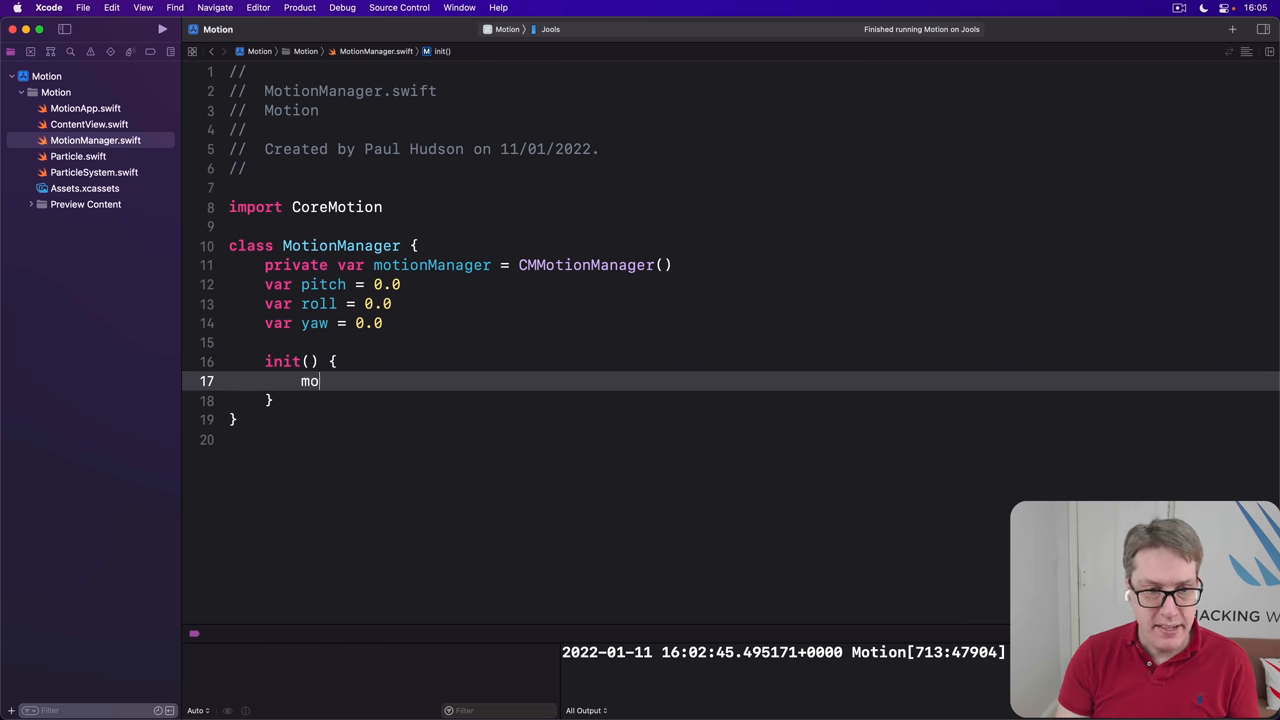
{"action": "type", "text": "Motion.sta"}
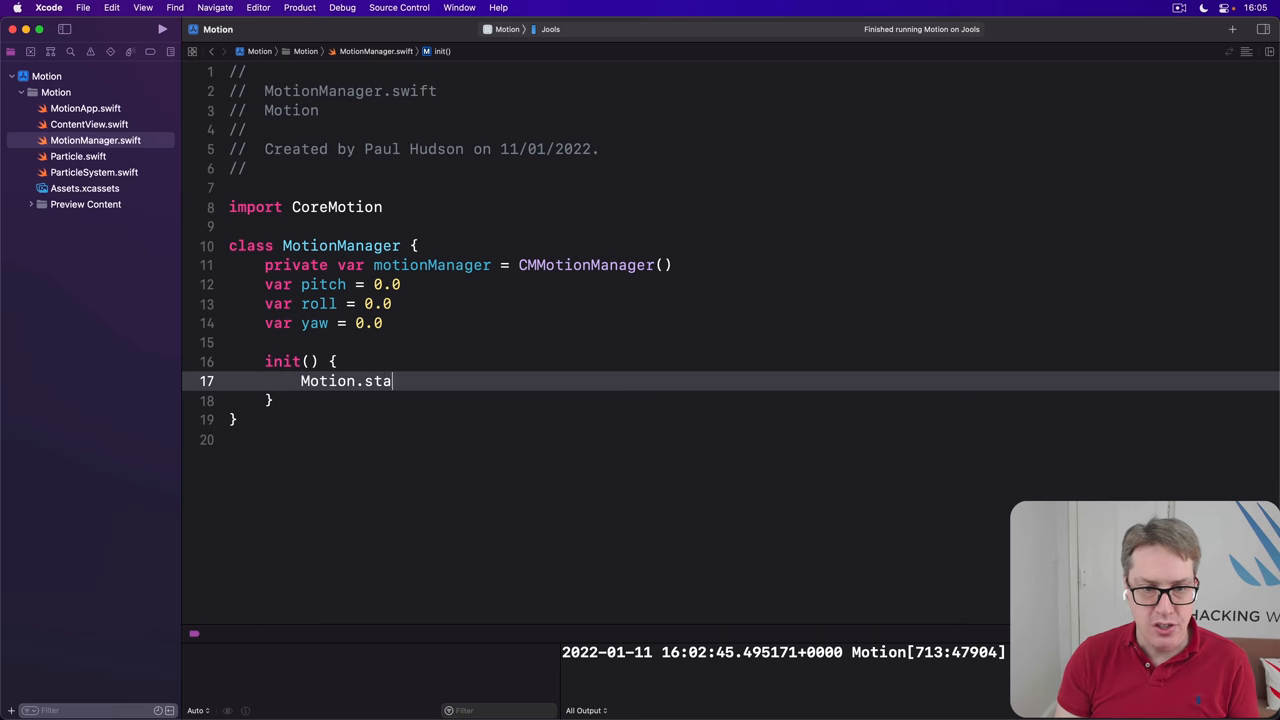
{"action": "type", "text": "rt"}
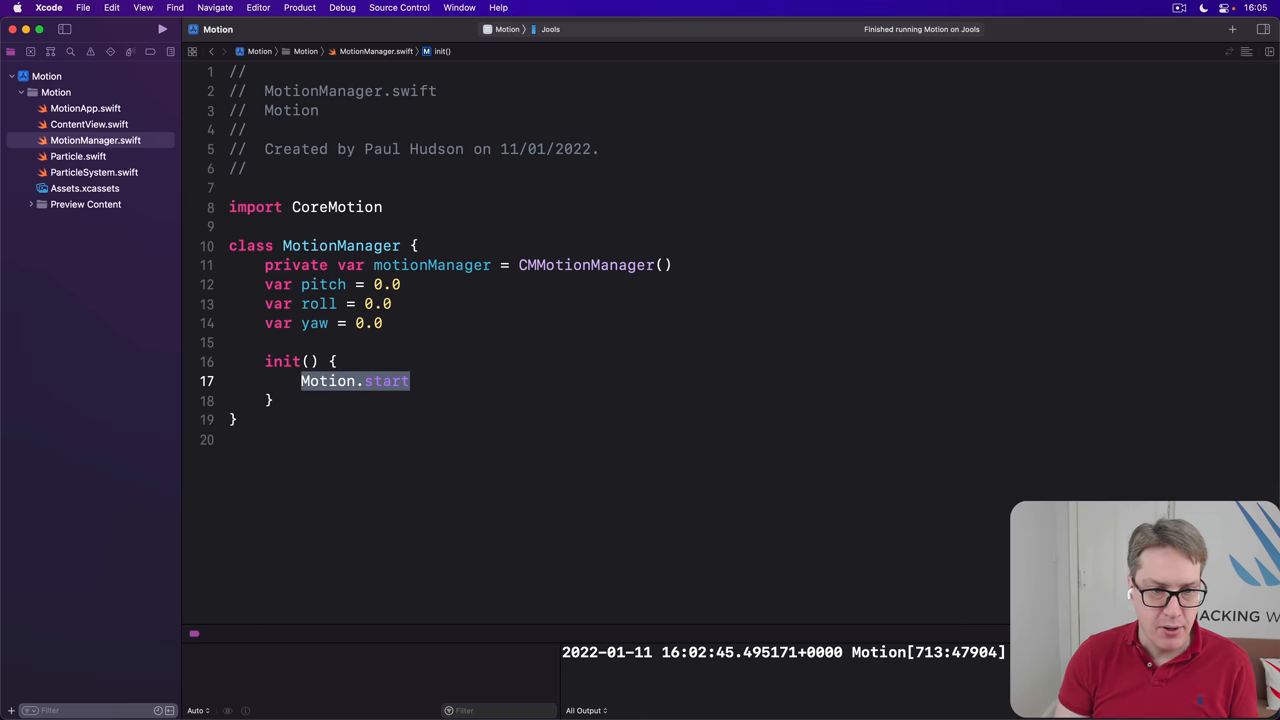
{"action": "type", "text": "m"}
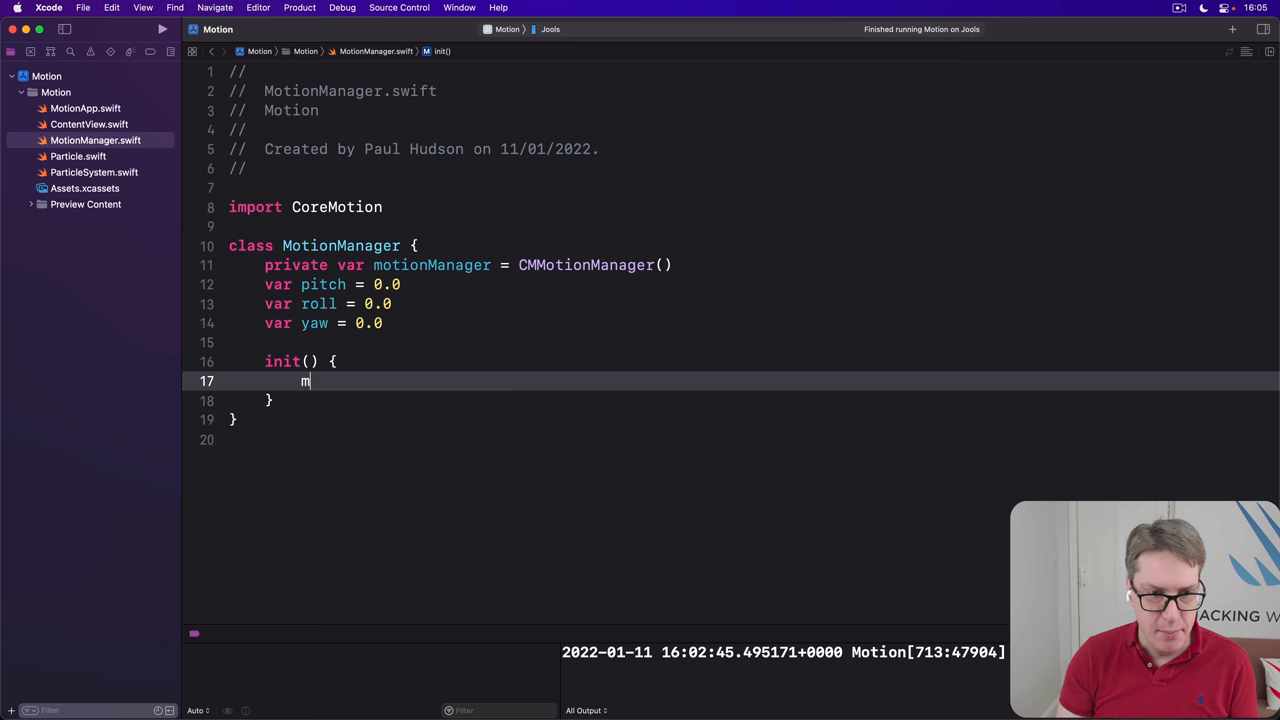
{"action": "type", "text": "otionManager"}
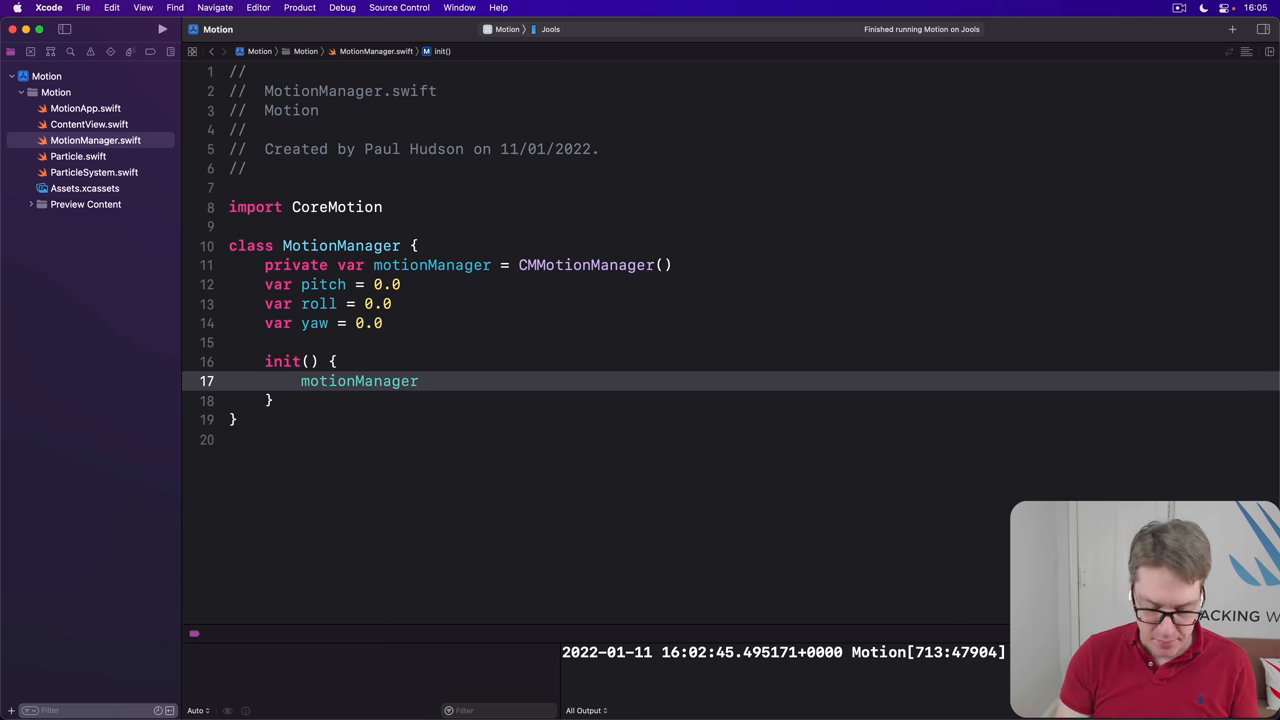
{"action": "type", "text": ".st"}
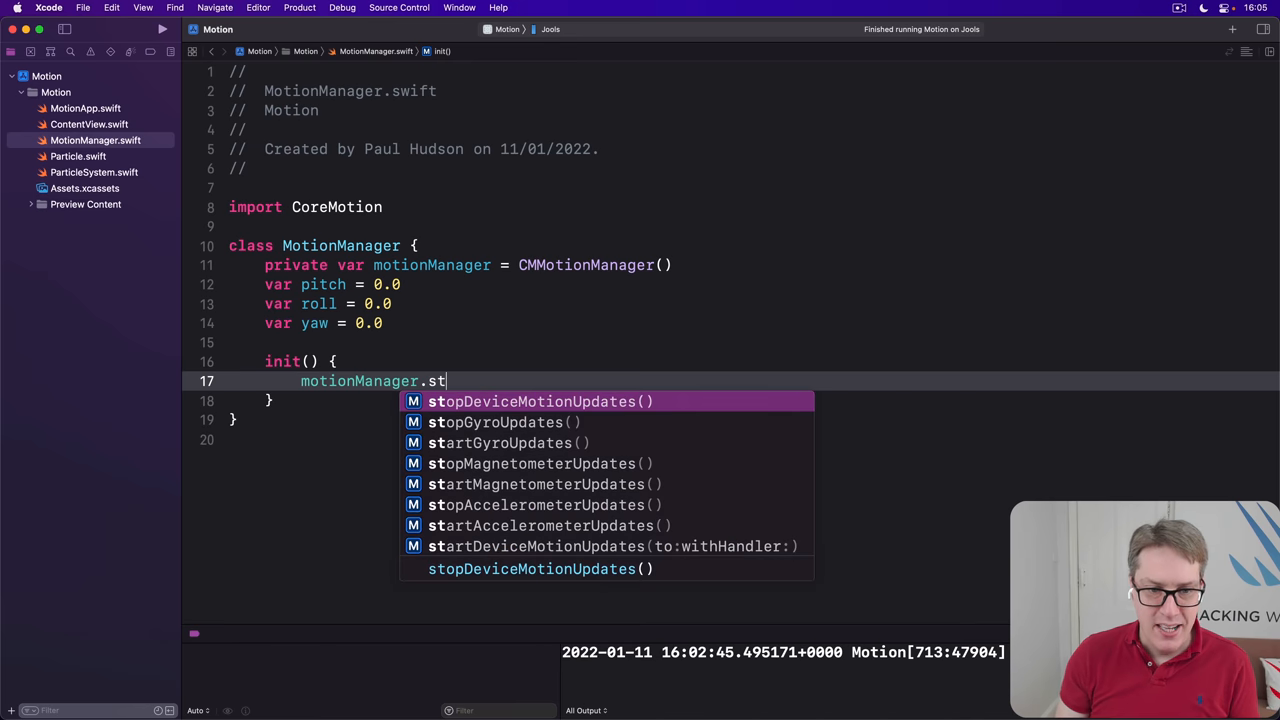
{"action": "type", "text": "art"}
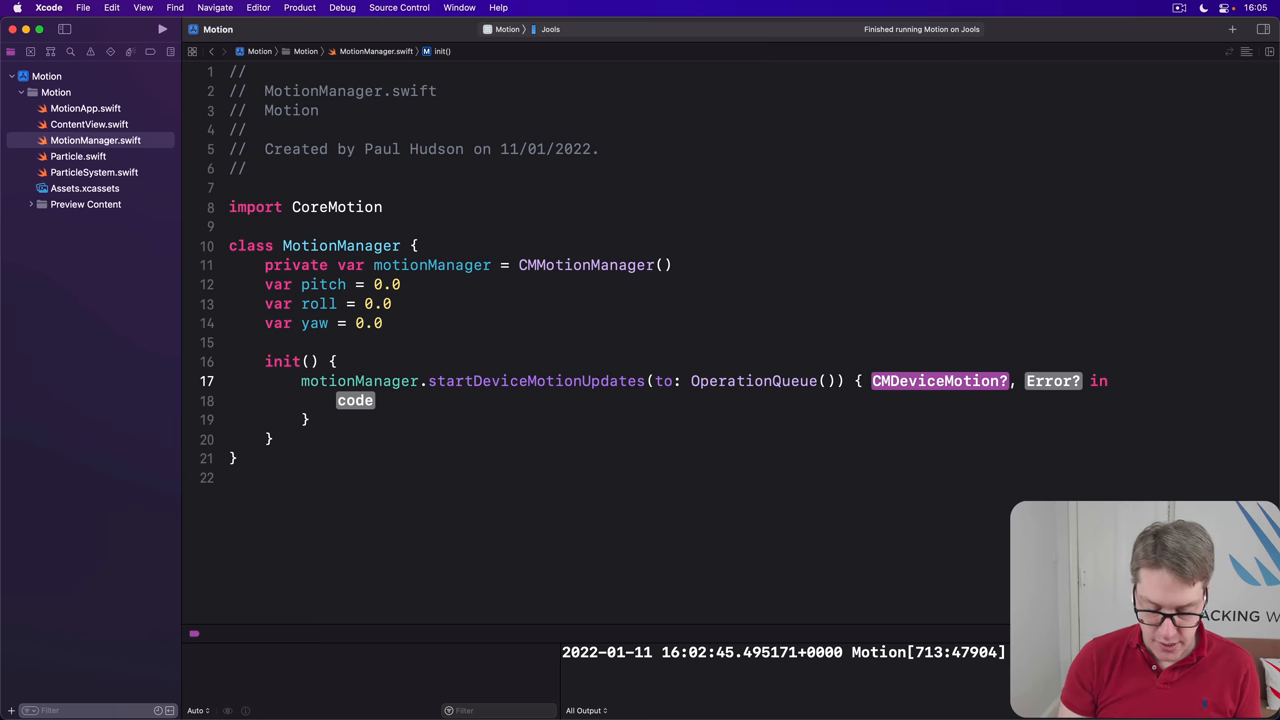
Give the update closure [weak self] motion, error with guard let self, motion else return
{"action": "type", "text": "motion"}
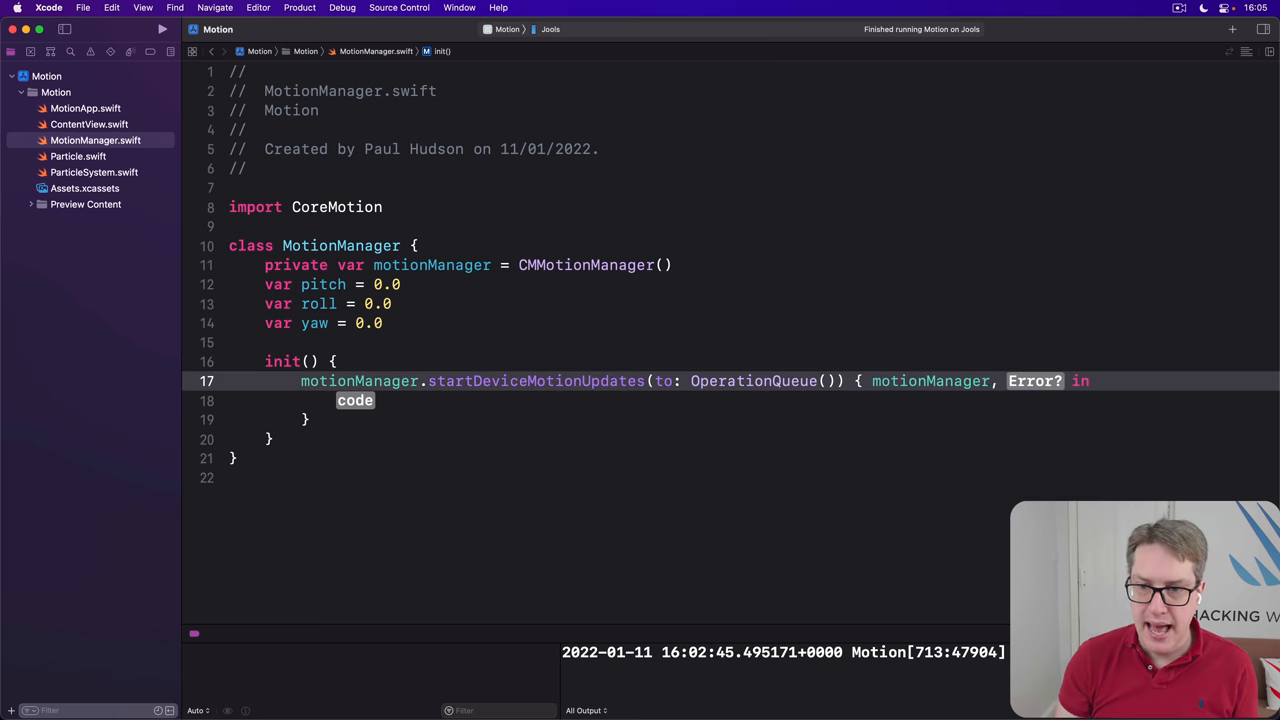
{"action": "type", "text": "motion, error"}
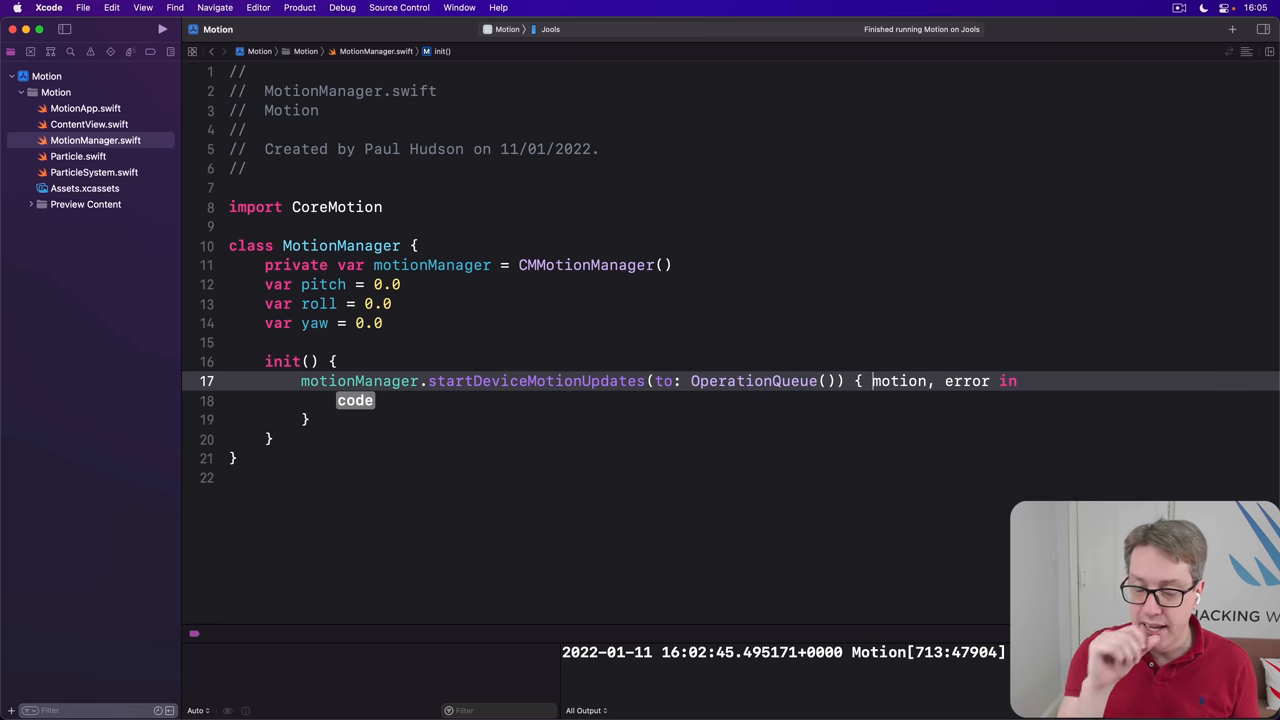
{"action": "type", "text": "[weak"}
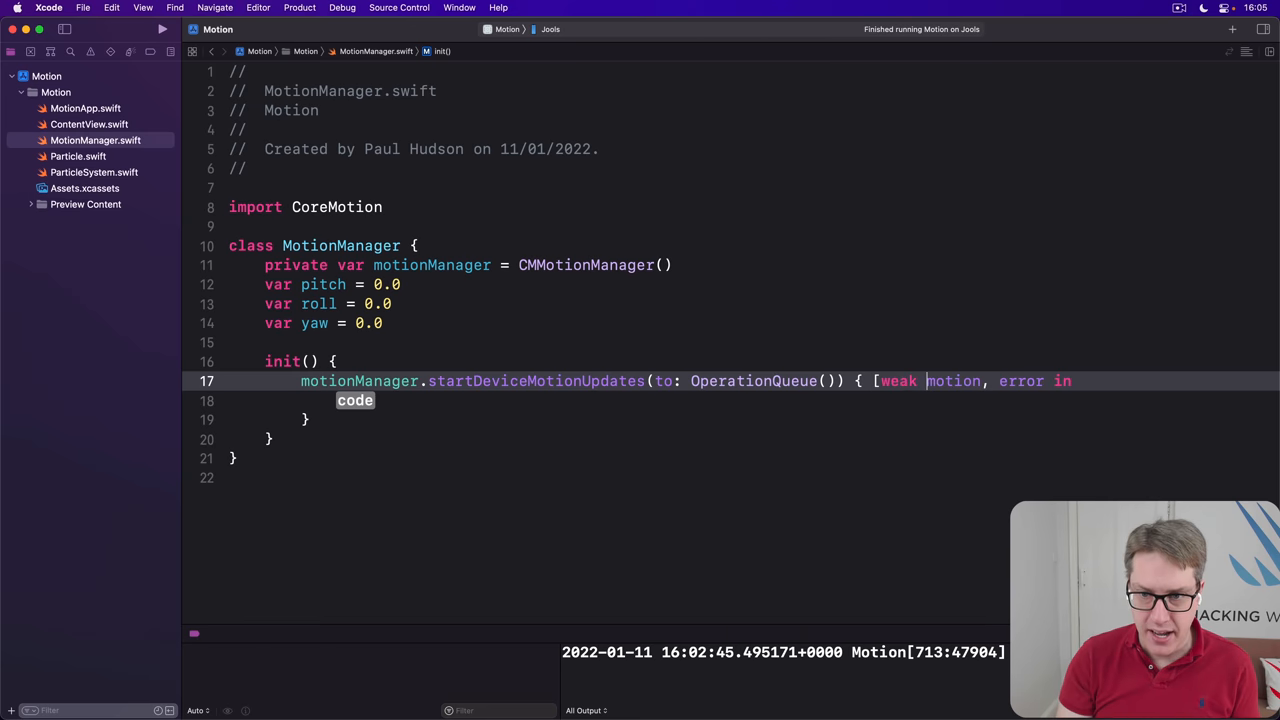
{"action": "type", "text": "self"}
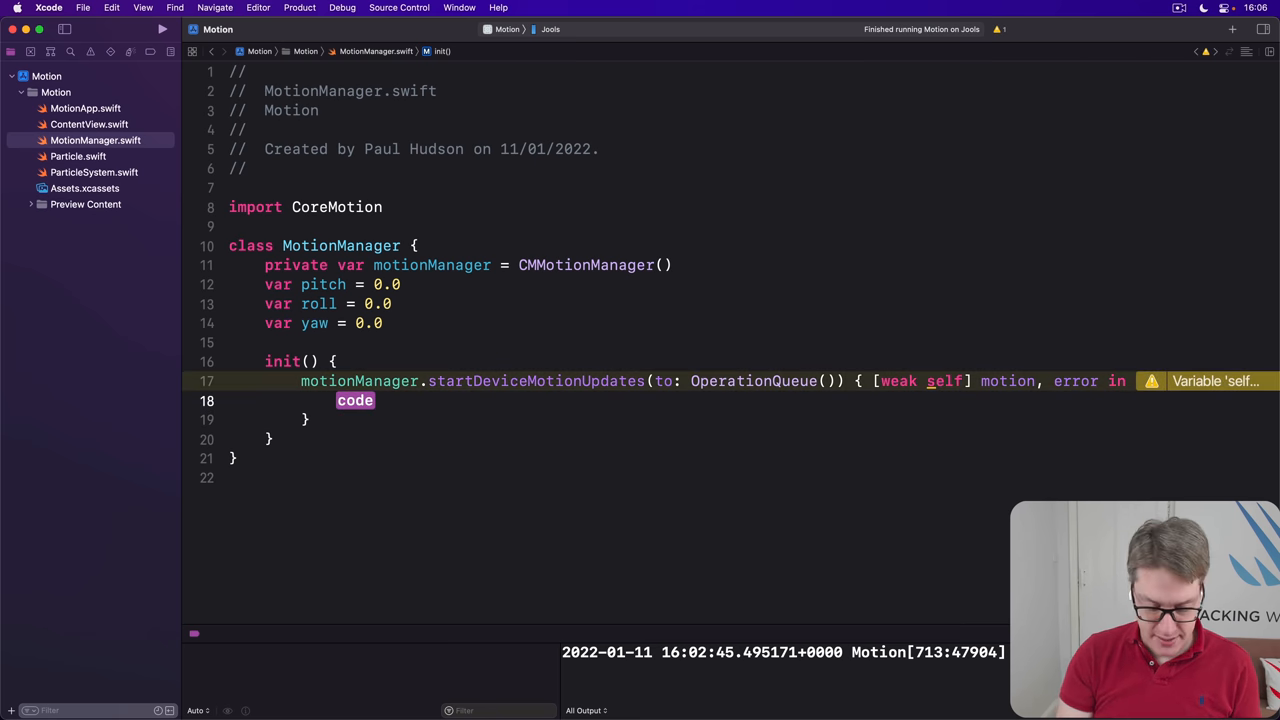
{"action": "type", "text": "guard let self = e"}
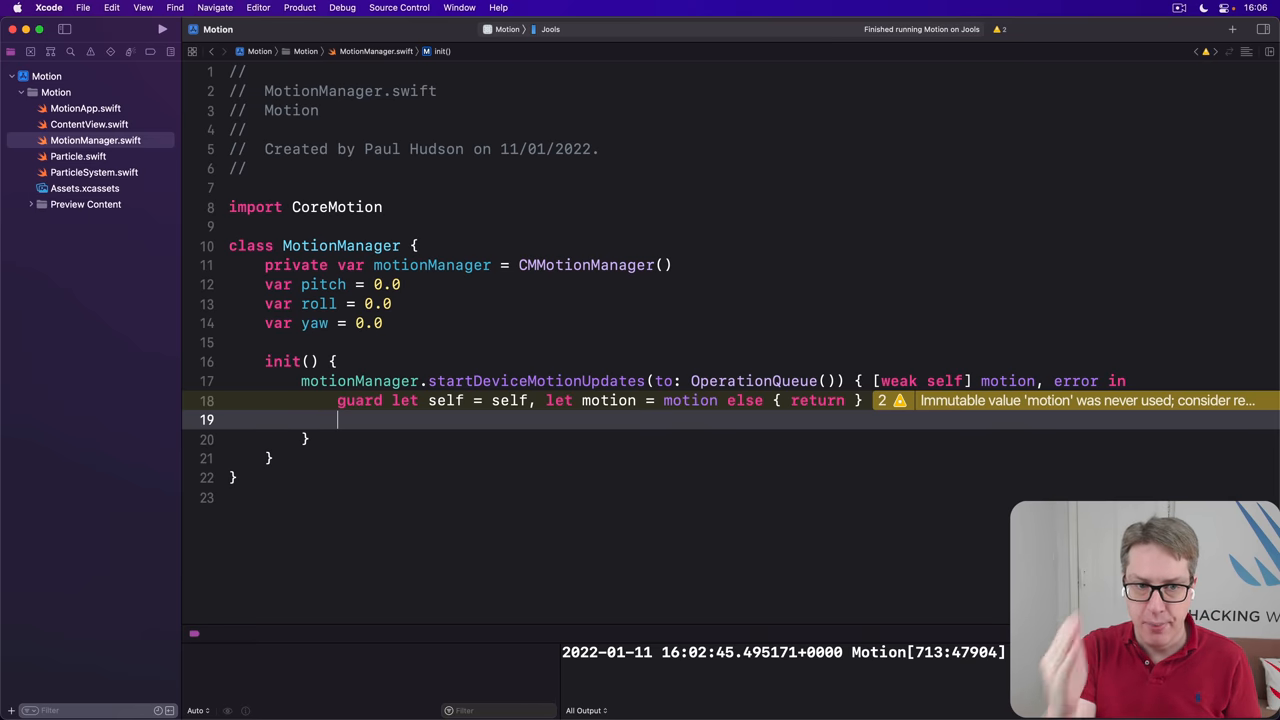
Assign motion.attitude pitch, roll and yaw to self, and add a deinit calling stopDeviceMotionUpdates()
{"action": "type", "text": "s"}
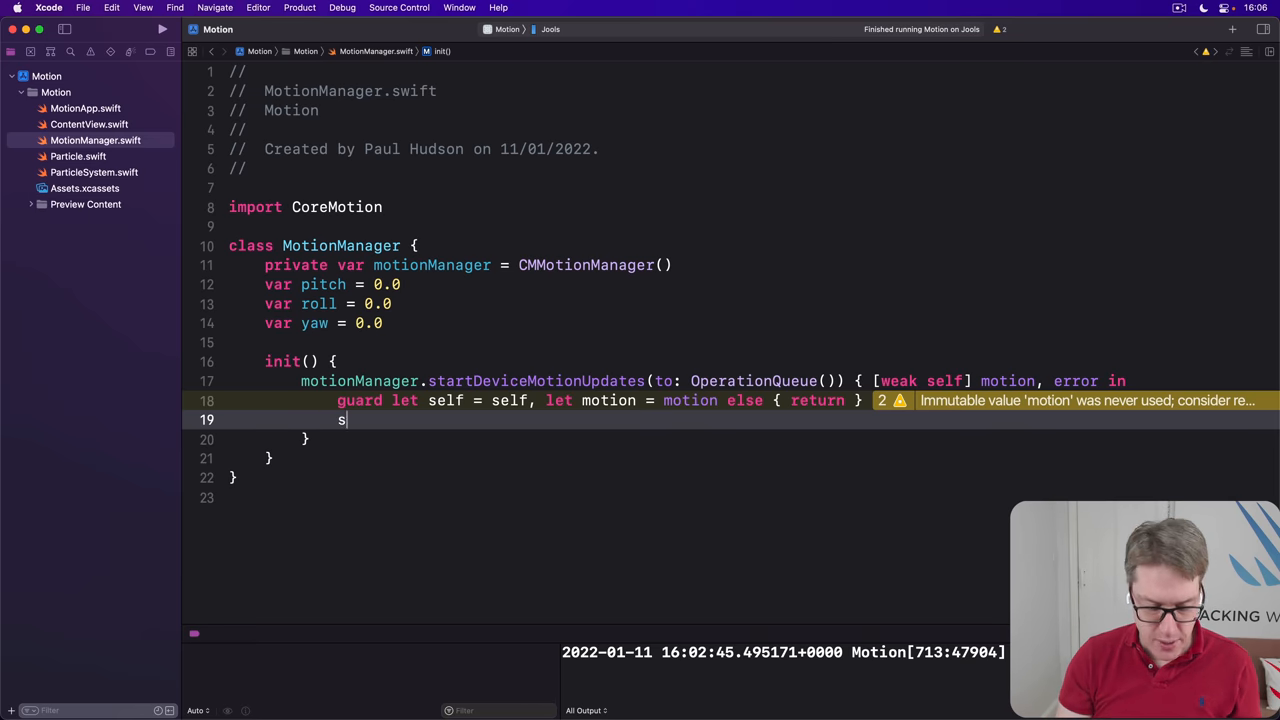
{"action": "type", "text": "elf.pitch ="}
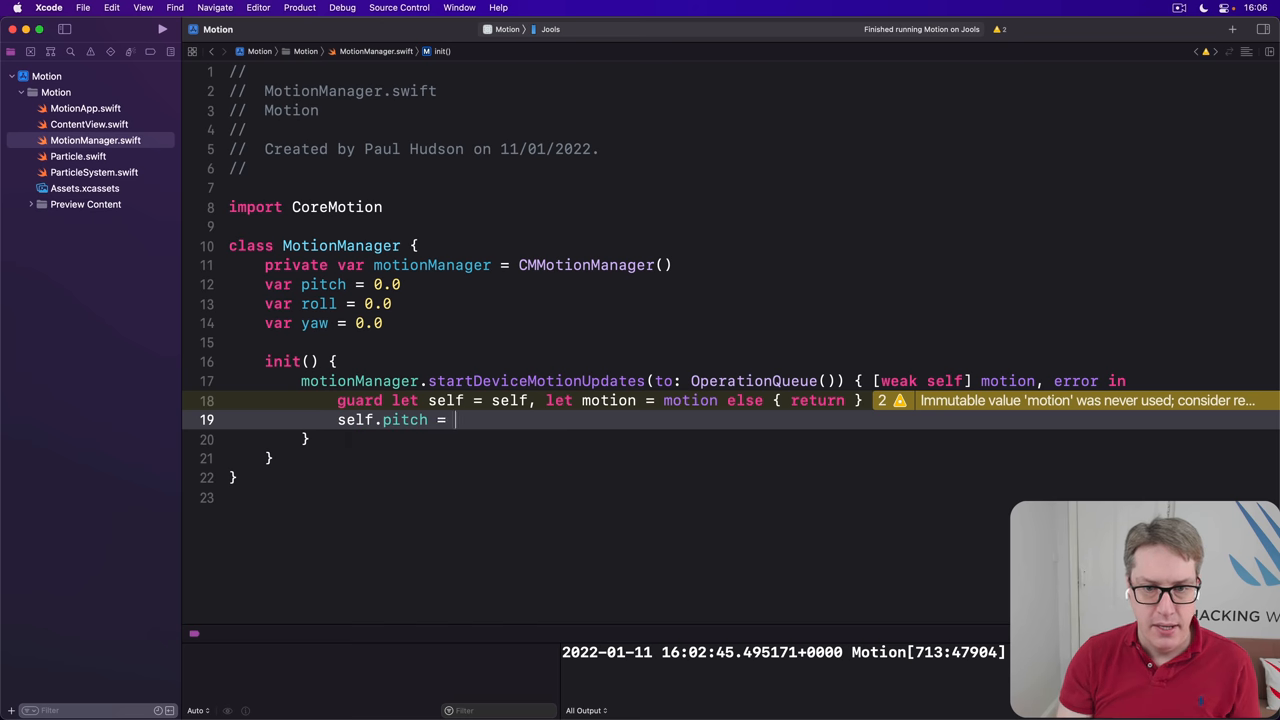
{"action": "type", "text": "motion.attitude.pitch"}
{"action": "type", "text": "self.rol"}
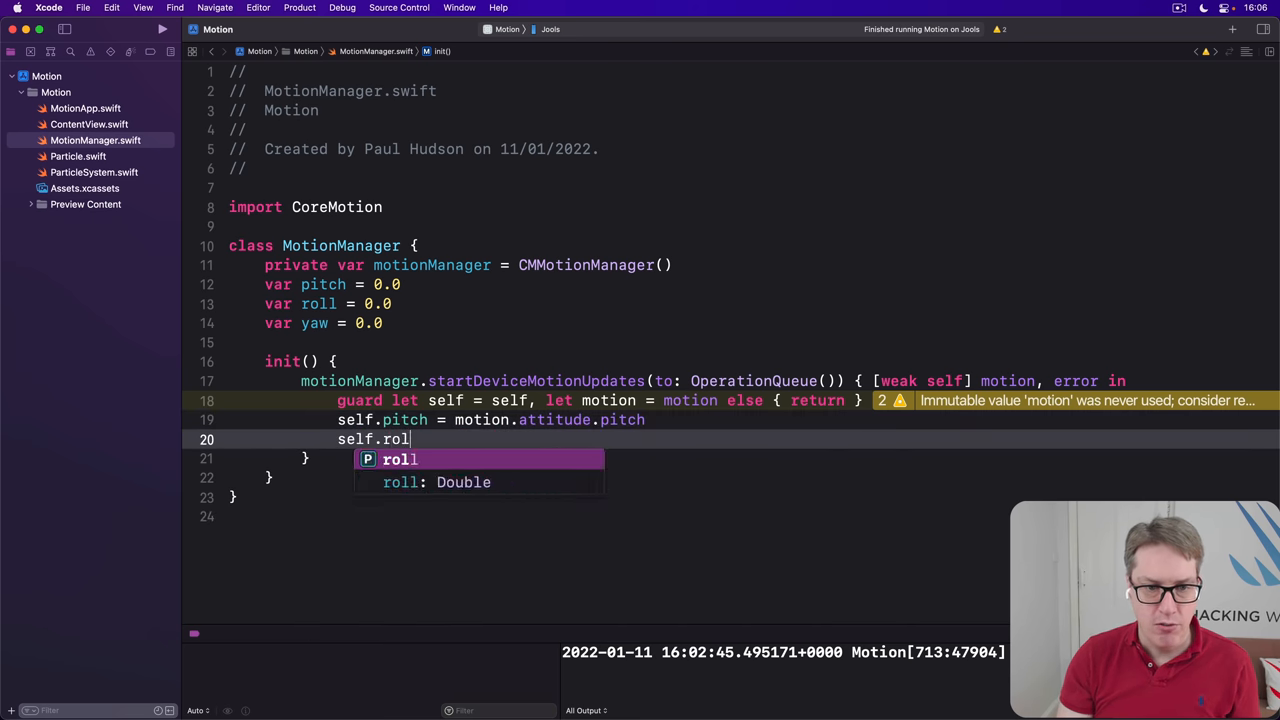
{"action": "type", "text": "= motion.attitude.yaw"}
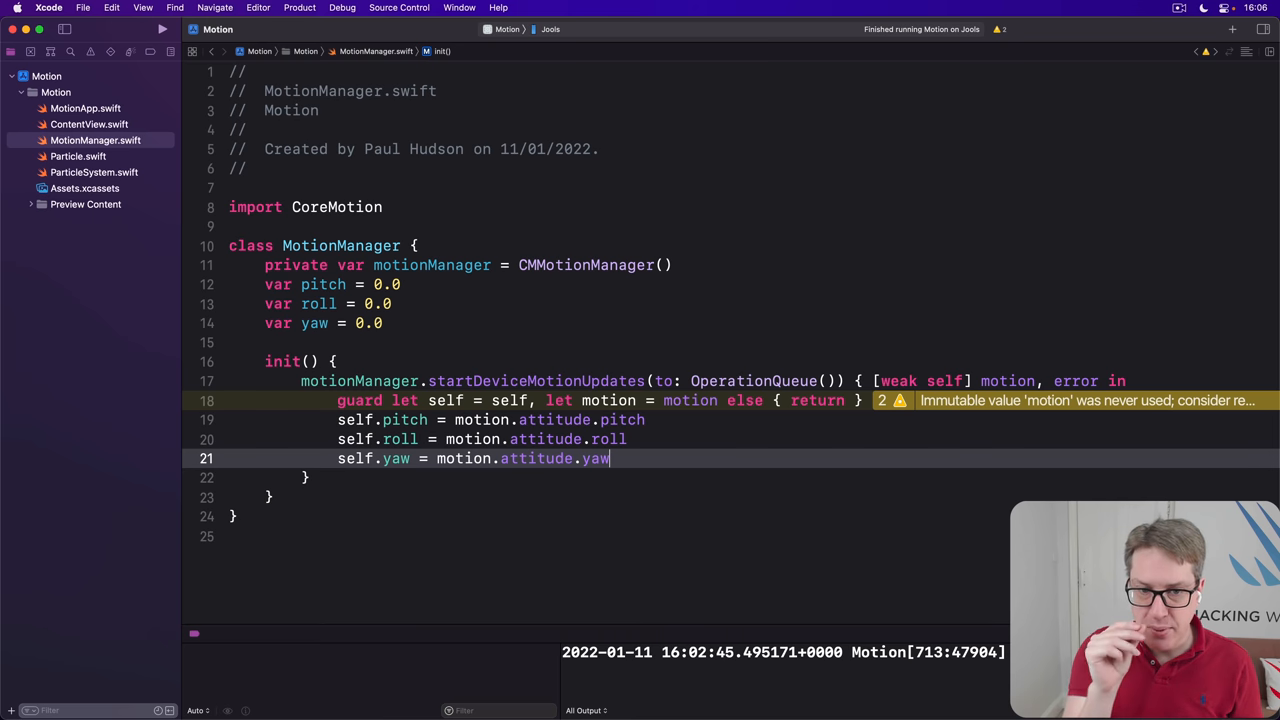
{"action": "double_click", "coordinate": [537, 381]}
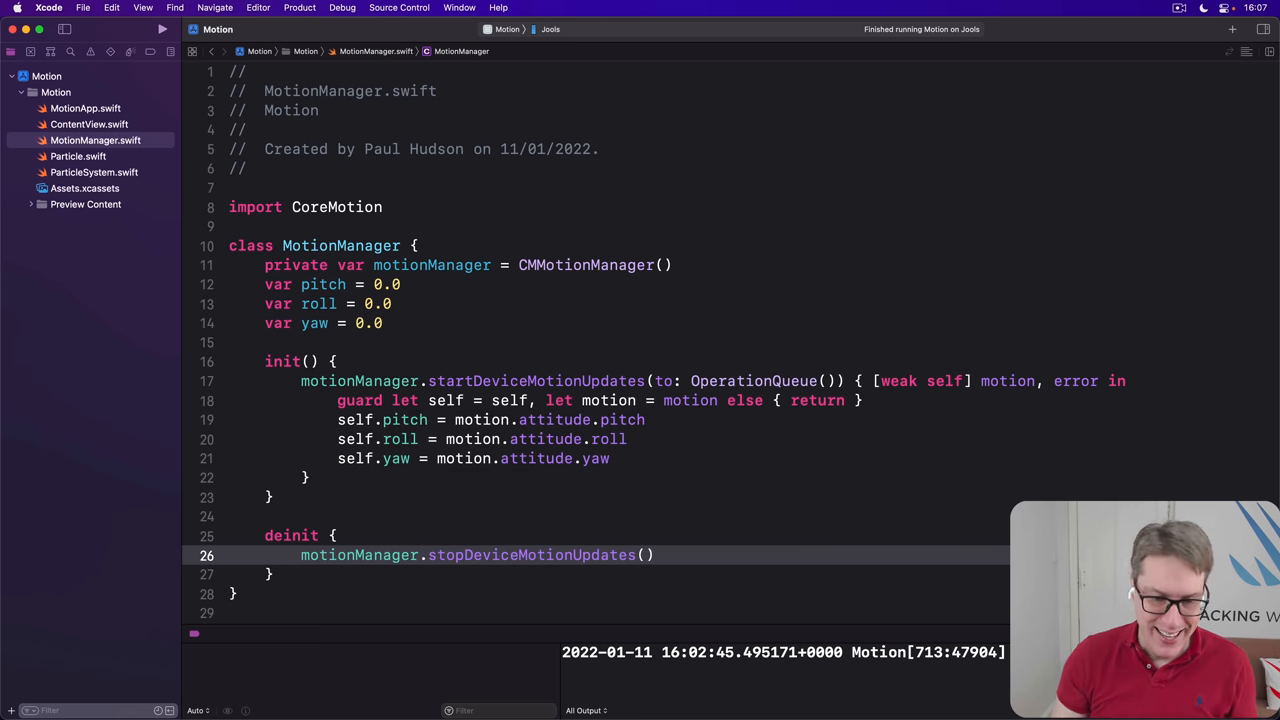
{"action": "left_click", "coordinate": [89, 124]}
{"action": "type", "text": "@State pr"}
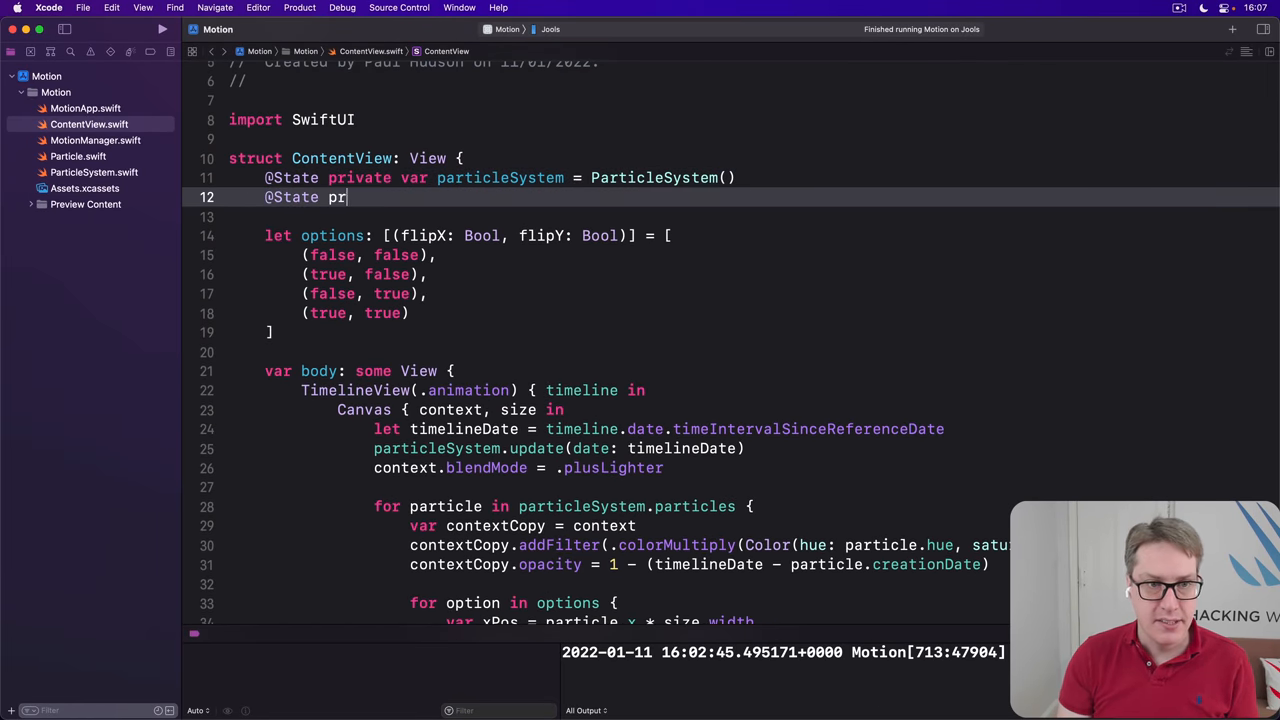
{"action": "type", "text": "ivate var motioNHan"}
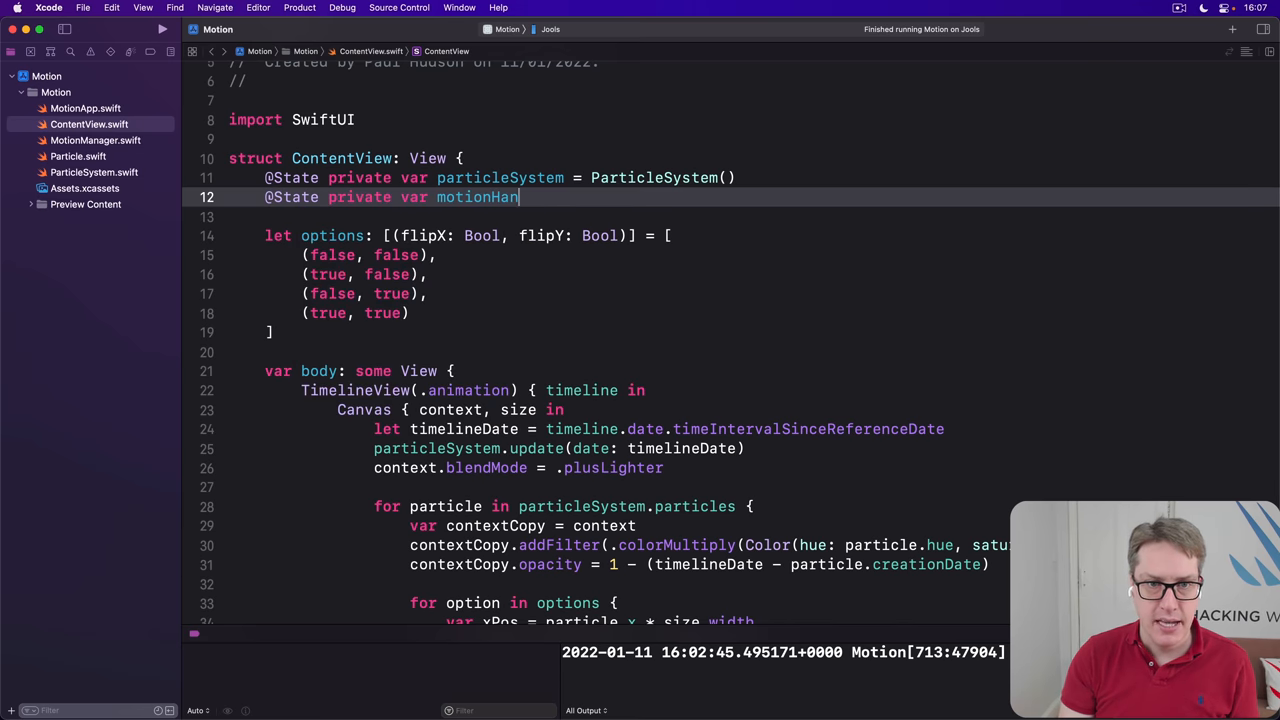
{"action": "type", "text": "dler = MotionManager("}
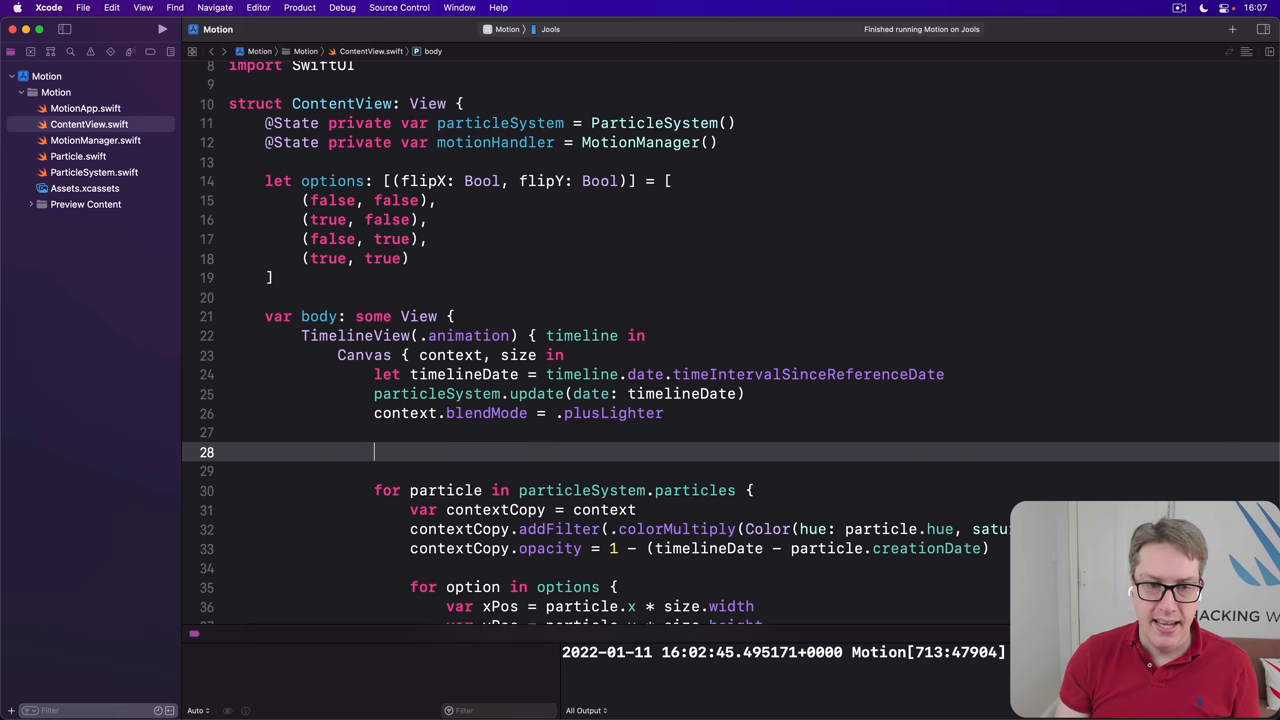
Set particleSystem.center to UnitPoint(x: 0.5 + motionHandler.roll, y: 0.5 + motionHandler.pitch)
{"action": "type", "text": "particleSystem.center = UnitPoint(x:"}
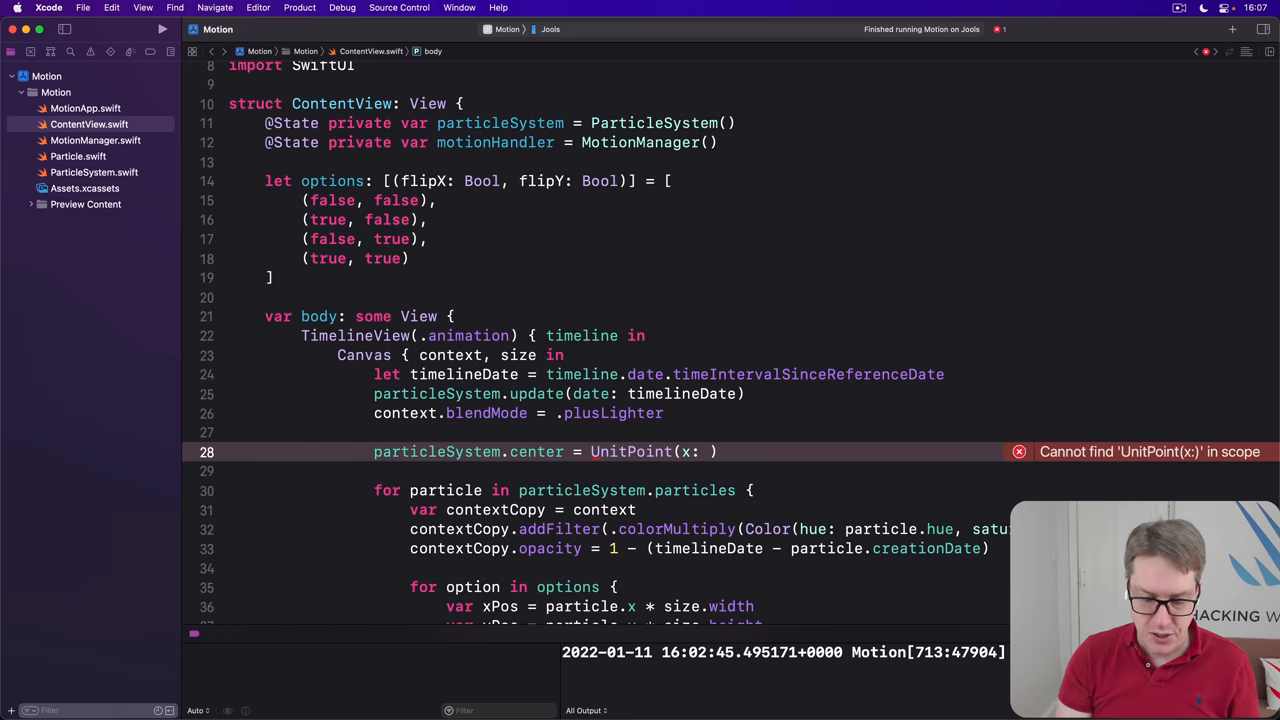
{"action": "type", "text": "0.5 + motionHandler.roll"}
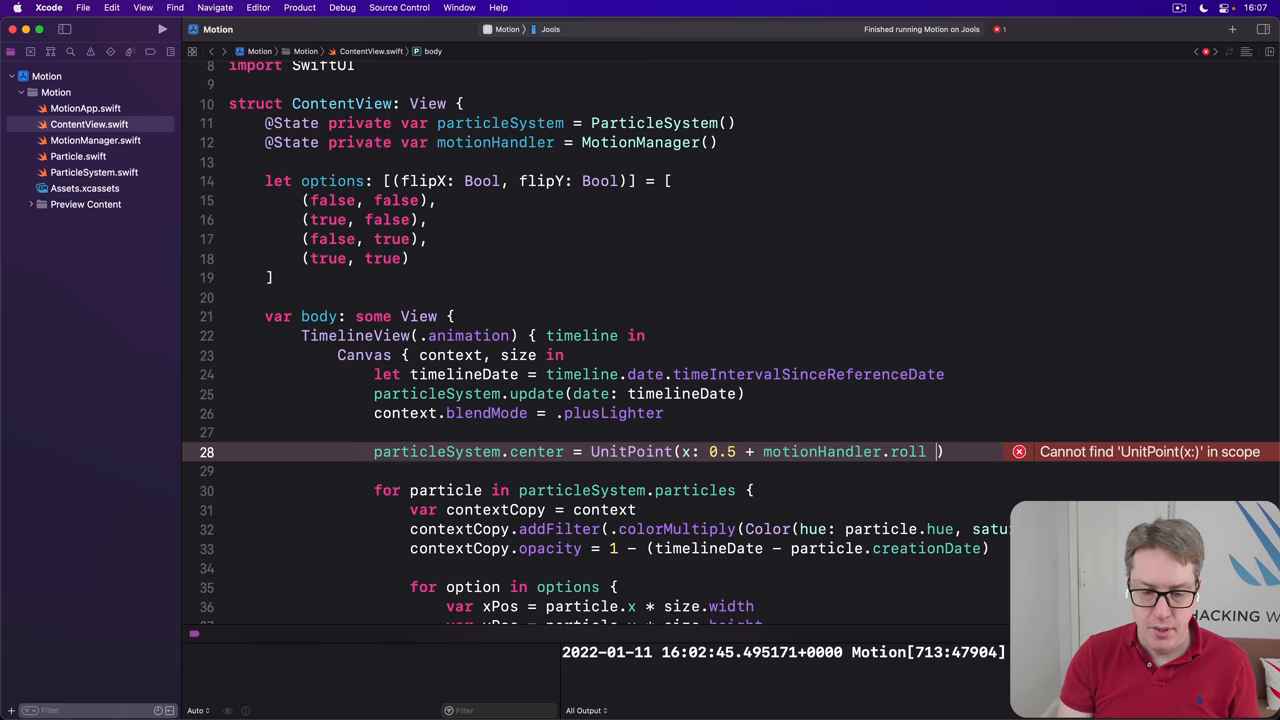
{"action": "type", "text": ", y: 0."}
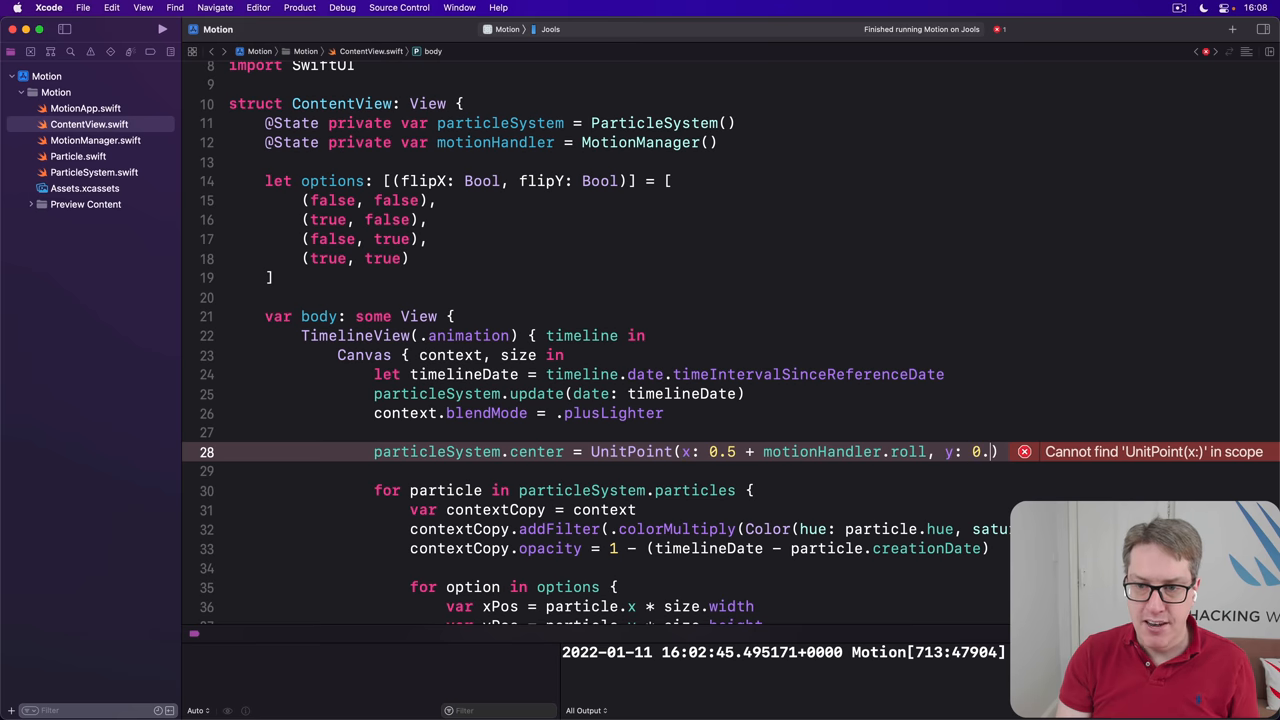
{"action": "type", "text": "motion"}
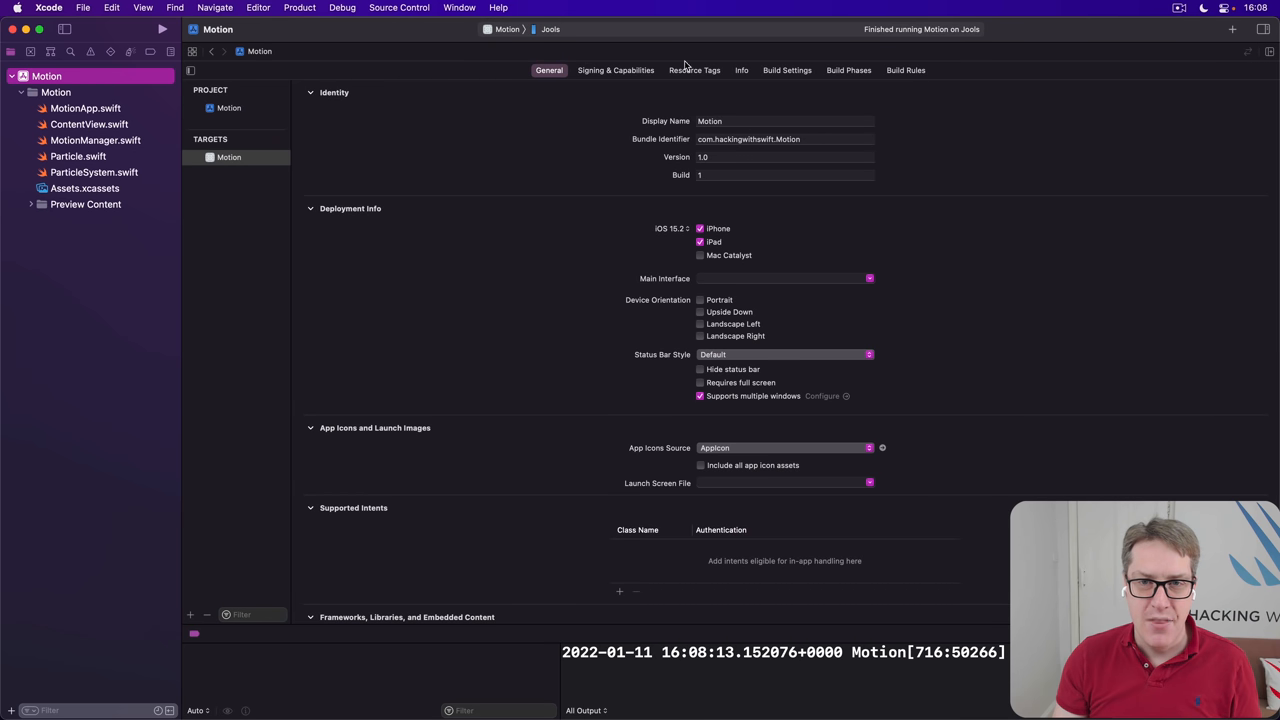
Add Privacy - Motion Usage Description "We need to read your movements." to the target's Info properties
{"action": "left_click", "coordinate": [741, 70]}
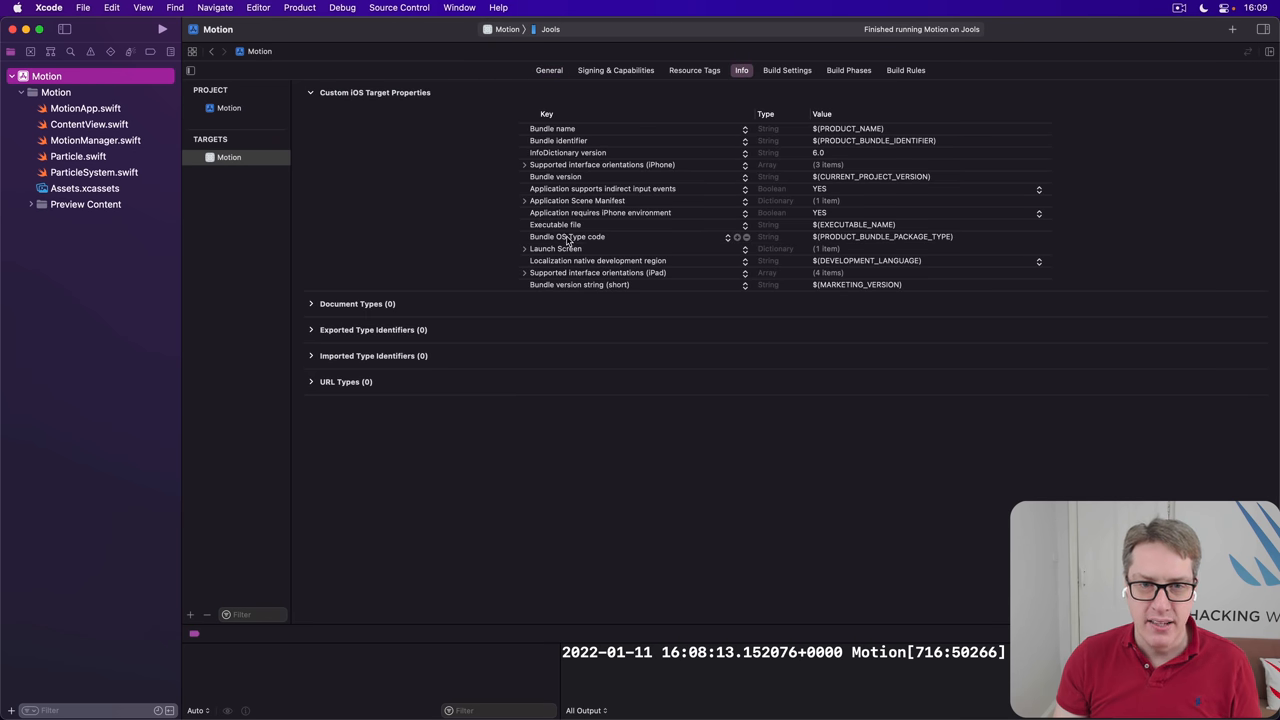
{"action": "right_click", "coordinate": [567, 237]}
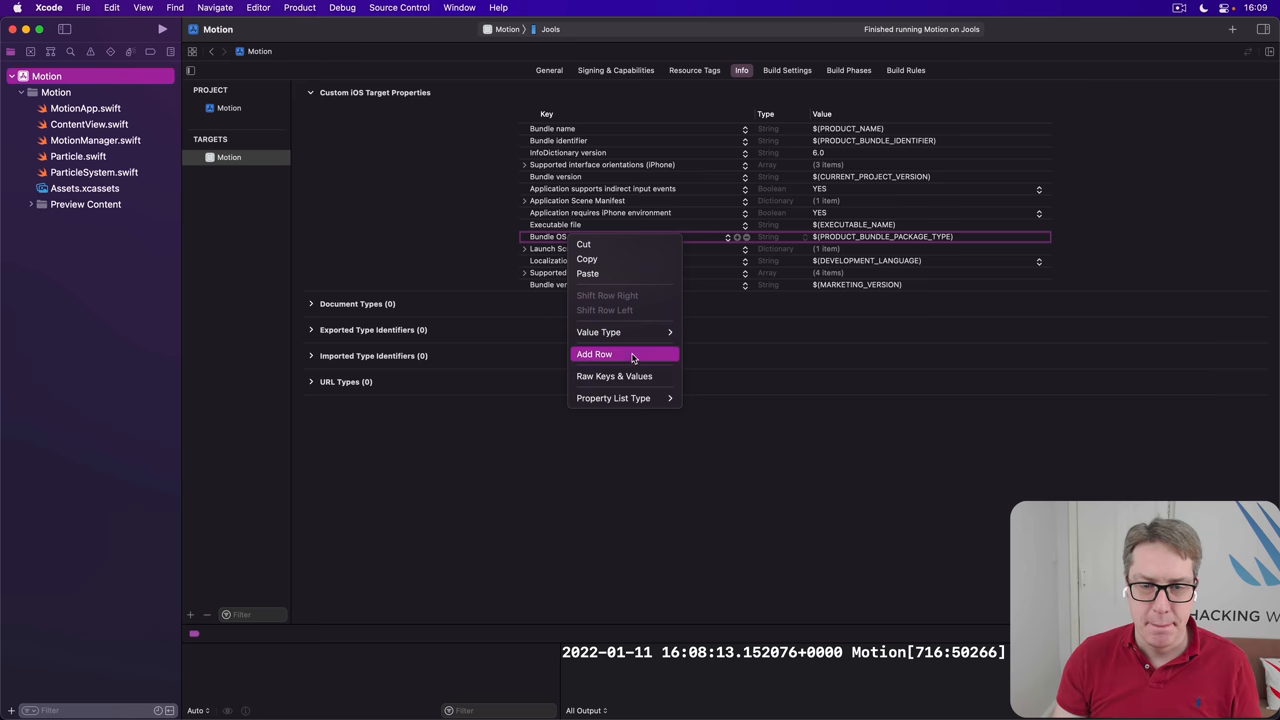
{"action": "left_click", "coordinate": [594, 354]}
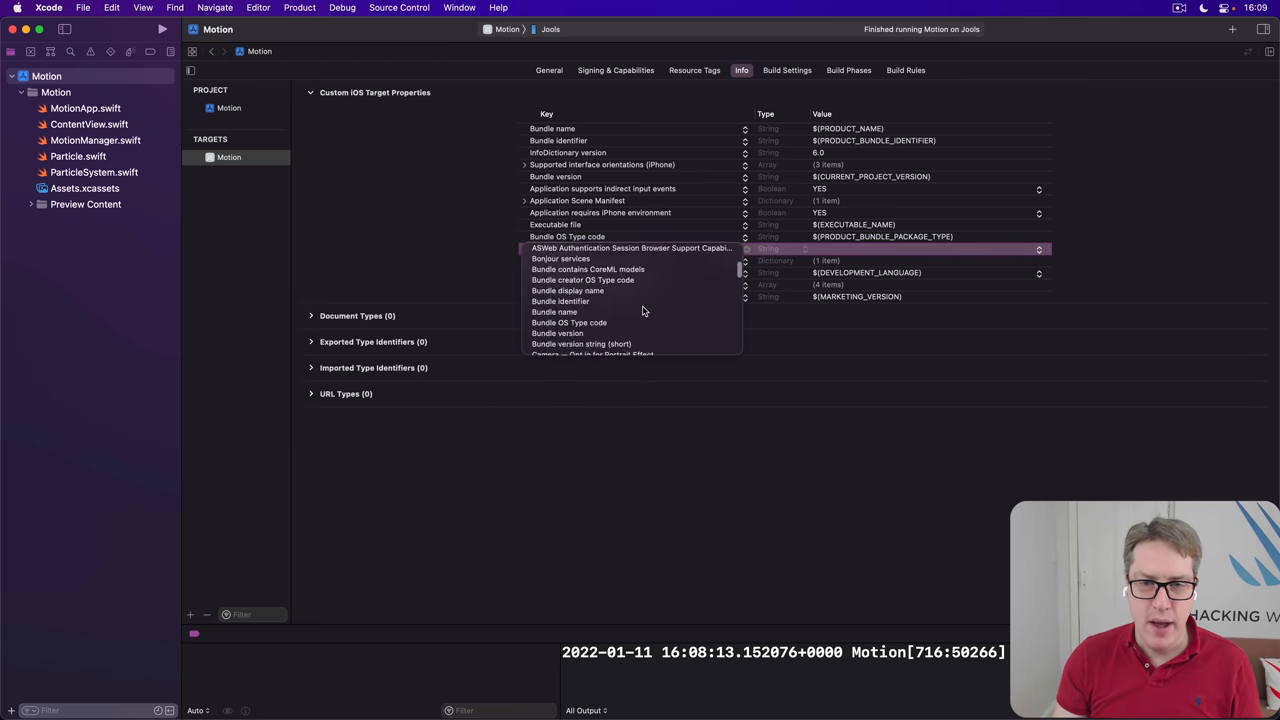
{"action": "scroll", "scroll_direction": "down", "scroll_amount": 3}
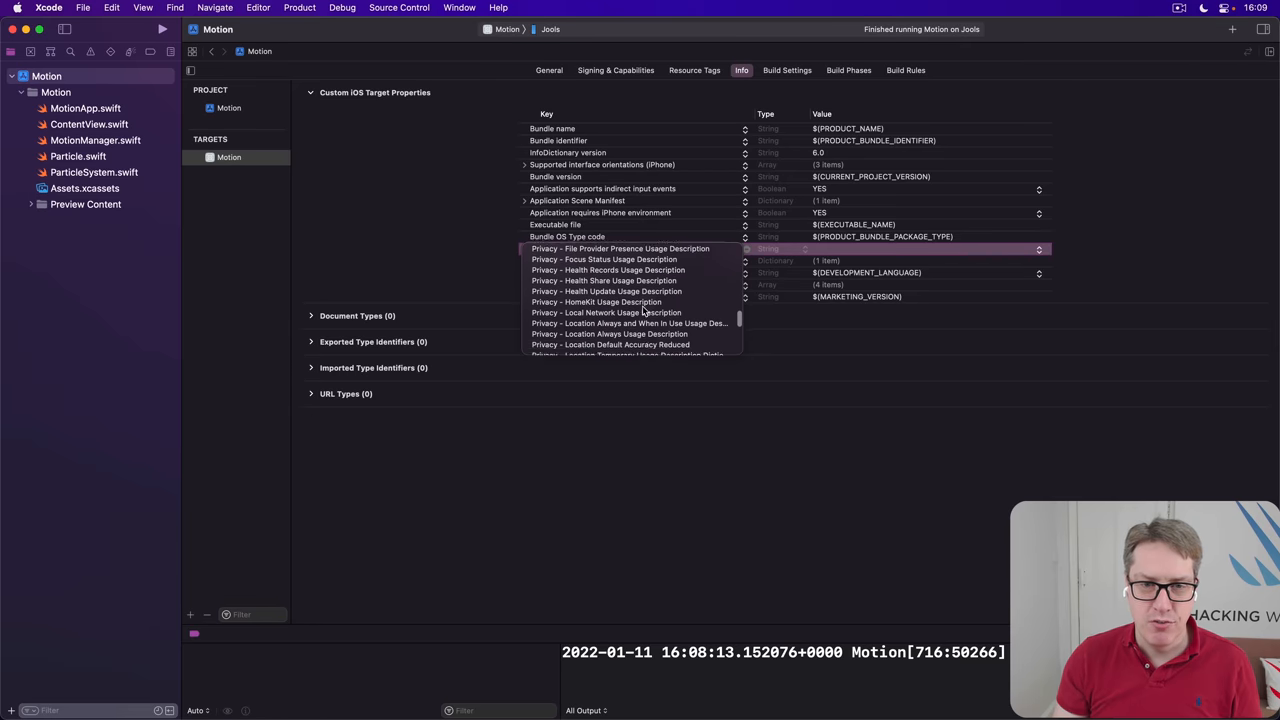
{"action": "scroll", "scroll_direction": "down", "scroll_amount": 3}
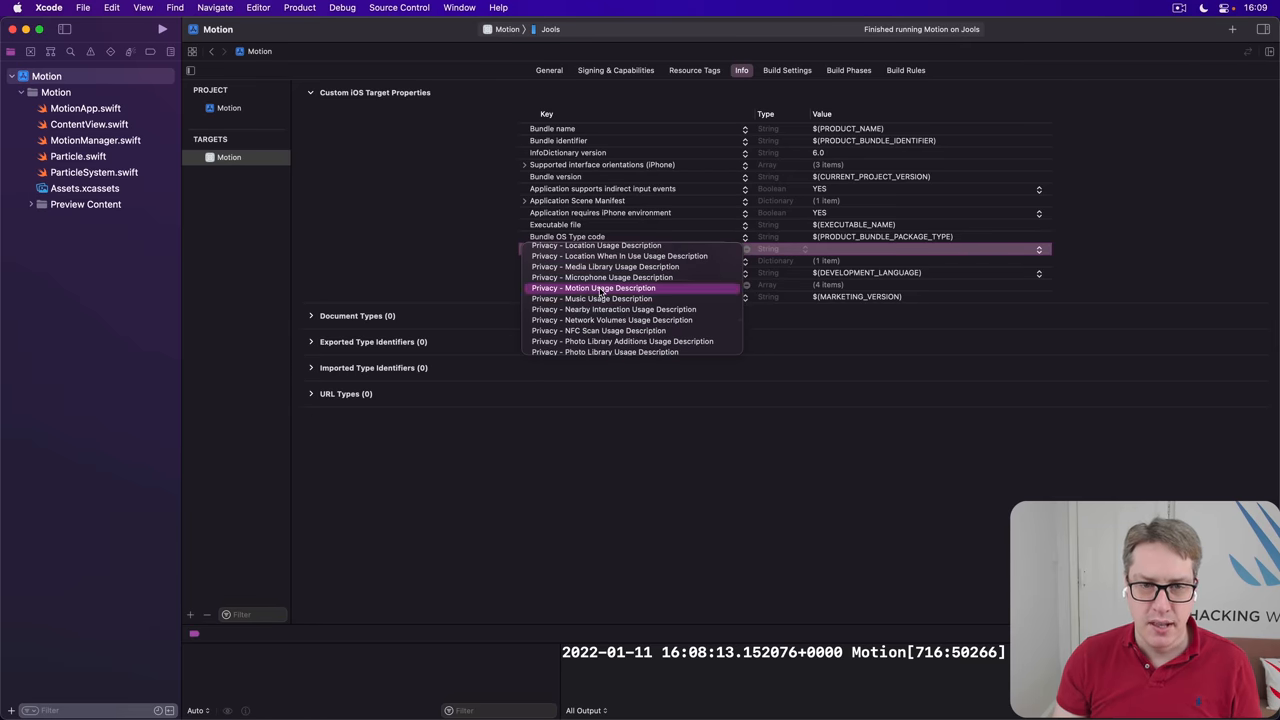
{"action": "left_click", "coordinate": [593, 288]}
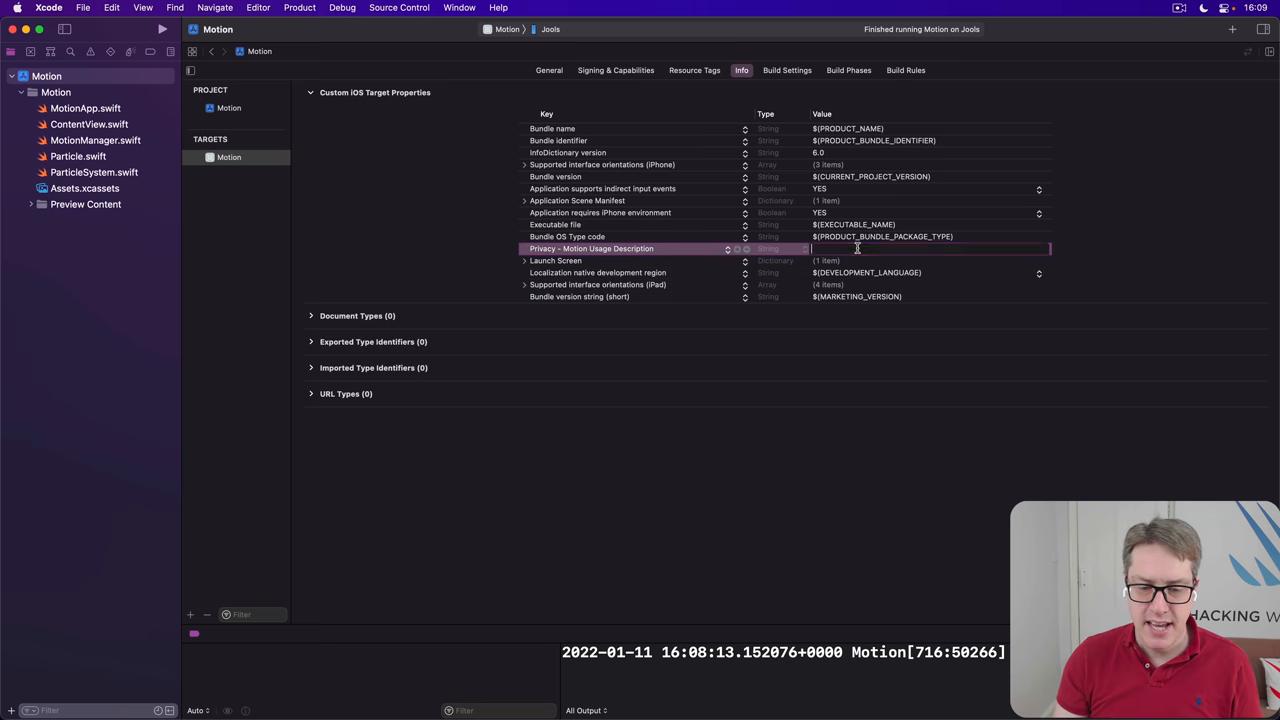
{"action": "type", "text": "We need to"}
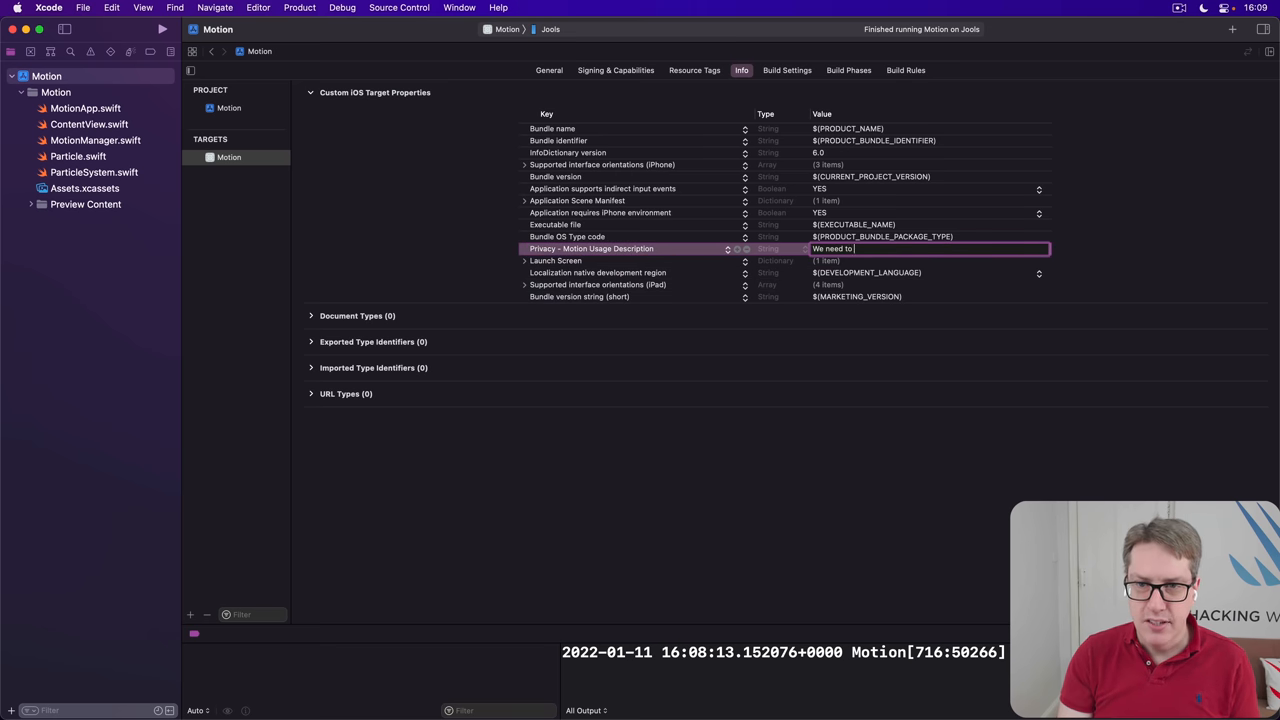
{"action": "type", "text": "read your movements."}
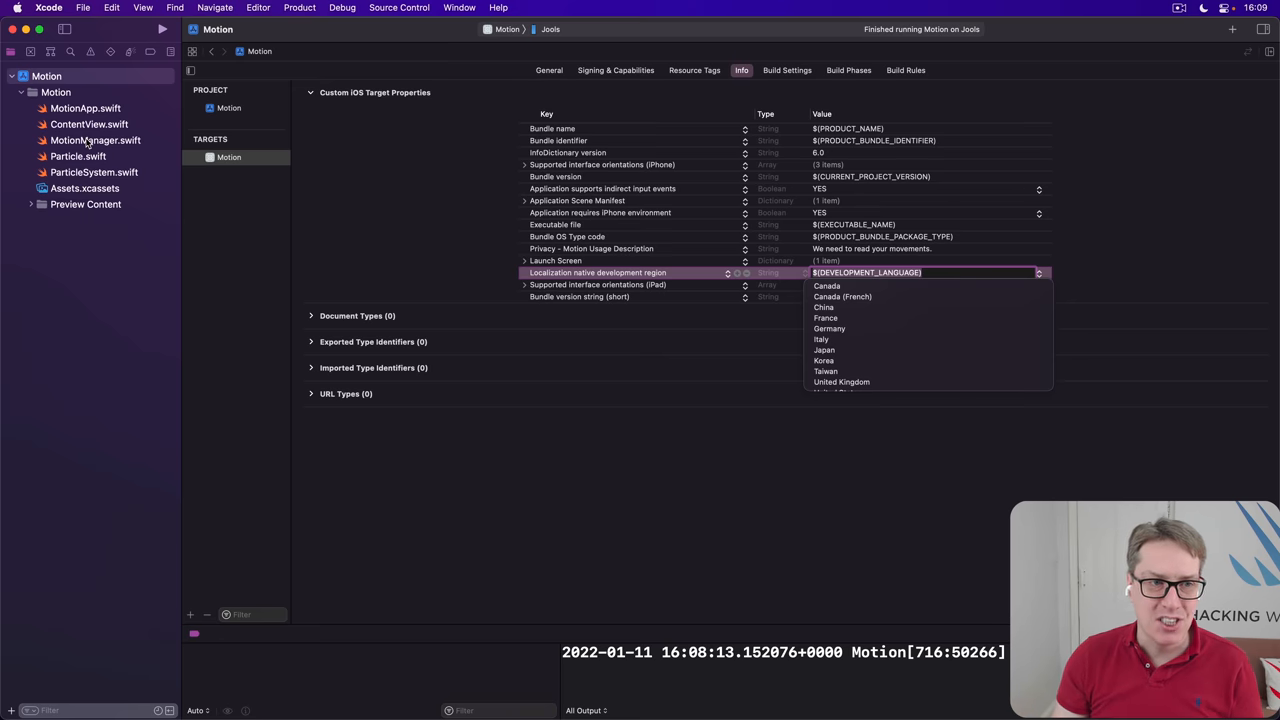
{"action": "left_click", "coordinate": [95, 140]}
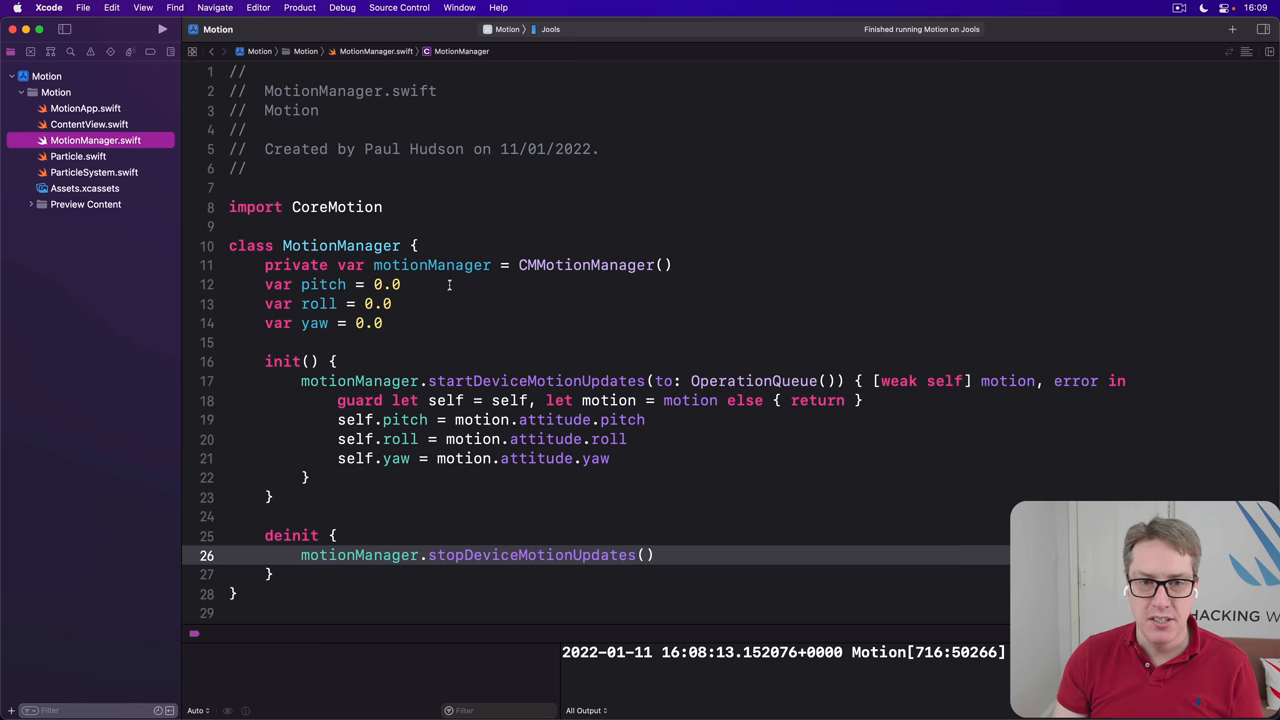
{"action": "mouse_move", "coordinate": [540, 265]}
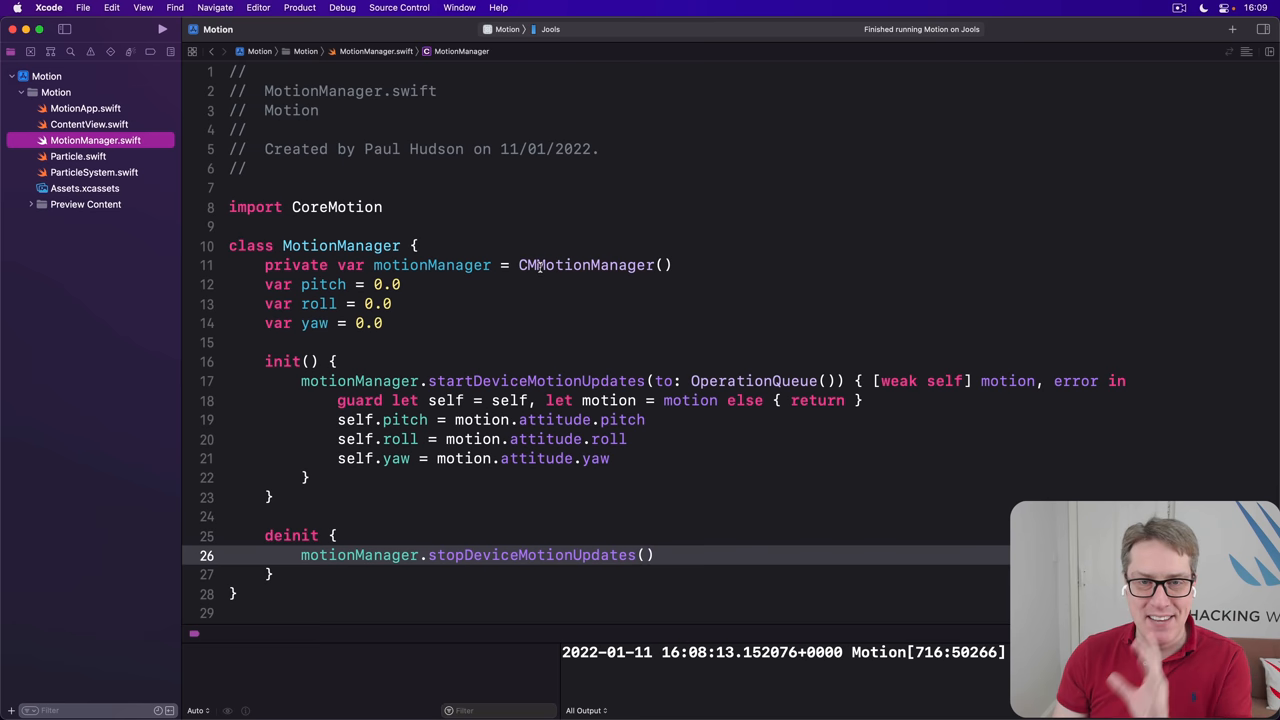
Begin renaming CMMotionManager() to CMHeadphoneMotionManager() on line 11
{"action": "left_click", "coordinate": [540, 265]}
{"action": "type", "text": "Head"}
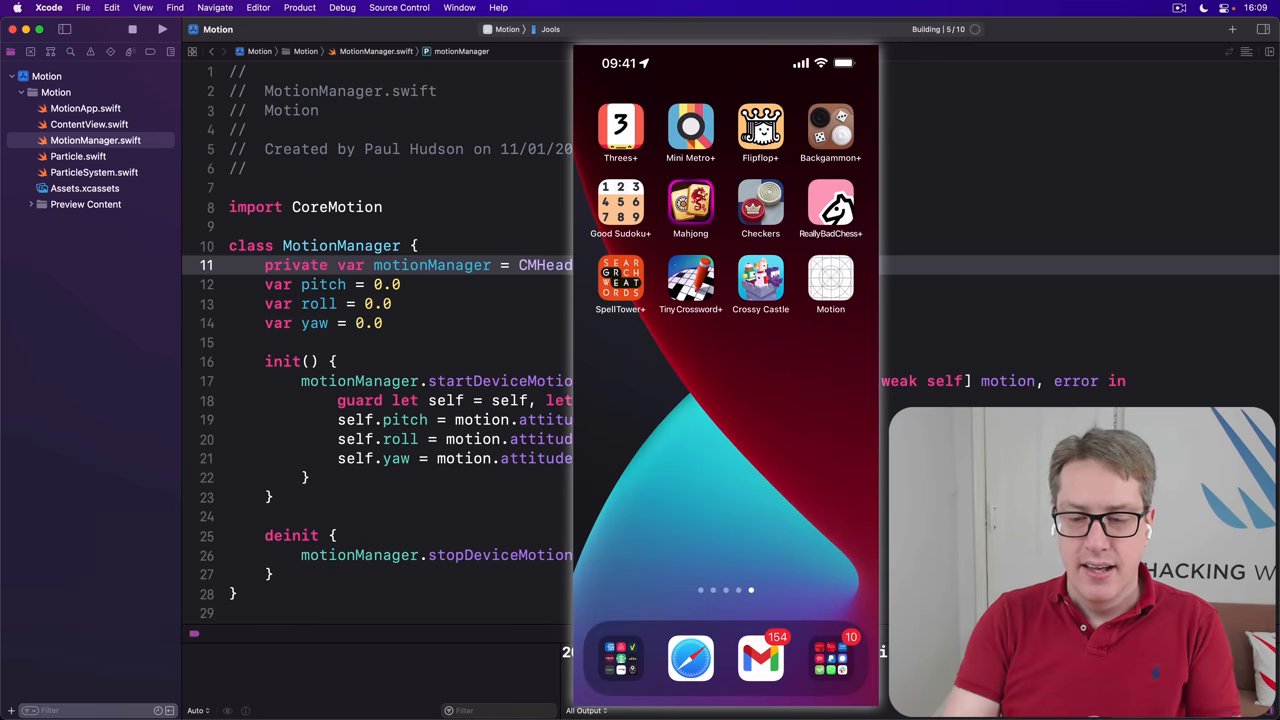
Stop the Motion app after allowing its Motion & Fitness access on the phone
{"action": "left_click", "coordinate": [132, 29]}
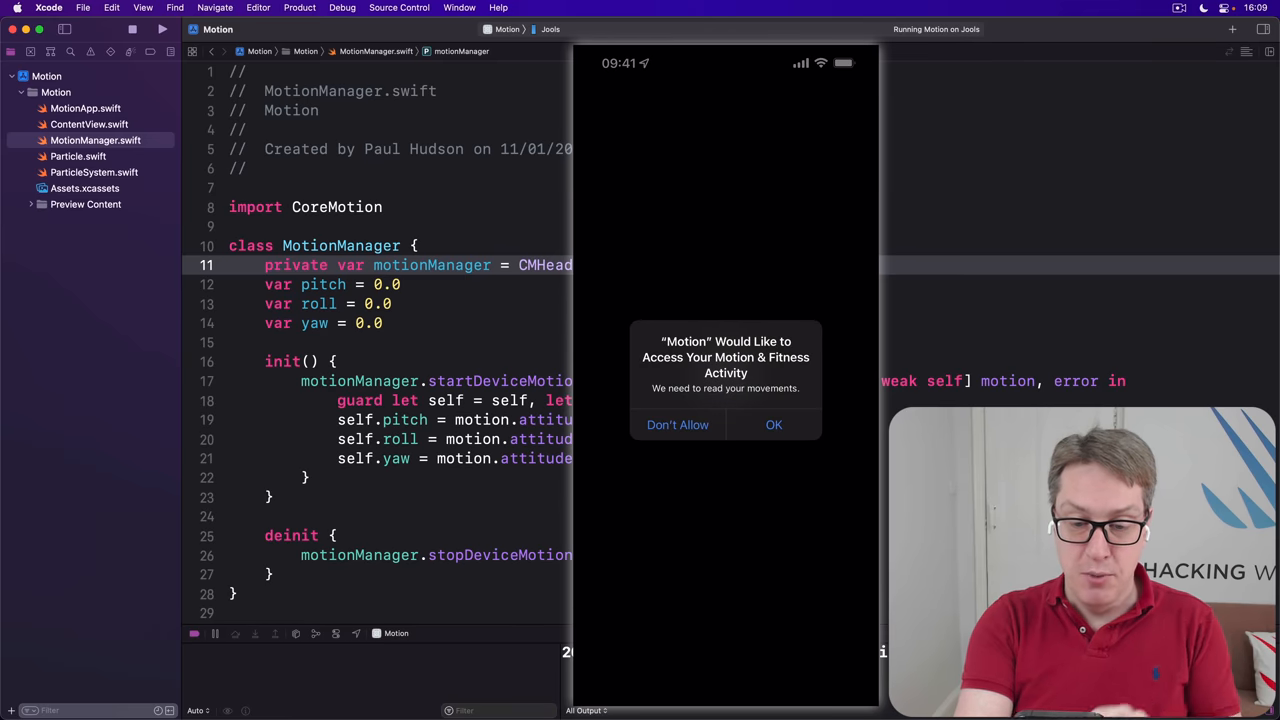
{"action": "left_click", "coordinate": [773, 424]}
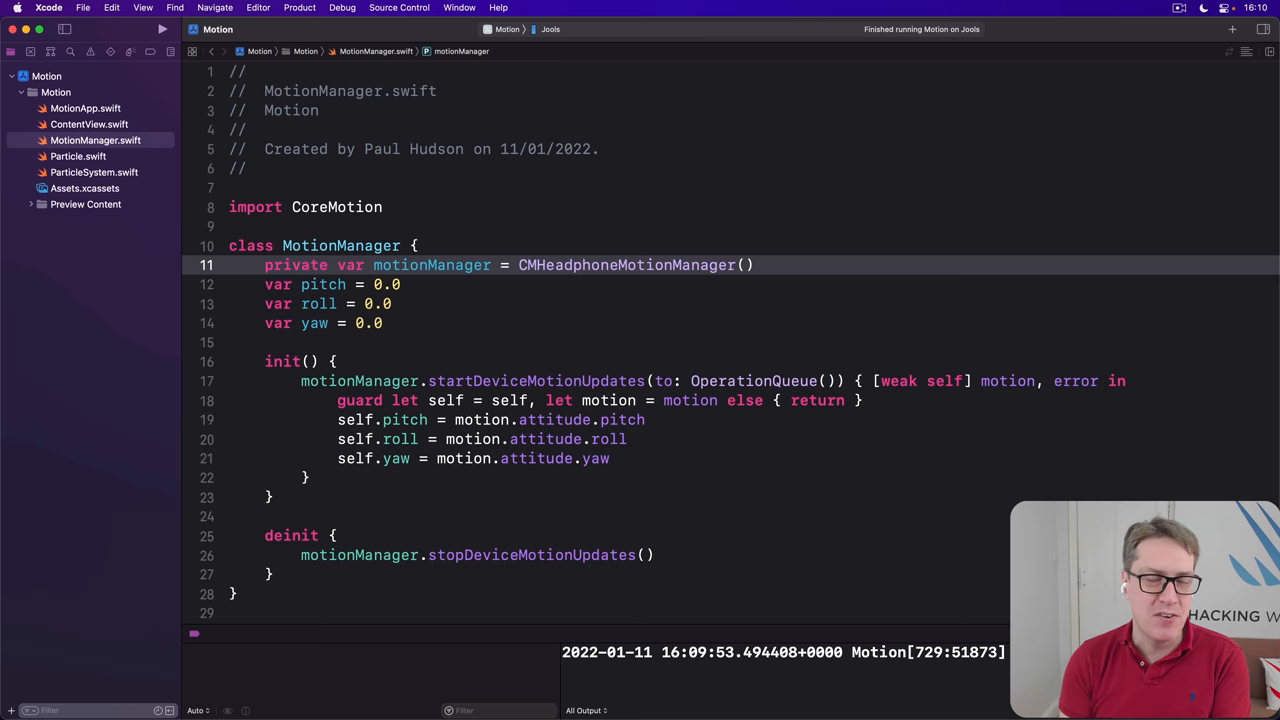
Open ContentView.swift and scroll to the Canvas centre calculation using roll and pitch
{"action": "left_click", "coordinate": [618, 265]}
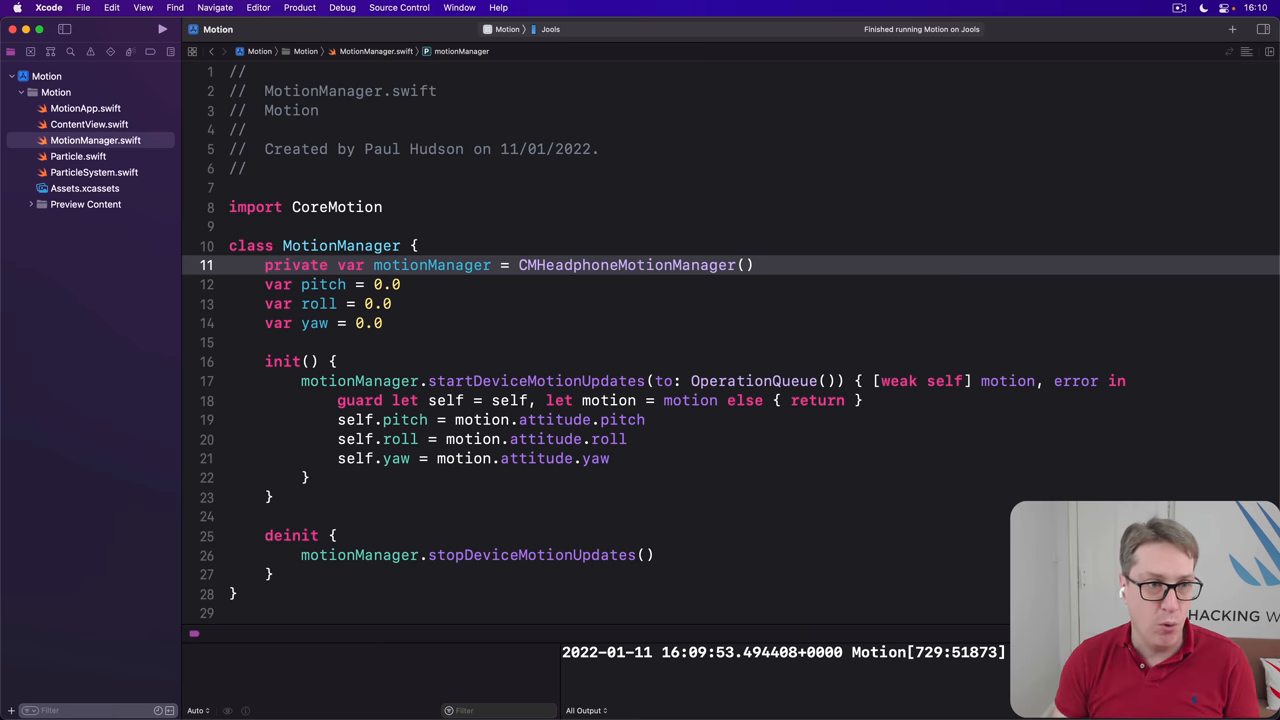
{"action": "left_click", "coordinate": [89, 123]}
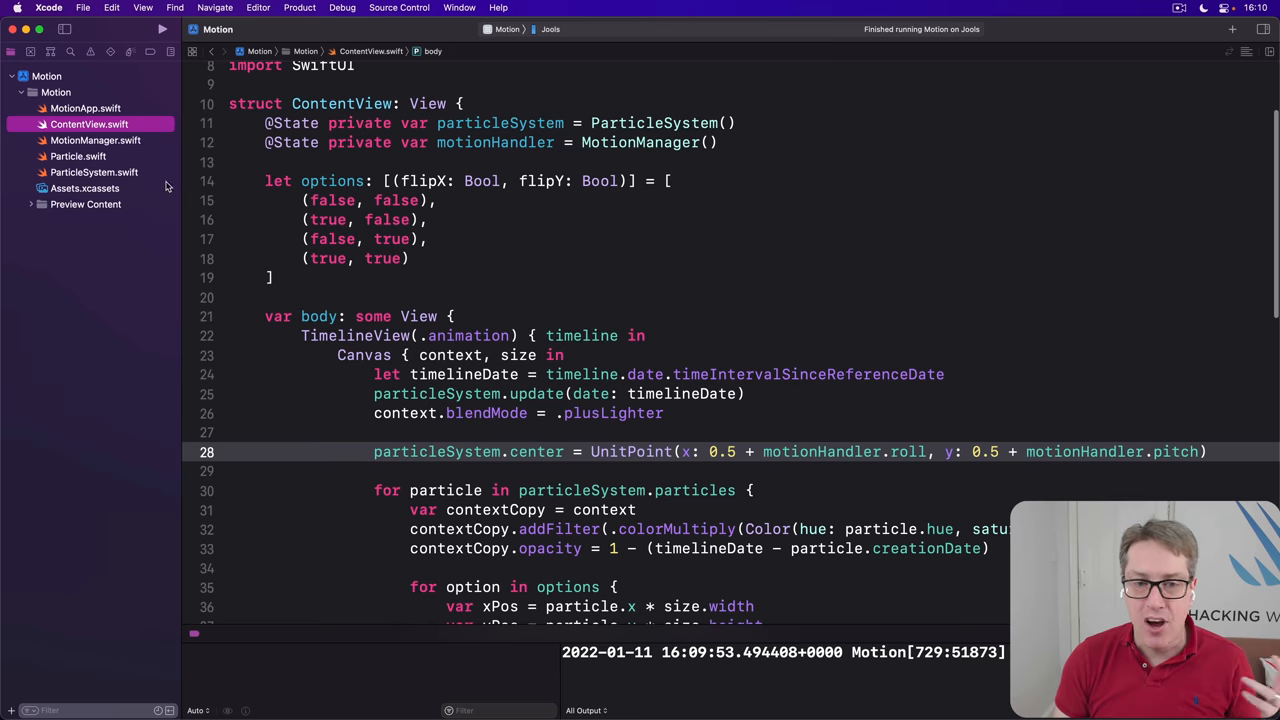
{"action": "scroll", "scroll_direction": "down", "scroll_amount": 3}
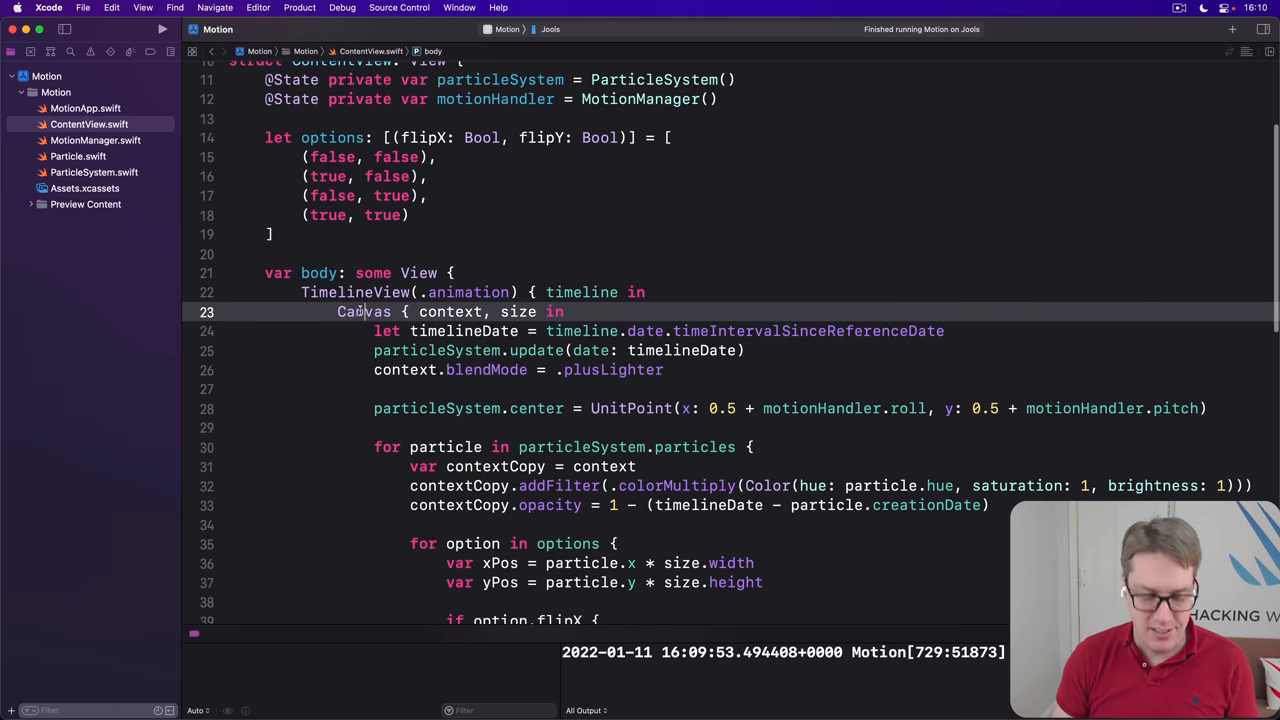